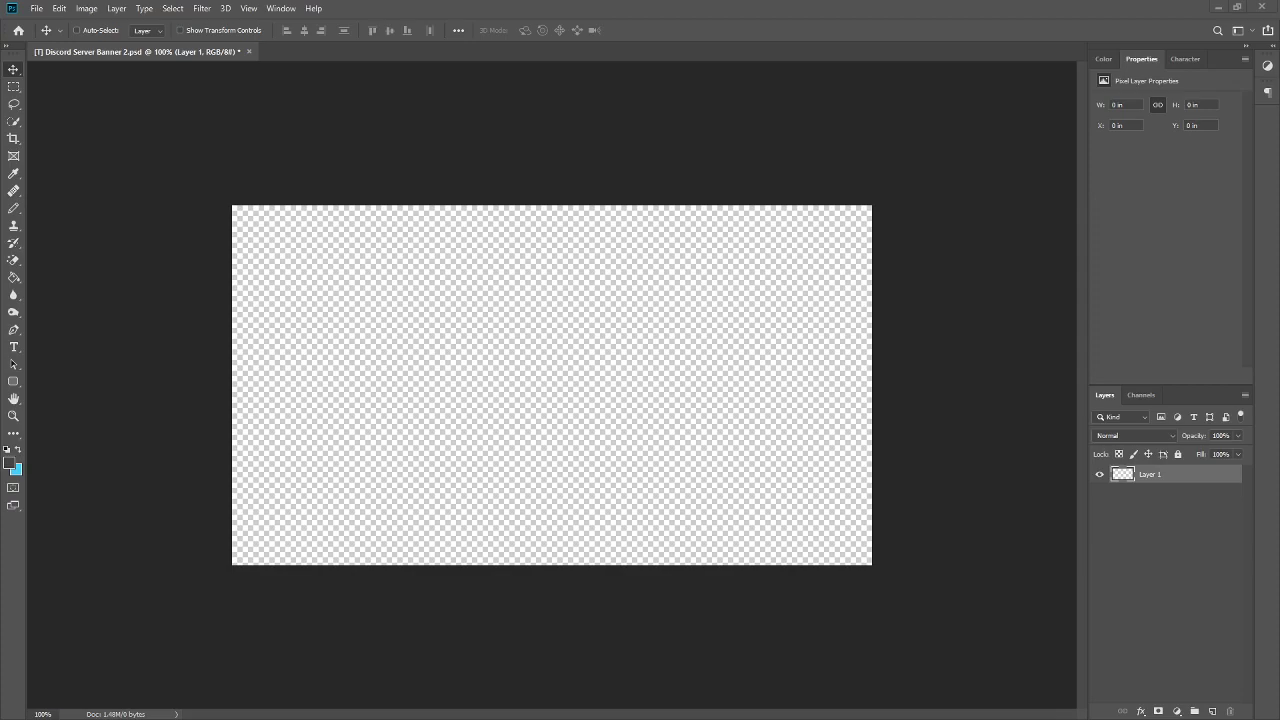
mouse_move(468, 308)
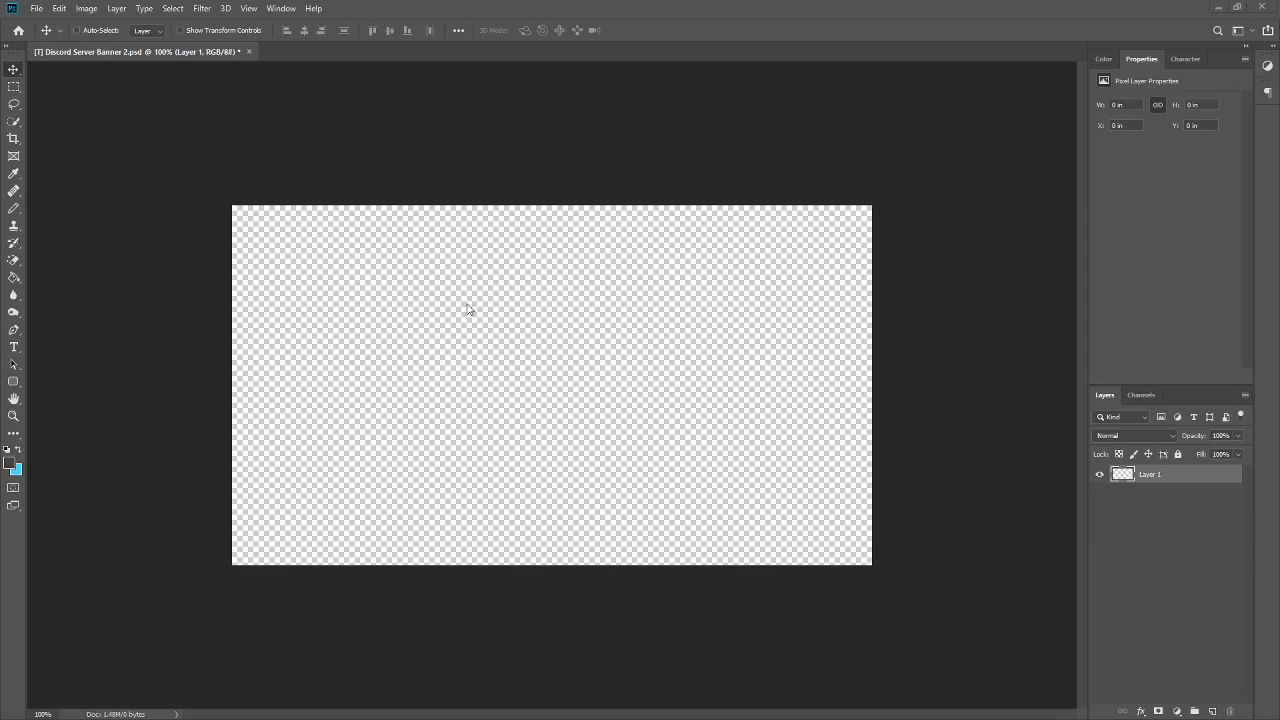
- Check the banner's canvas size in pixels in the Canvas Size dialog
left_click(86, 8)
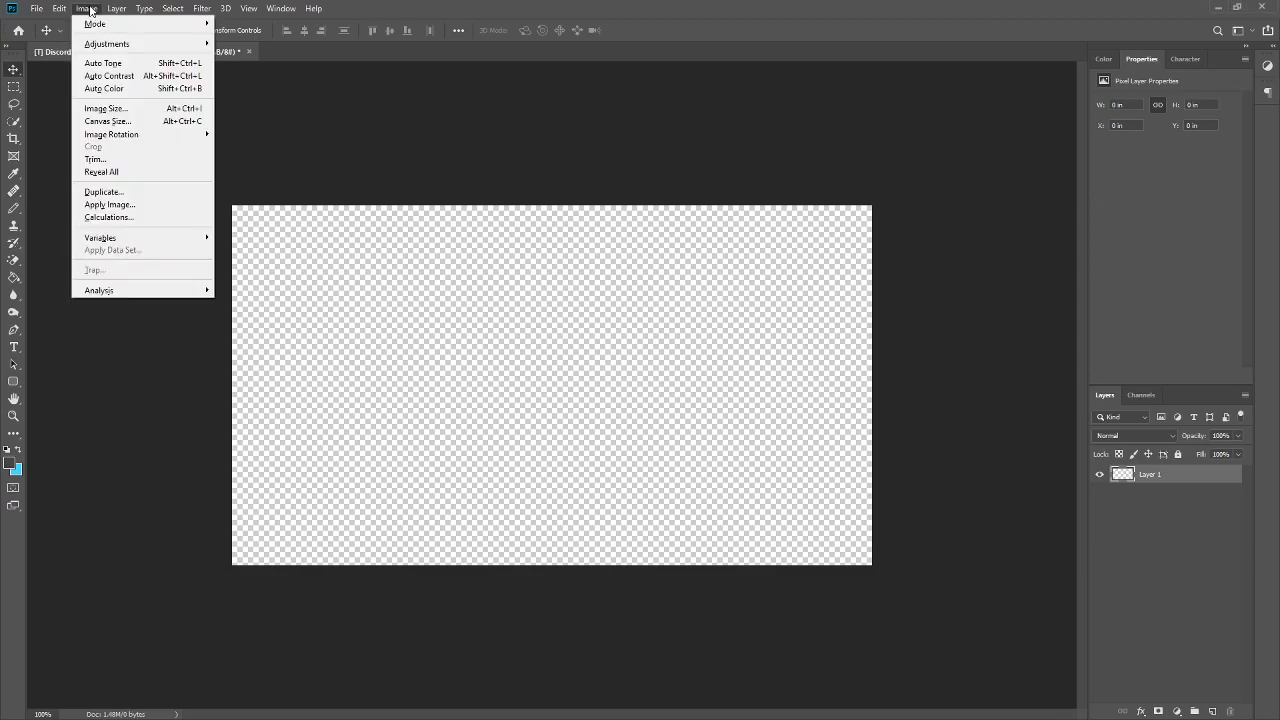
mouse_move(108, 121)
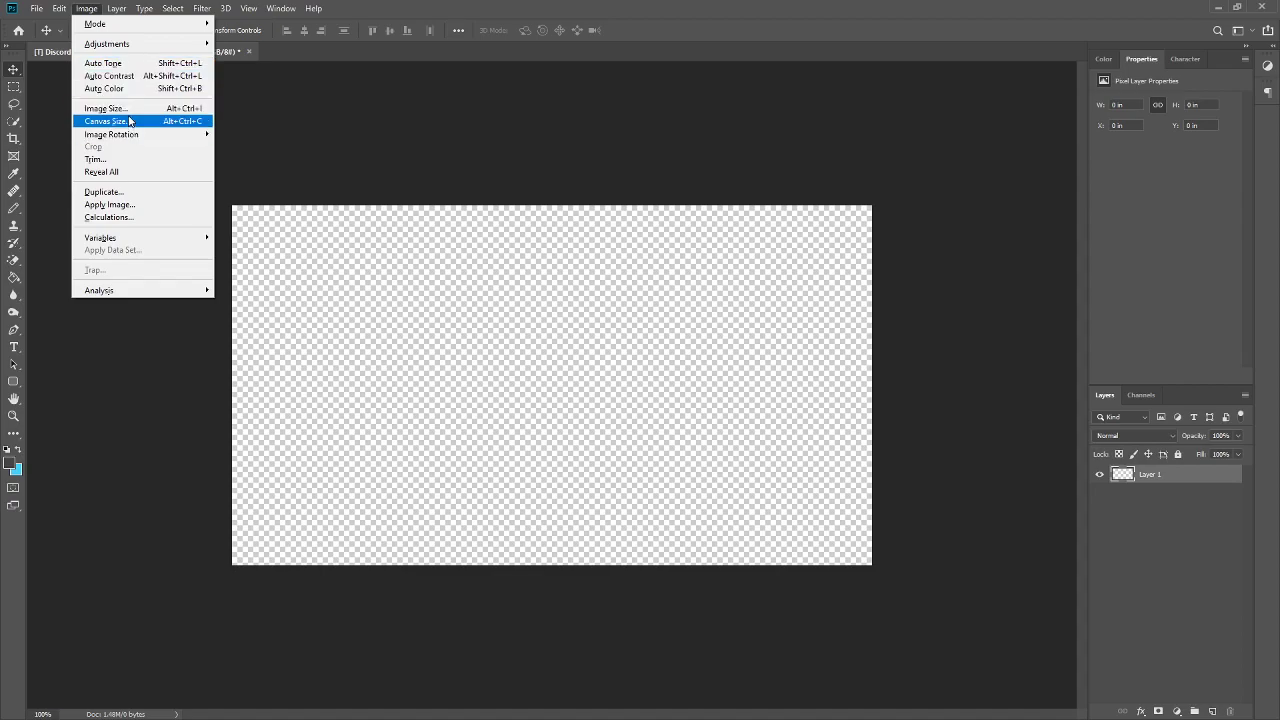
left_click(106, 121)
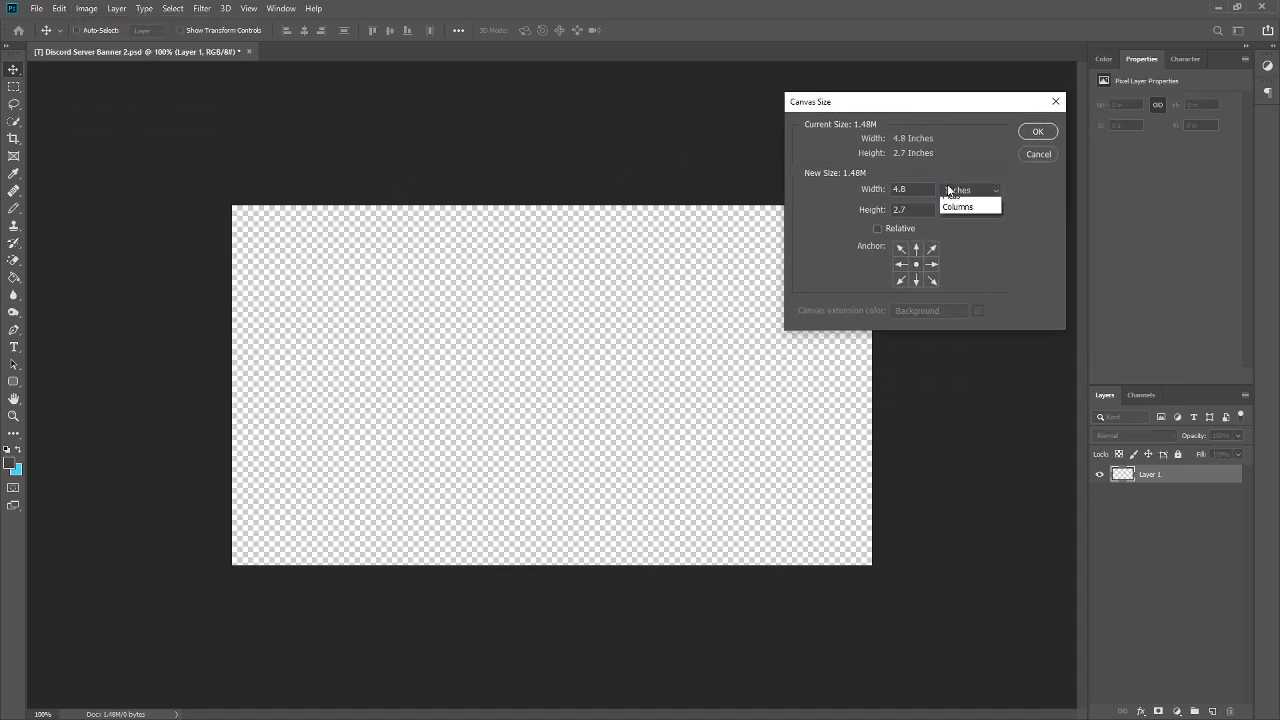
left_click(965, 190)
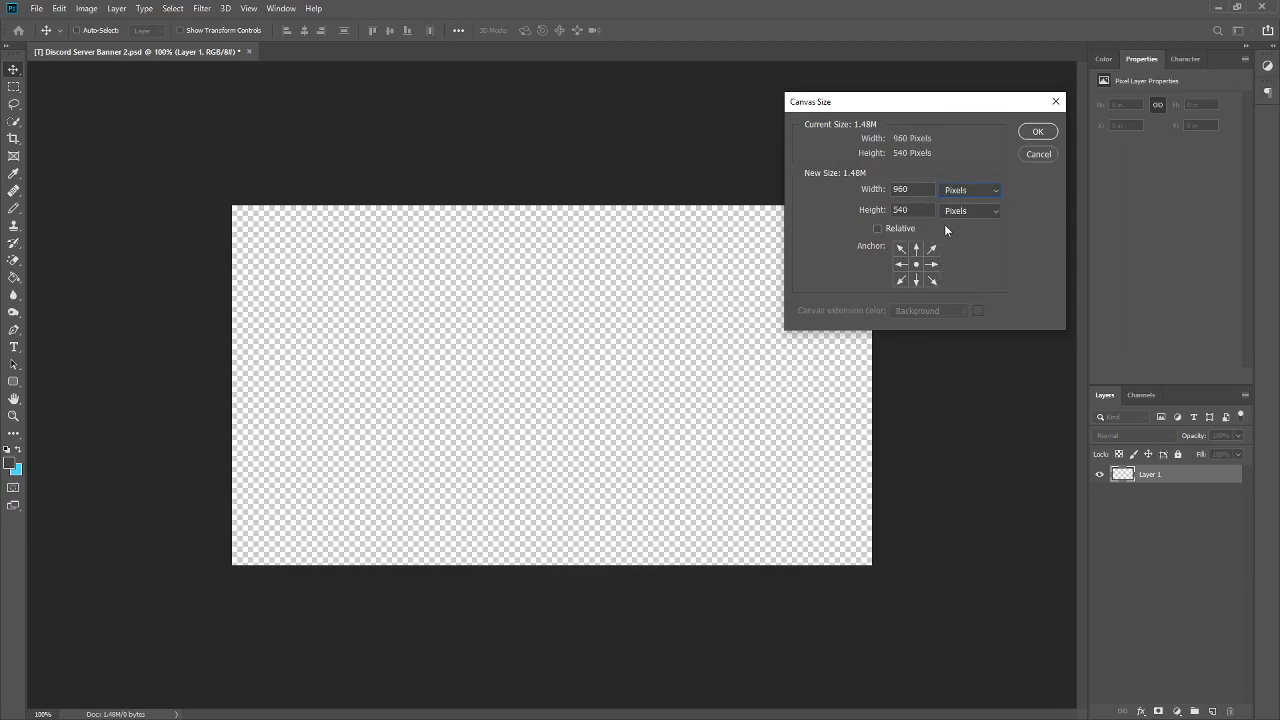
left_click(1037, 131)
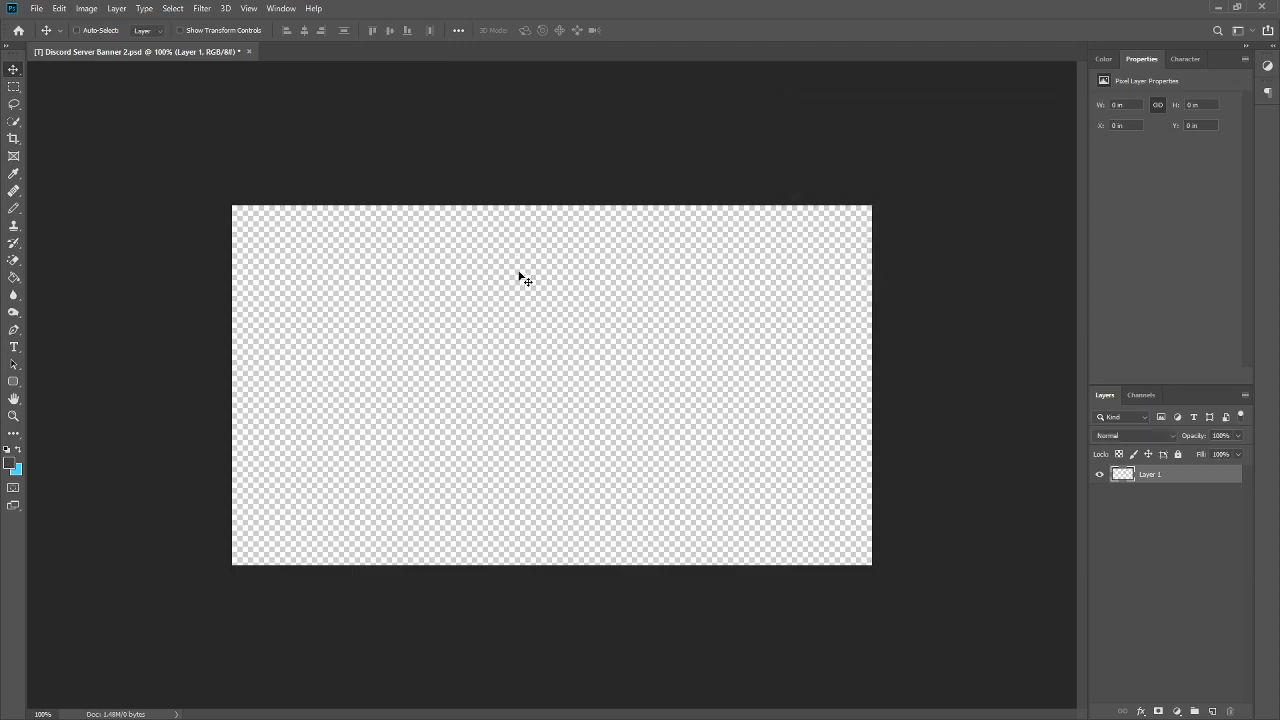
mouse_move(600, 268)
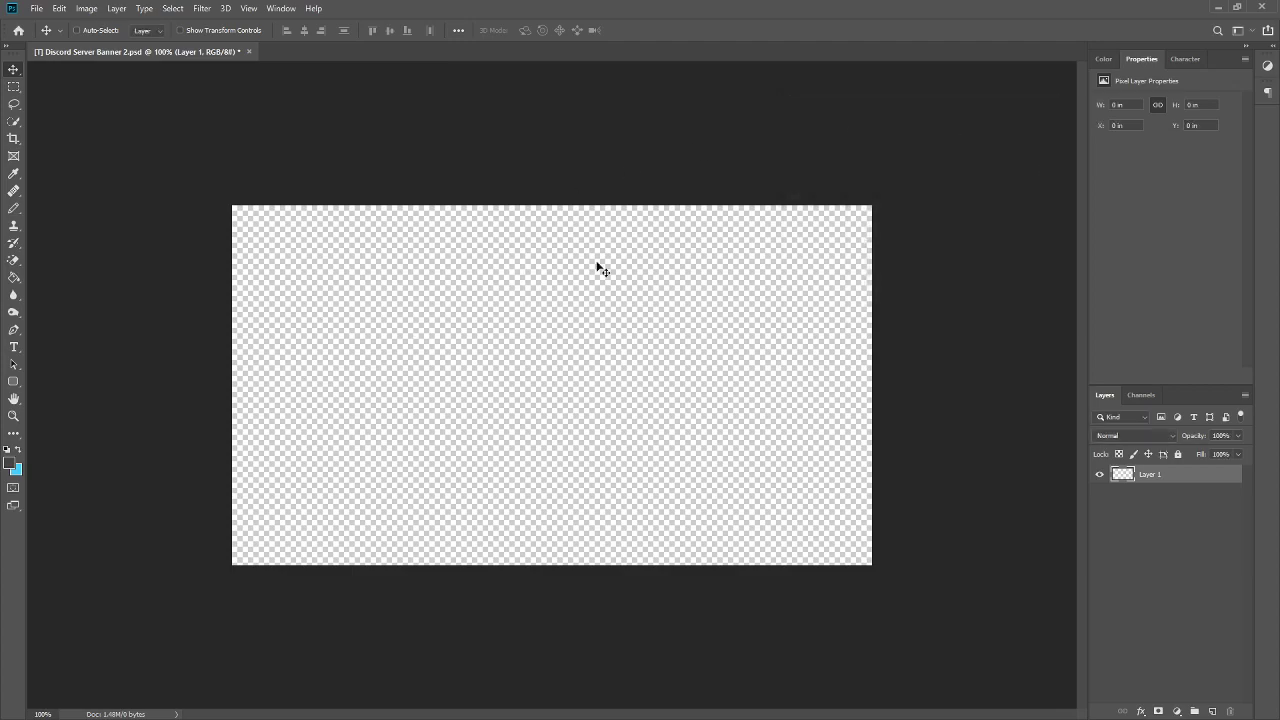
mouse_move(245, 237)
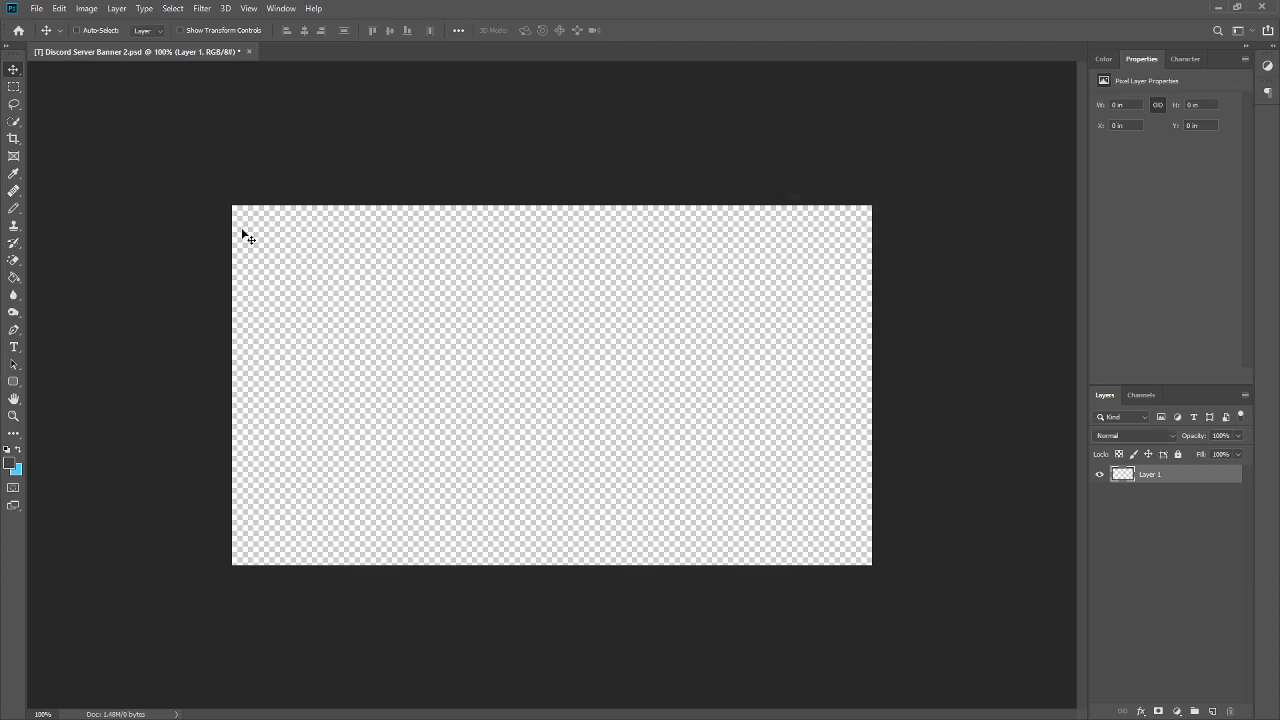
mouse_move(744, 217)
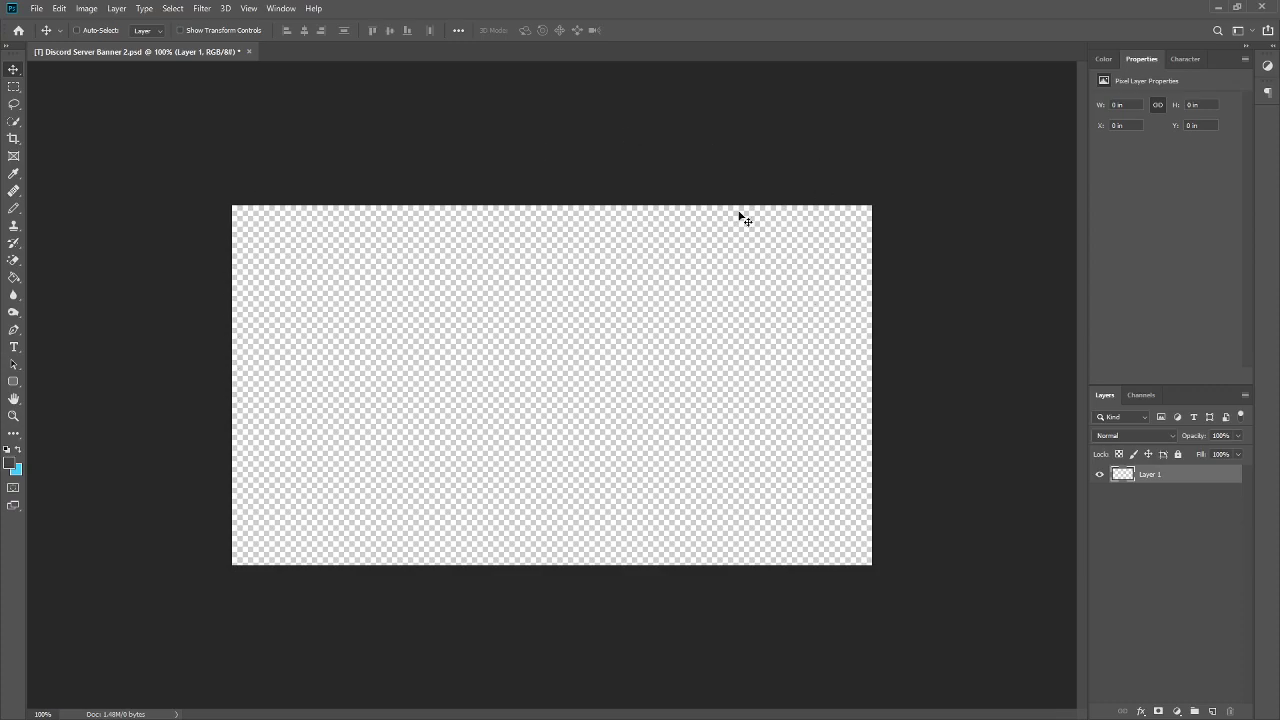
mouse_move(252, 461)
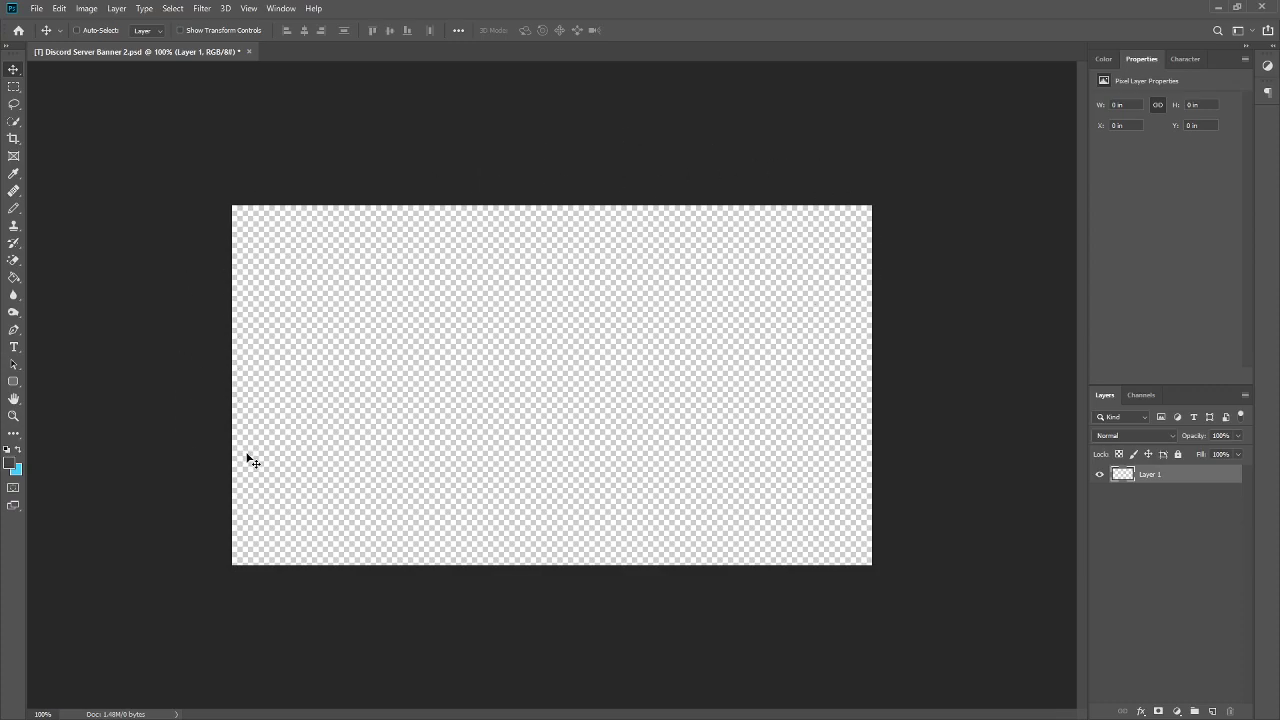
mouse_move(503, 312)
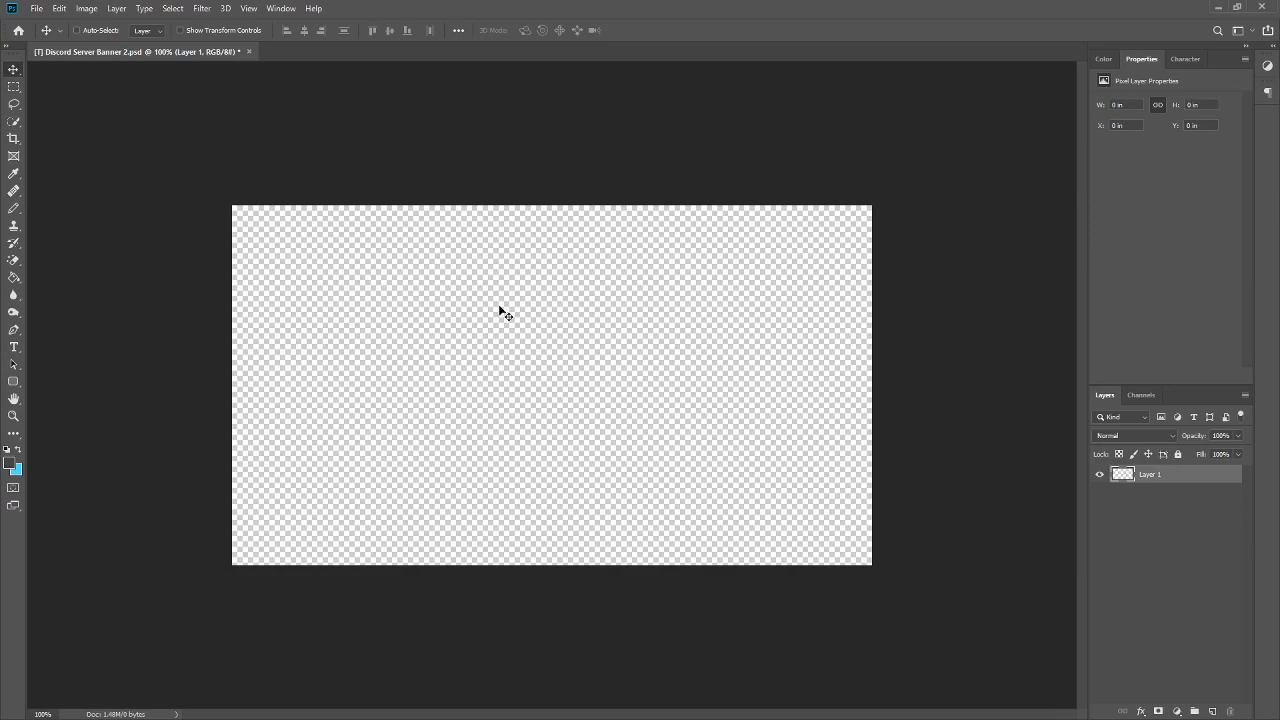
mouse_move(820, 445)
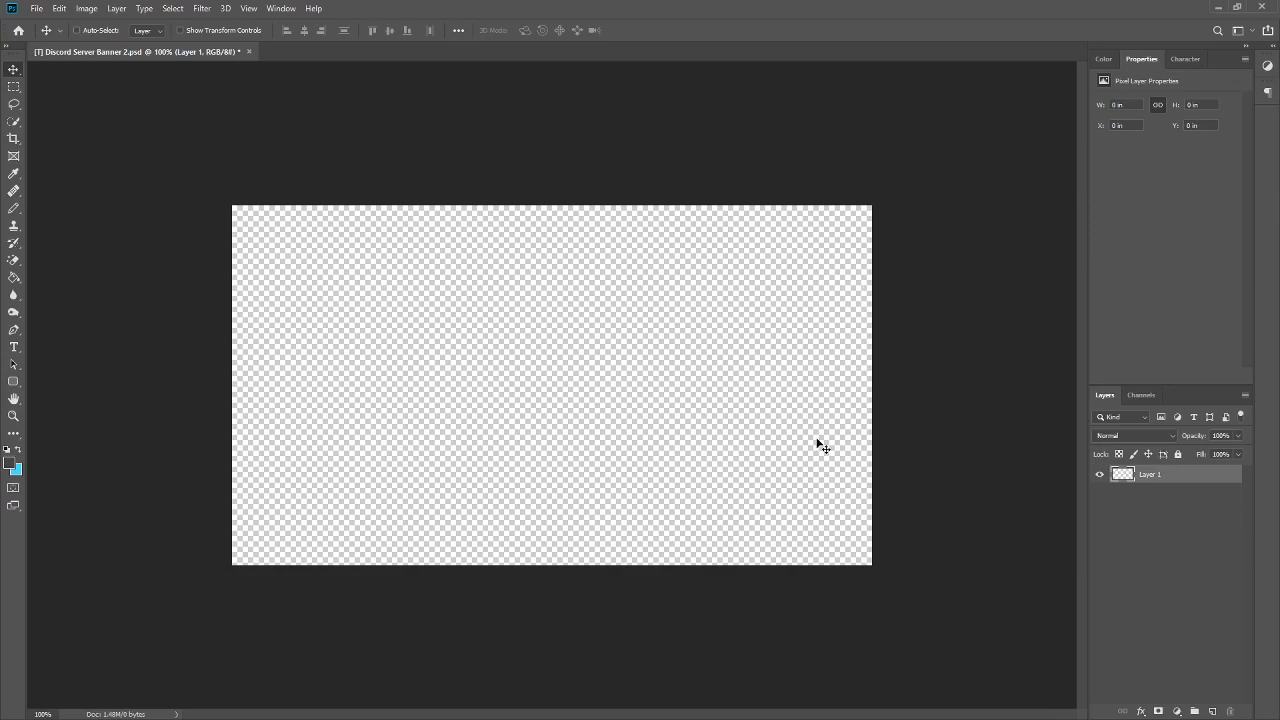
mouse_move(78, 448)
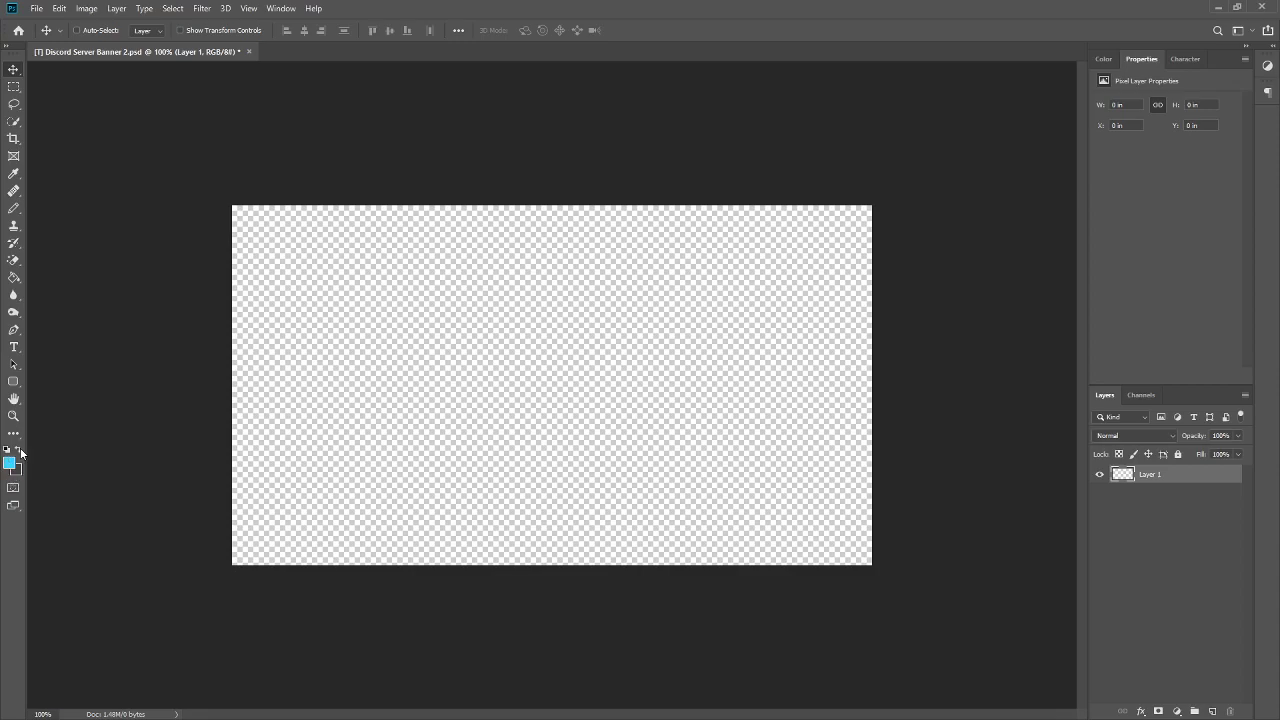
- Swap the colours and confirm a new foreground colour in the Color Picker
left_click(14, 381)
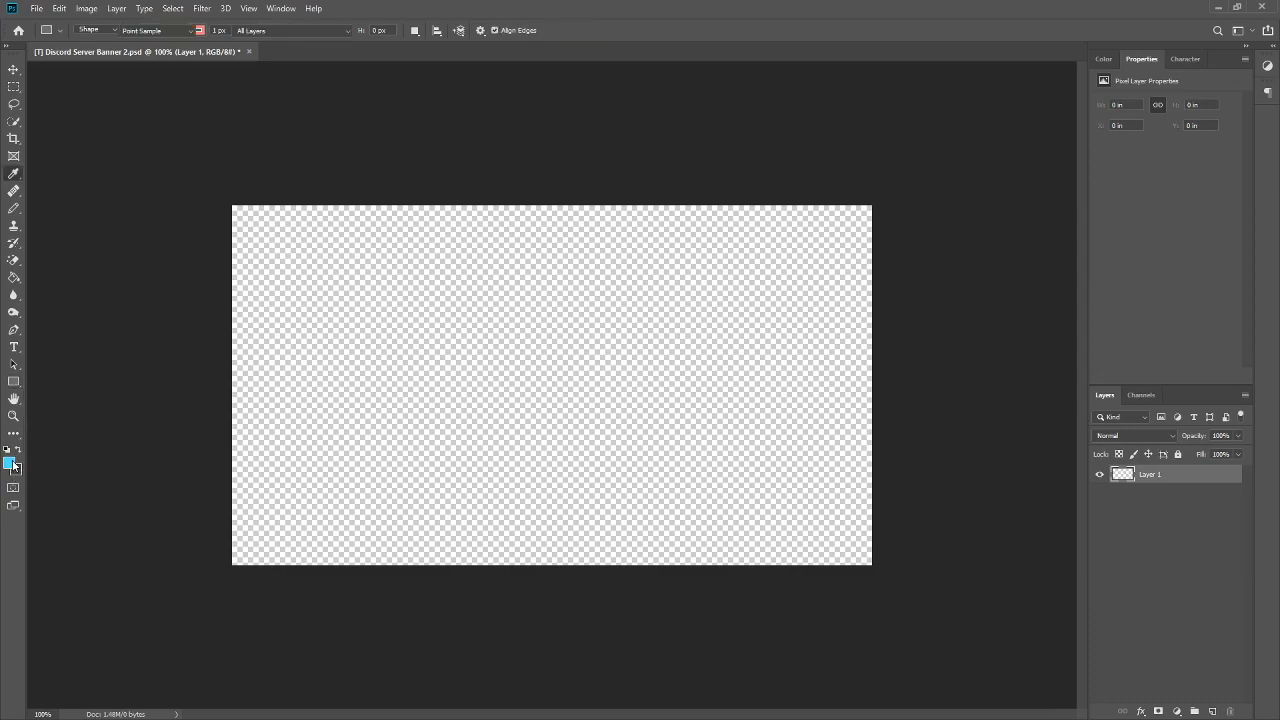
left_click(13, 461)
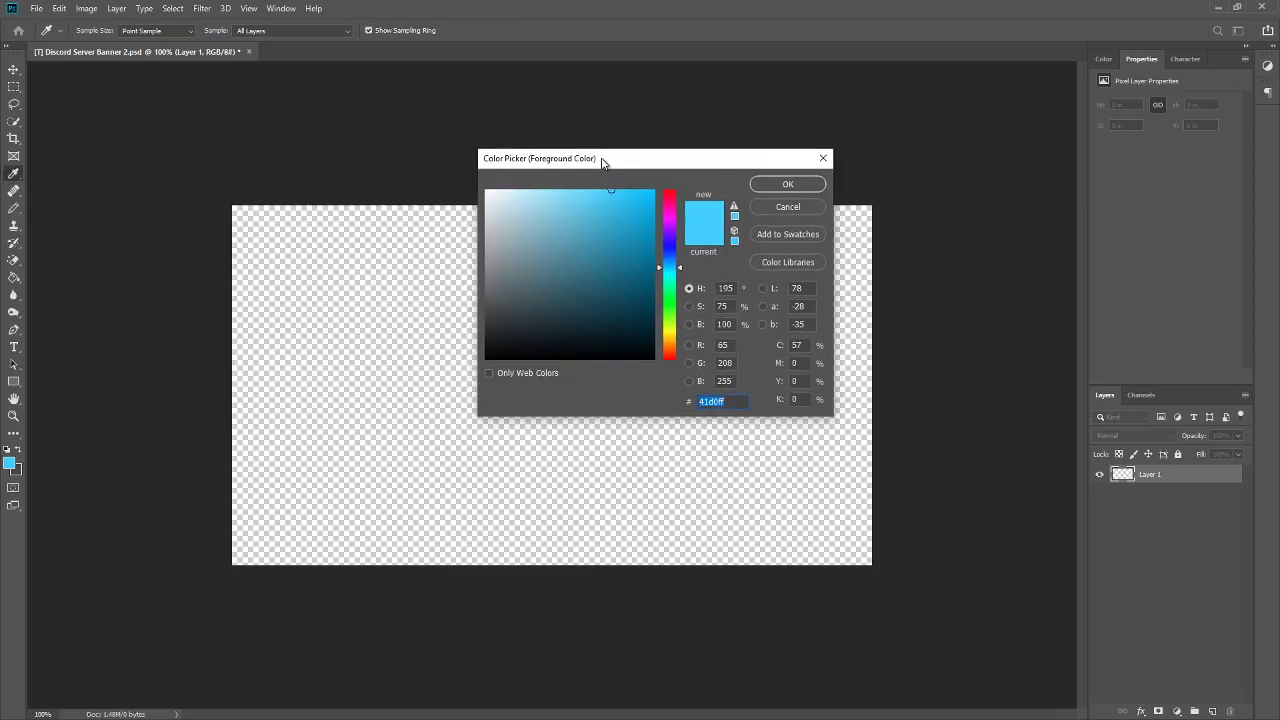
left_click(669, 305)
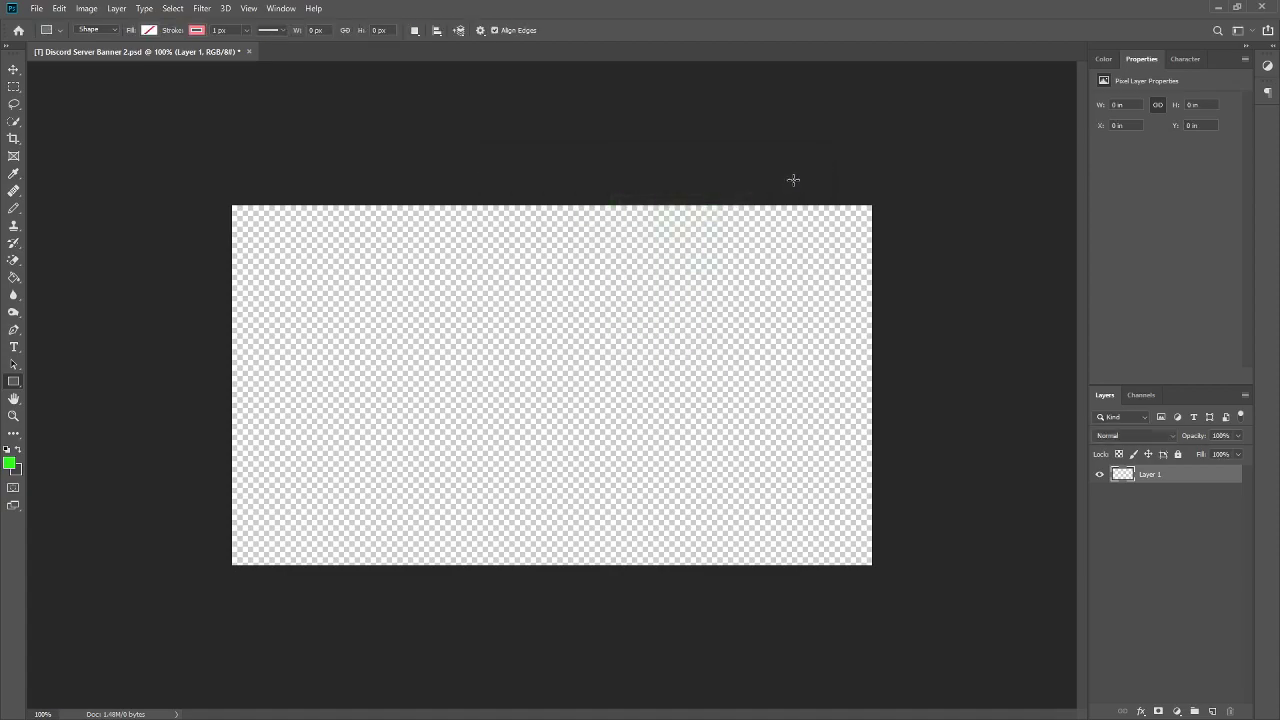
mouse_move(797, 184)
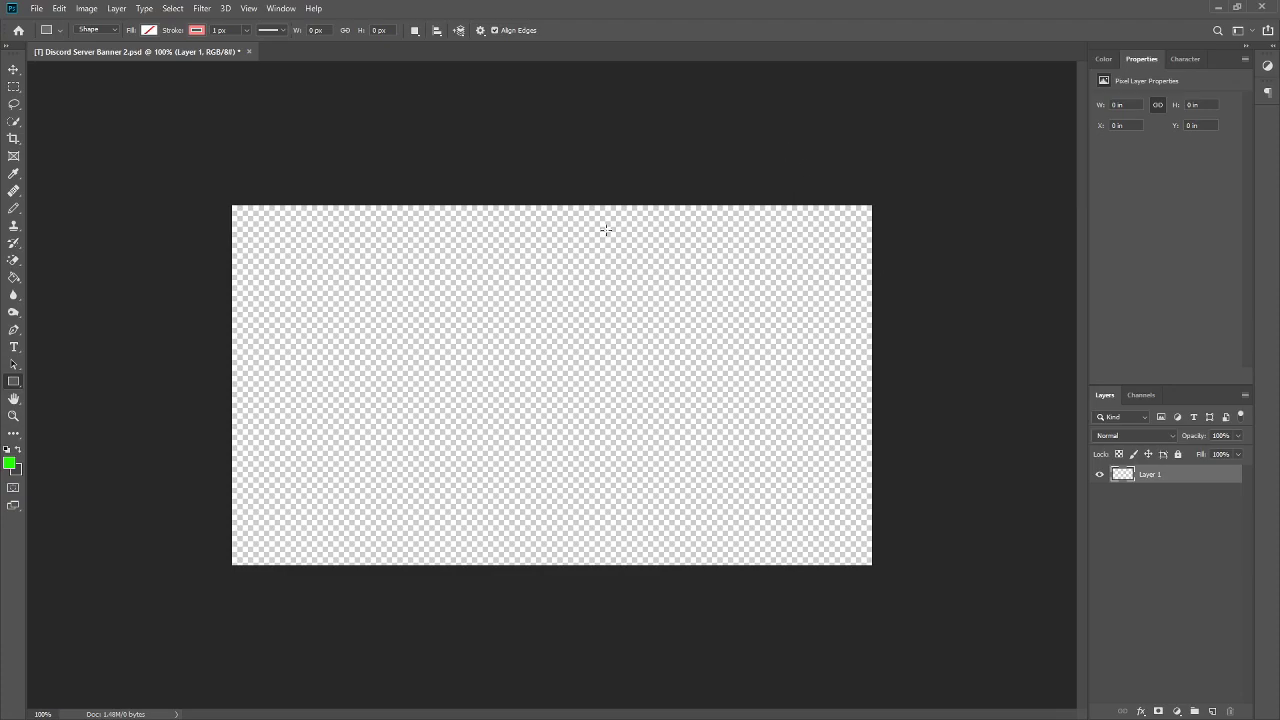
- Draw a 334×548 px rectangle from the canvas top-left to the bottom edge
left_click_drag(232, 204, 438, 540)
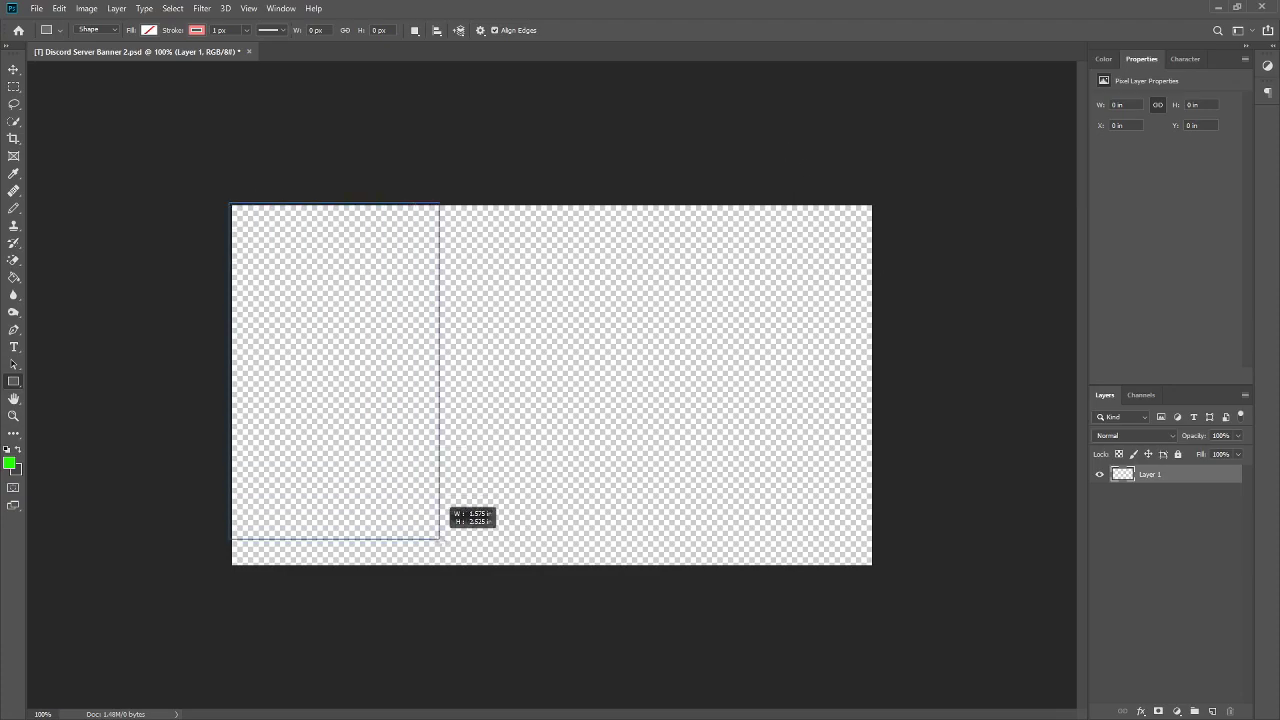
left_click_drag(437, 537, 452, 567)
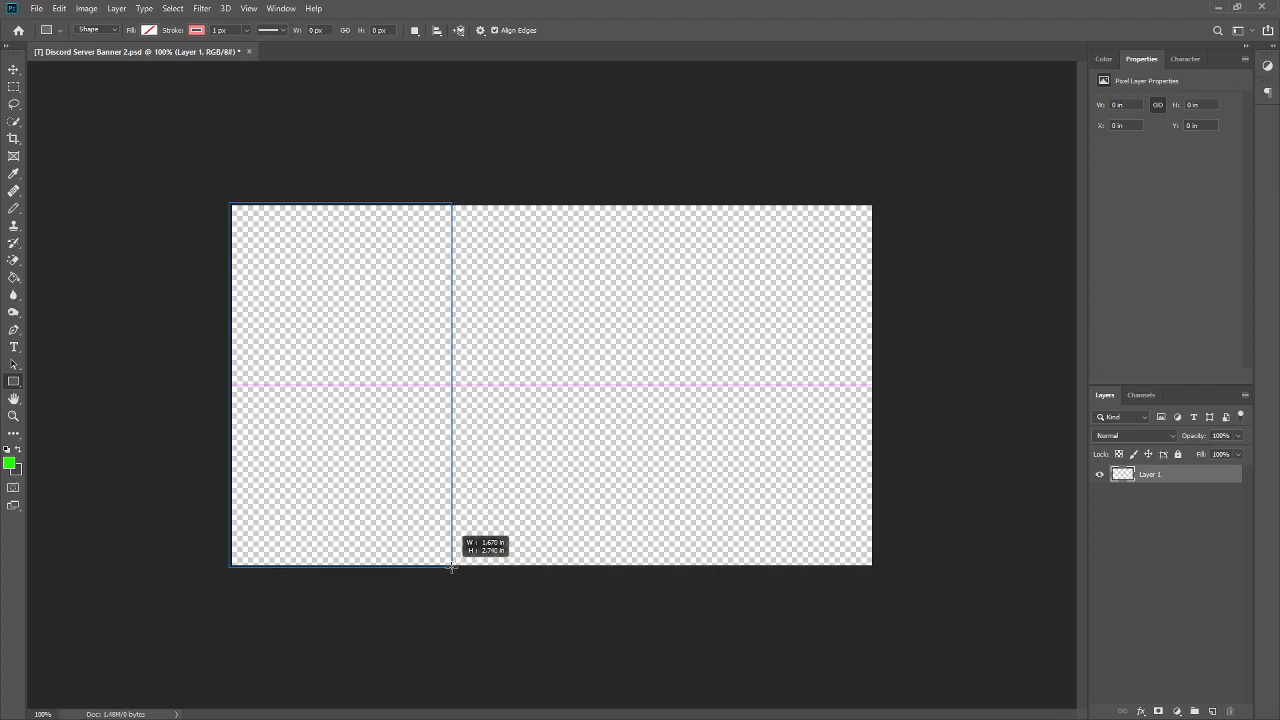
left_click_drag(230, 205, 452, 567)
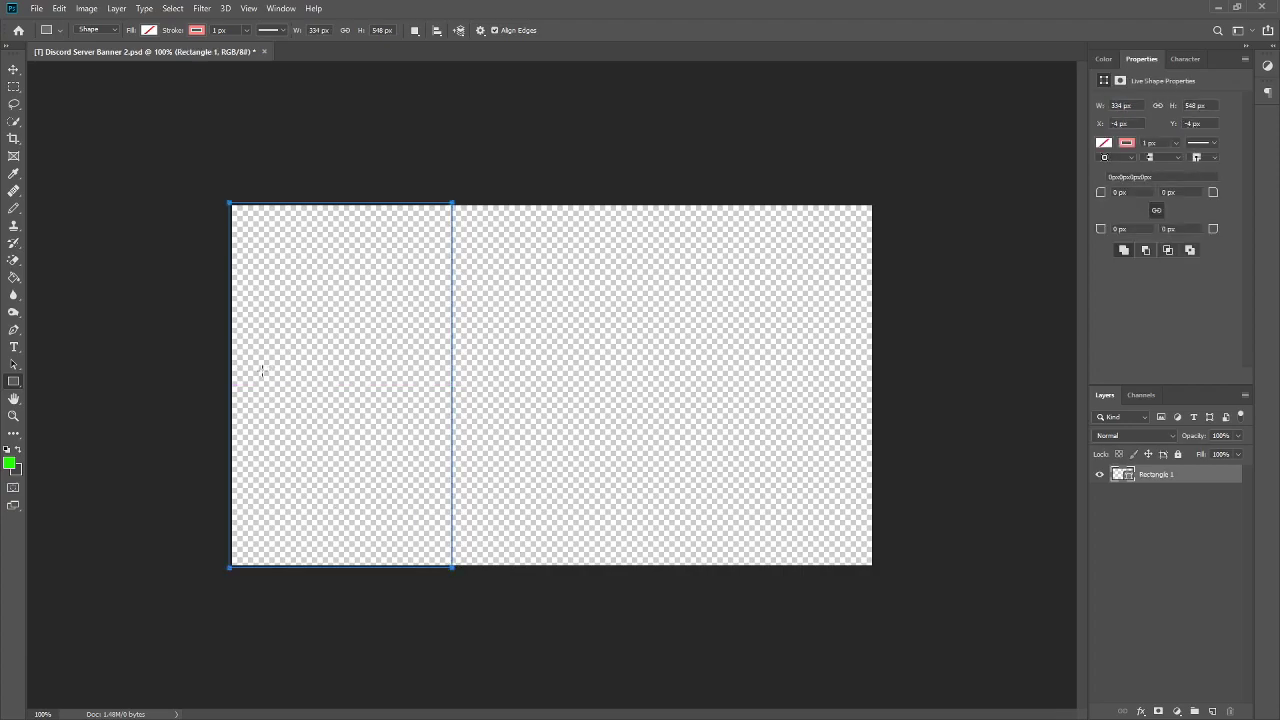
mouse_move(300, 535)
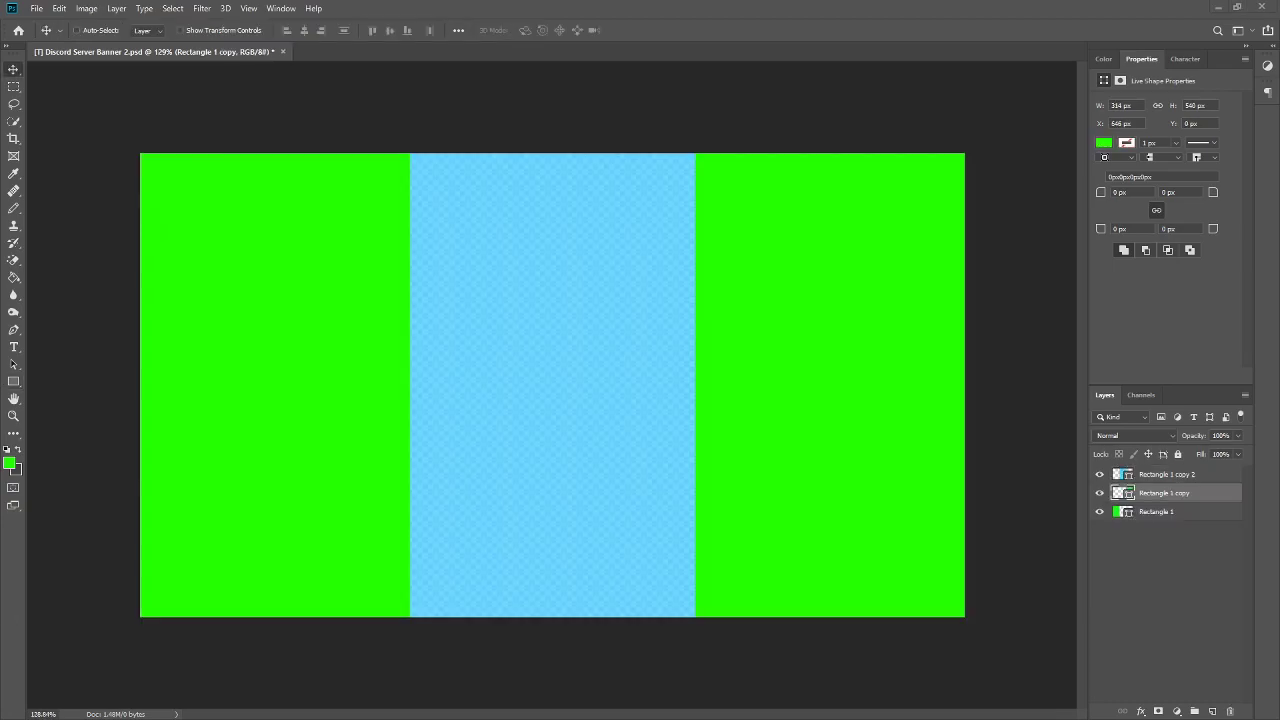
mouse_move(535, 302)
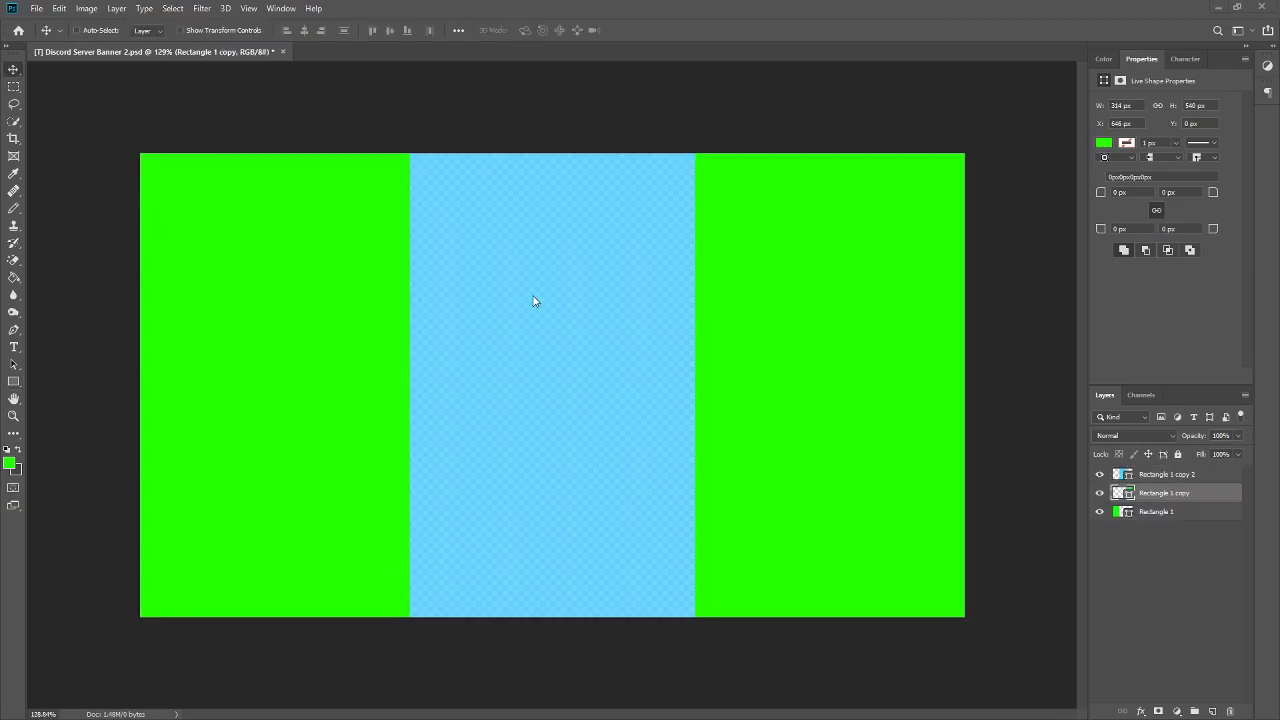
mouse_move(506, 163)
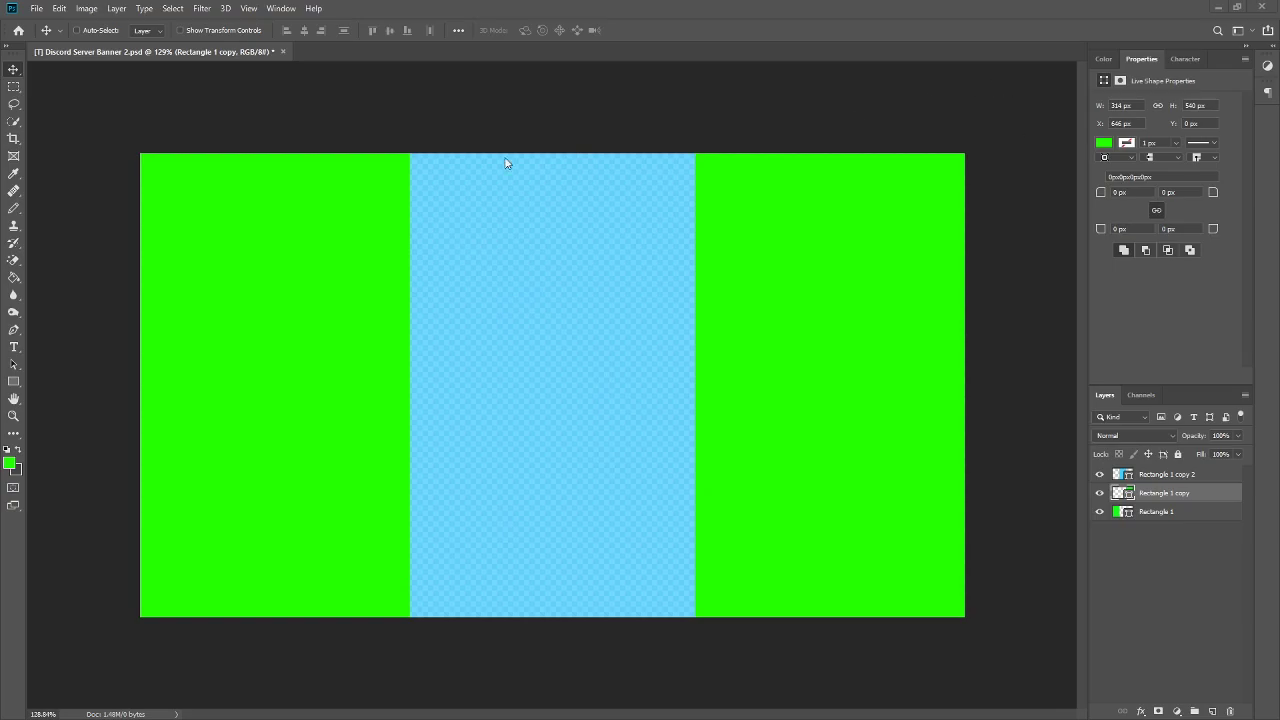
mouse_move(853, 268)
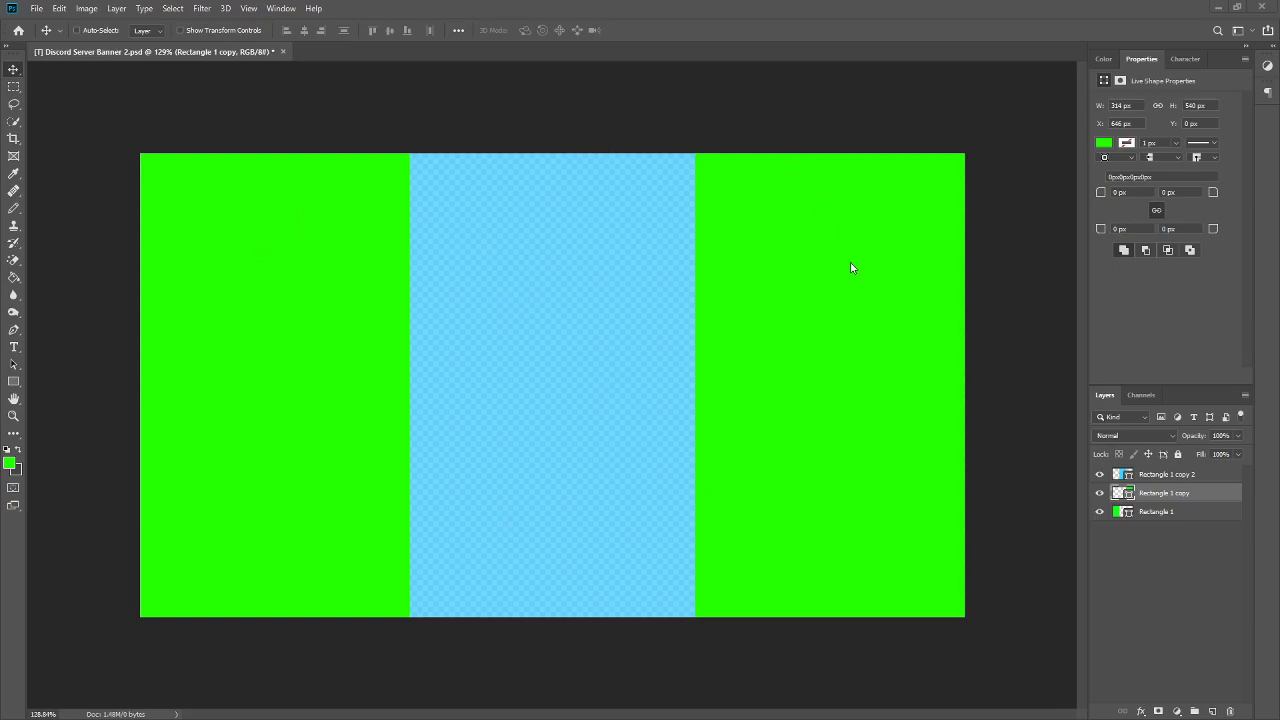
mouse_move(517, 213)
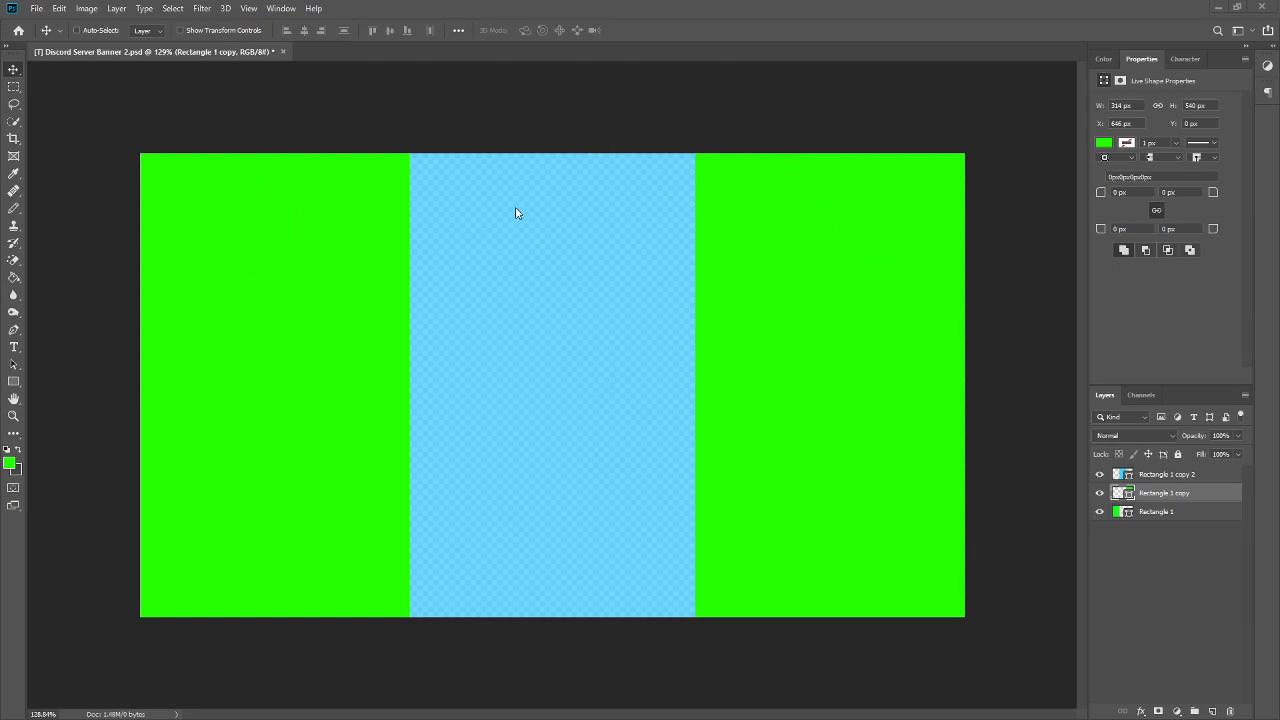
mouse_move(567, 307)
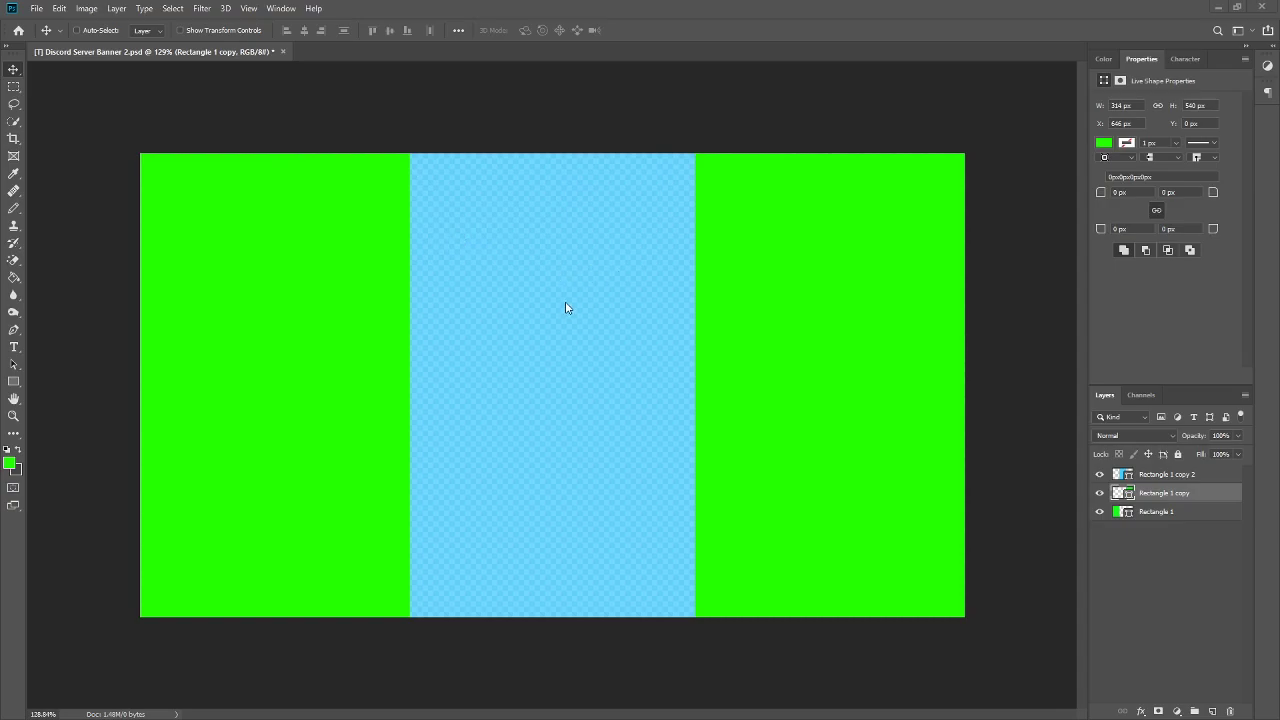
mouse_move(610, 364)
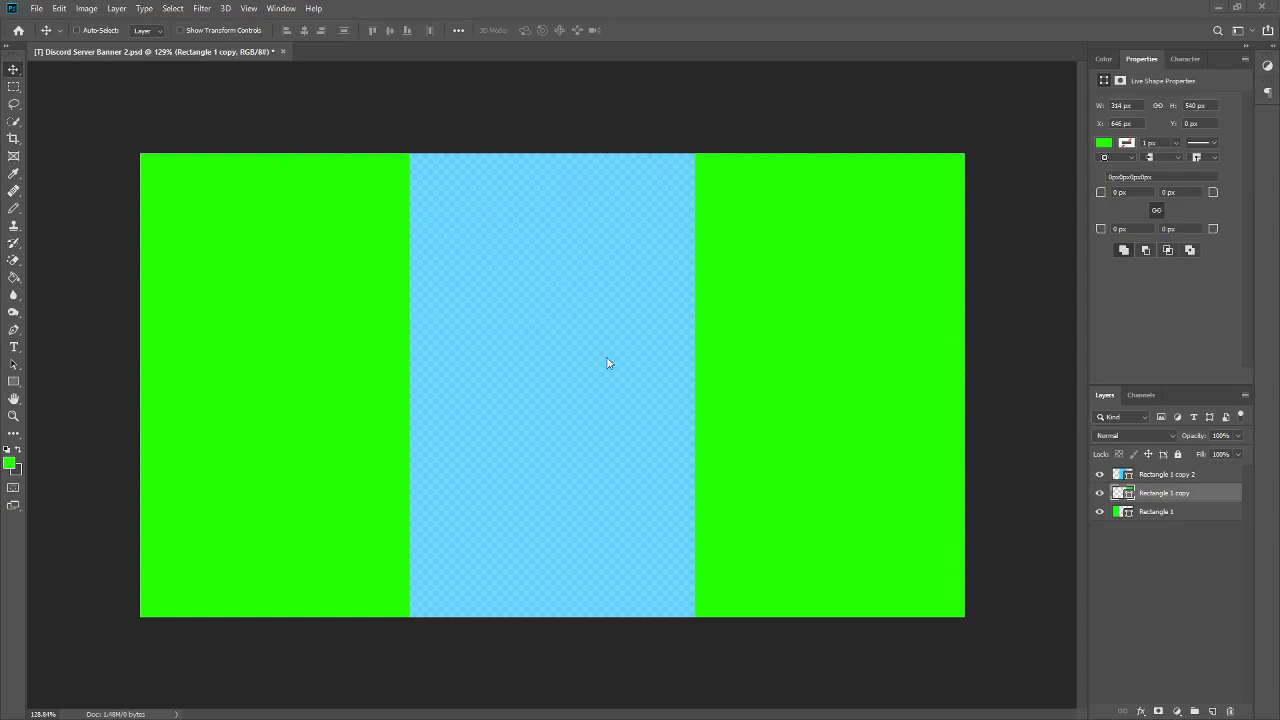
mouse_move(443, 245)
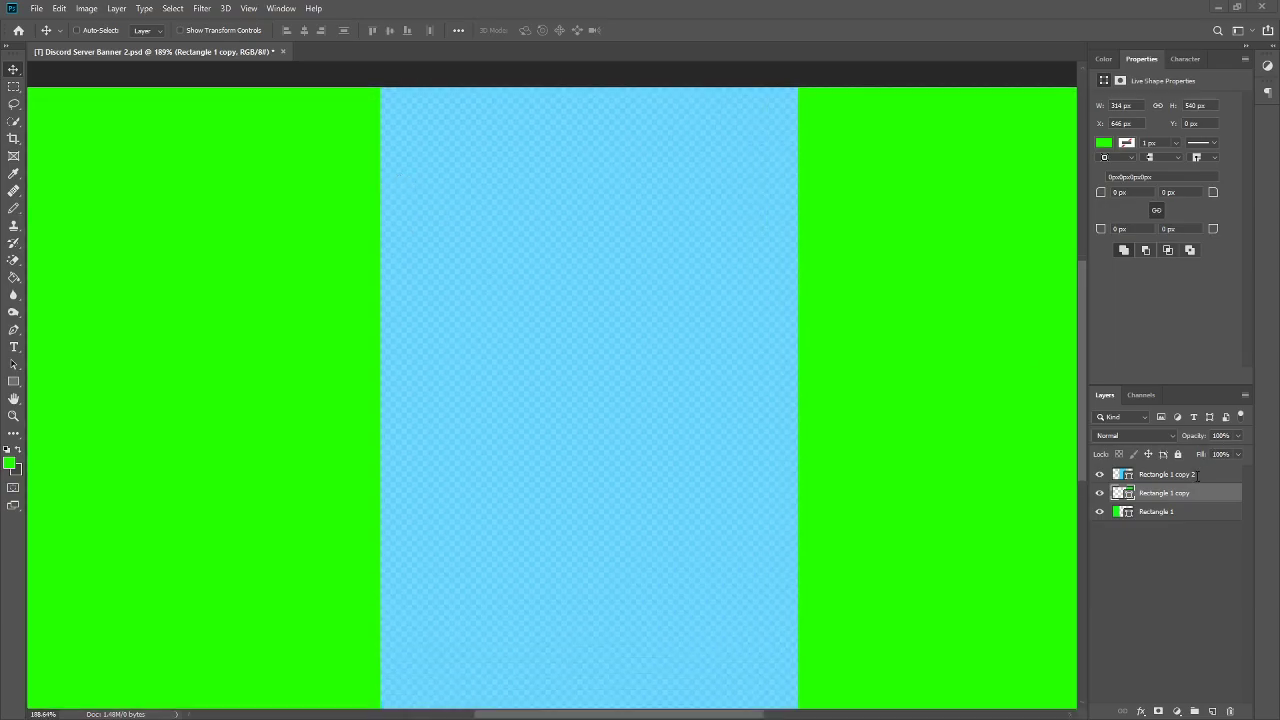
- Arrange duplicated rectangles as green, light blue and green side-by-side panels
left_click(1166, 474)
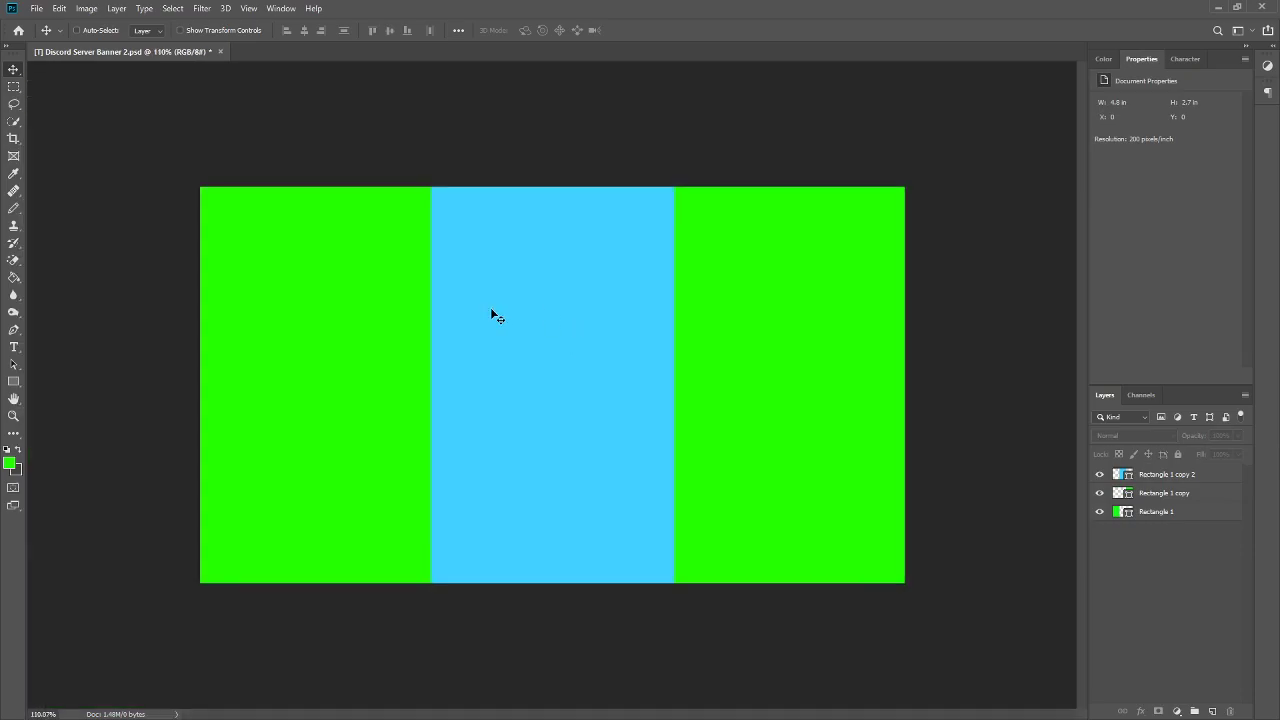
mouse_move(597, 347)
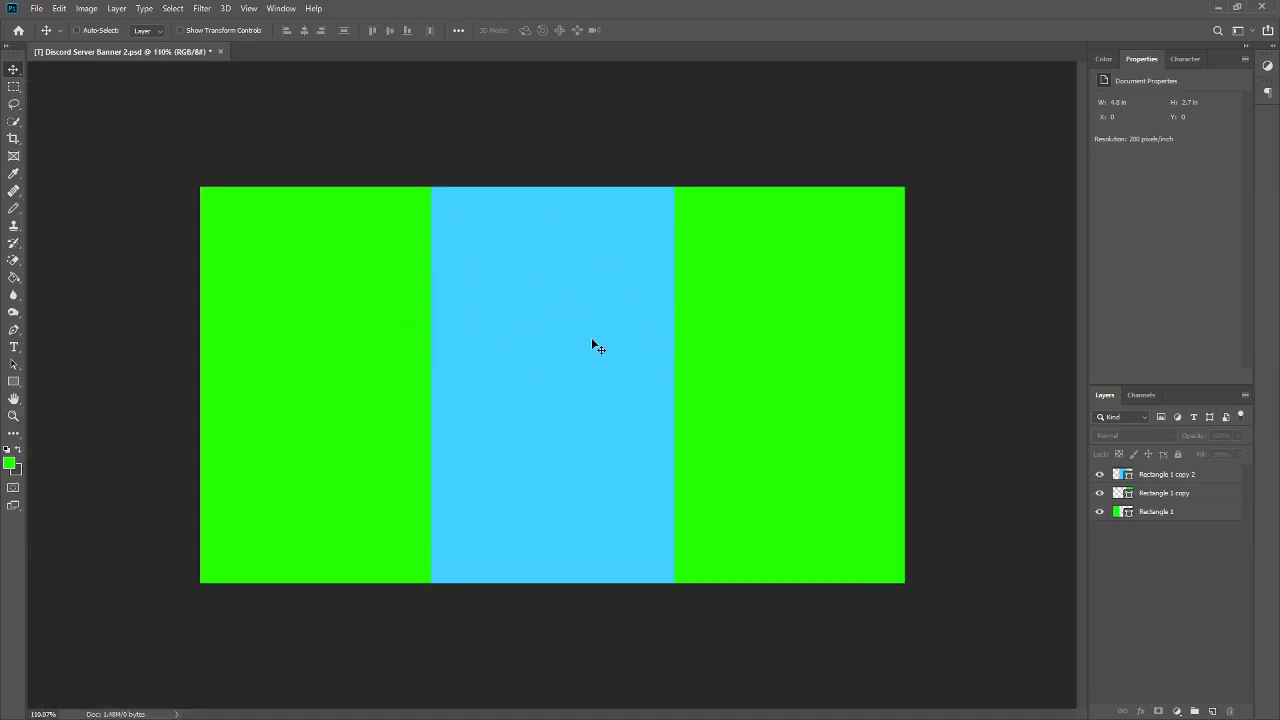
mouse_move(405, 348)
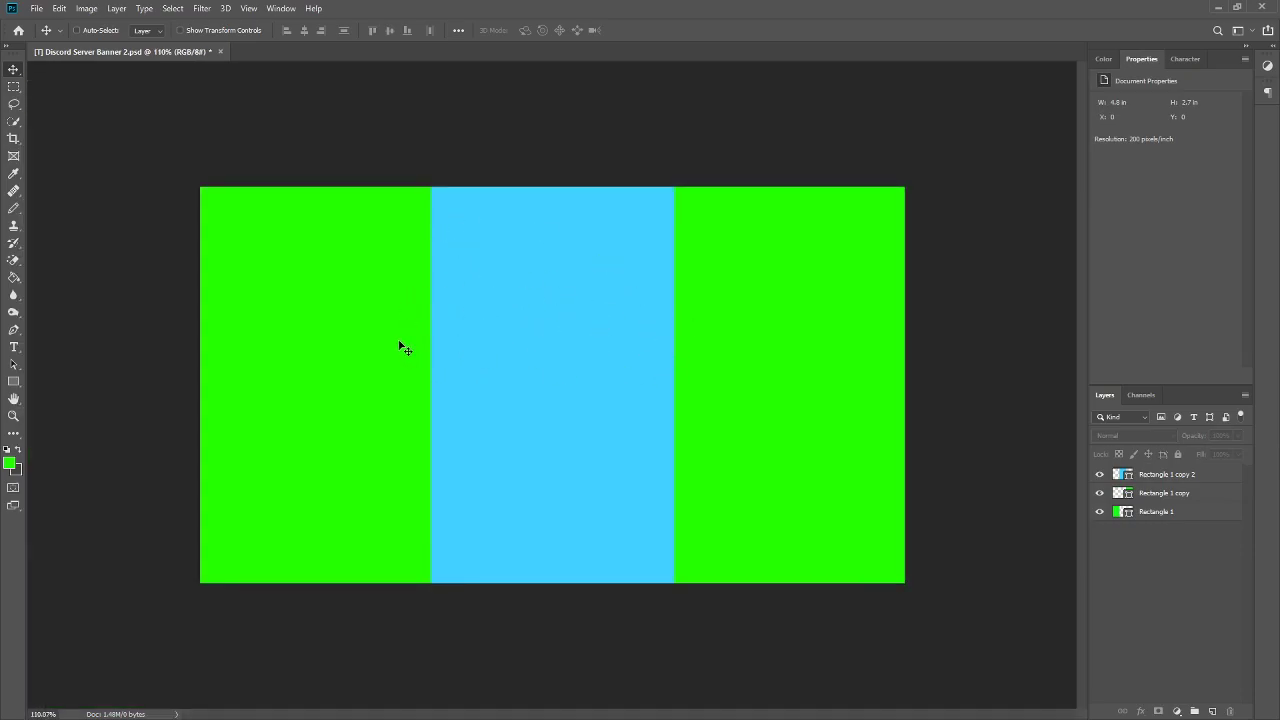
mouse_move(420, 355)
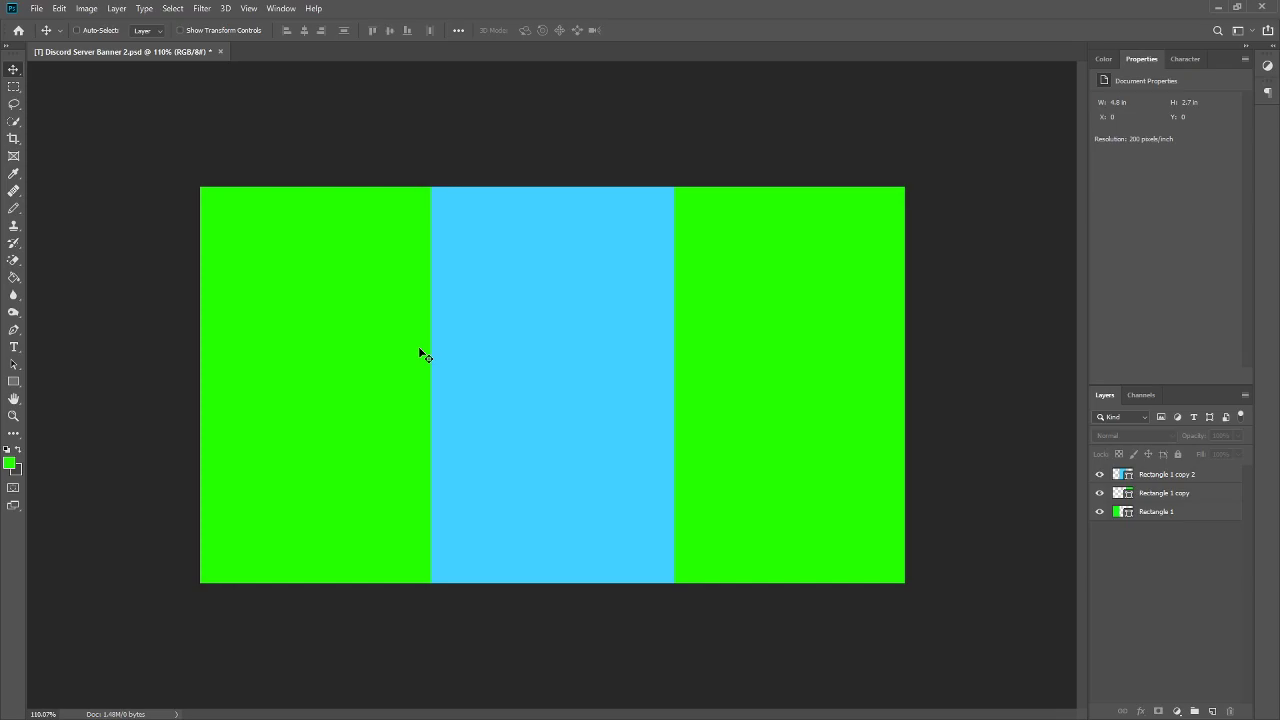
mouse_move(12, 576)
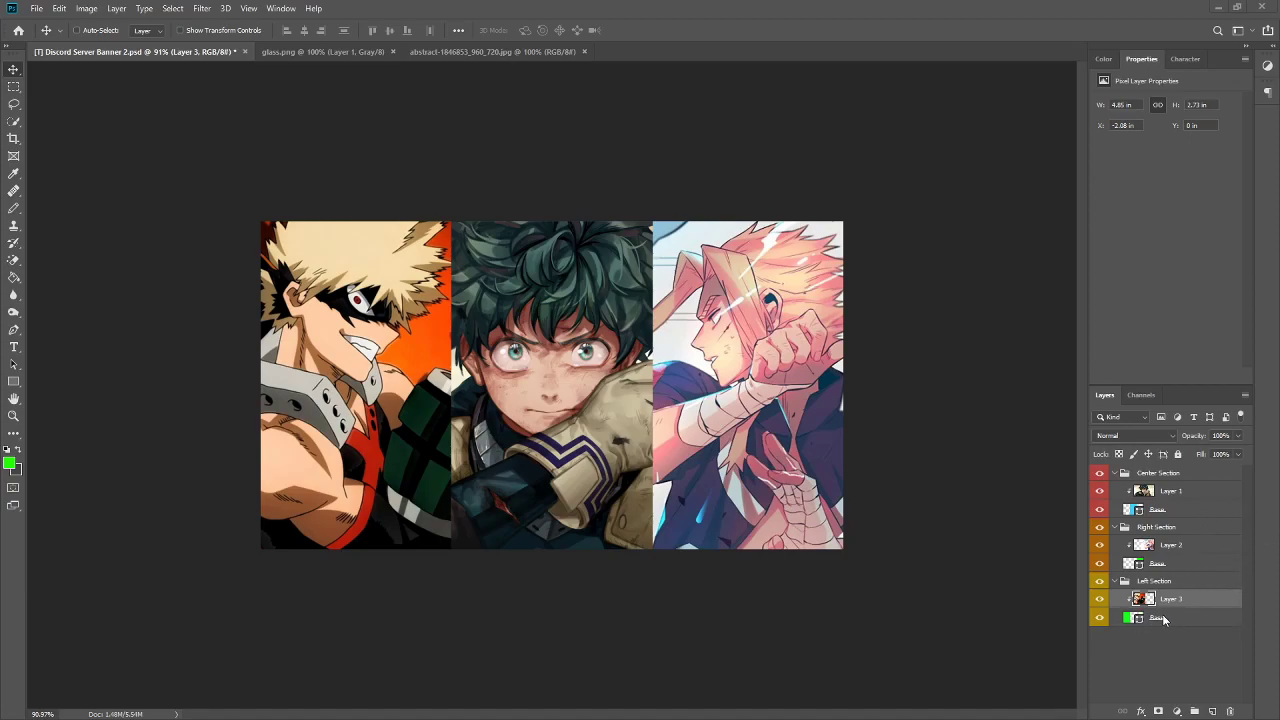
mouse_move(1168, 638)
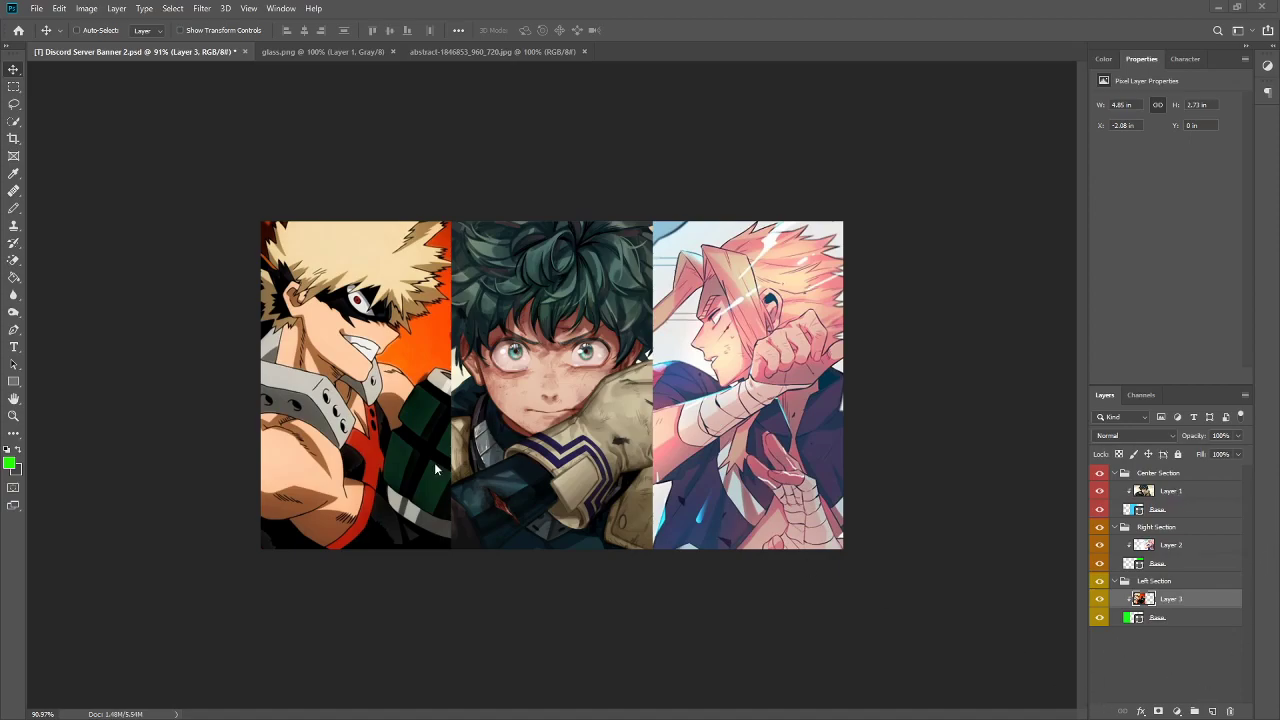
mouse_move(470, 348)
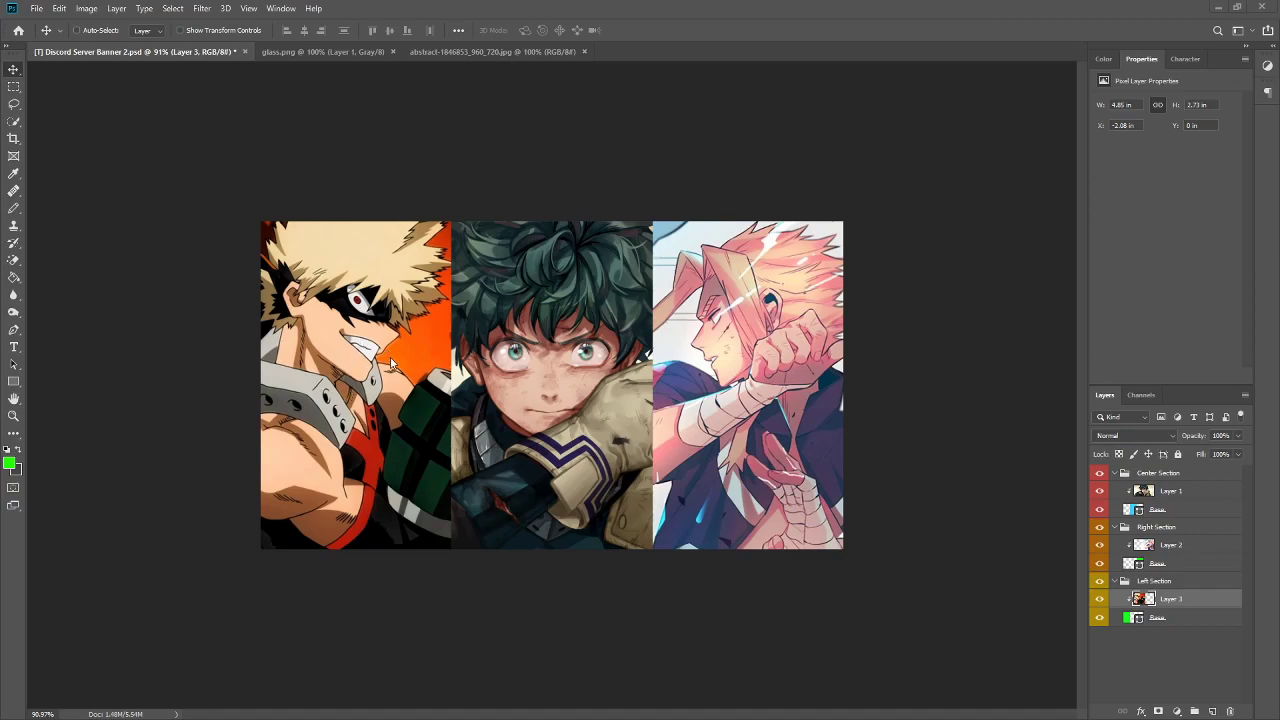
mouse_move(531, 363)
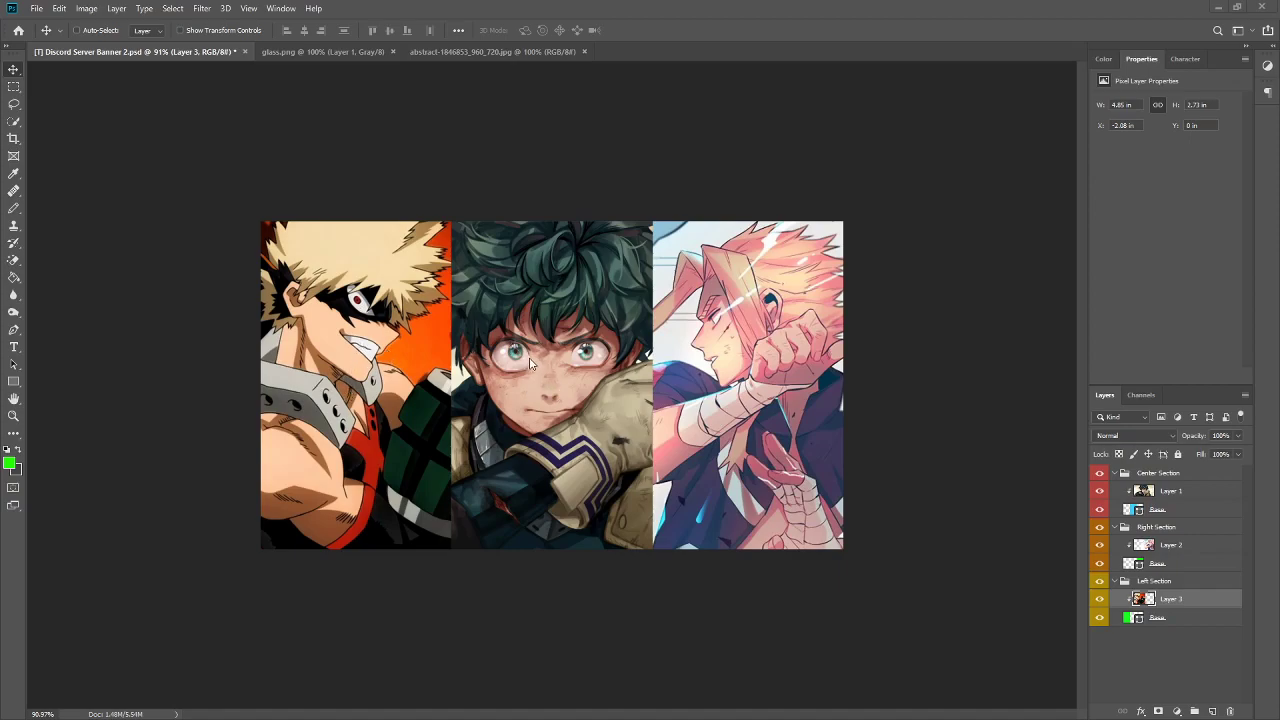
mouse_move(563, 383)
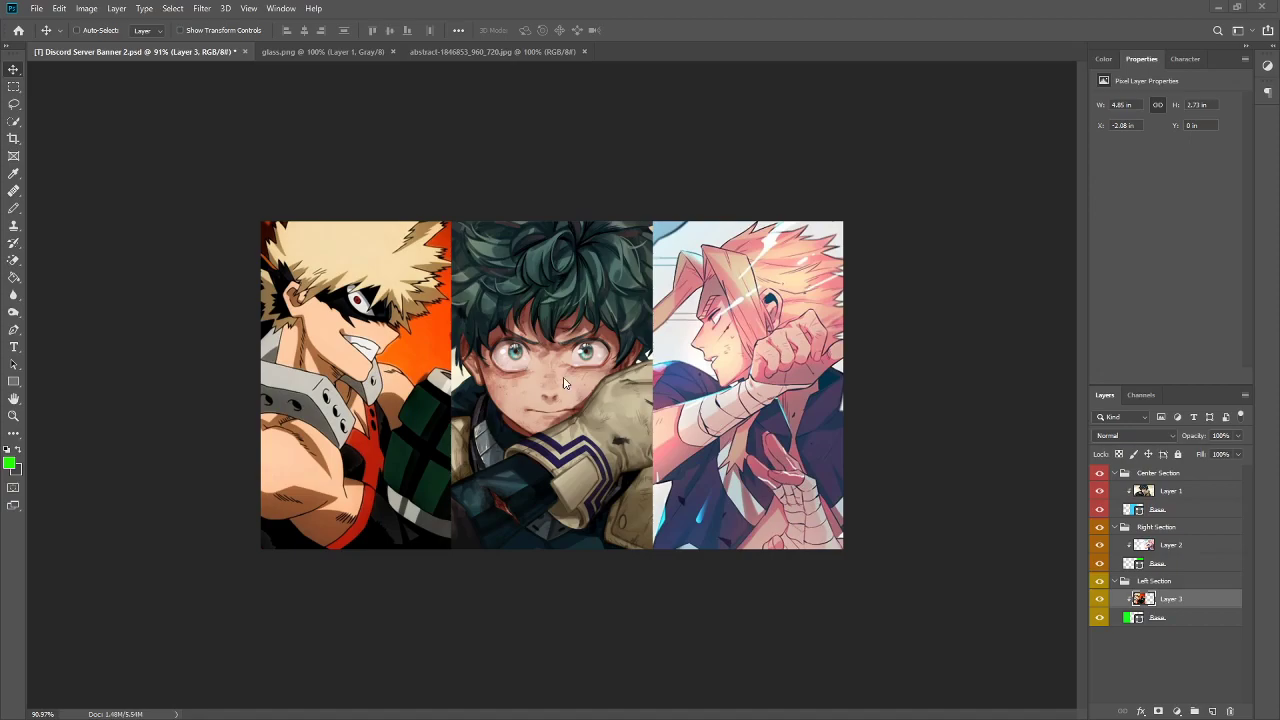
mouse_move(437, 374)
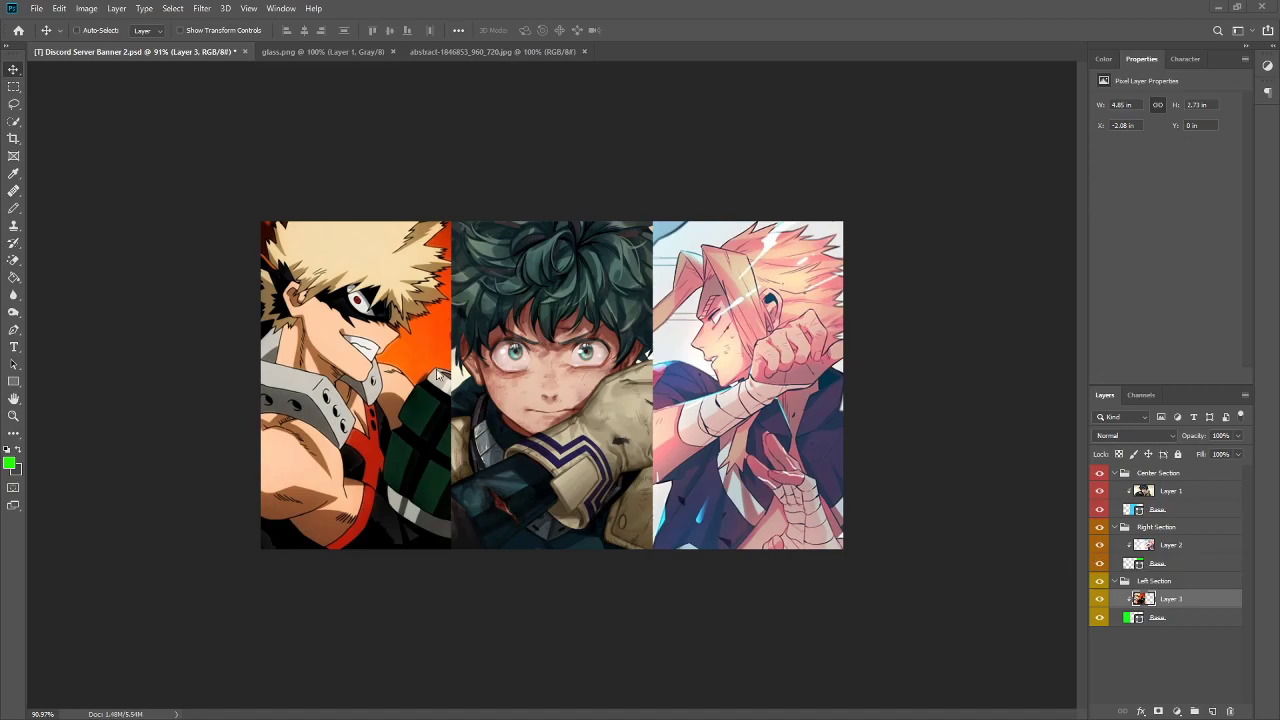
mouse_move(352, 453)
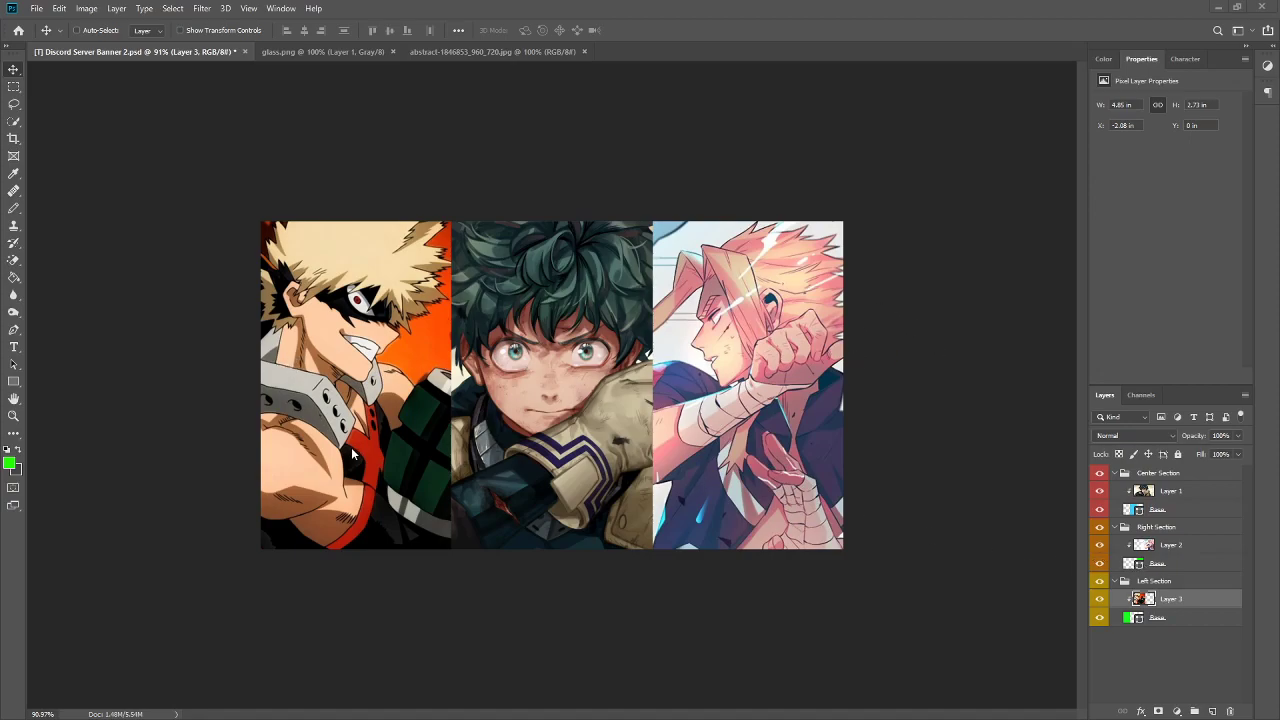
mouse_move(513, 478)
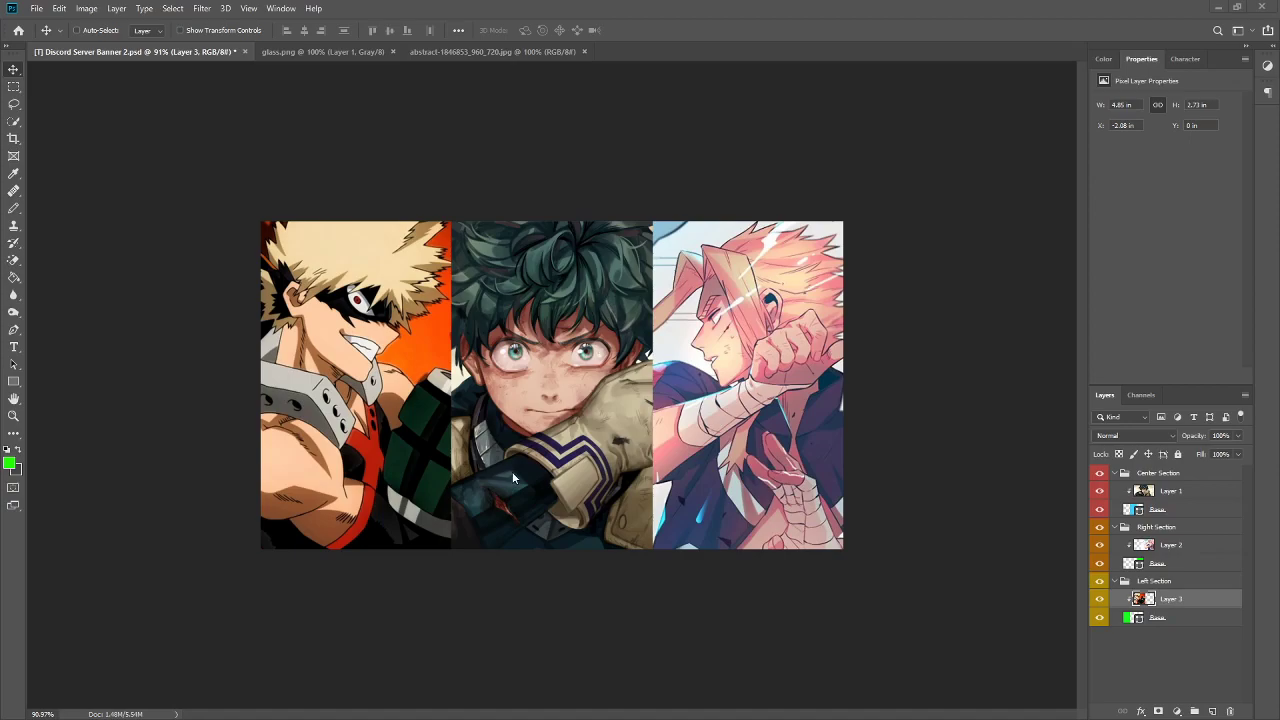
mouse_move(211, 309)
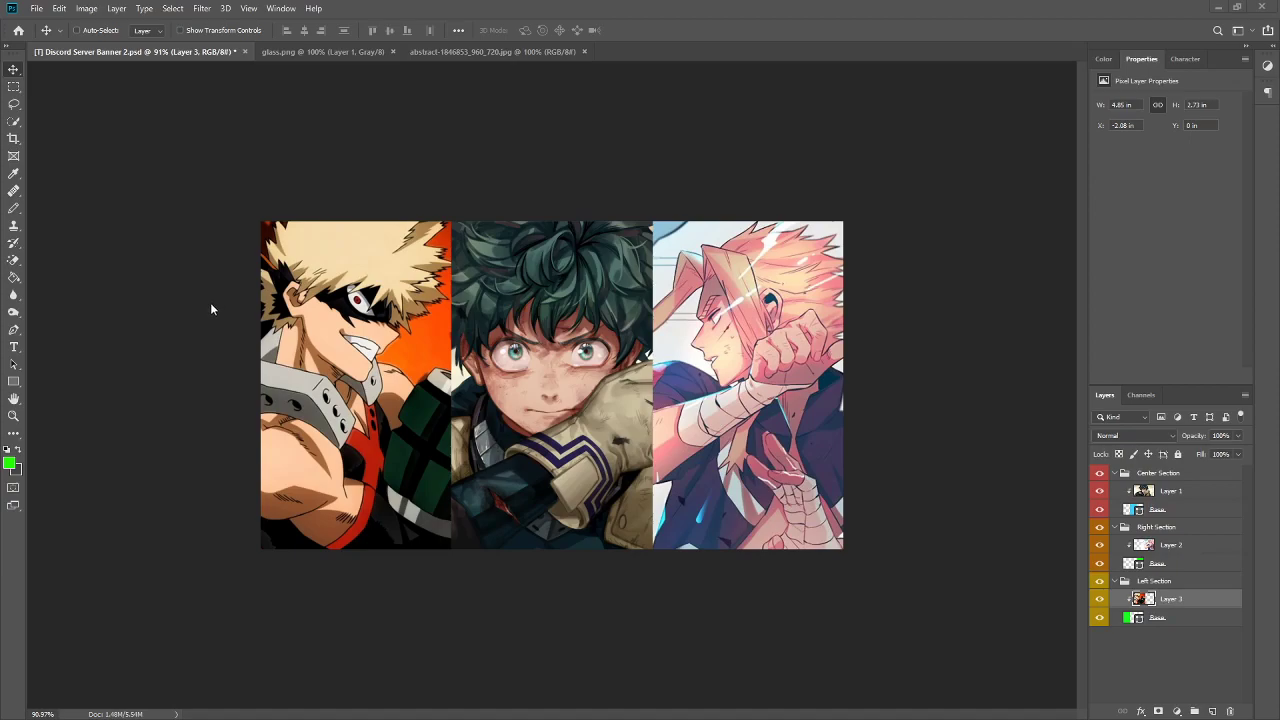
mouse_move(240, 315)
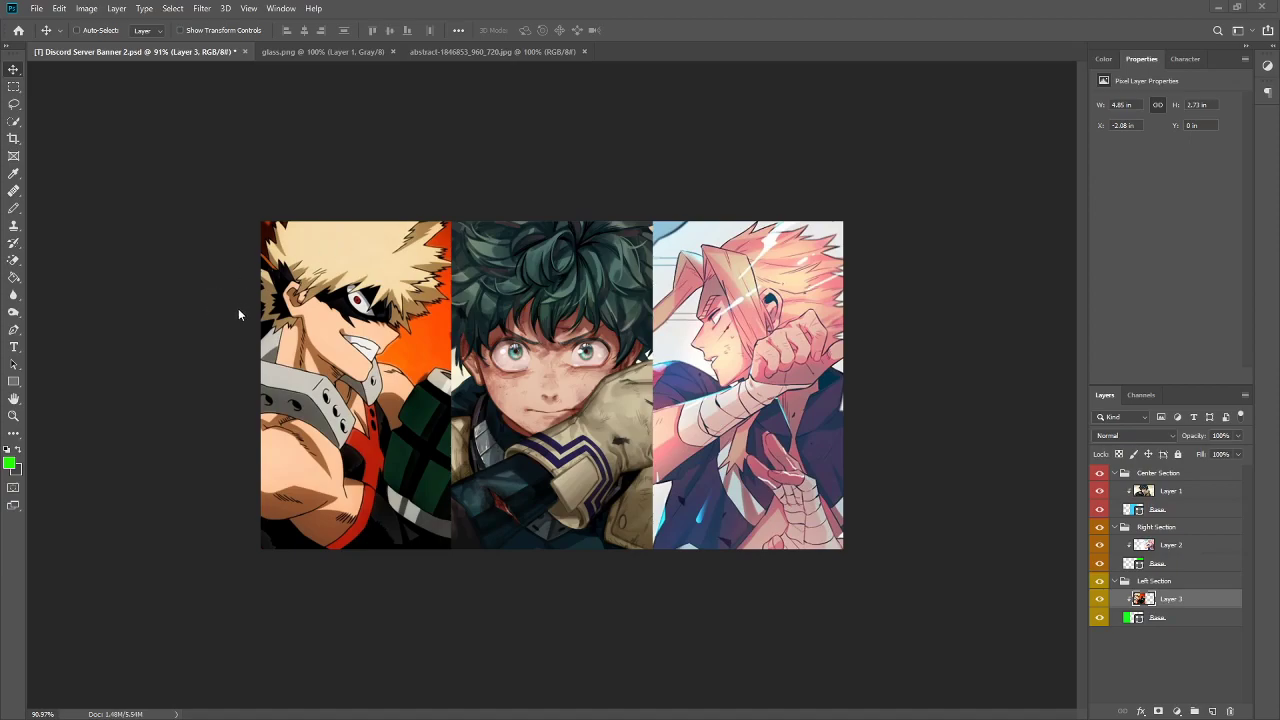
mouse_move(454, 330)
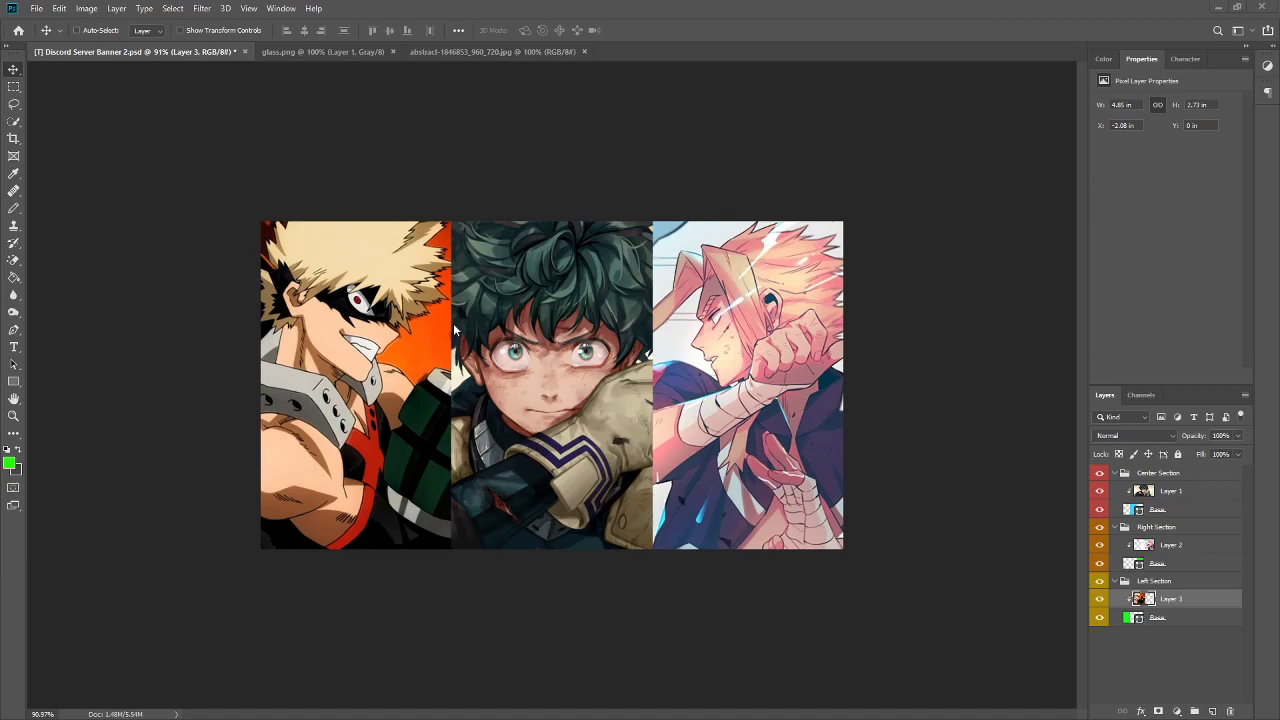
mouse_move(513, 381)
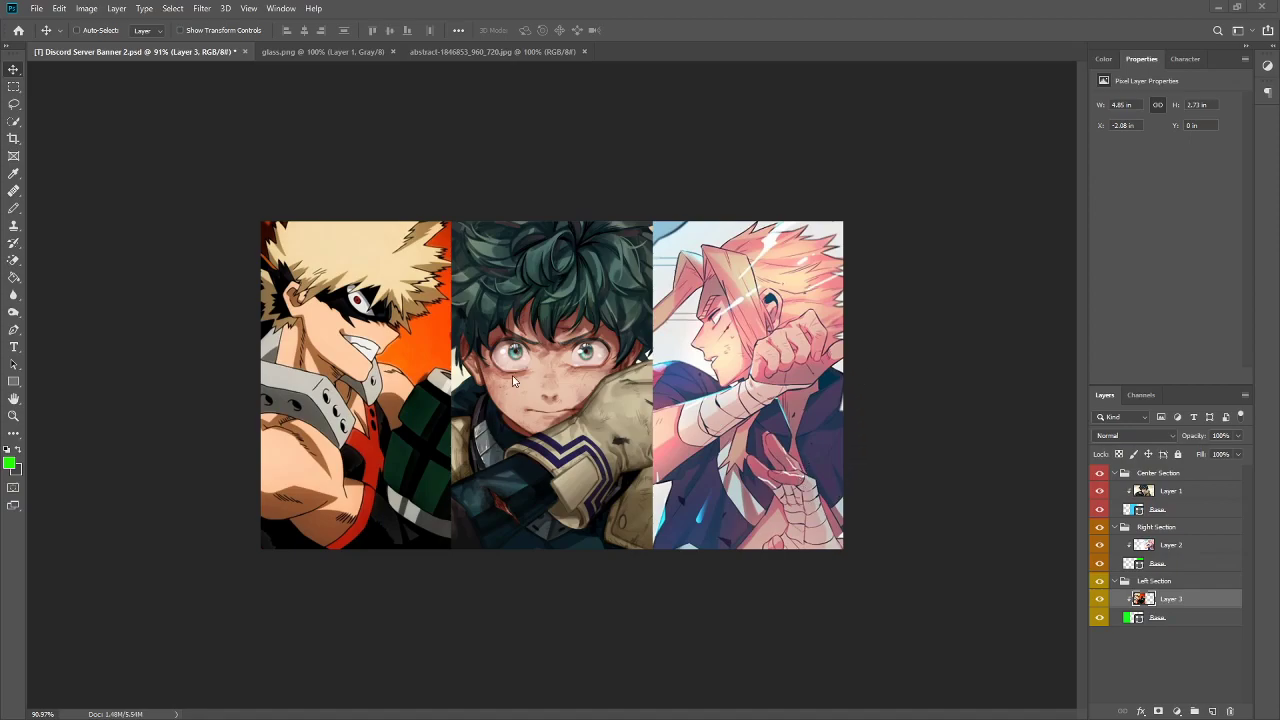
mouse_move(490, 397)
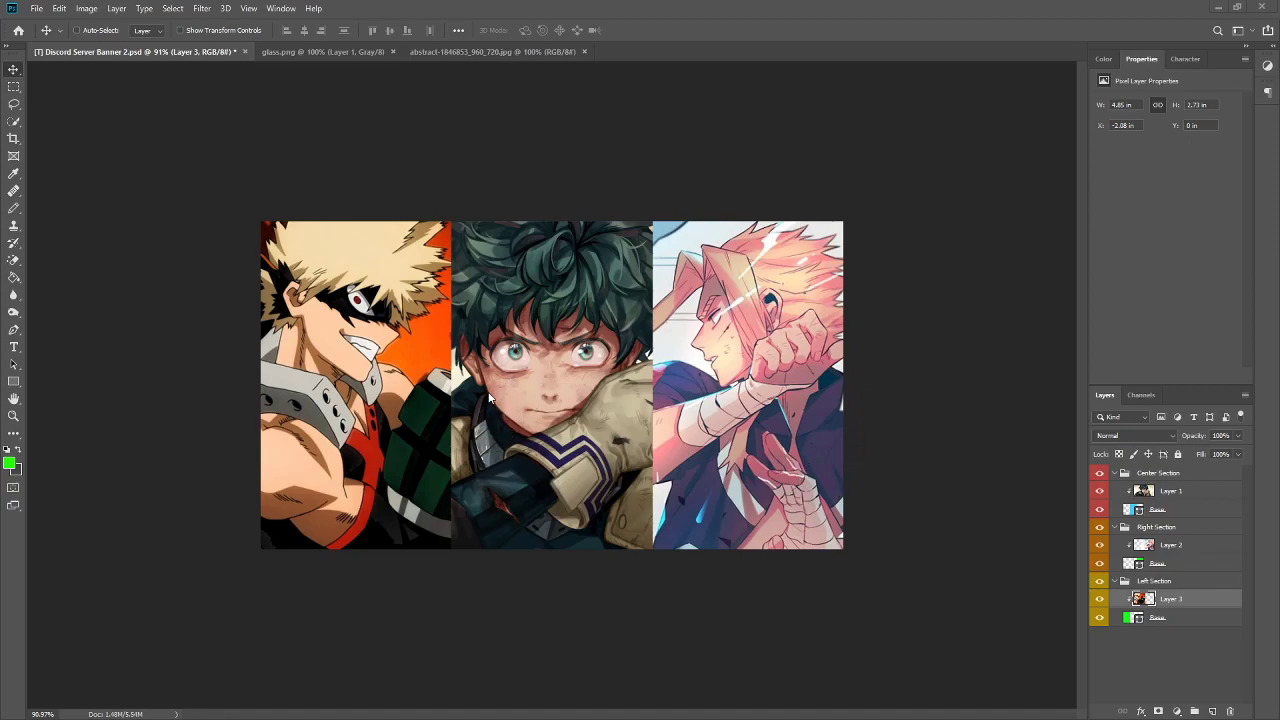
mouse_move(518, 375)
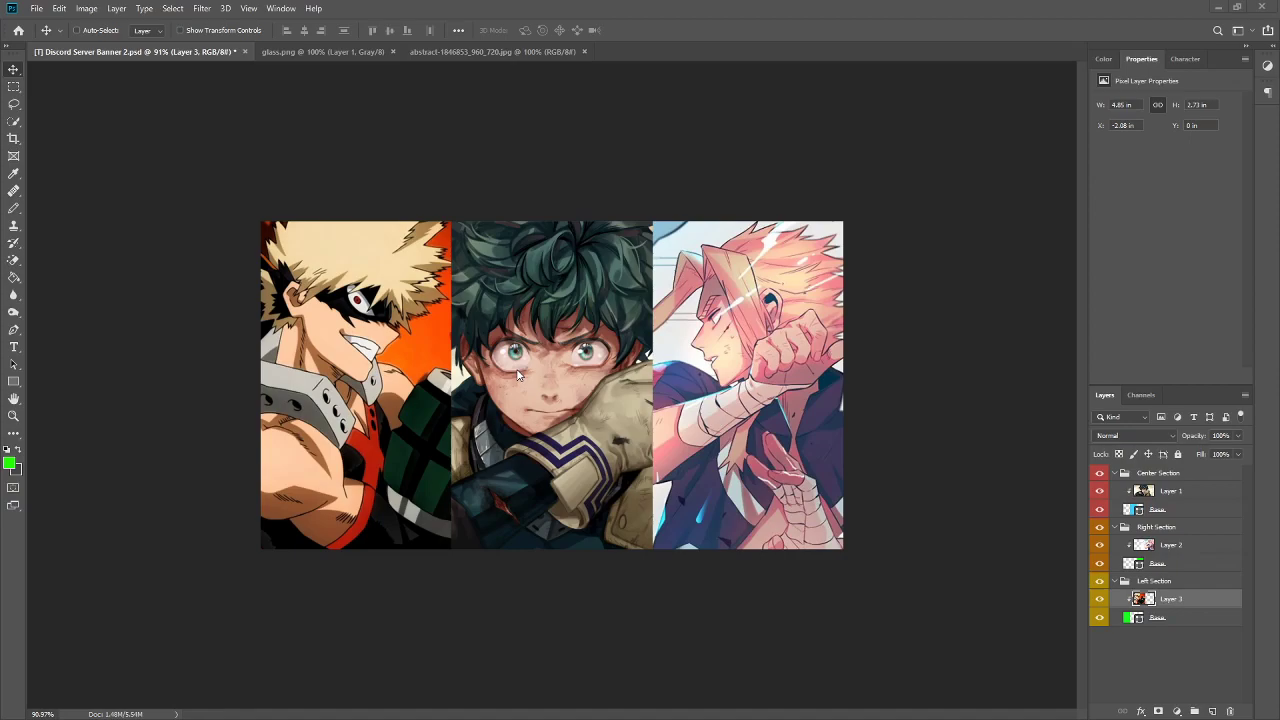
mouse_move(426, 314)
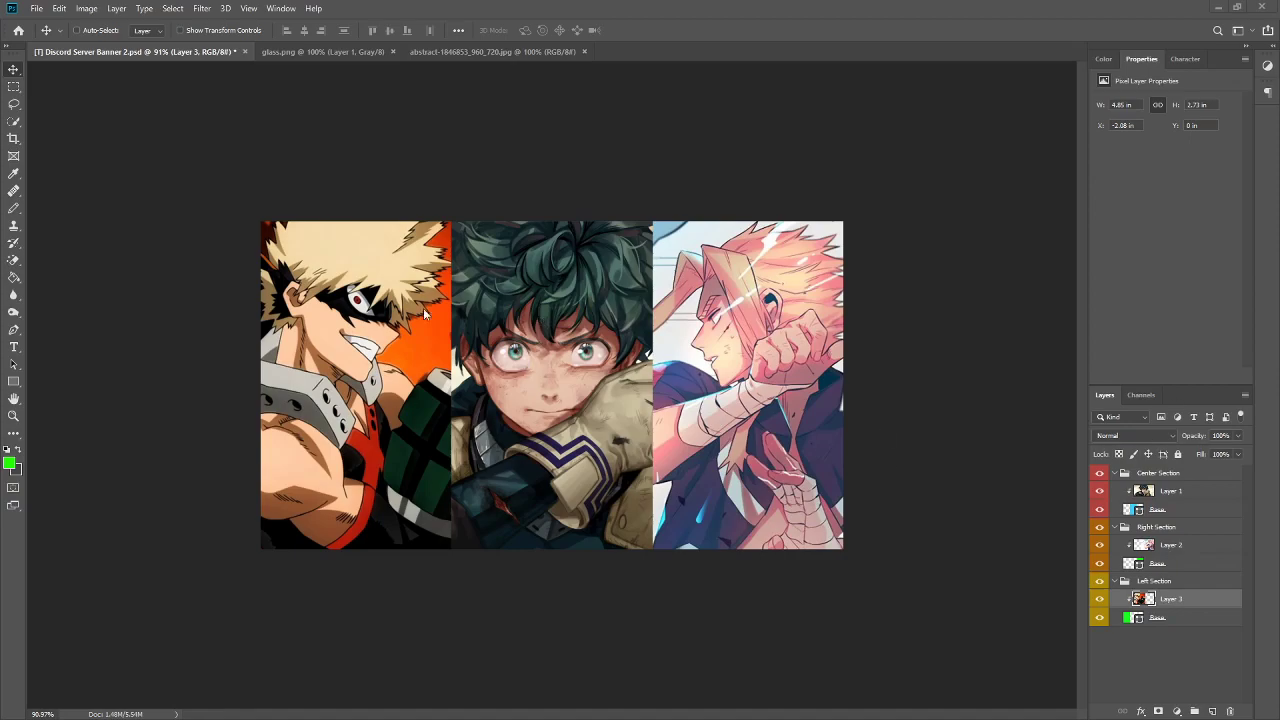
mouse_move(475, 430)
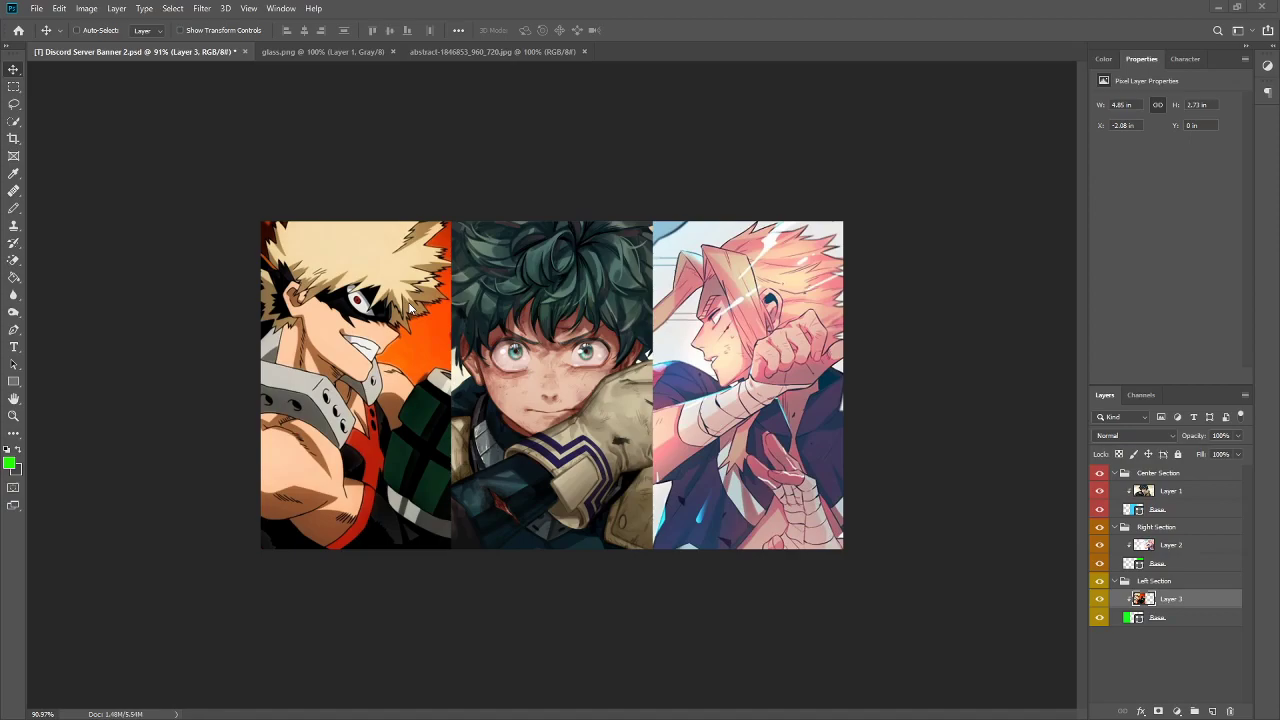
mouse_move(1158, 518)
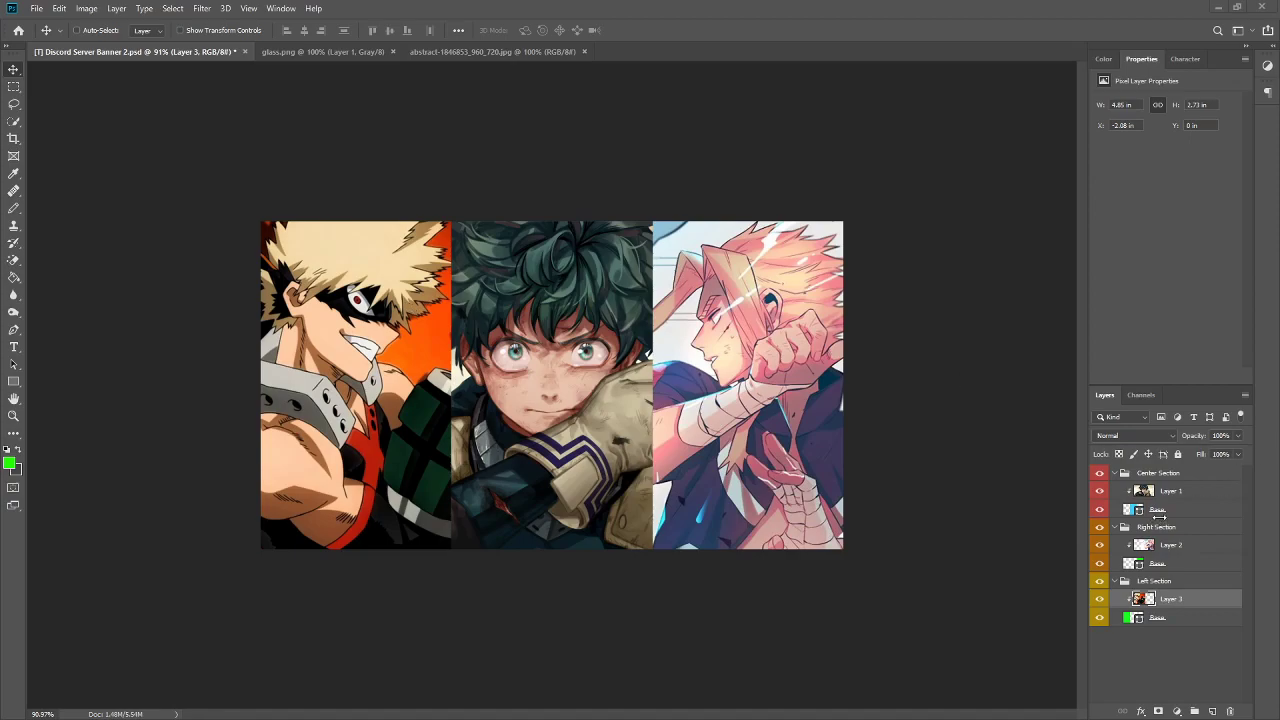
- Select the center Base shape and add a Multiply drop shadow with 0 distance
left_click(1157, 509)
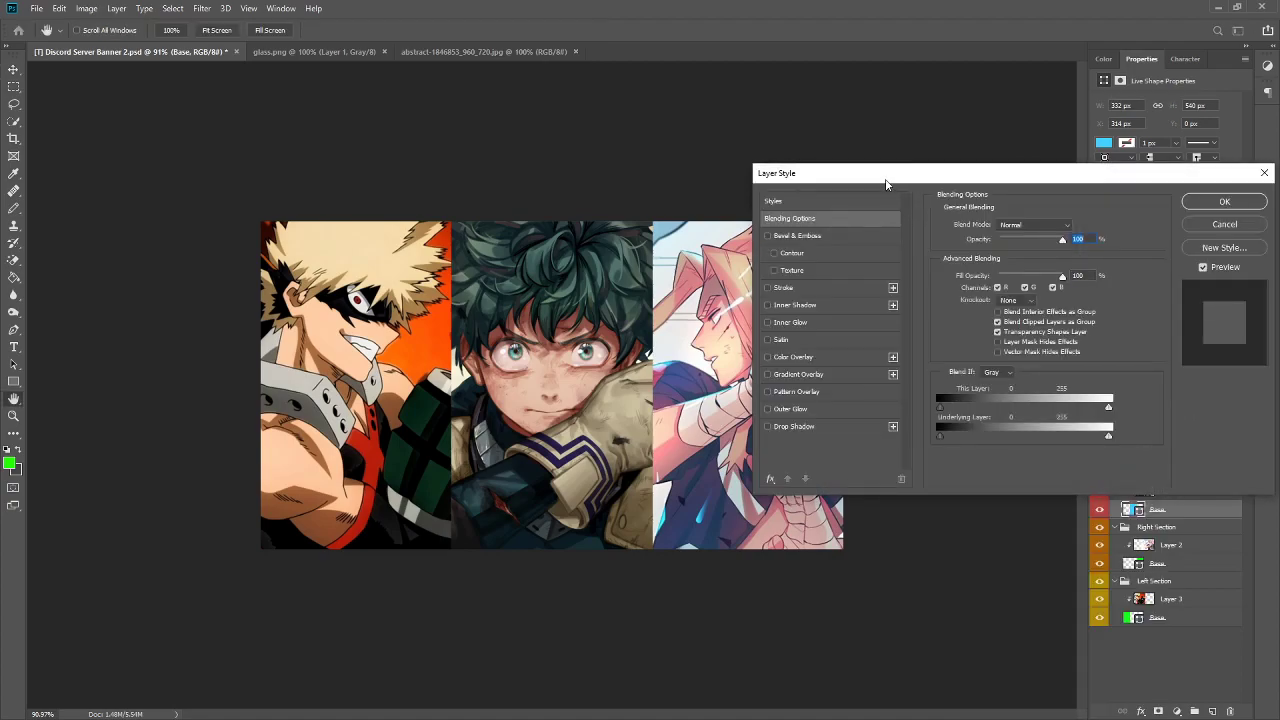
left_click(768, 426)
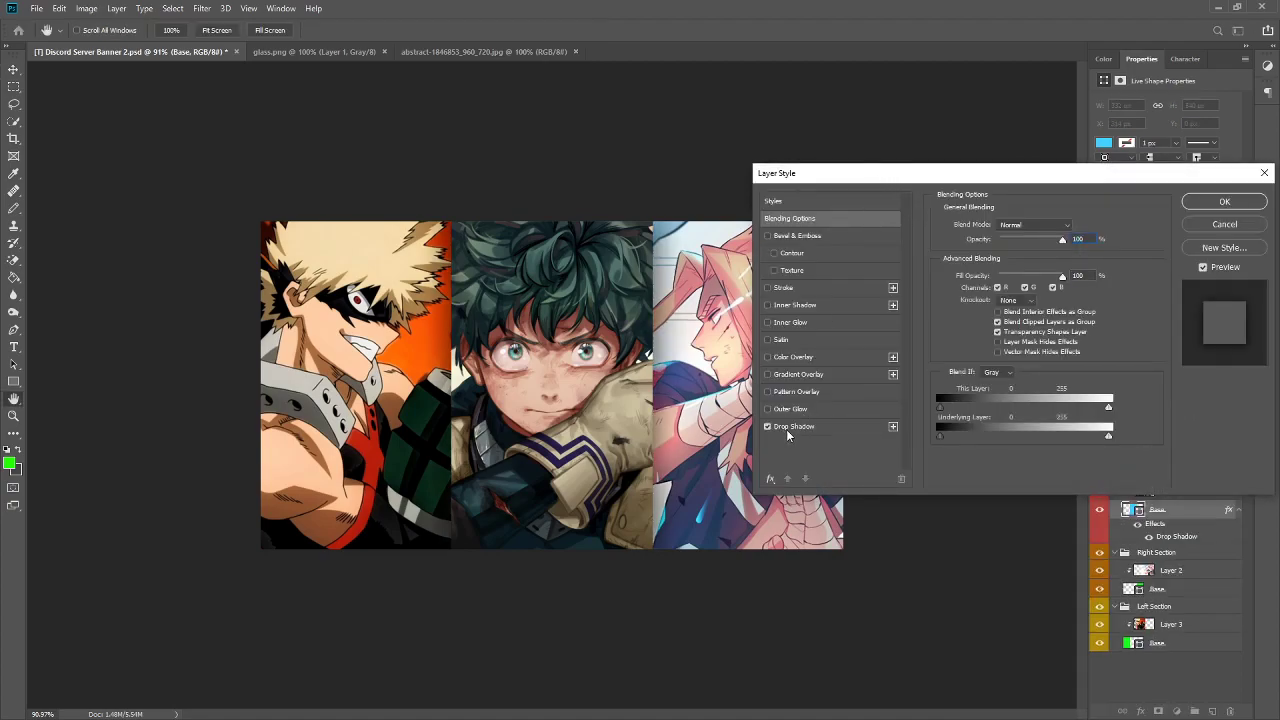
left_click(794, 426)
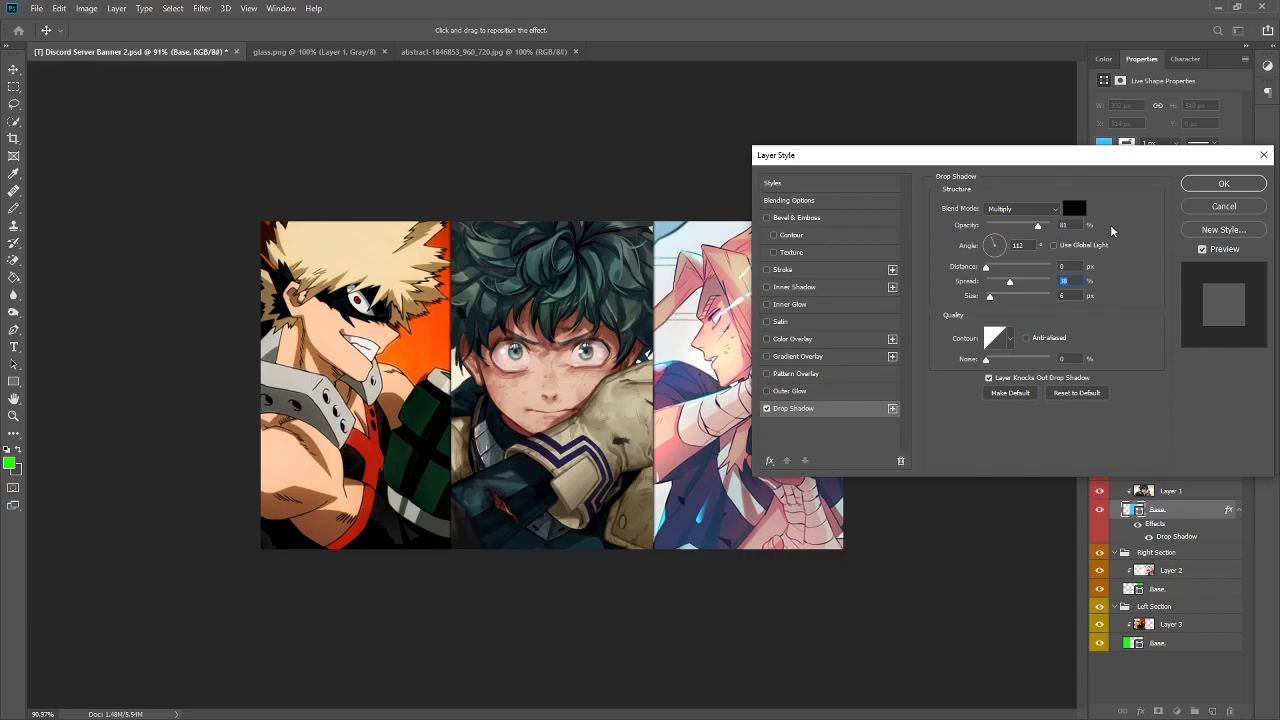
mouse_move(1012, 296)
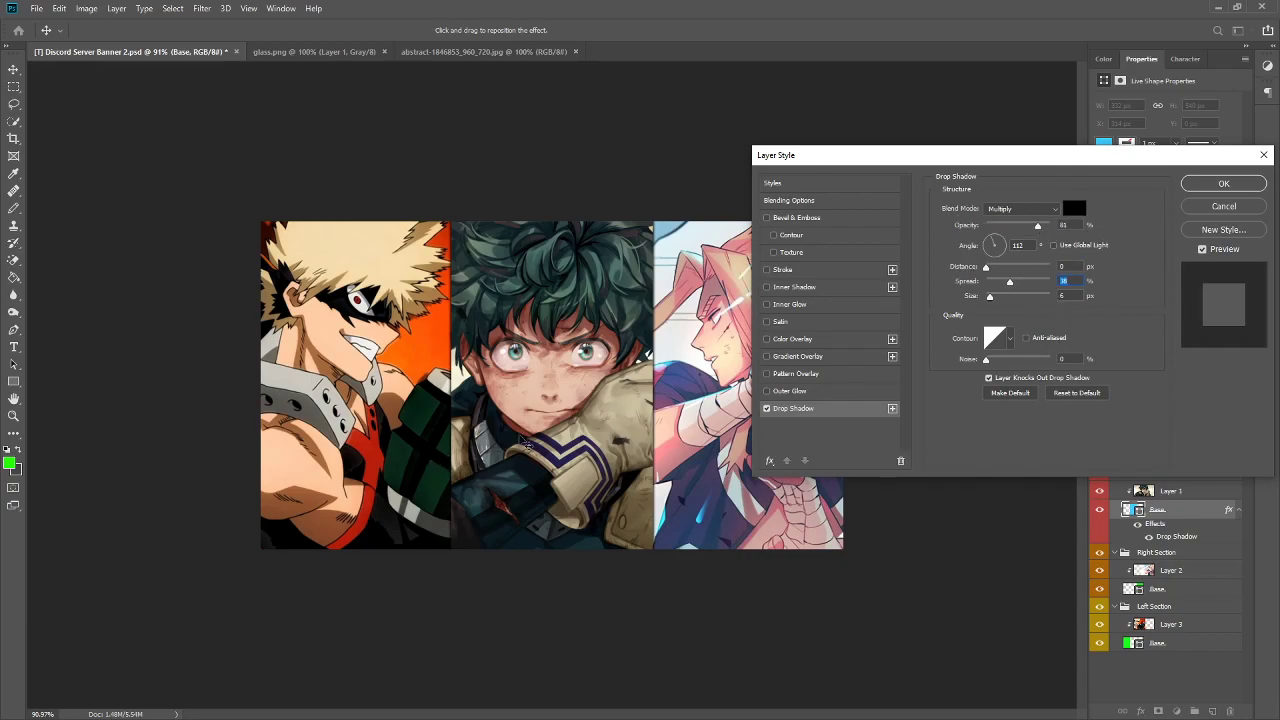
mouse_move(680, 478)
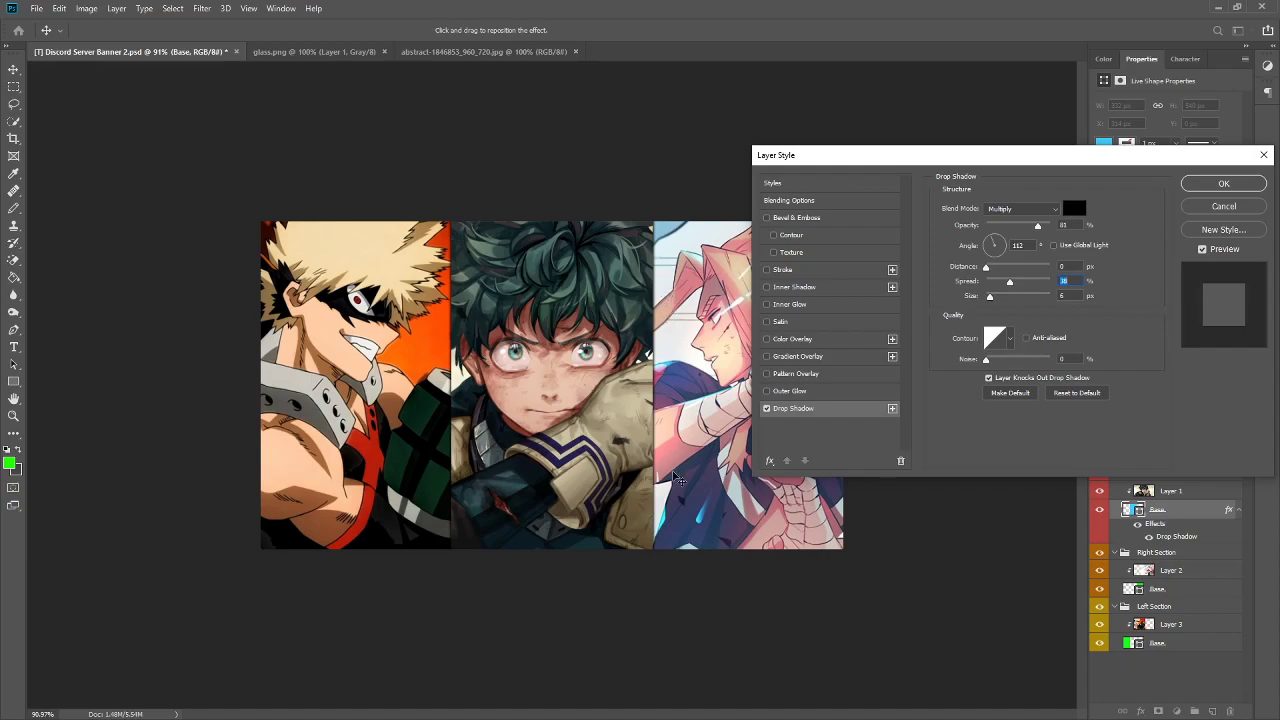
mouse_move(440, 323)
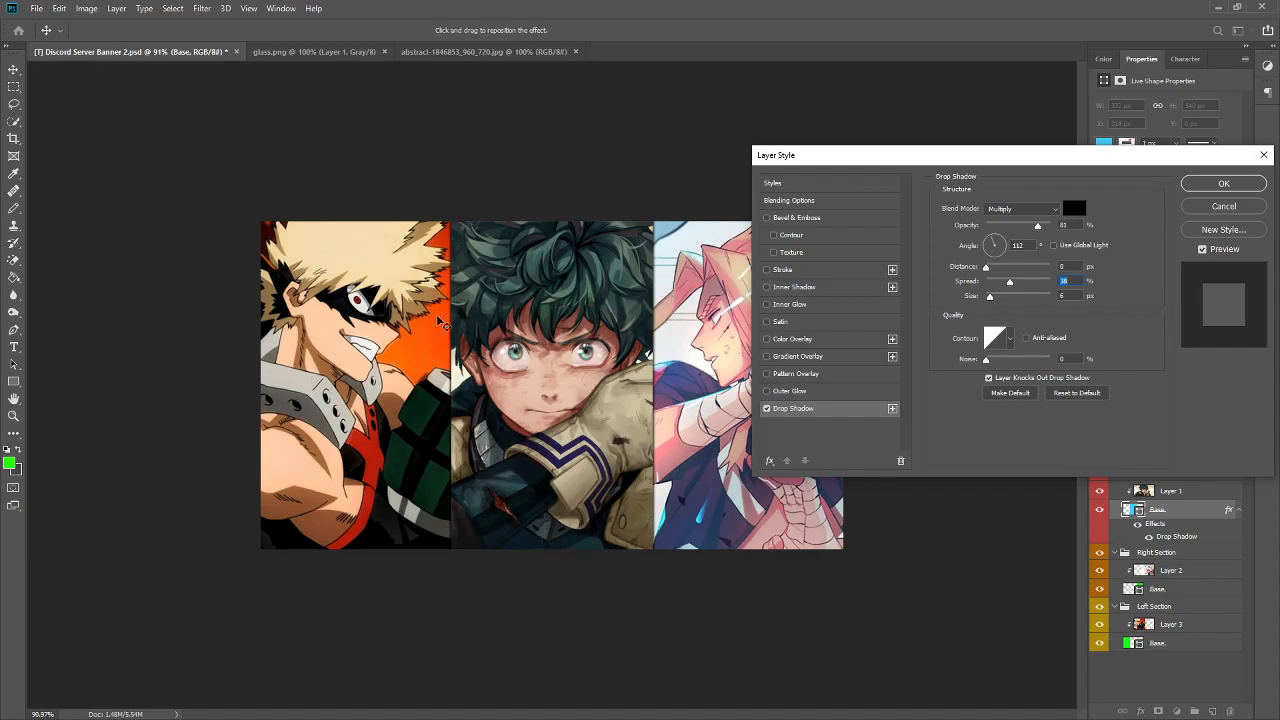
mouse_move(315, 363)
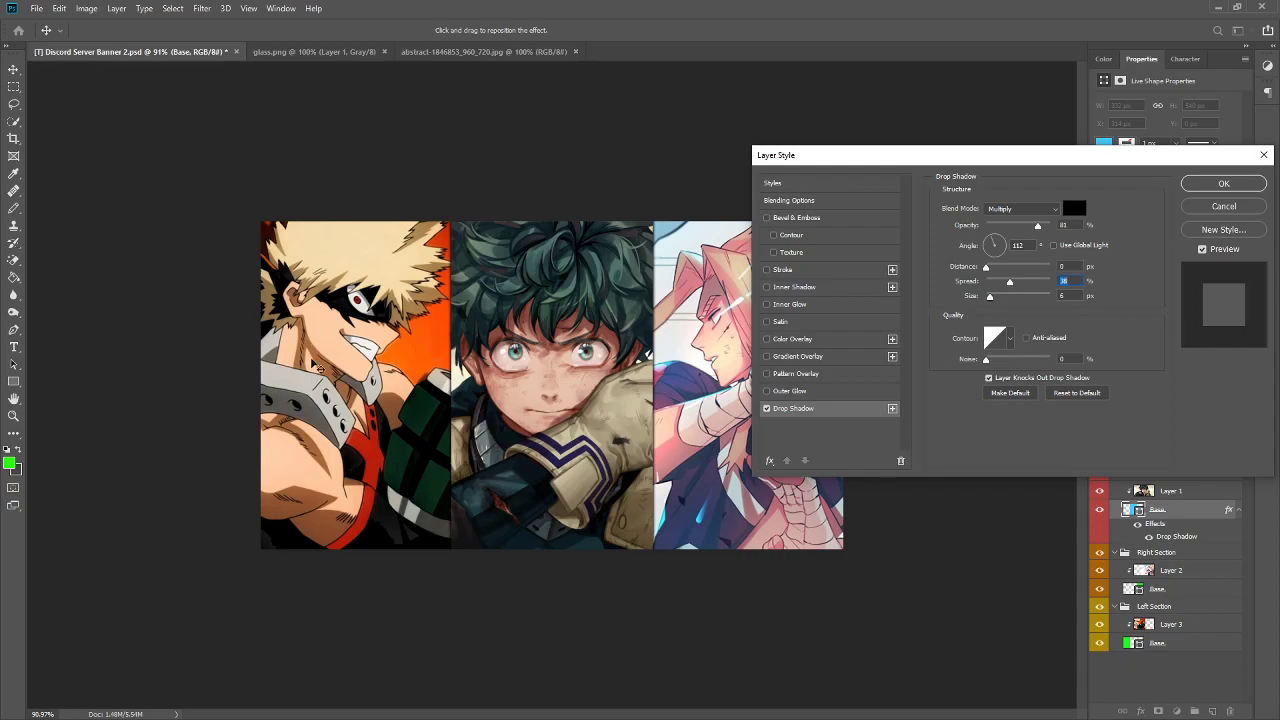
mouse_move(358, 275)
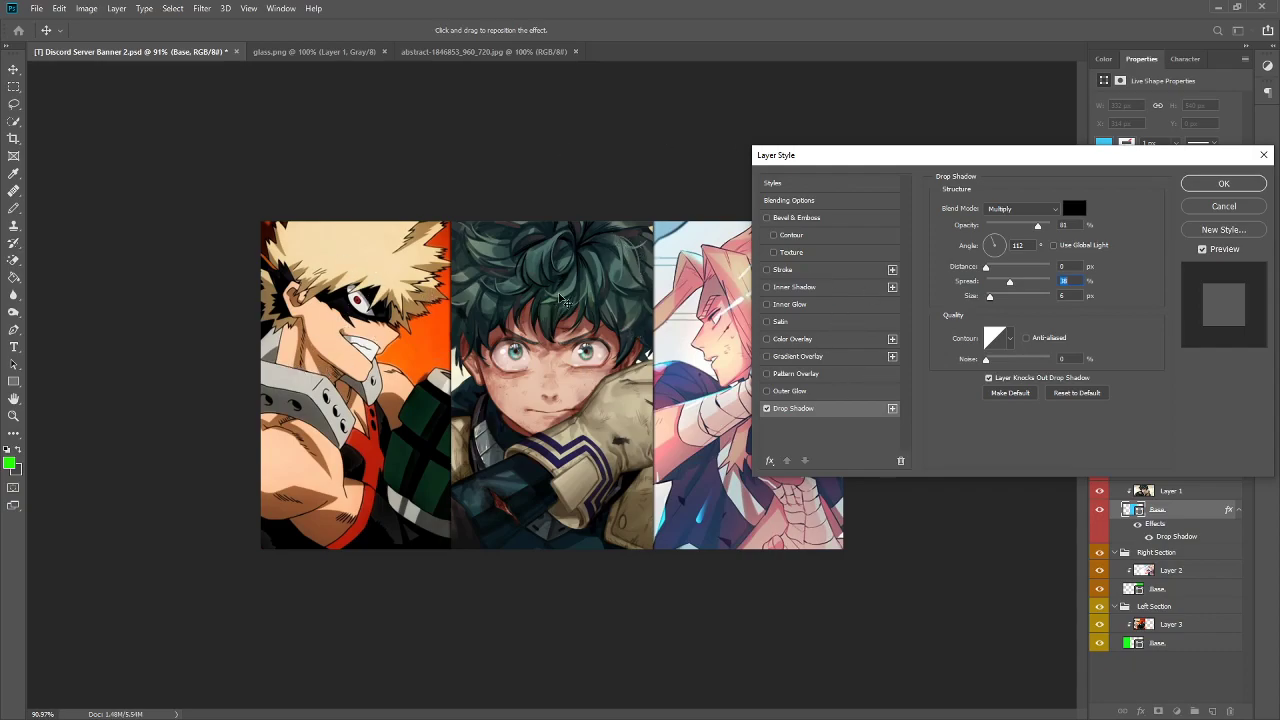
mouse_move(470, 483)
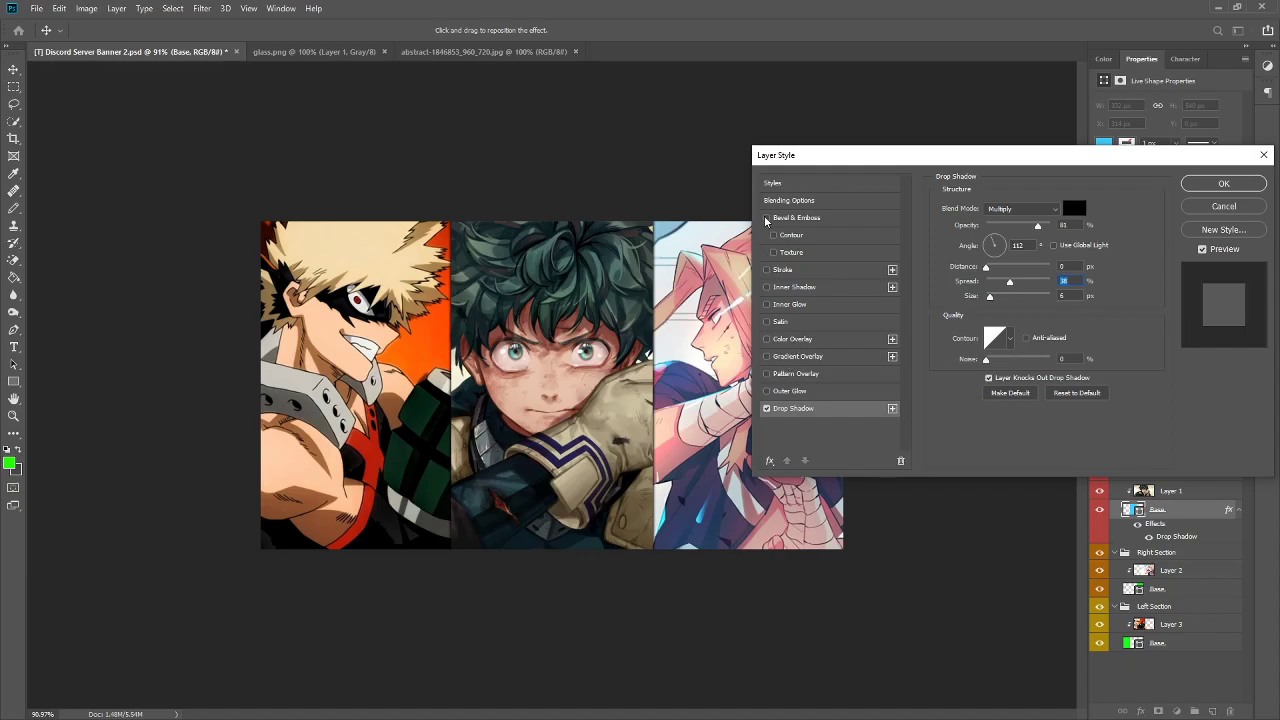
- Try Bevel & Emboss on the Base layer, turn it off, and cancel the style changes
left_click(796, 217)
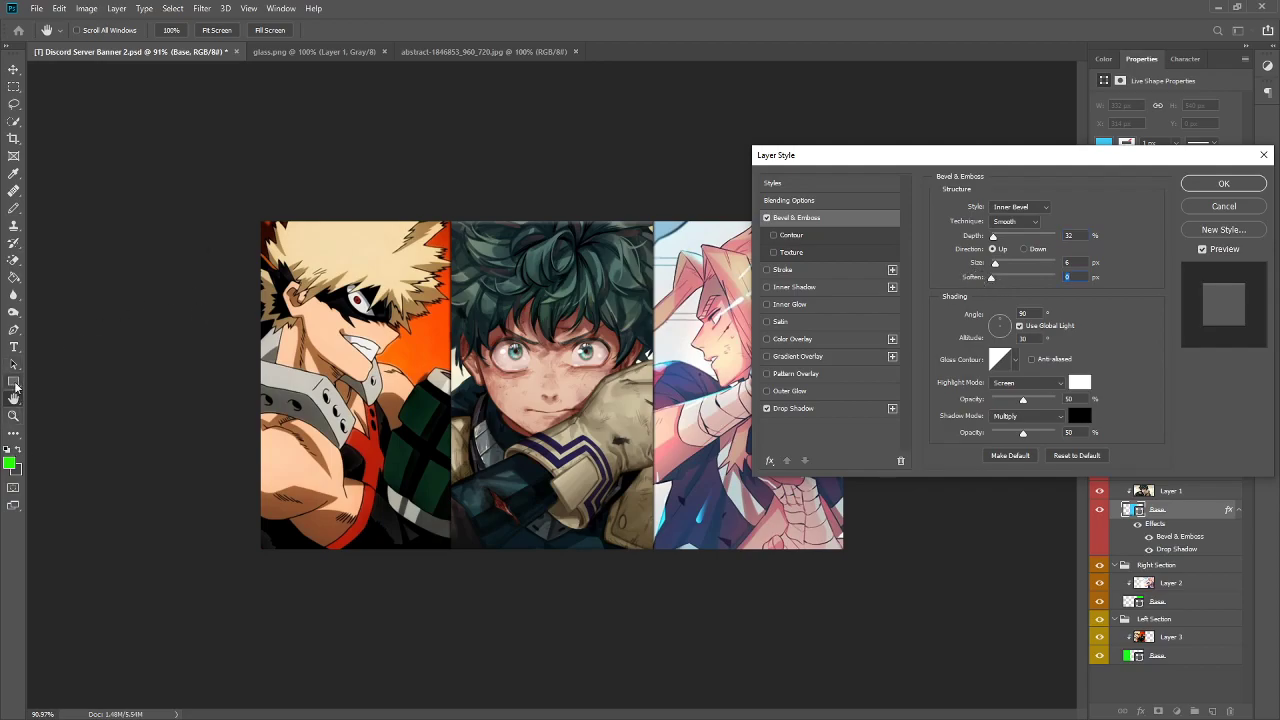
mouse_move(713, 277)
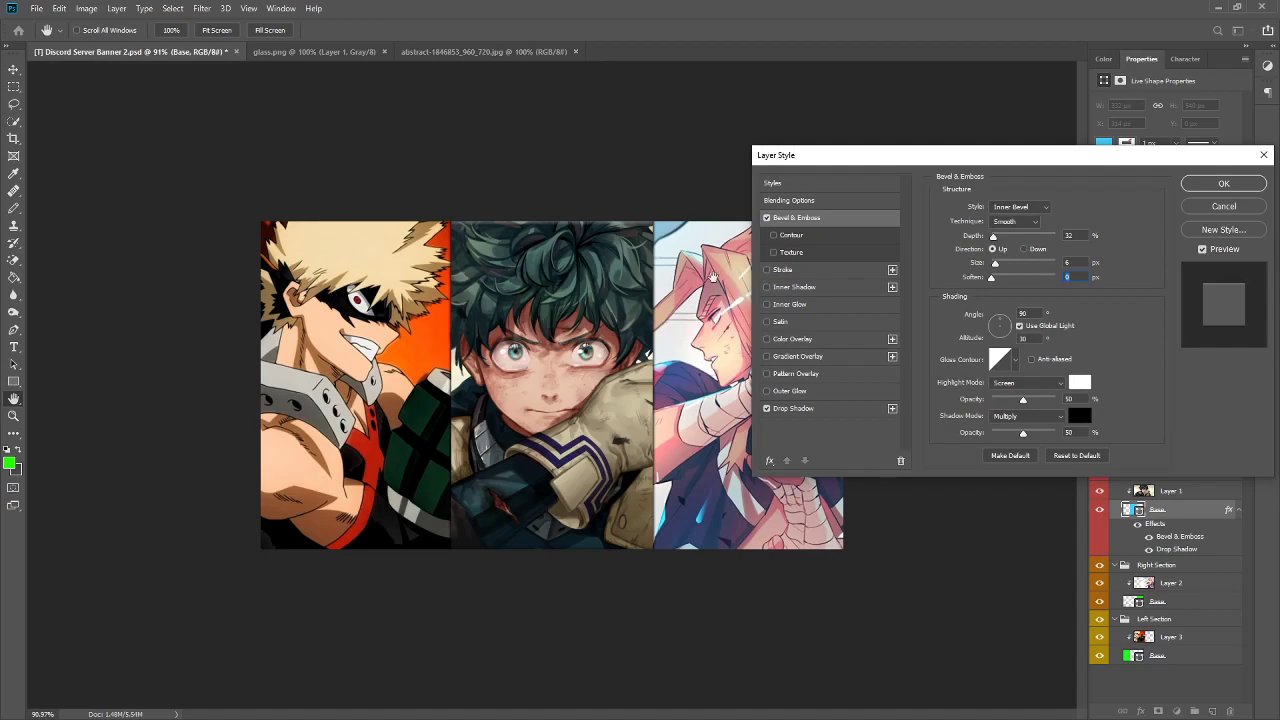
mouse_move(794, 231)
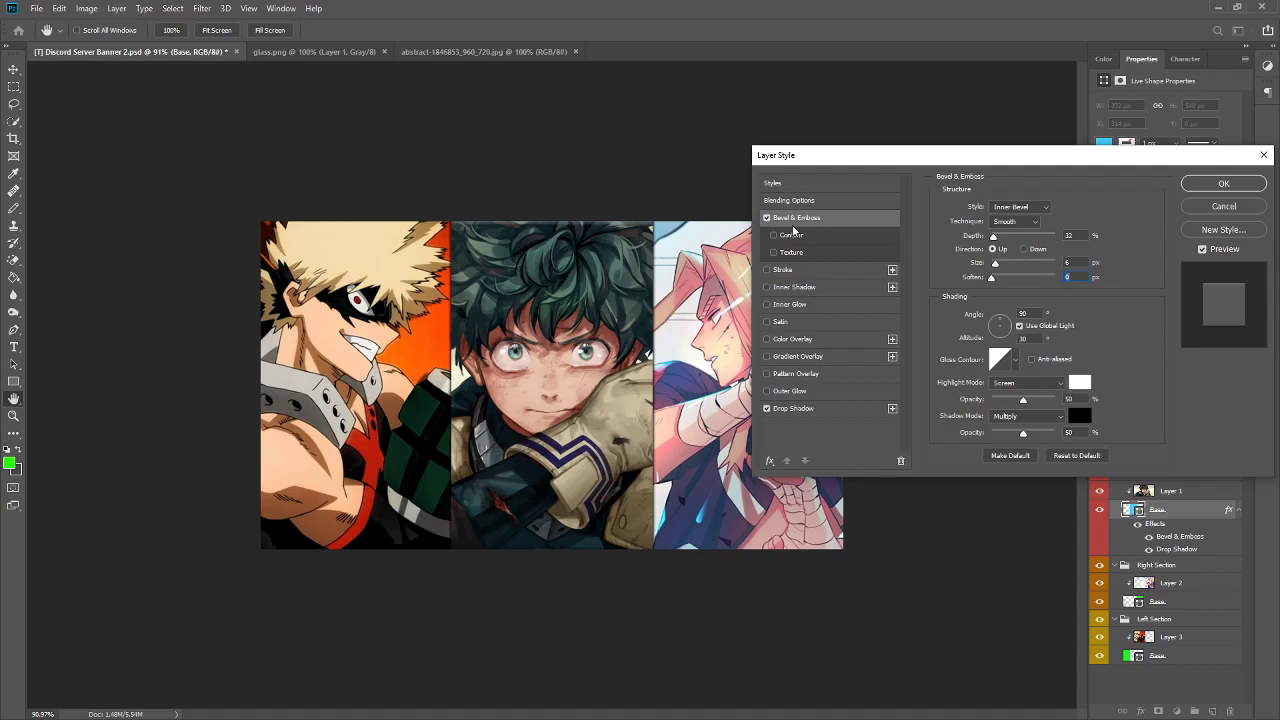
left_click(768, 218)
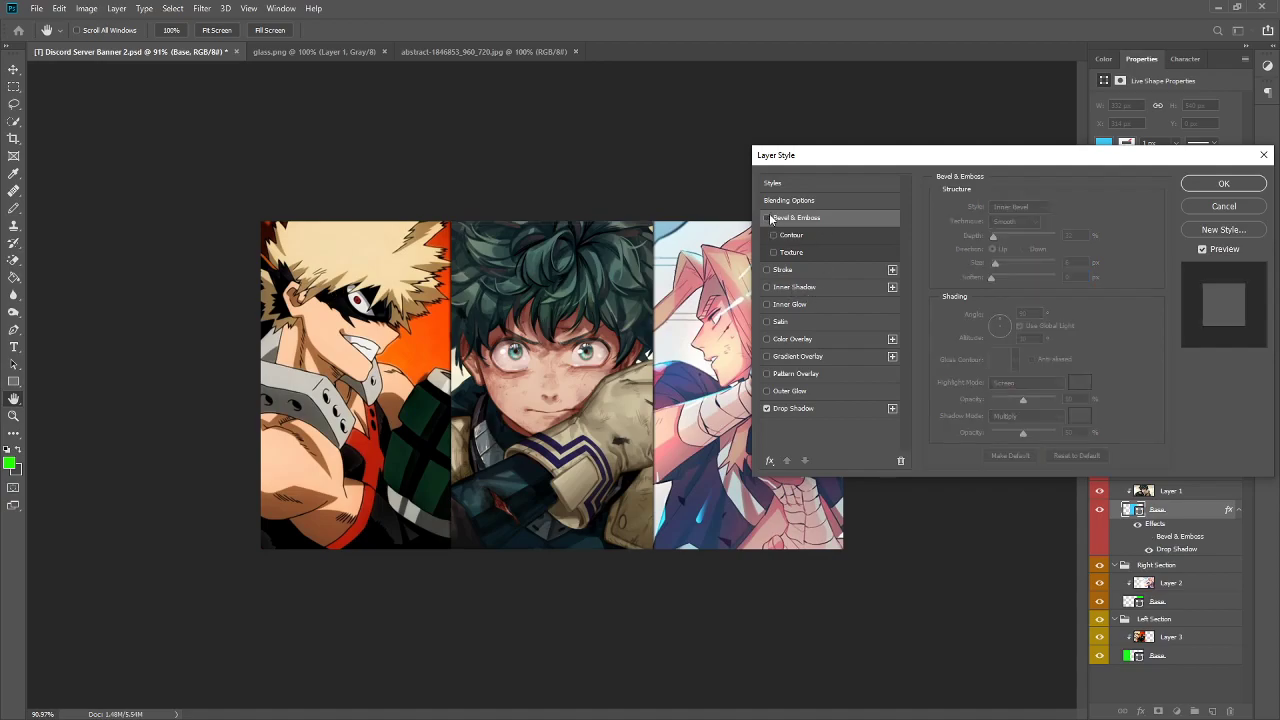
left_click(768, 218)
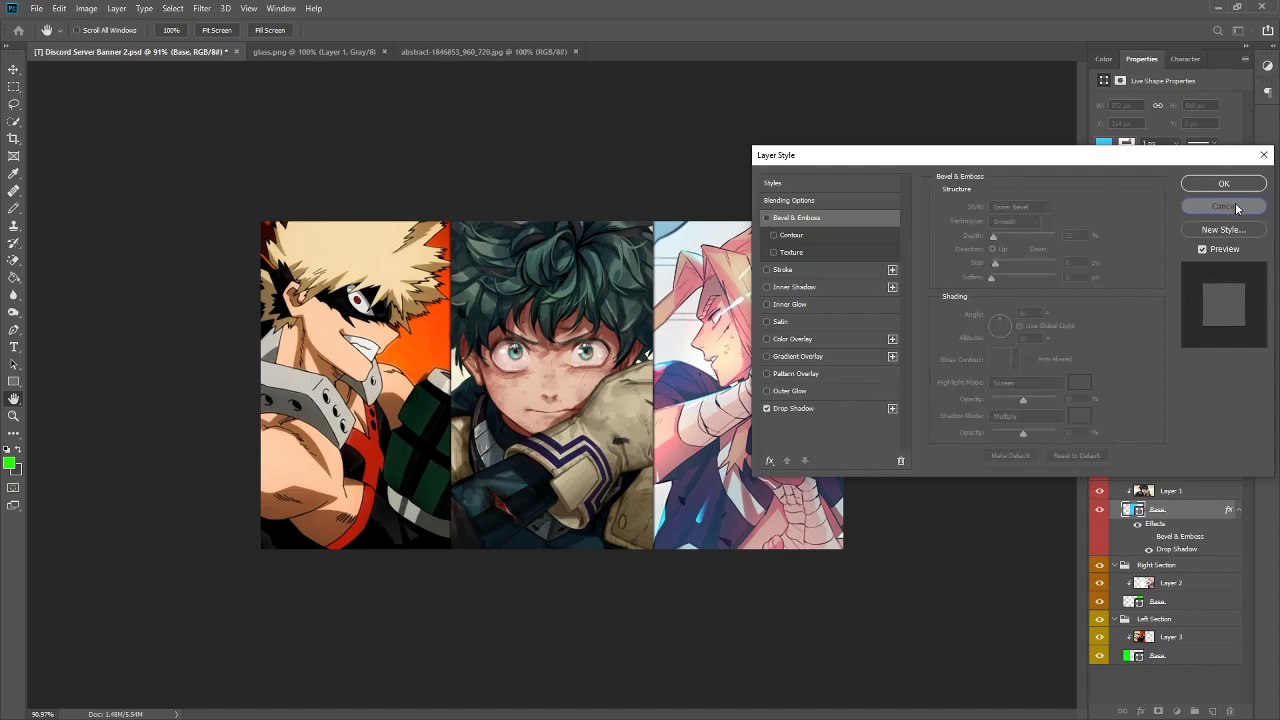
left_click(1224, 206)
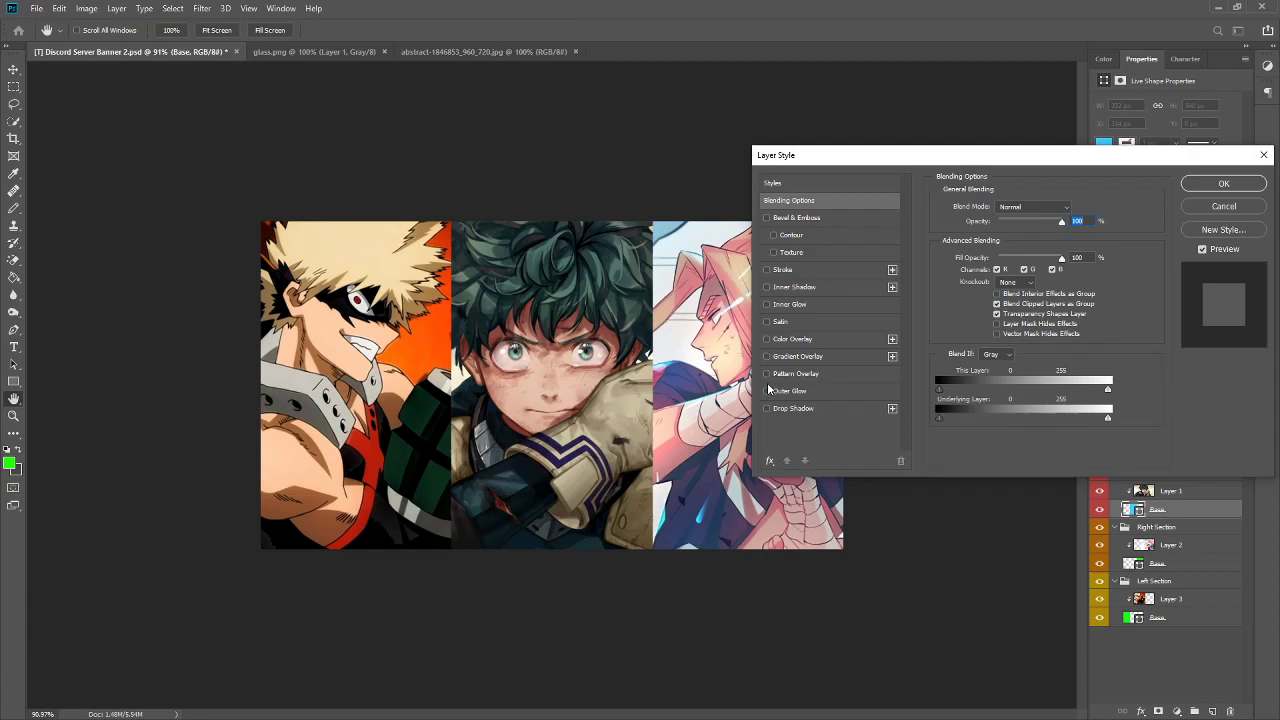
- Re-enable the Base drop shadow at about 94% opacity, 15% spread, 7 px size
left_click(792, 408)
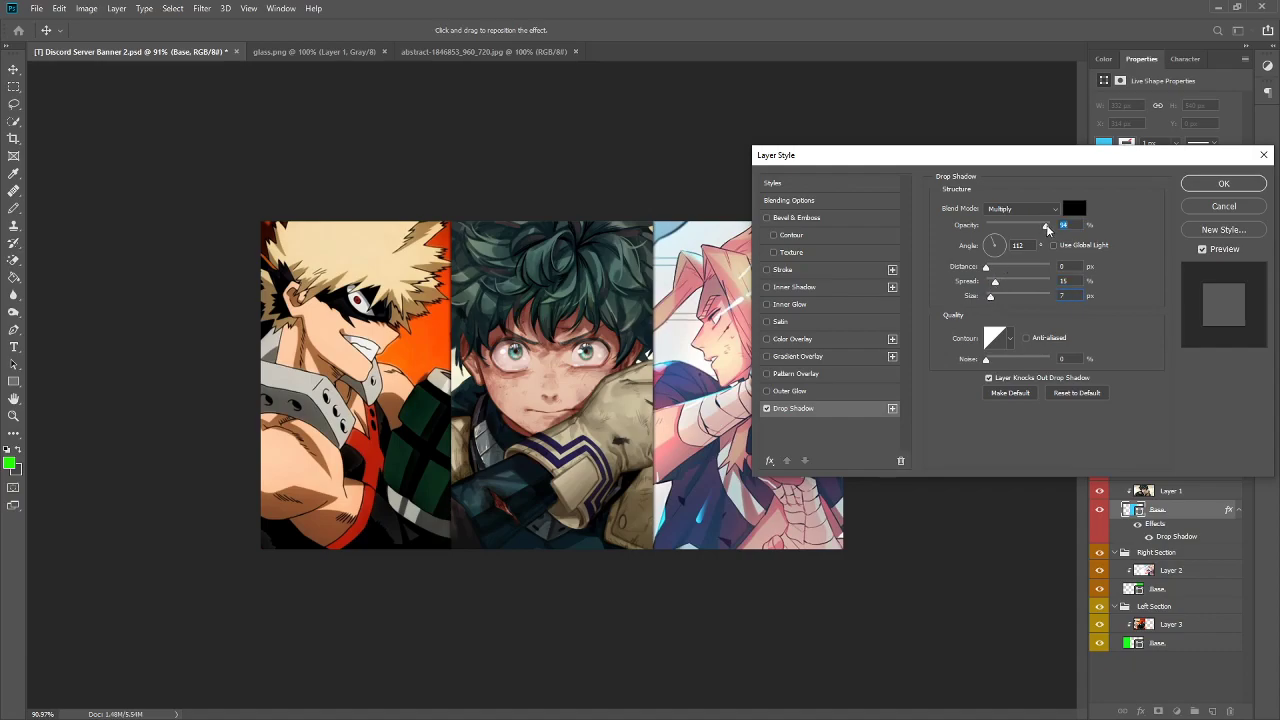
left_click(1223, 183)
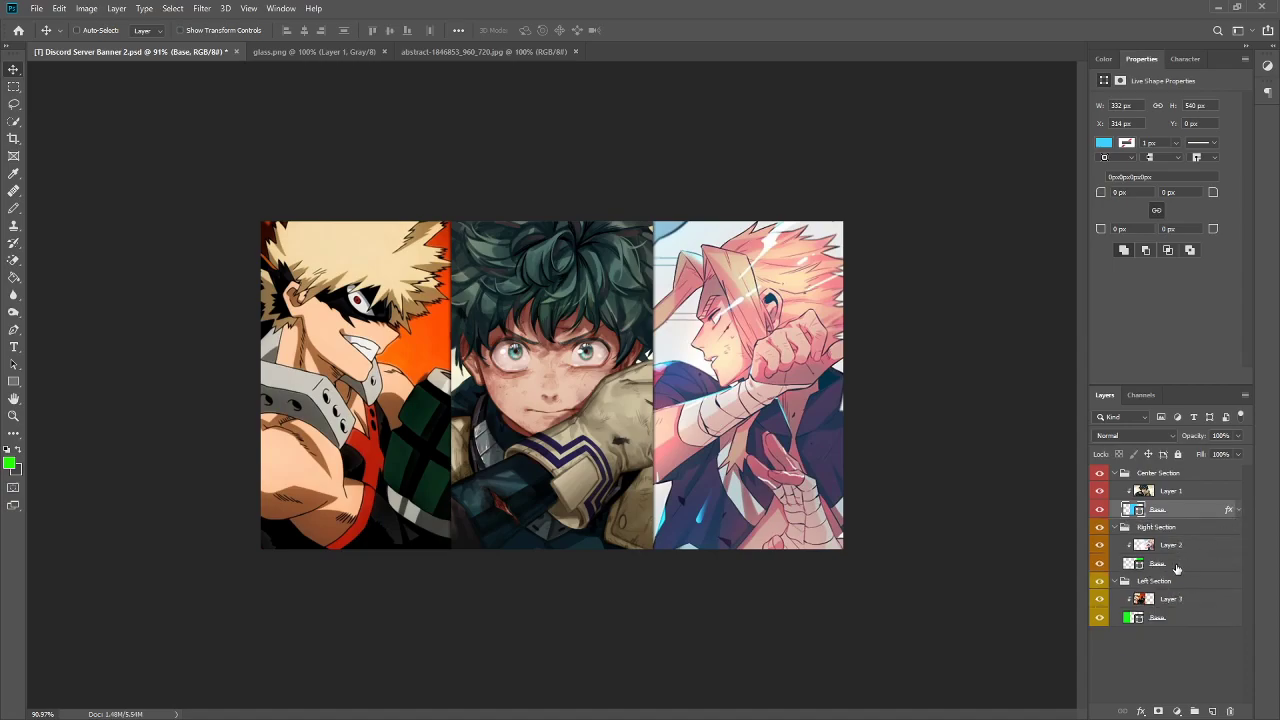
mouse_move(893, 367)
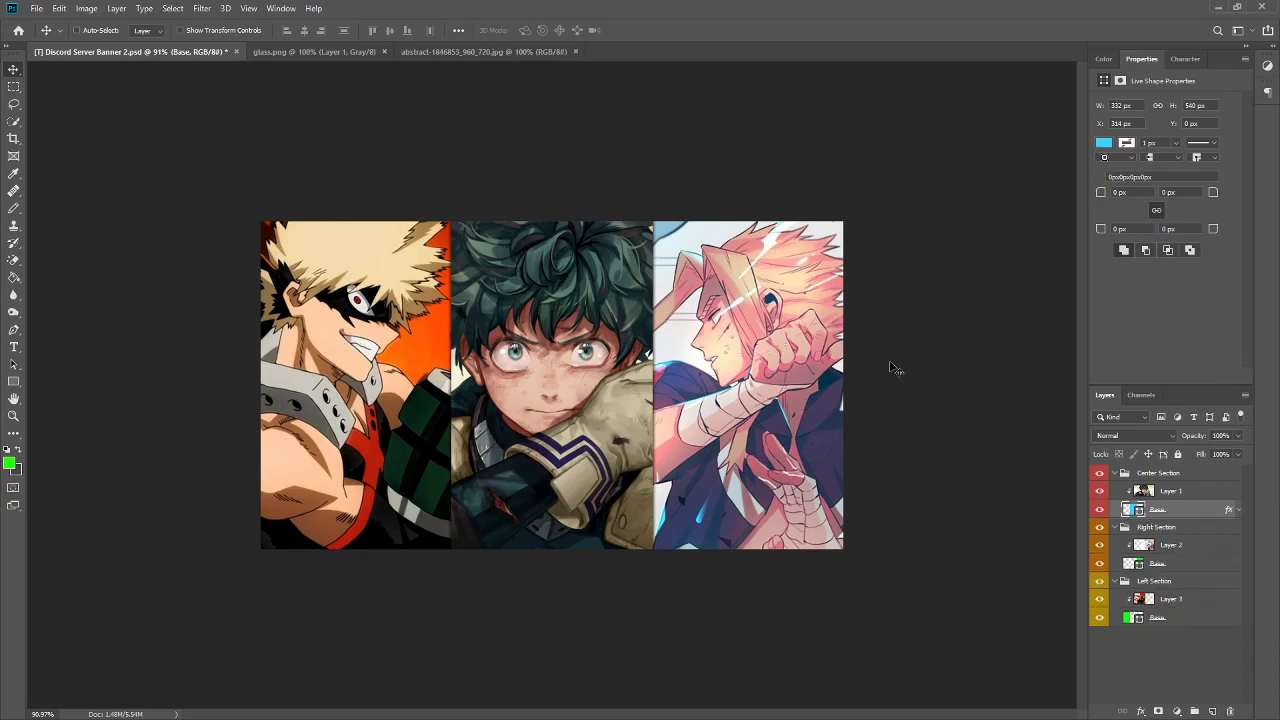
mouse_move(757, 457)
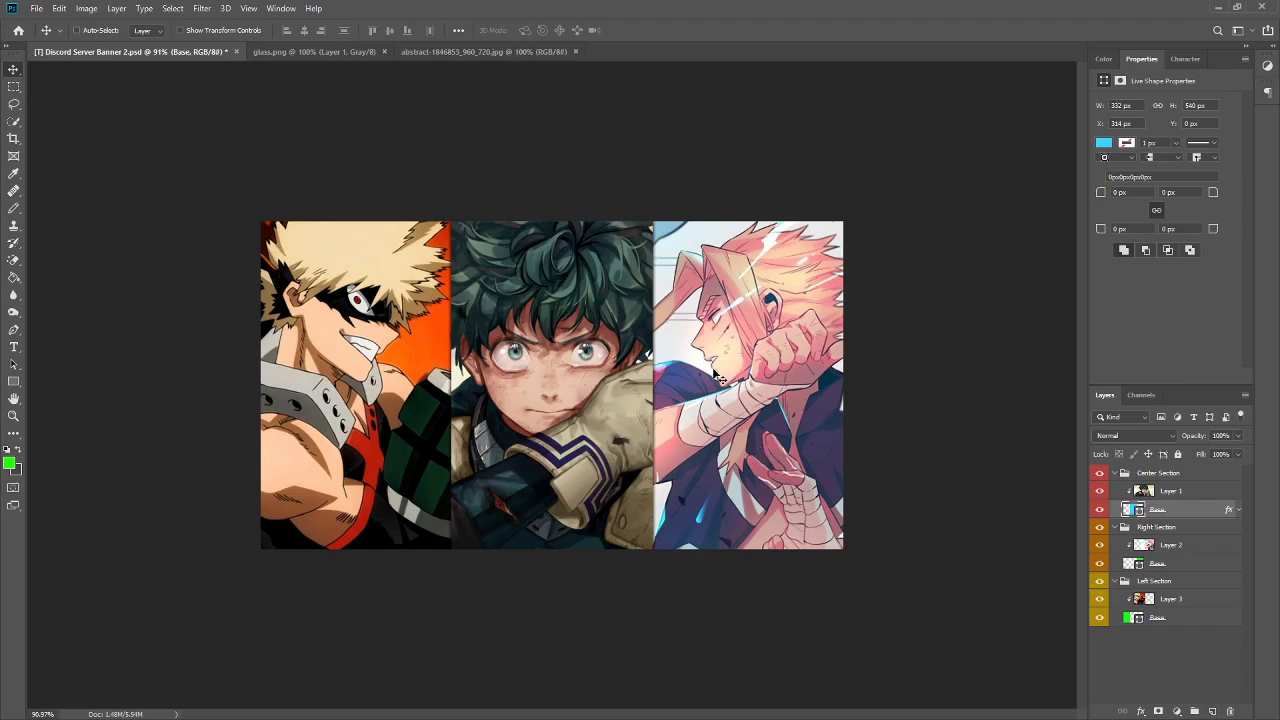
mouse_move(274, 173)
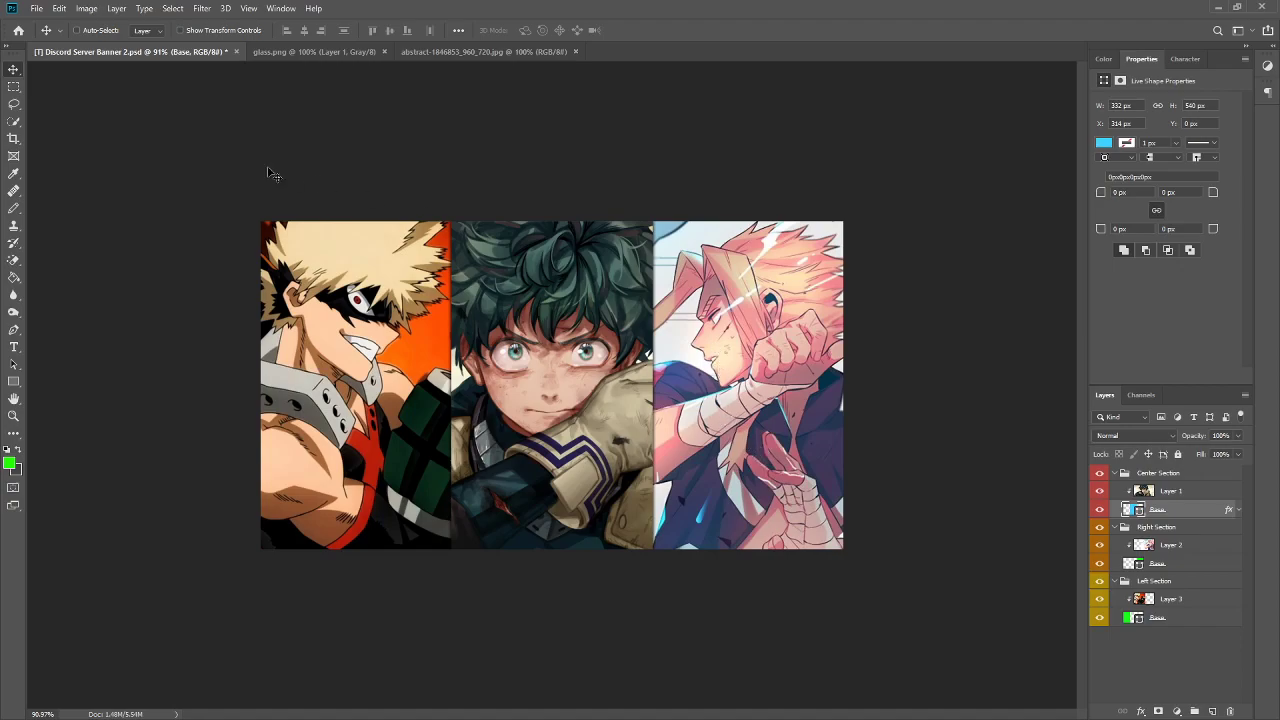
- Select Layer 2 in Right Section and open Blur Gallery > Field Blur
left_click(1170, 544)
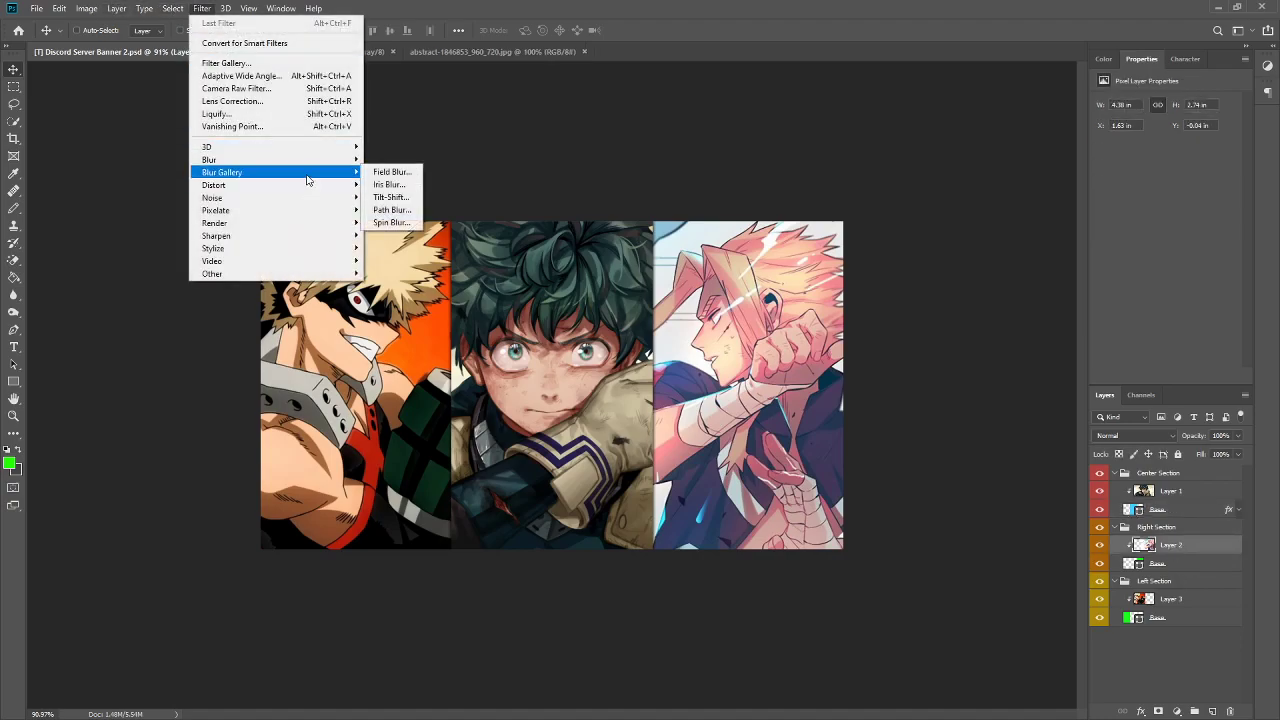
mouse_move(391, 171)
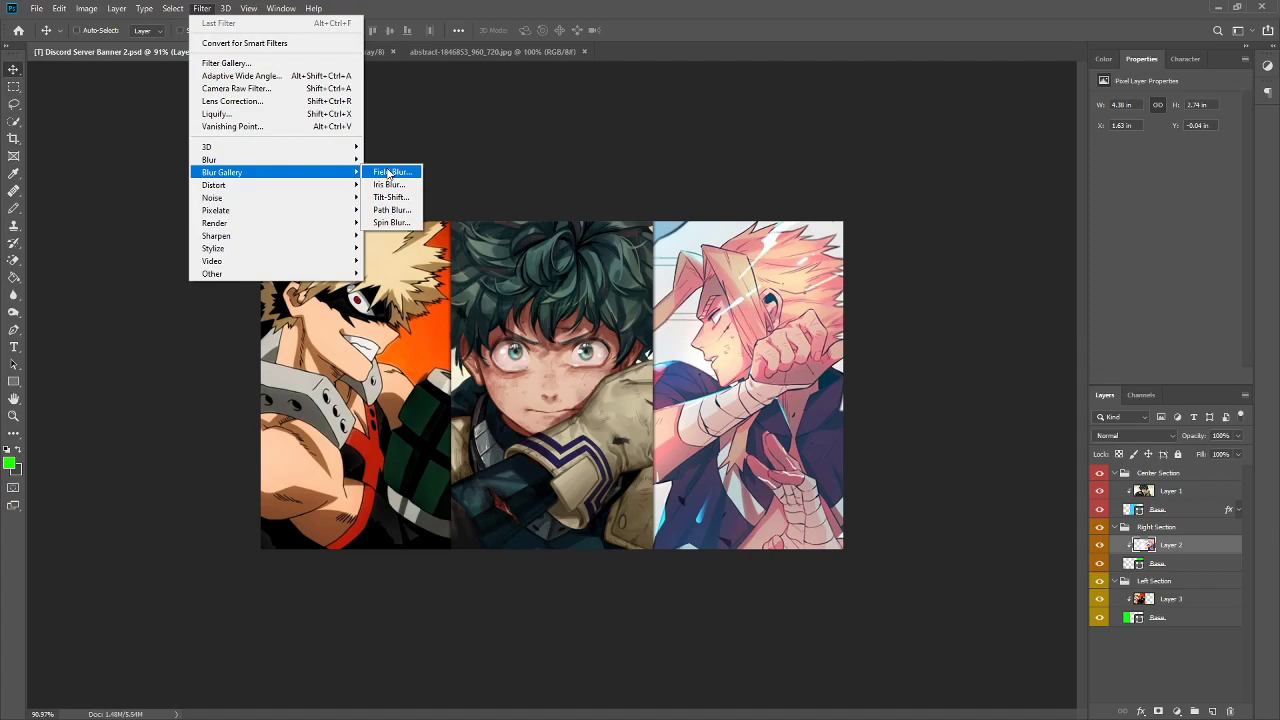
mouse_move(568, 364)
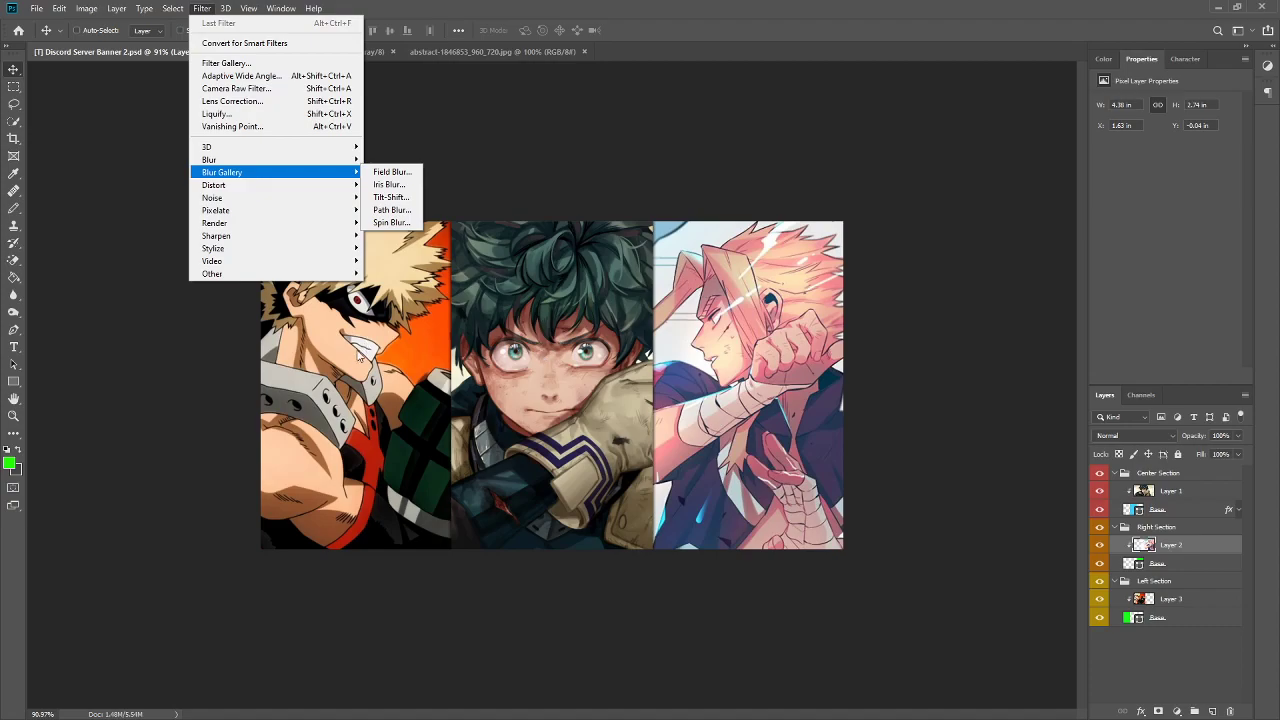
mouse_move(735, 277)
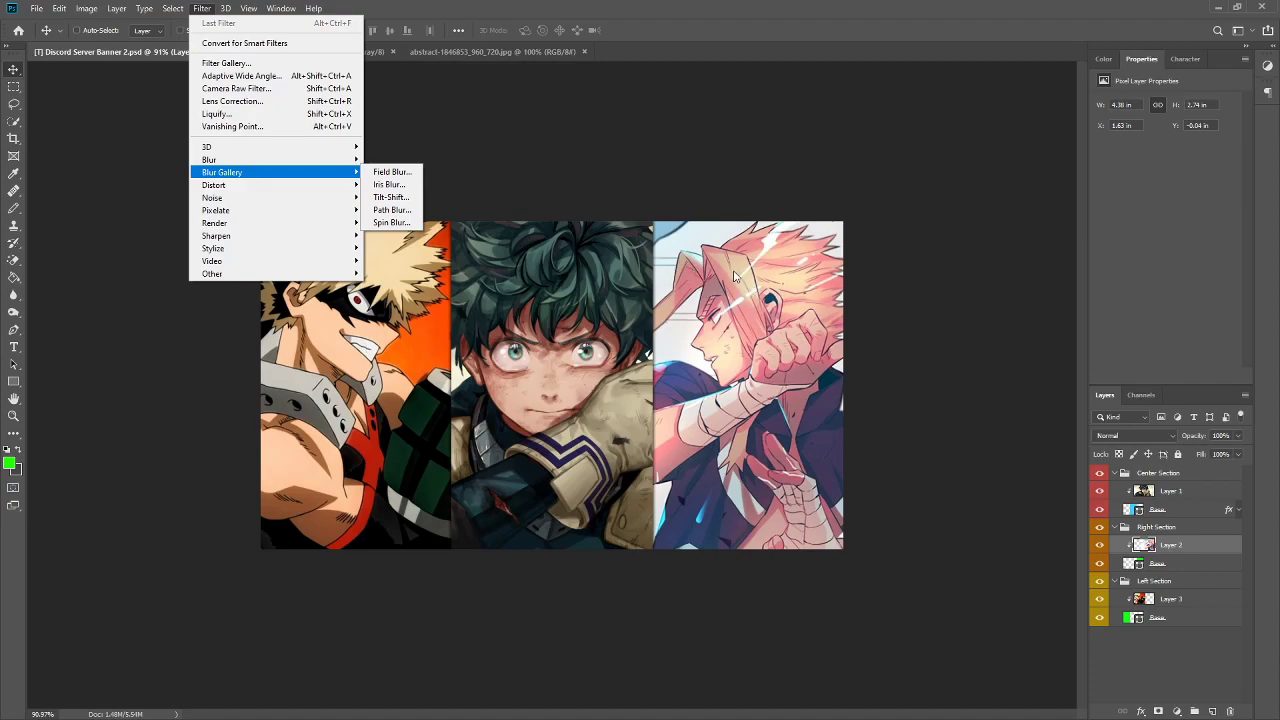
mouse_move(392, 171)
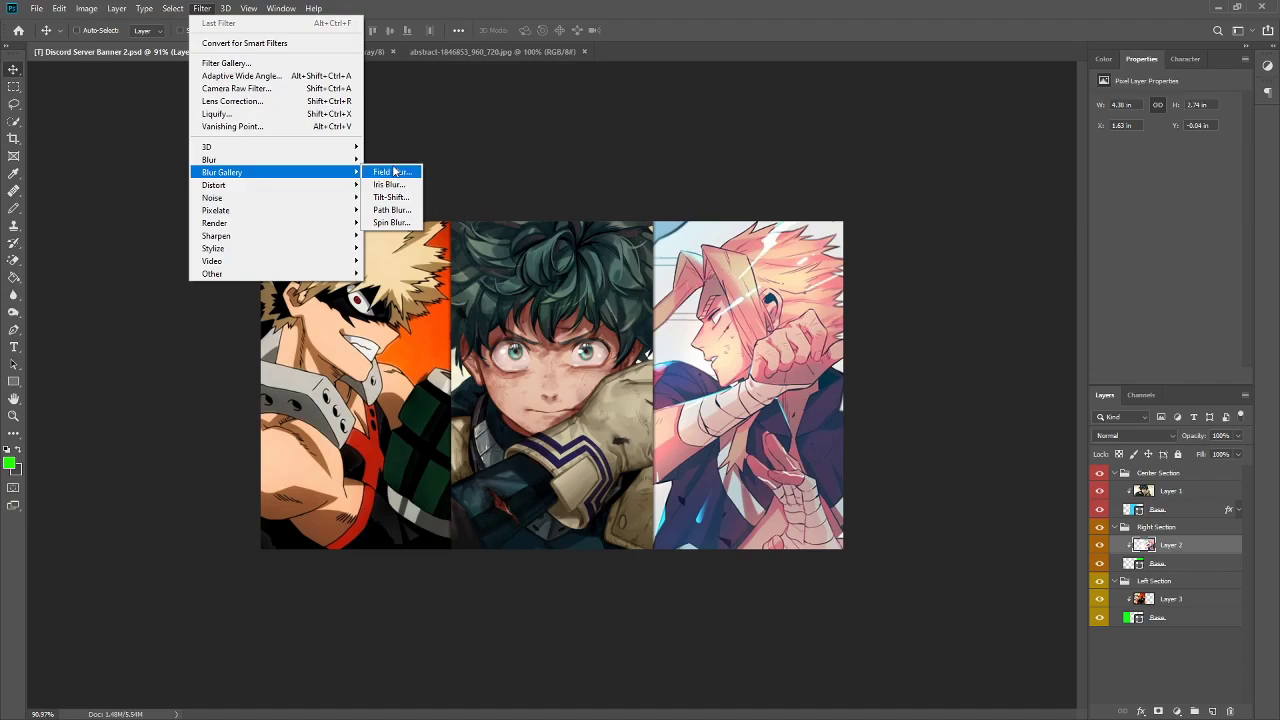
left_click(390, 171)
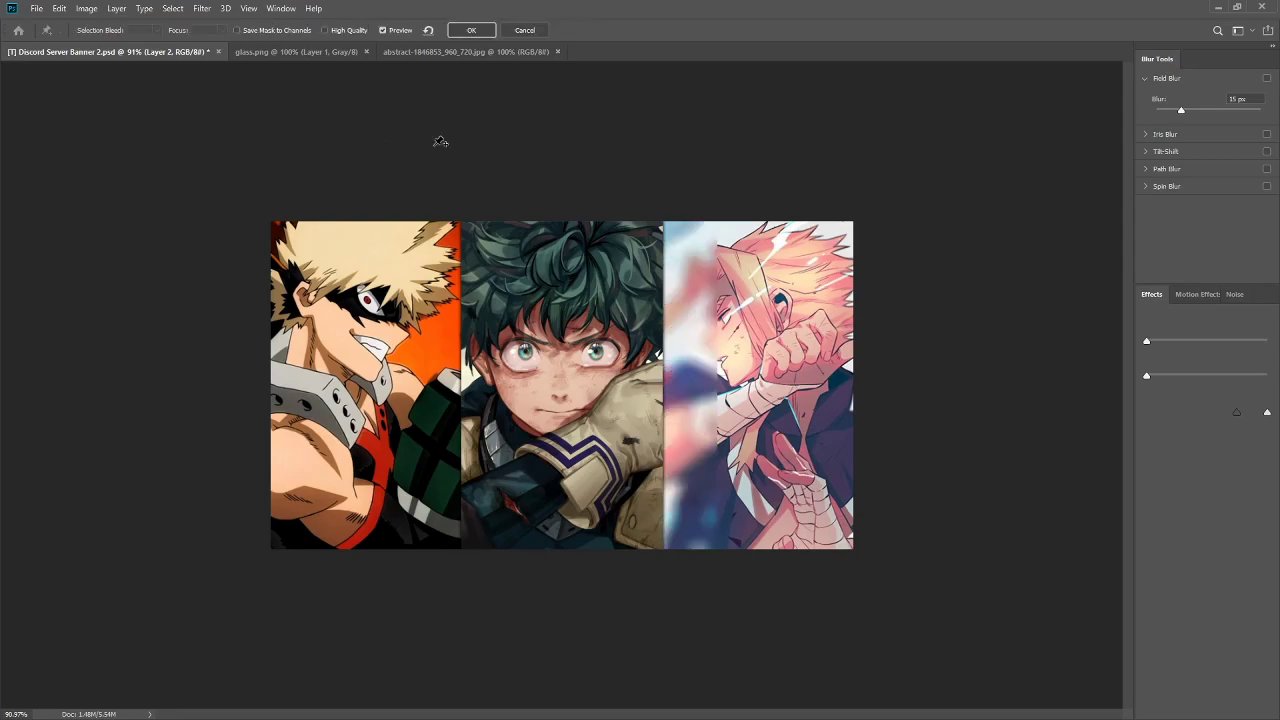
- Lower the right artwork's field blur to 4 px and apply it
left_click(1267, 78)
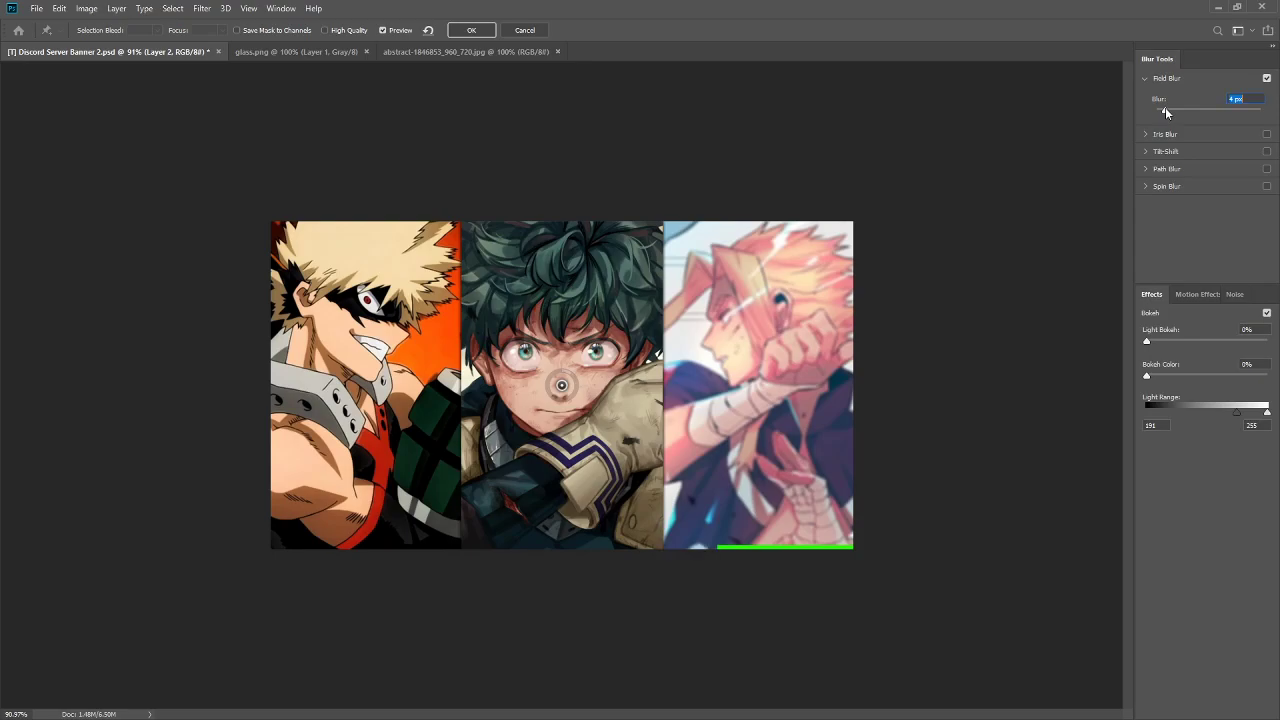
mouse_move(1166, 110)
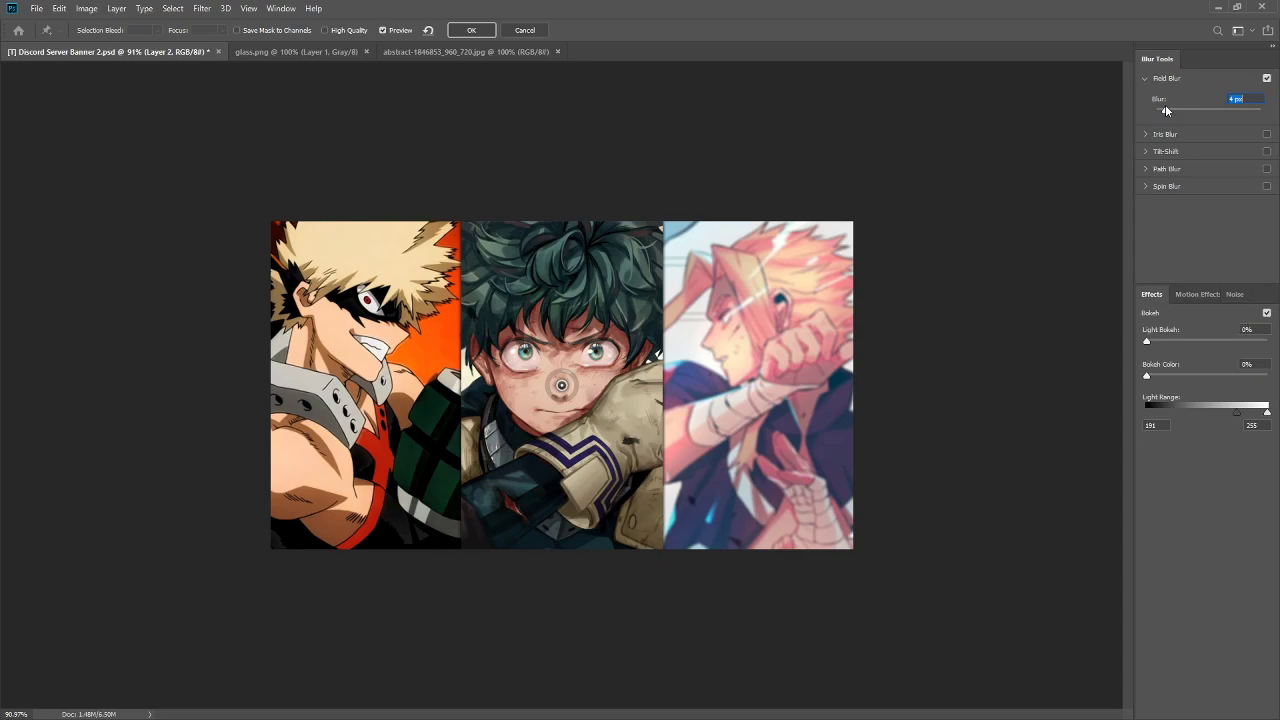
mouse_move(430, 310)
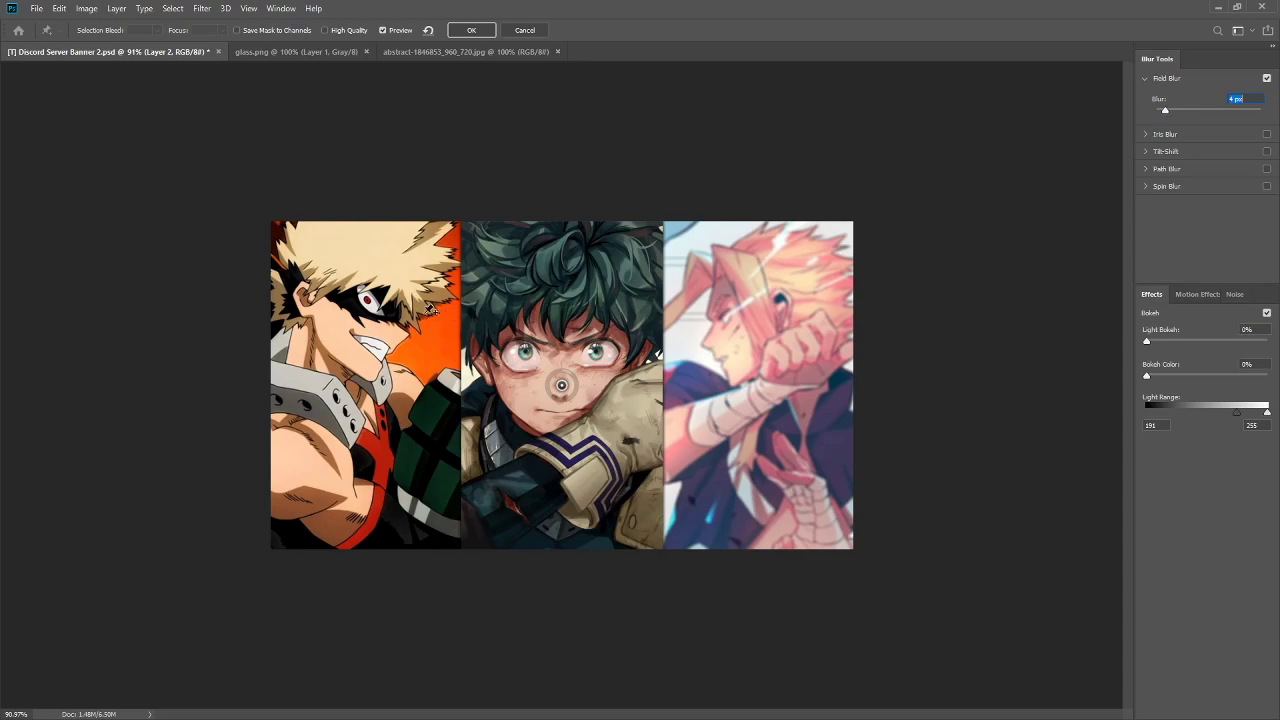
mouse_move(405, 358)
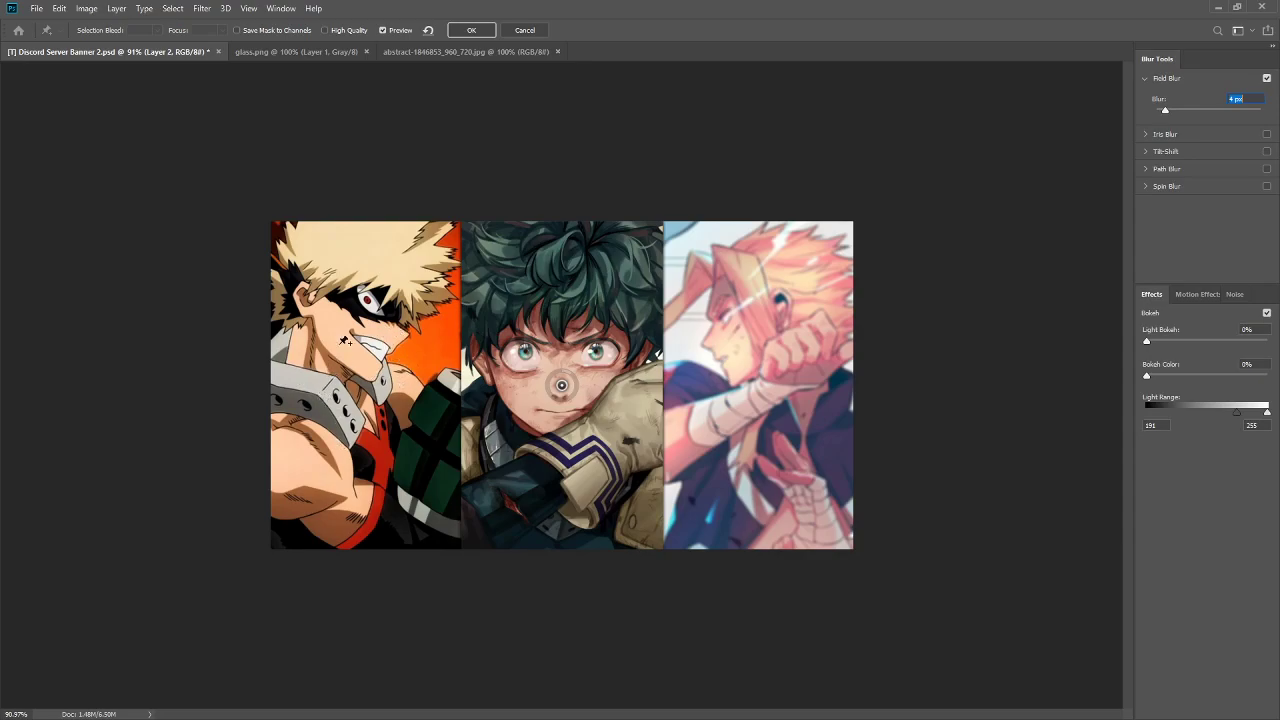
mouse_move(320, 415)
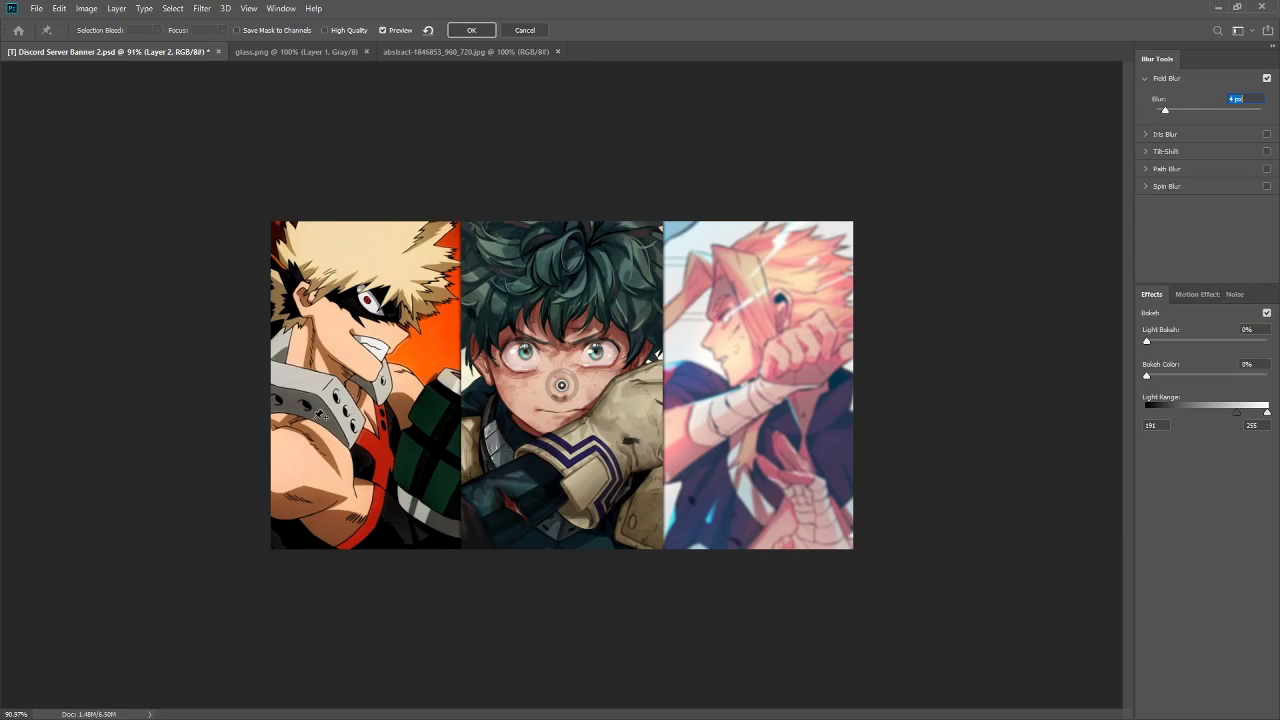
mouse_move(865, 335)
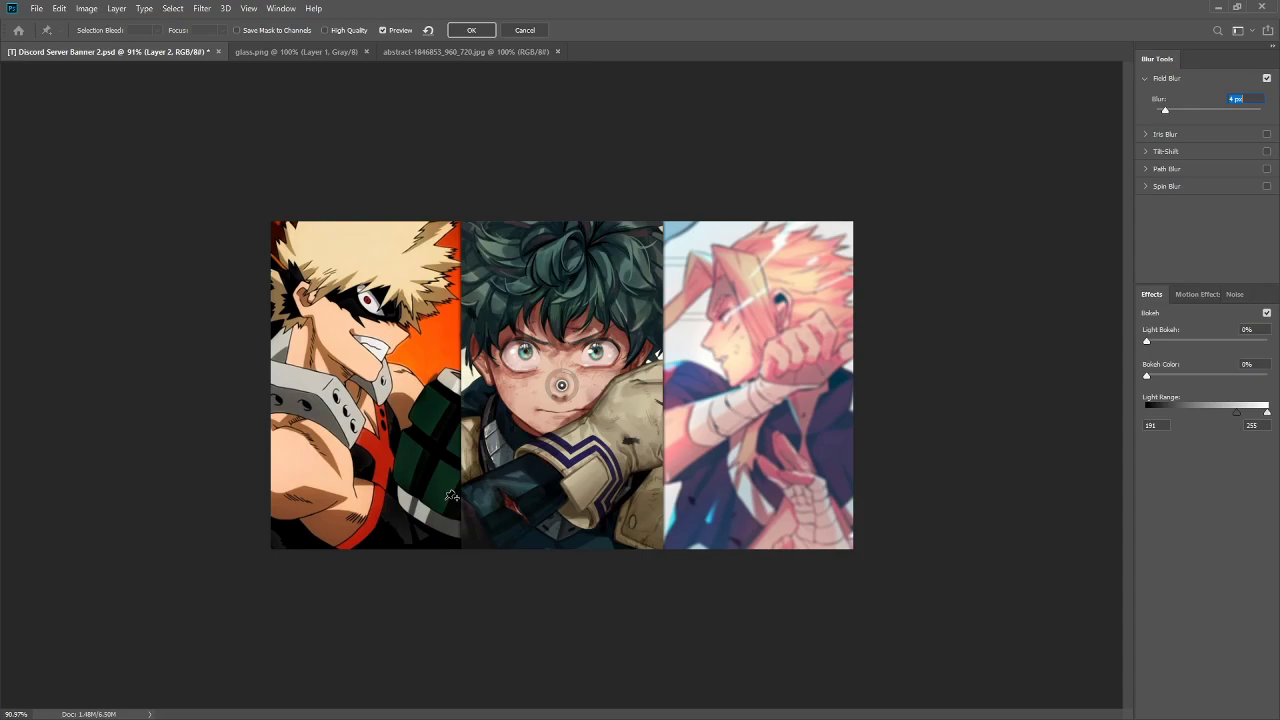
mouse_move(485, 418)
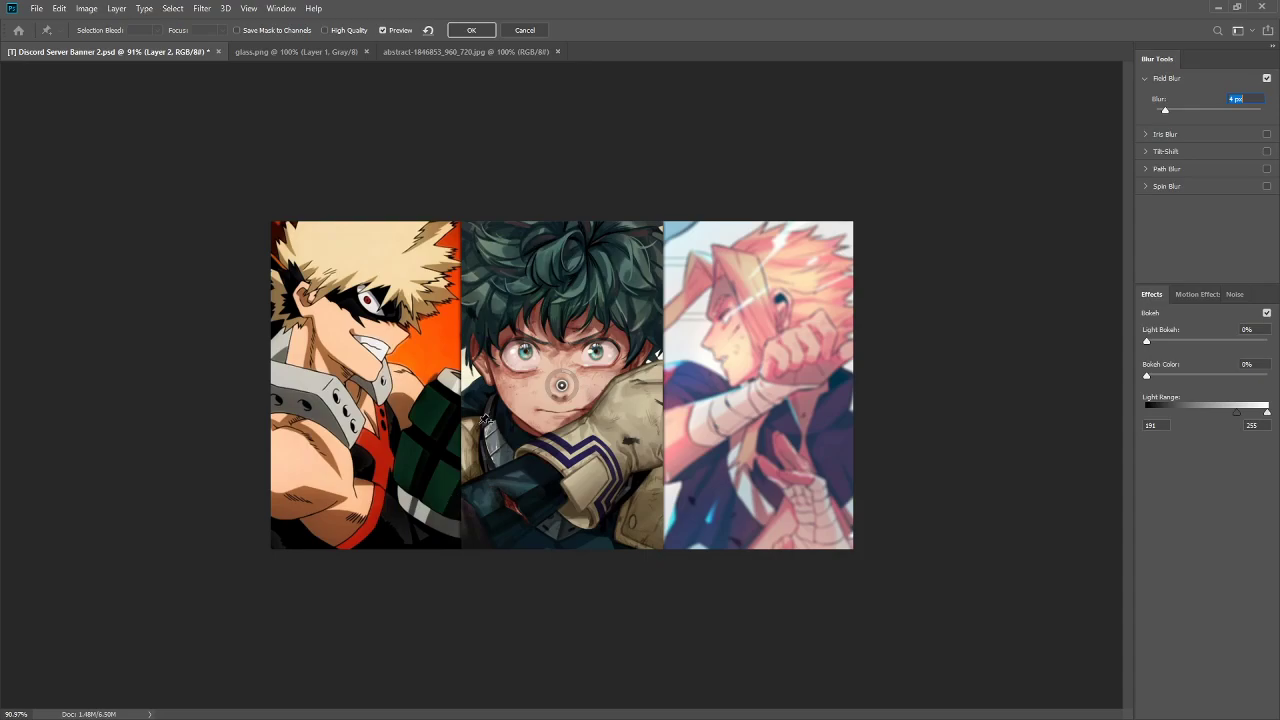
left_click(471, 30)
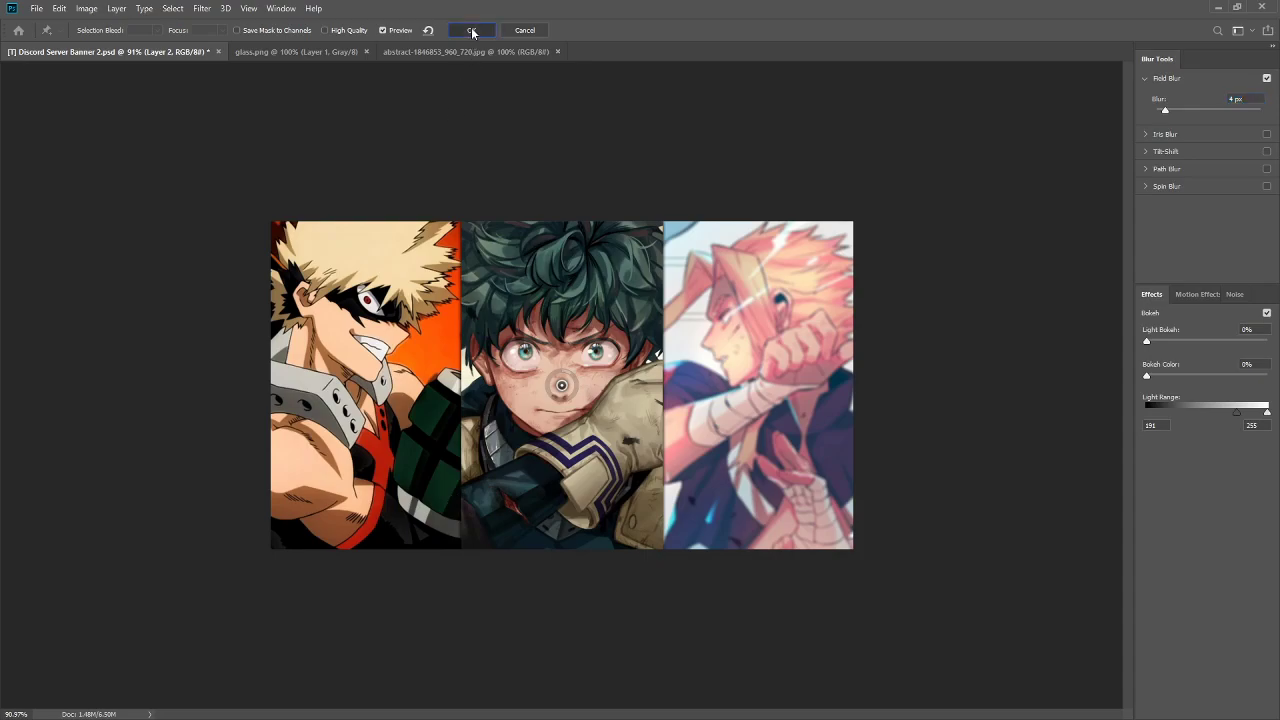
- Apply a 4 px Field Blur to the left panel's Layer 3 character image
left_click(471, 30)
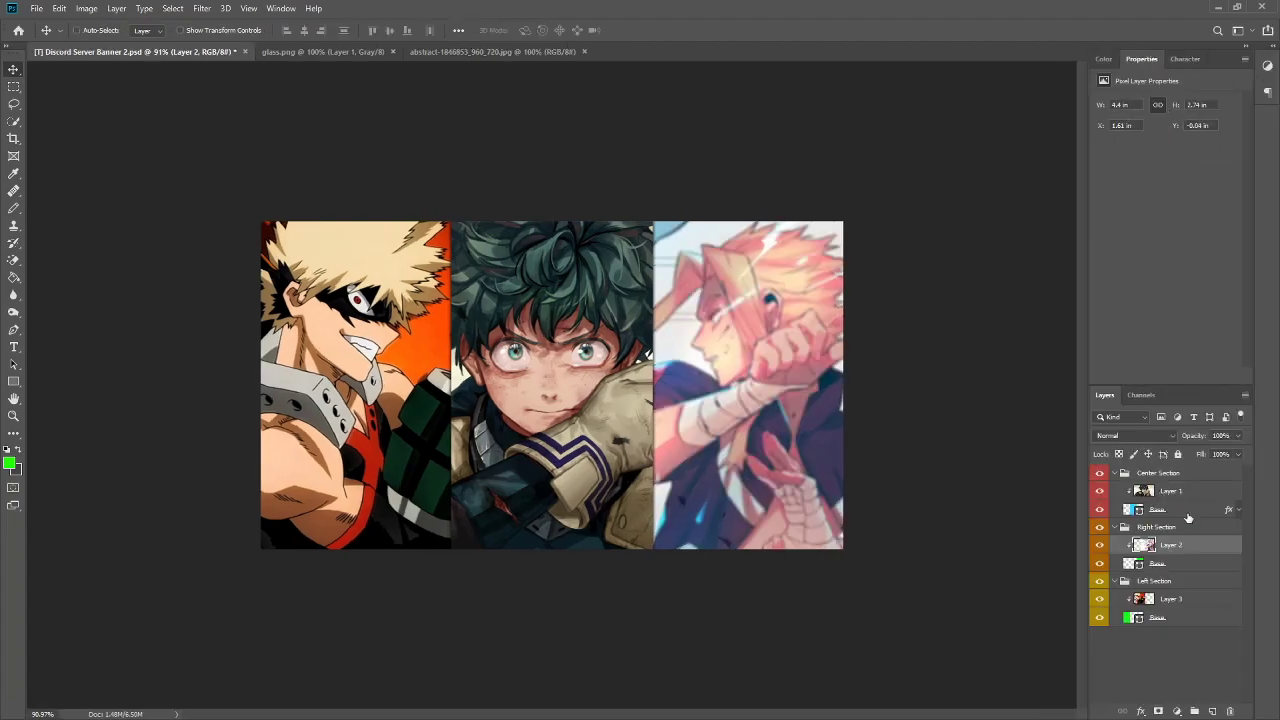
left_click(1170, 598)
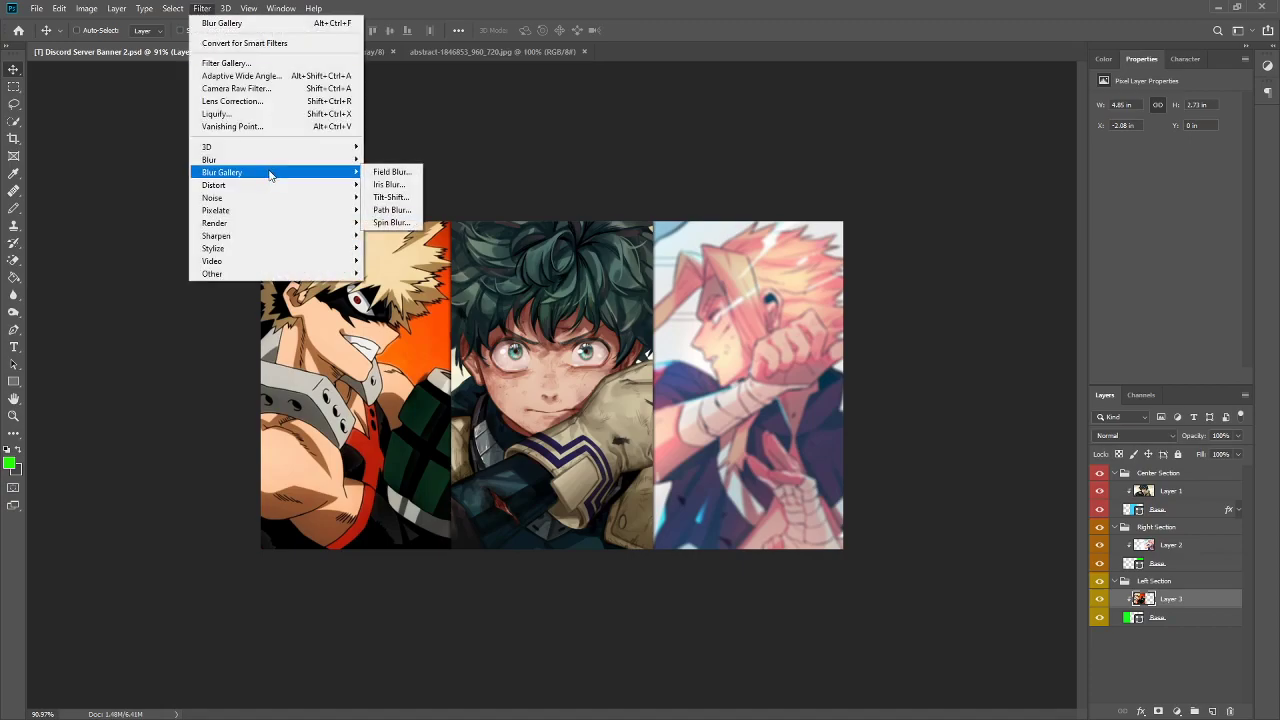
mouse_move(392, 172)
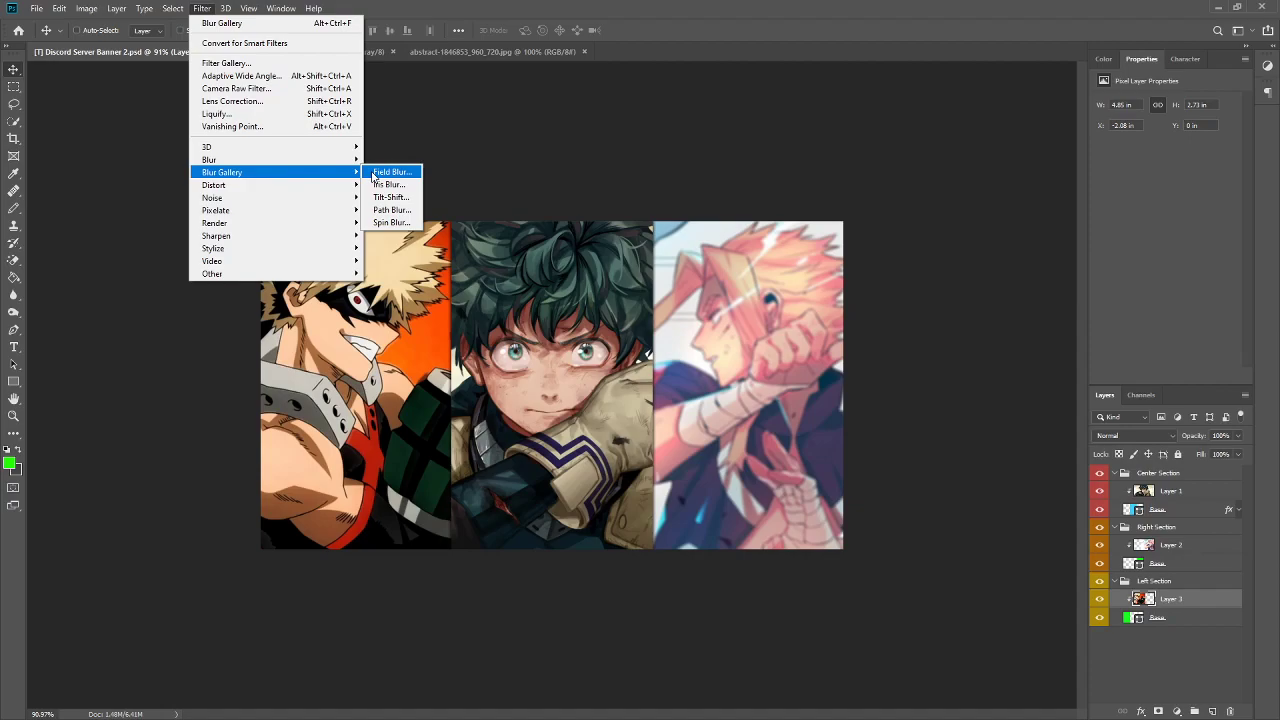
left_click(391, 171)
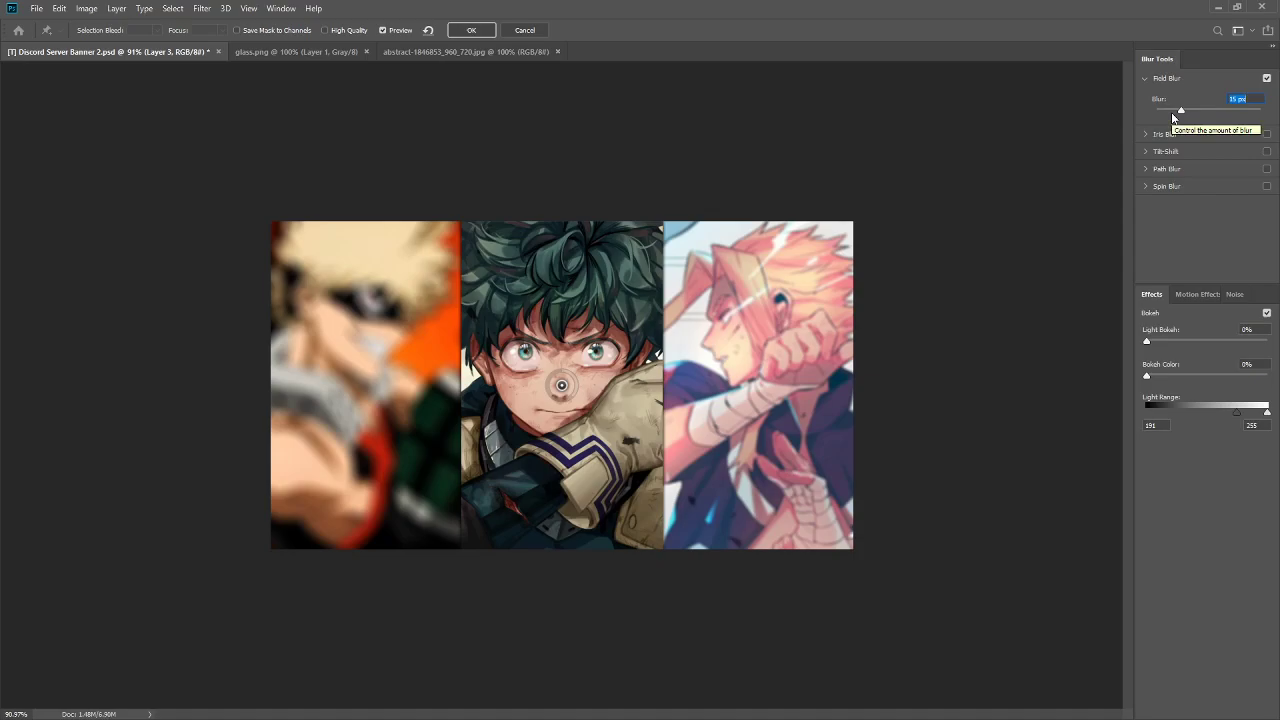
left_click_drag(1180, 108, 1168, 108)
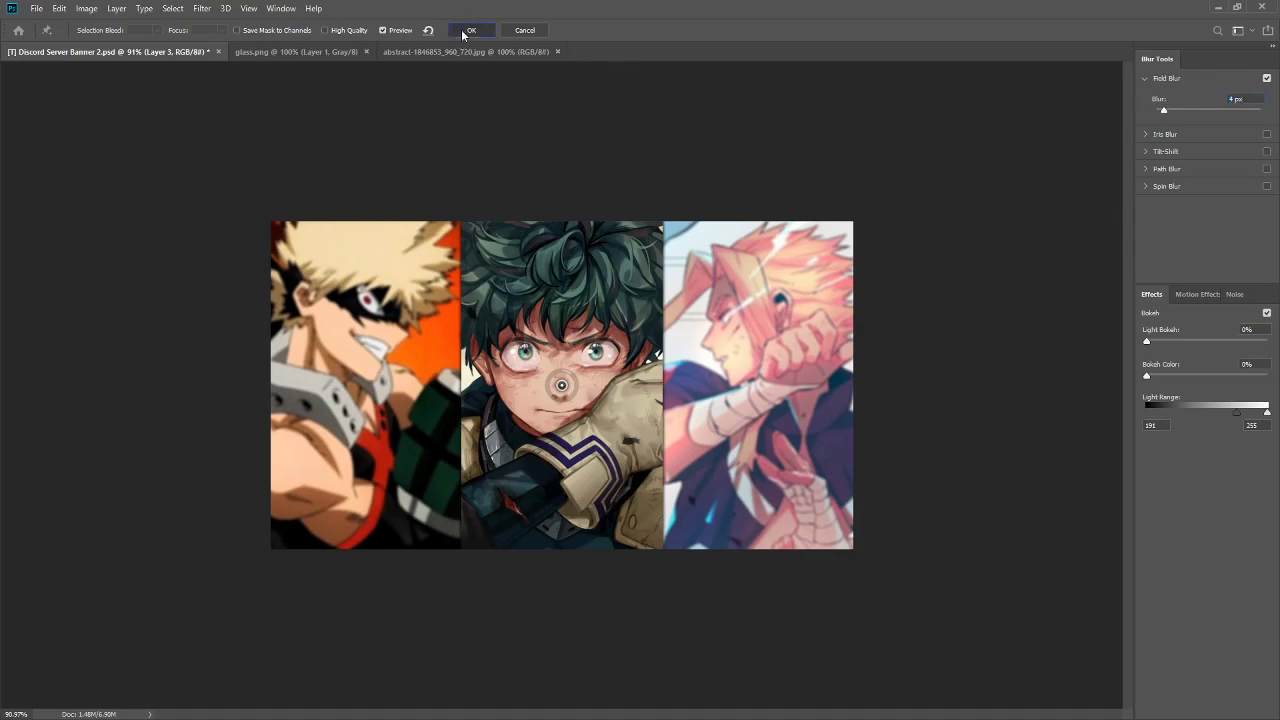
left_click(470, 30)
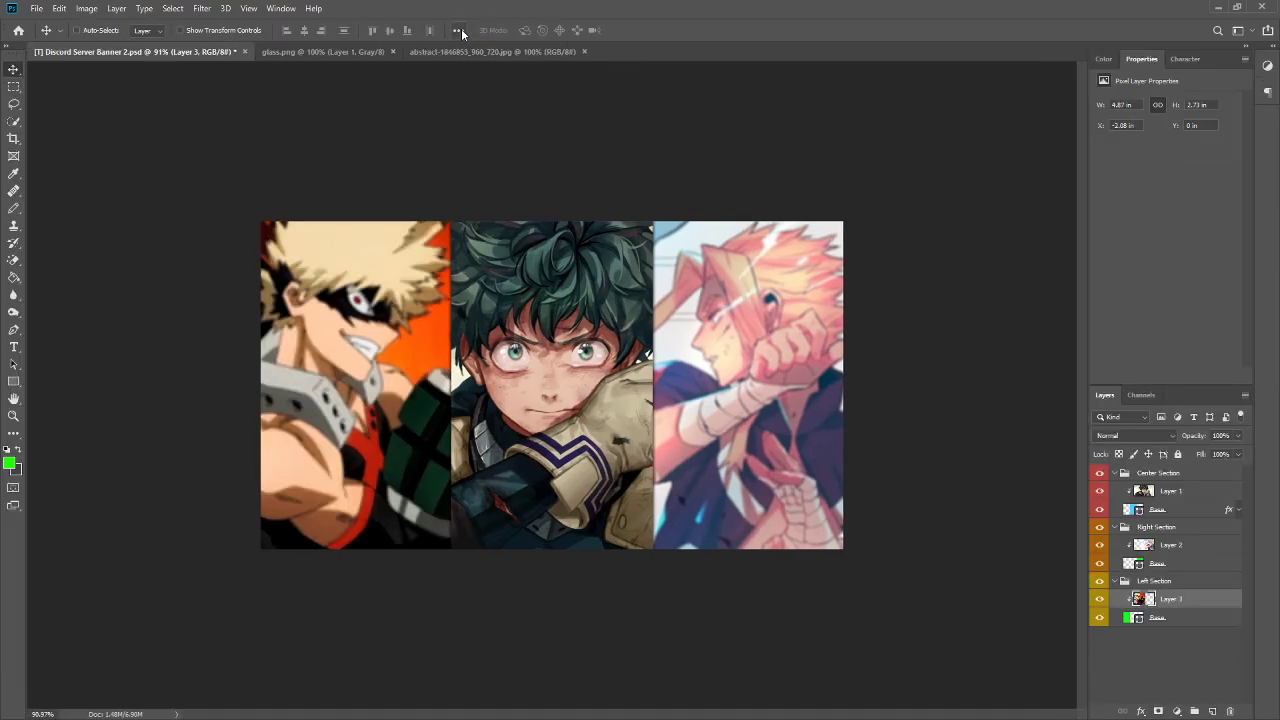
mouse_move(458, 30)
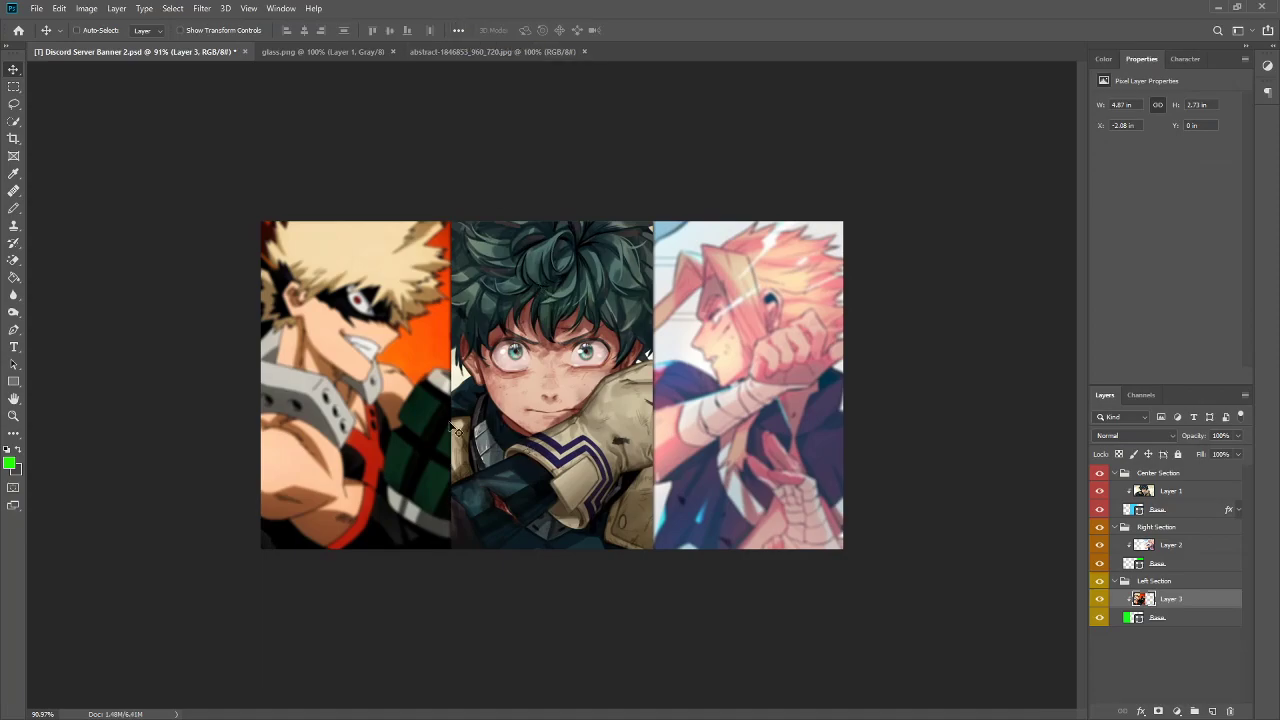
mouse_move(360, 325)
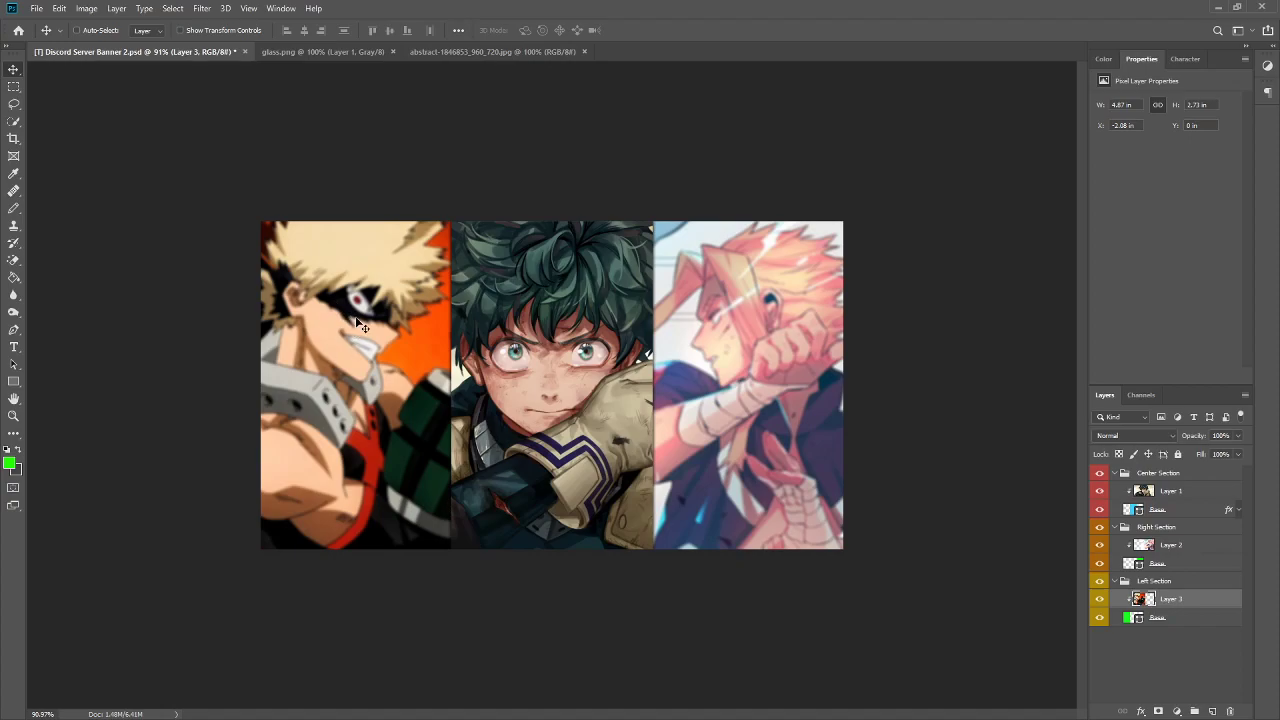
mouse_move(428, 293)
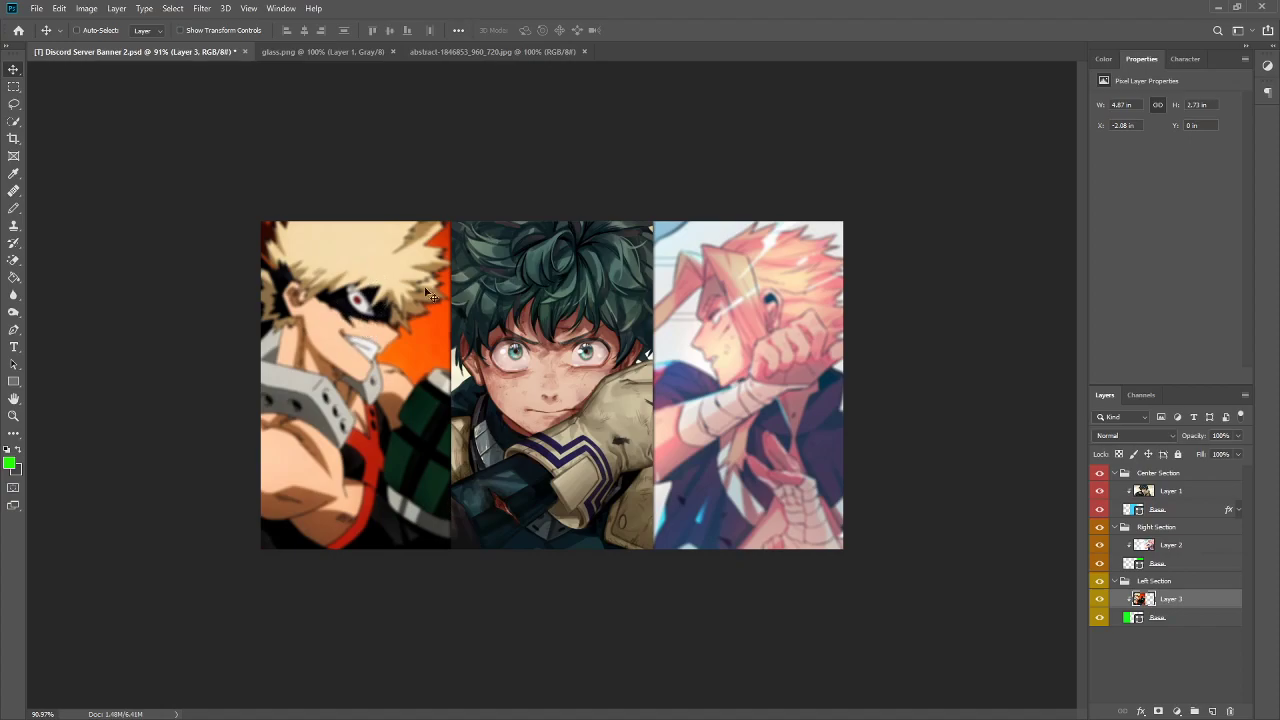
mouse_move(463, 297)
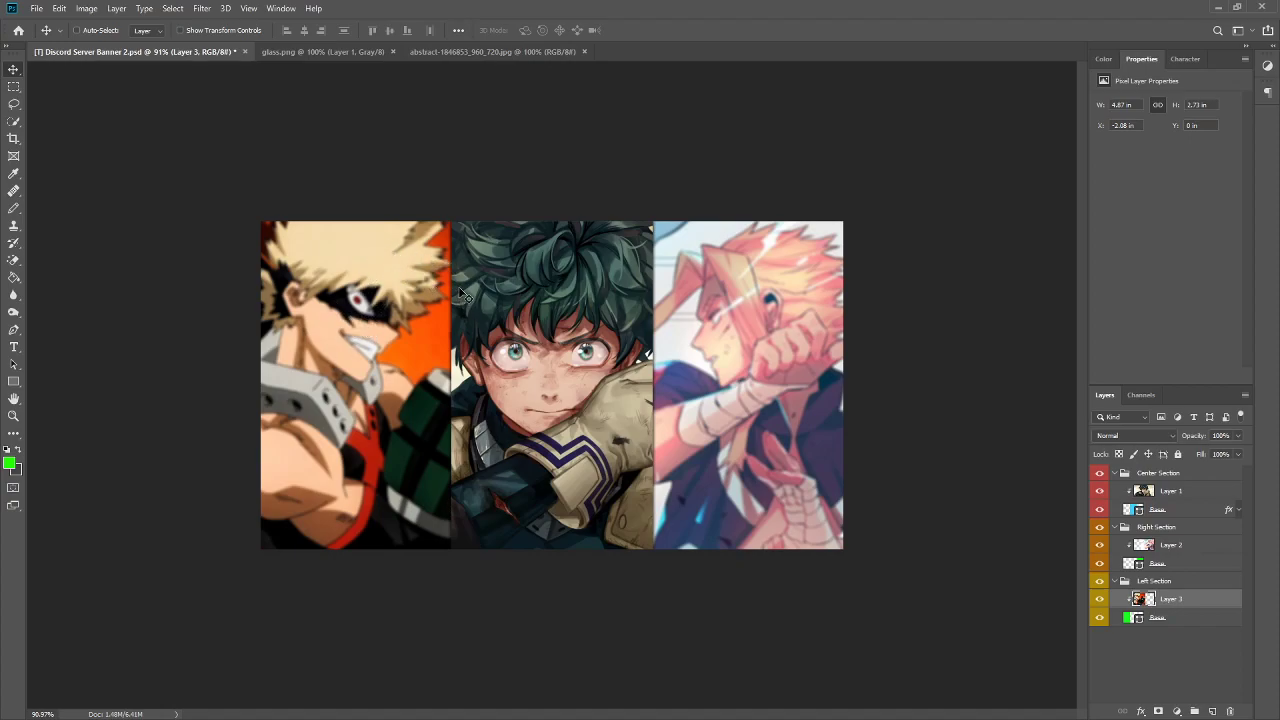
mouse_move(400, 362)
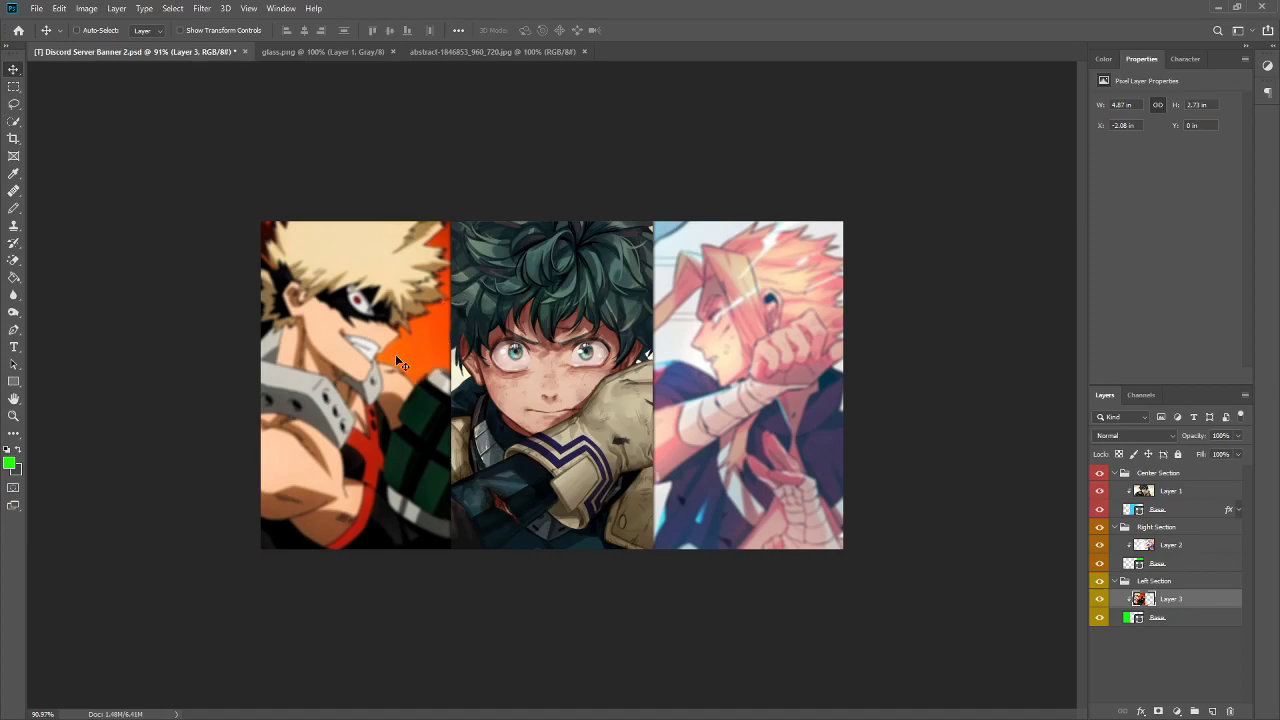
mouse_move(370, 358)
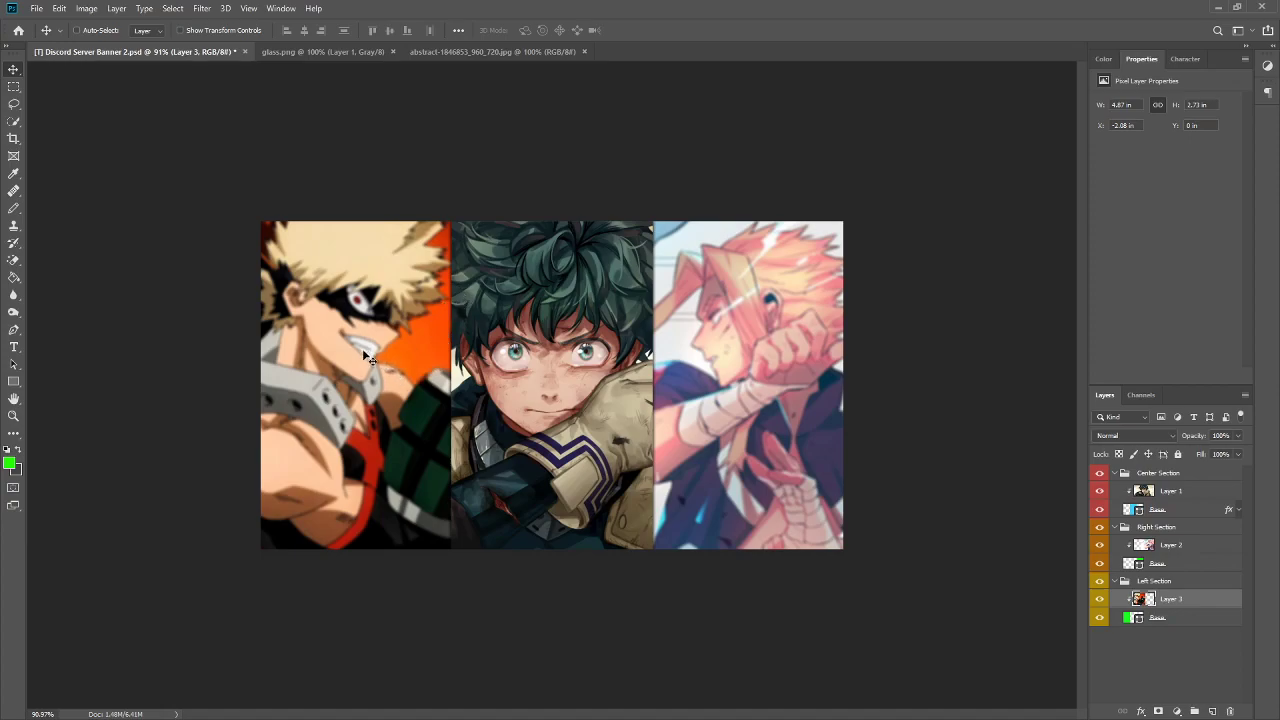
mouse_move(331, 338)
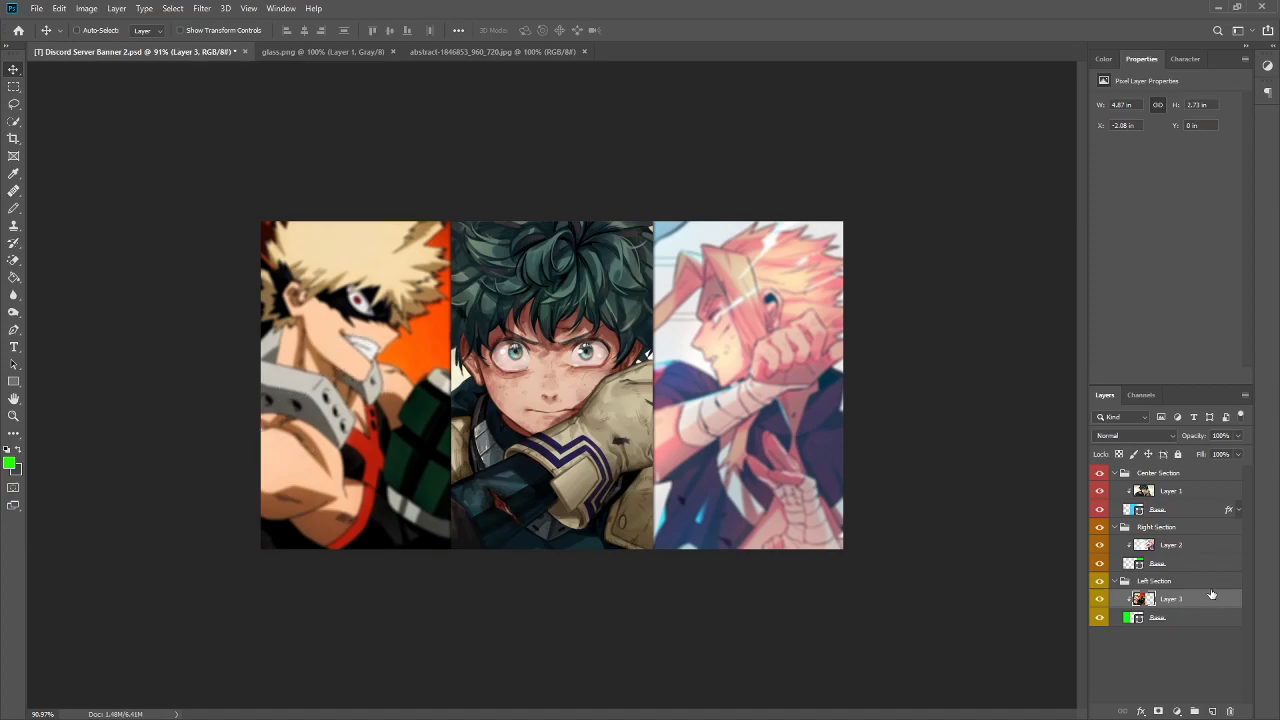
mouse_move(310, 58)
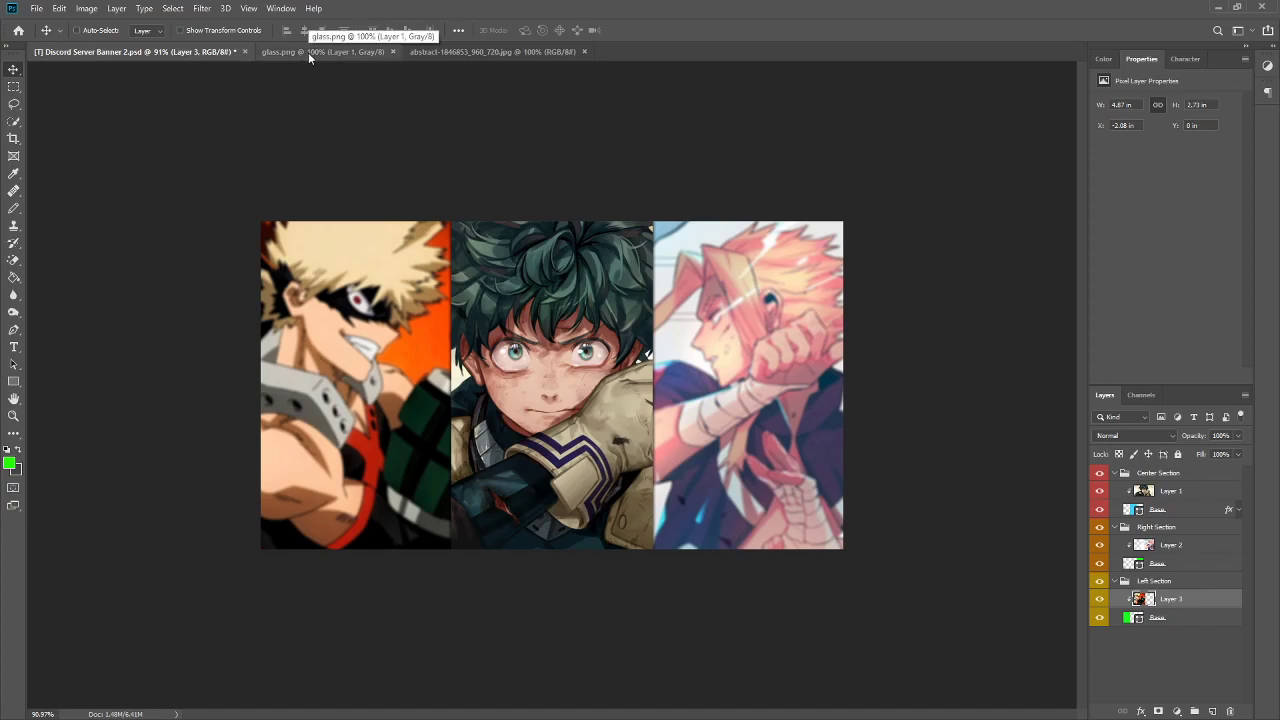
- Move glass.png onto the banner as Layer 4 and scale it over the left section
left_click(320, 51)
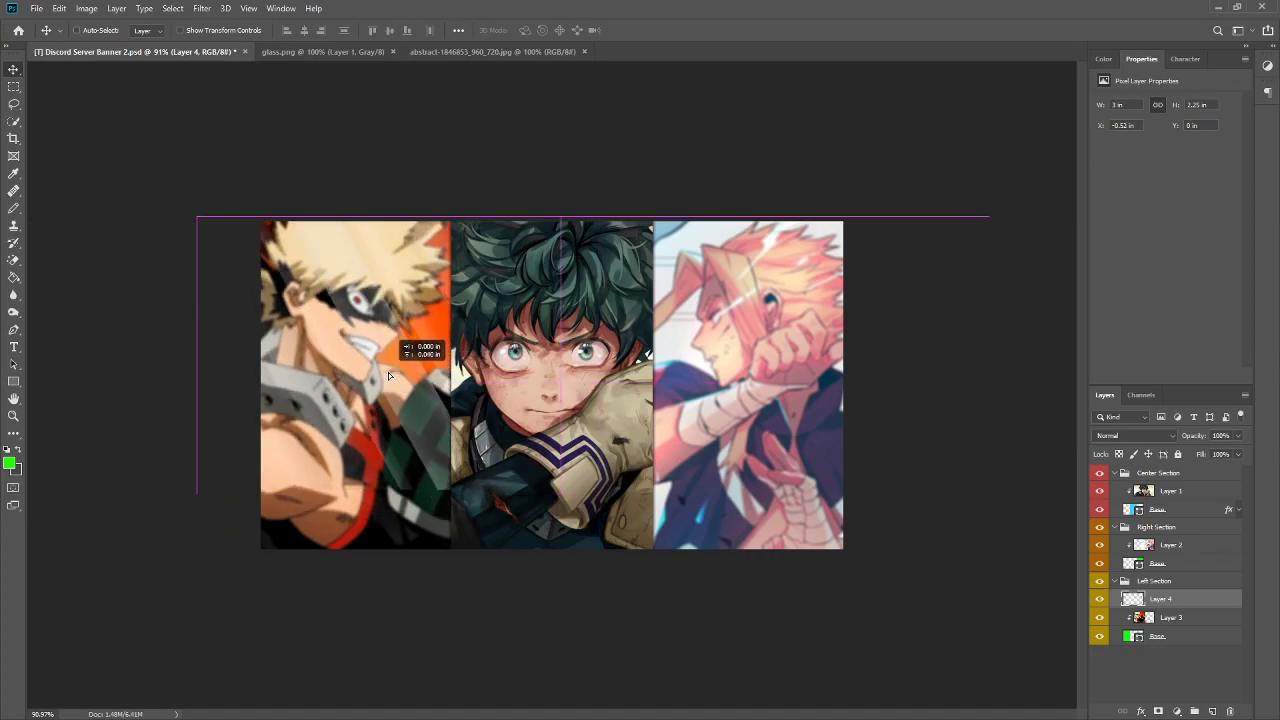
left_click_drag(390, 375, 320, 383)
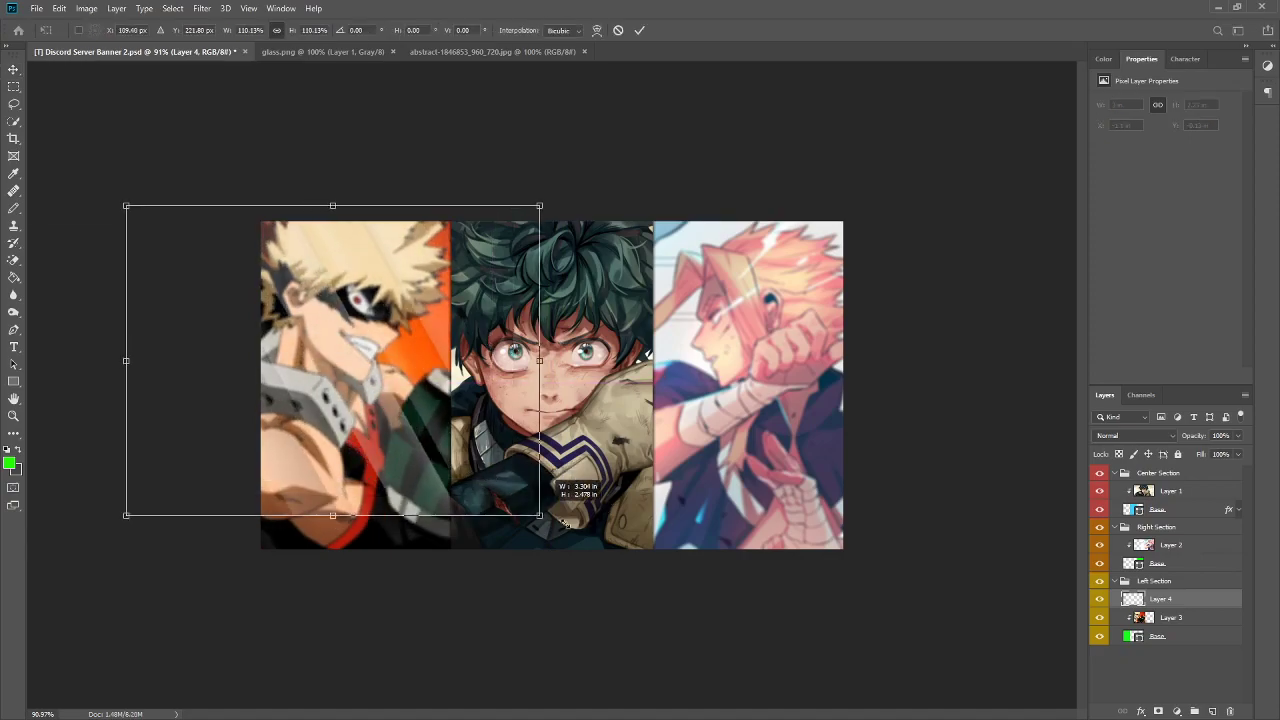
left_click_drag(540, 515, 585, 548)
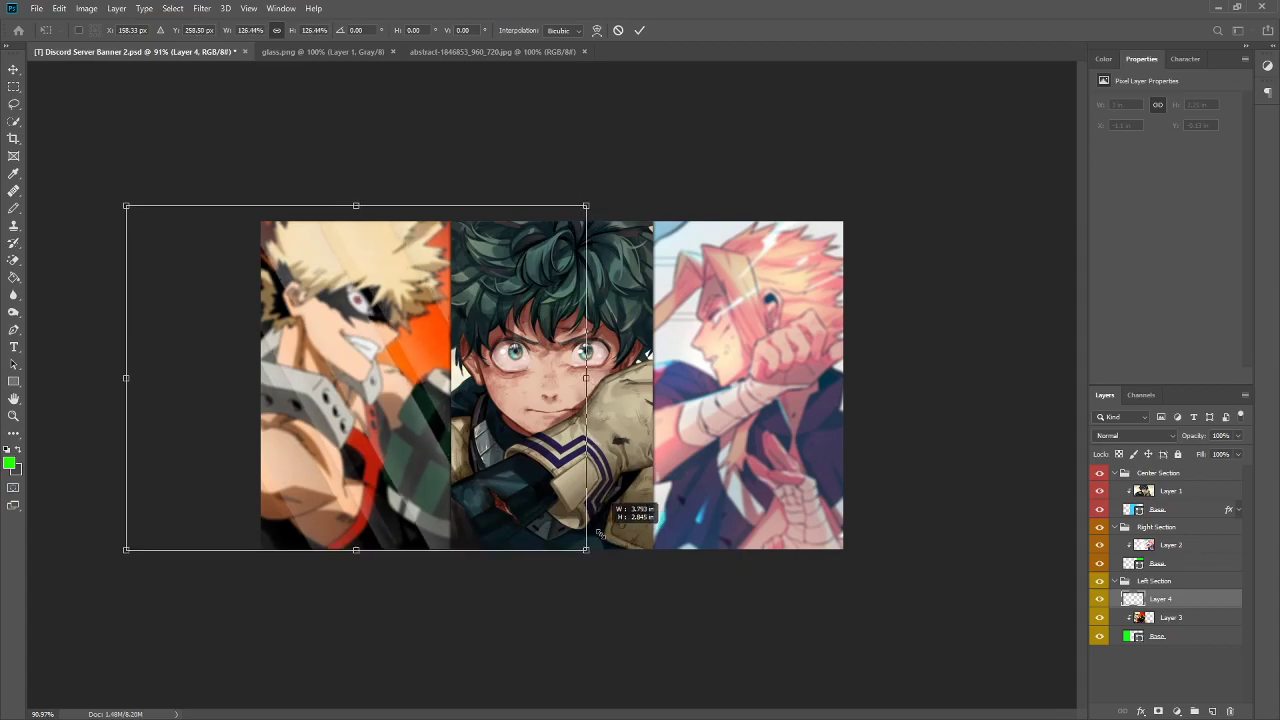
left_click_drag(126, 206, 141, 215)
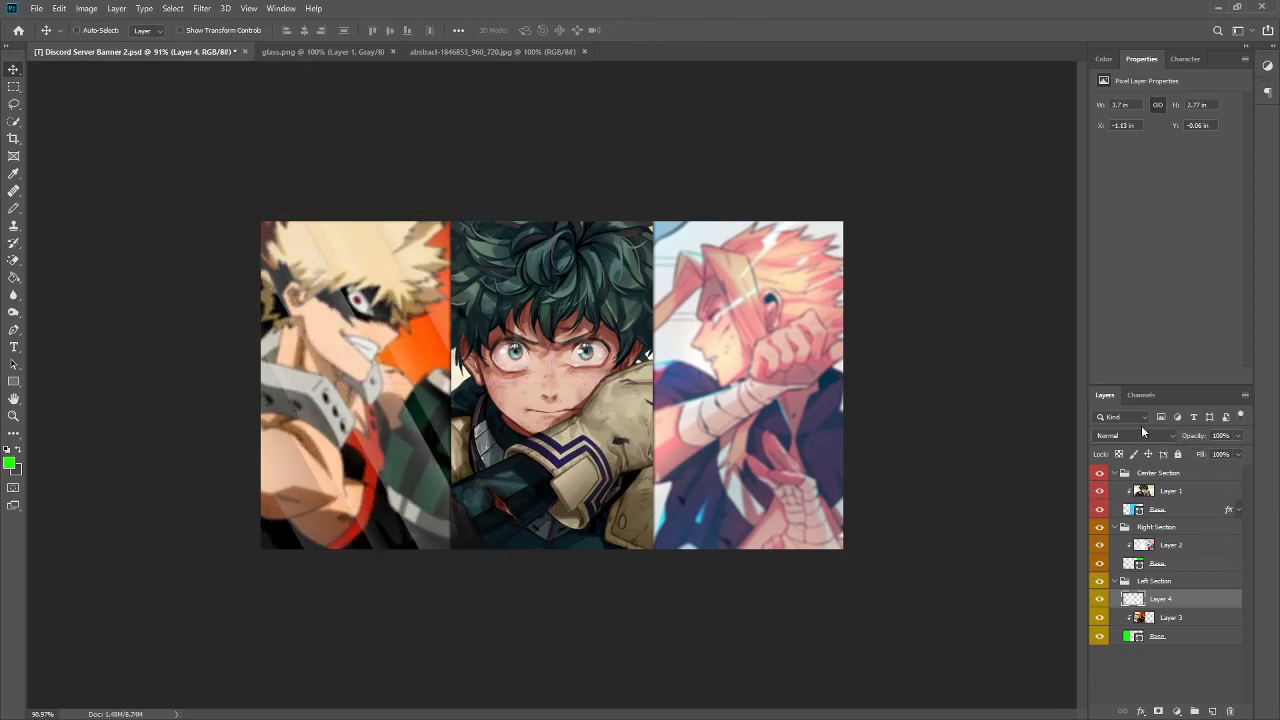
- Preview several blend modes on the Layer 4 glass texture, currently Soft Light
left_click(1125, 435)
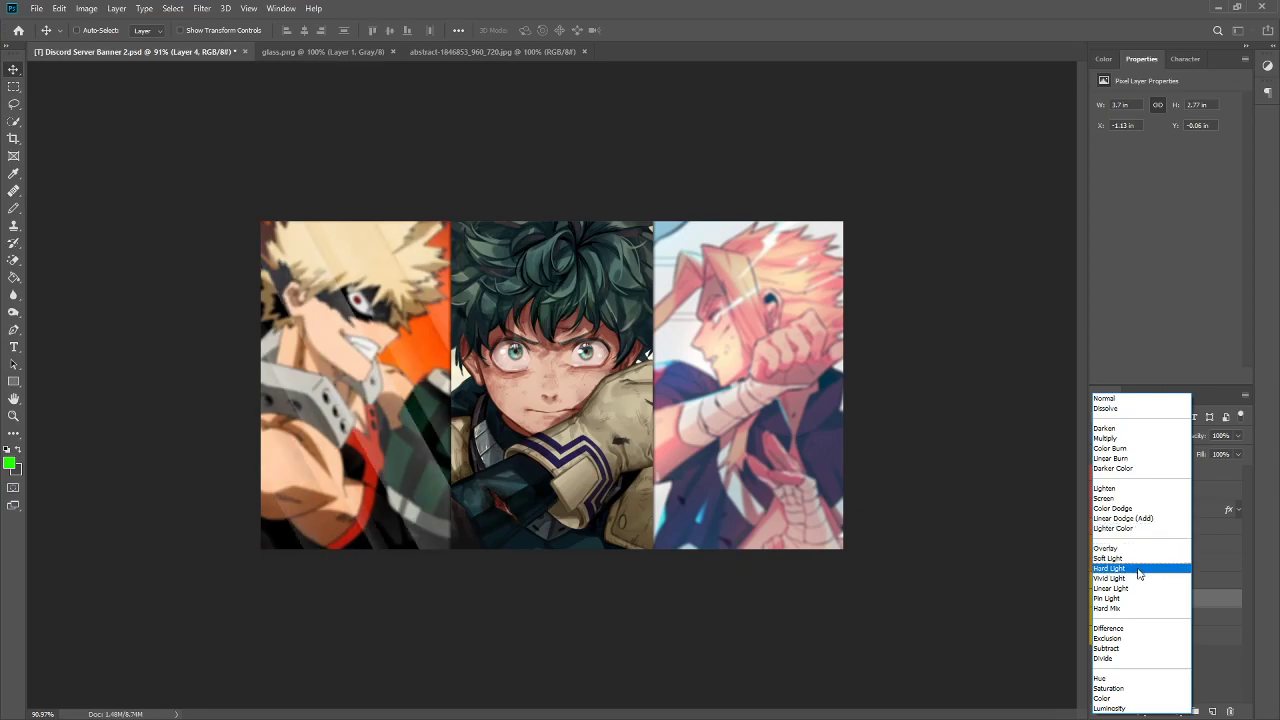
mouse_move(1138, 578)
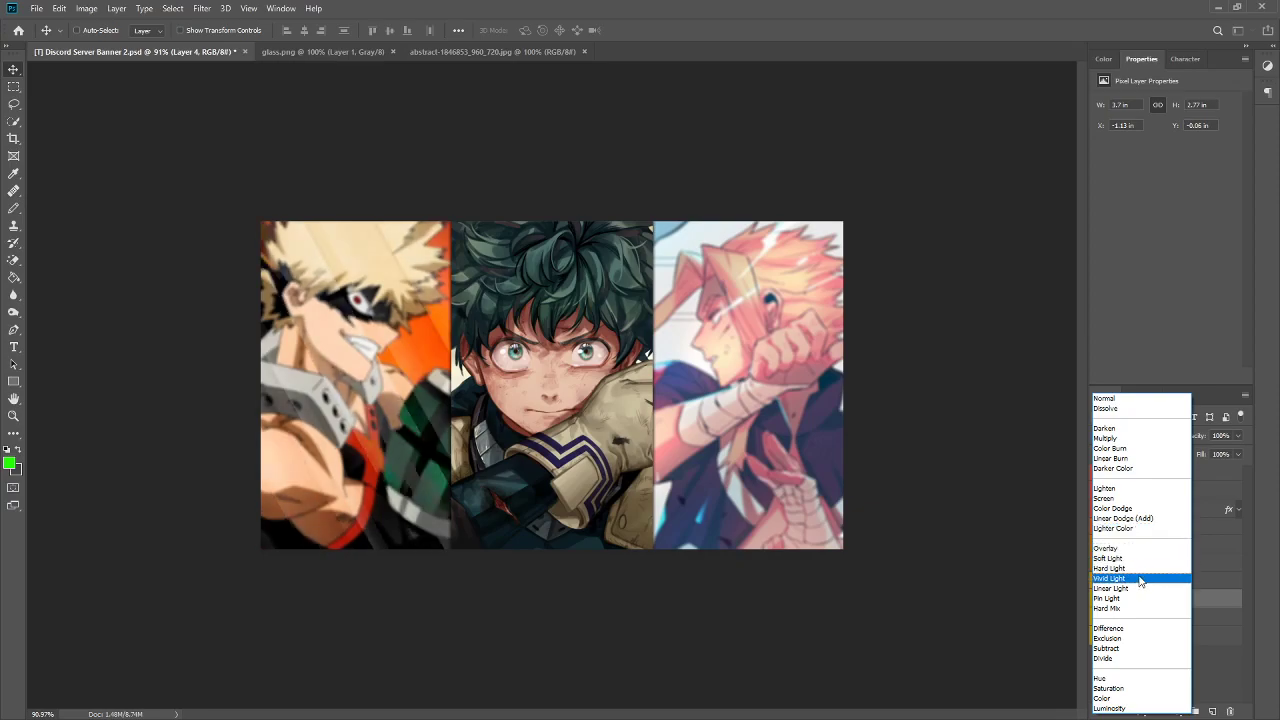
mouse_move(1122, 518)
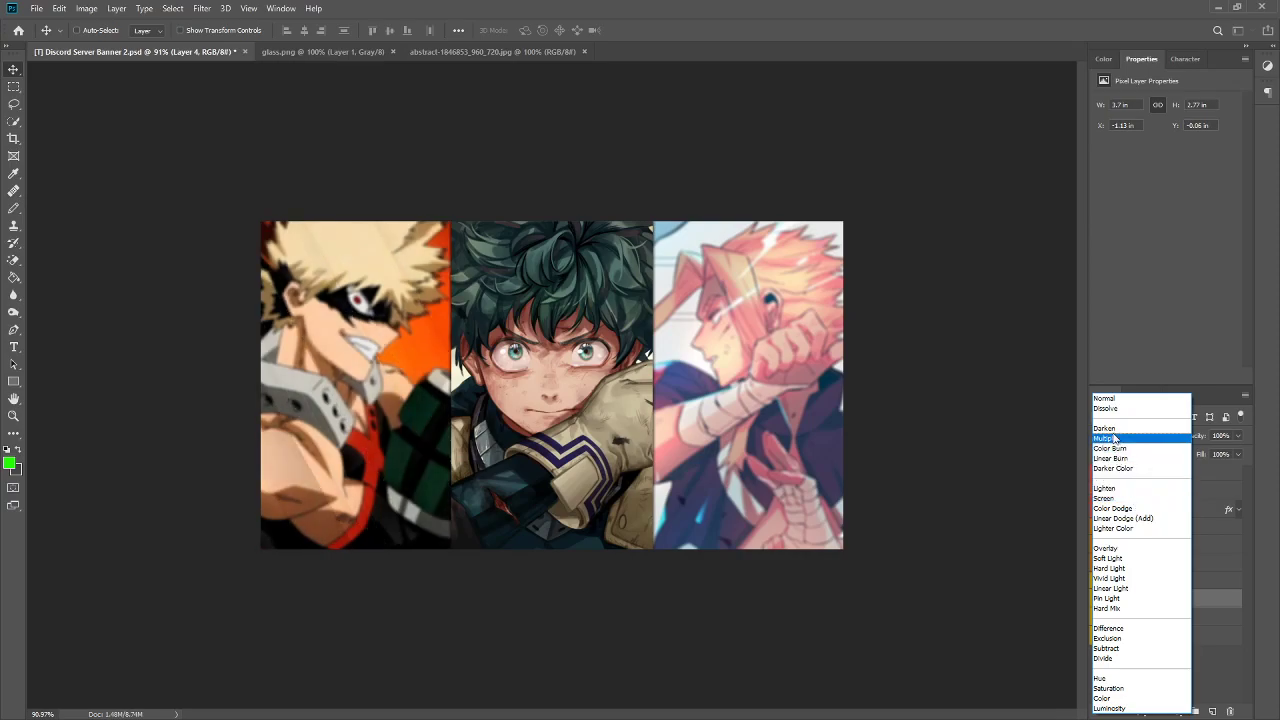
mouse_move(1130, 533)
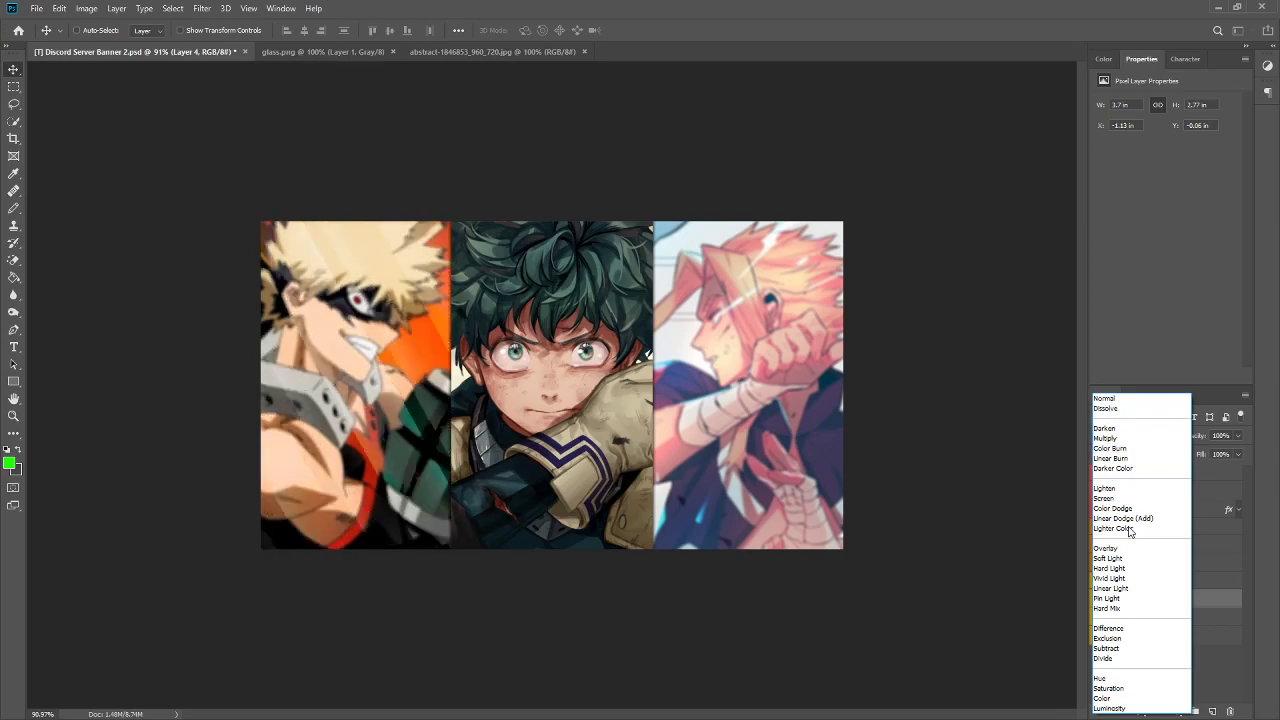
left_click(1108, 638)
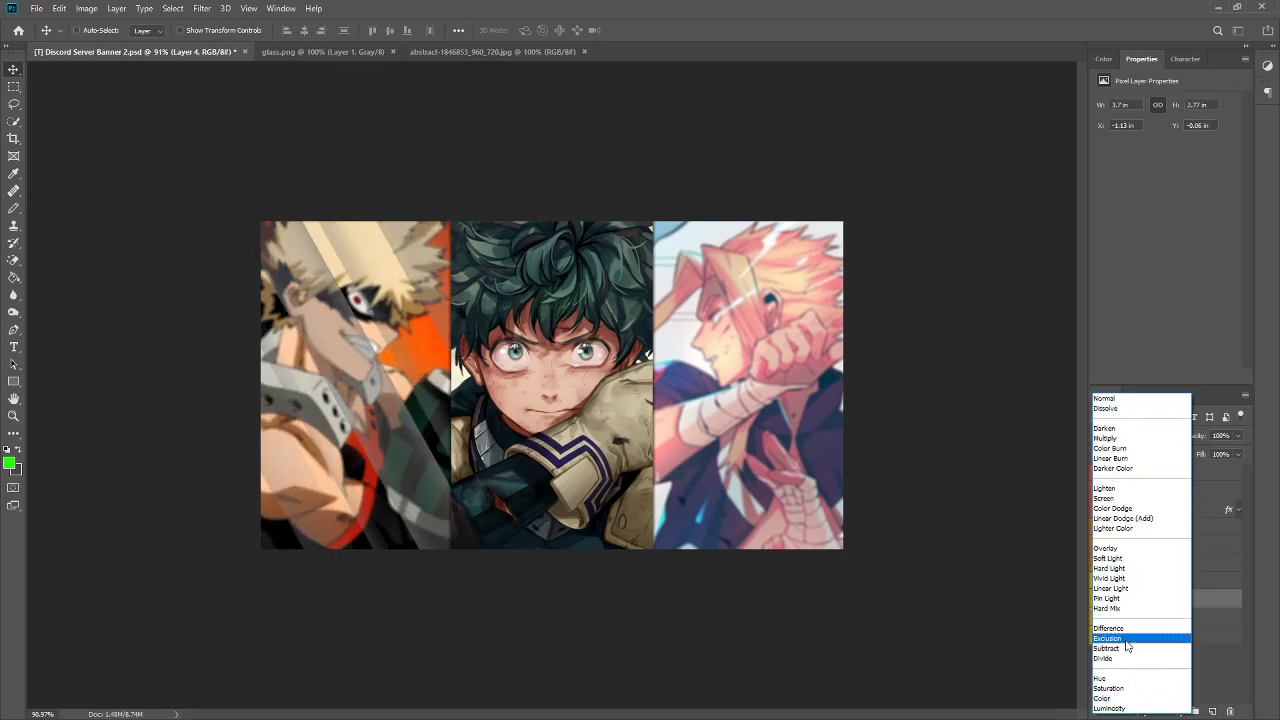
left_click(1107, 608)
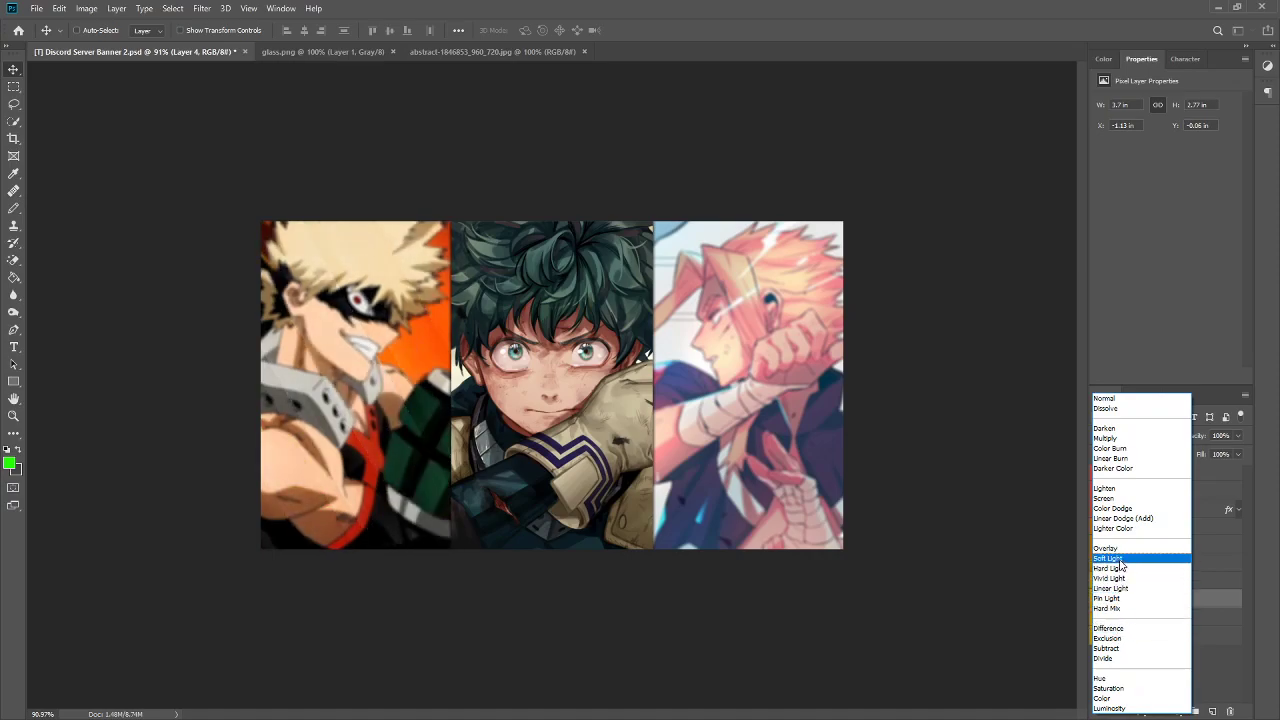
mouse_move(1113, 508)
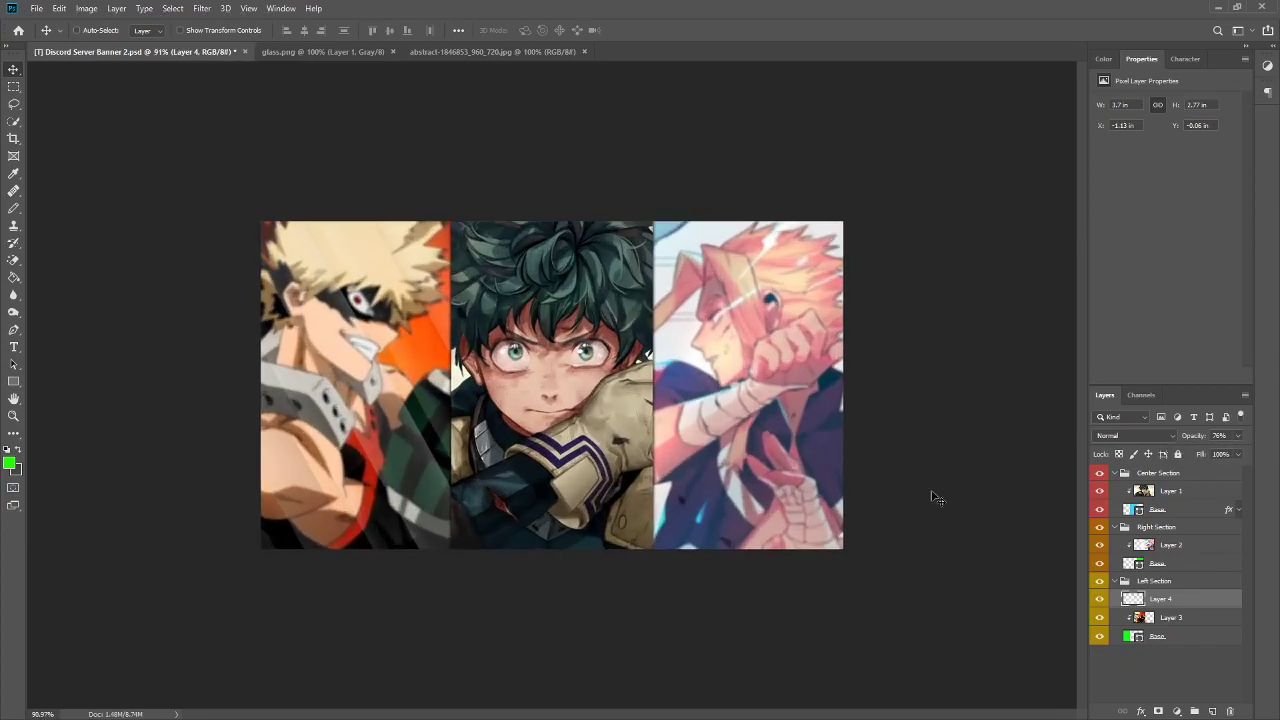
- Duplicate the glass texture over the right panel, then open the left Base layer's Blending Options
right_click(1160, 599)
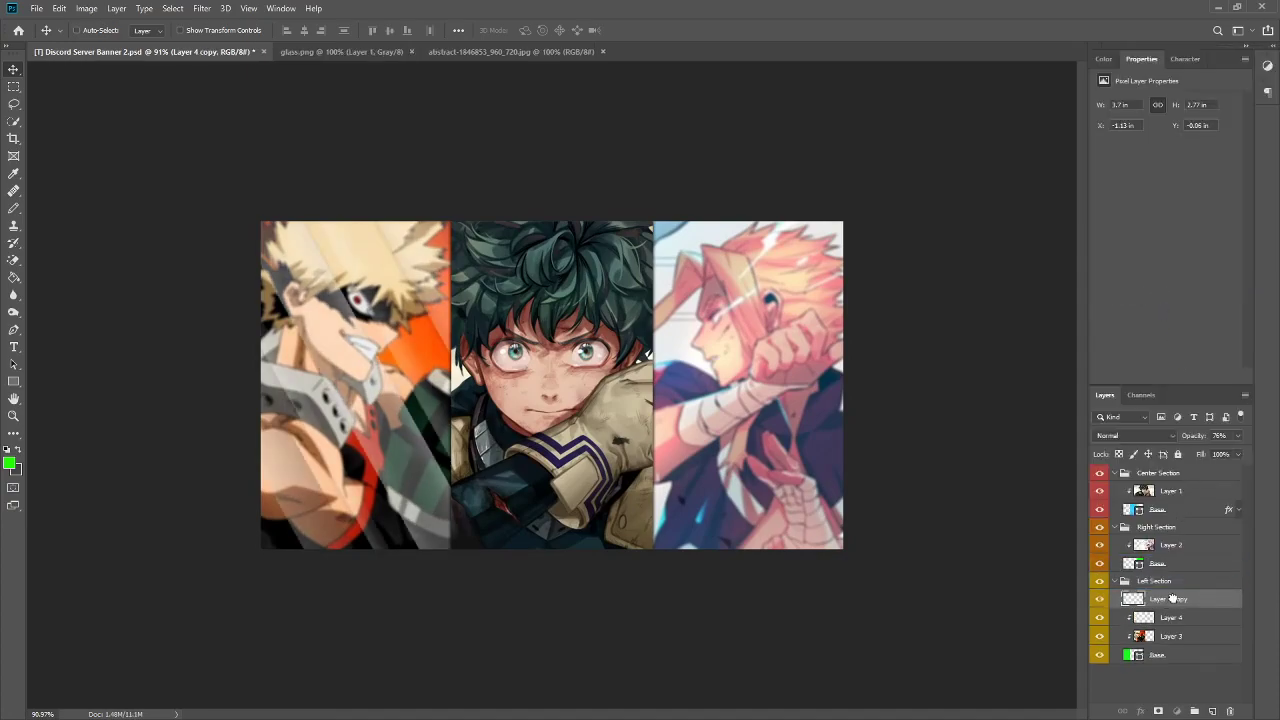
right_click(1170, 598)
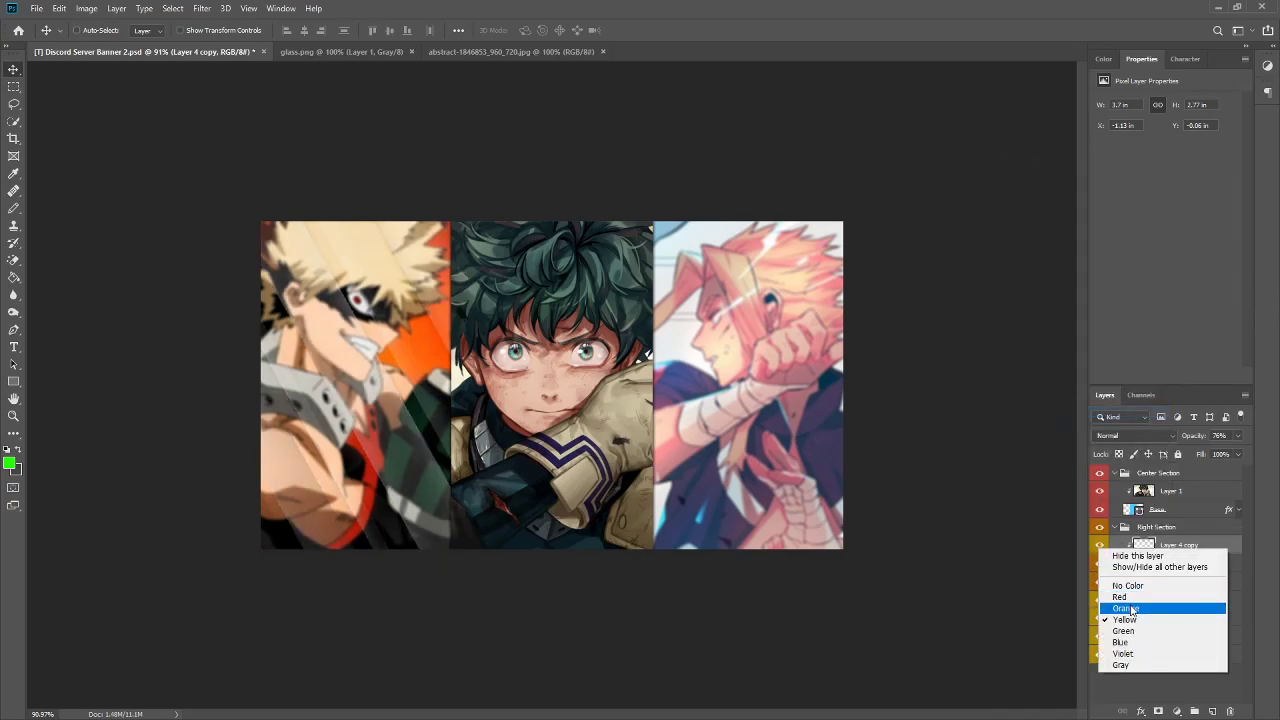
left_click(1126, 608)
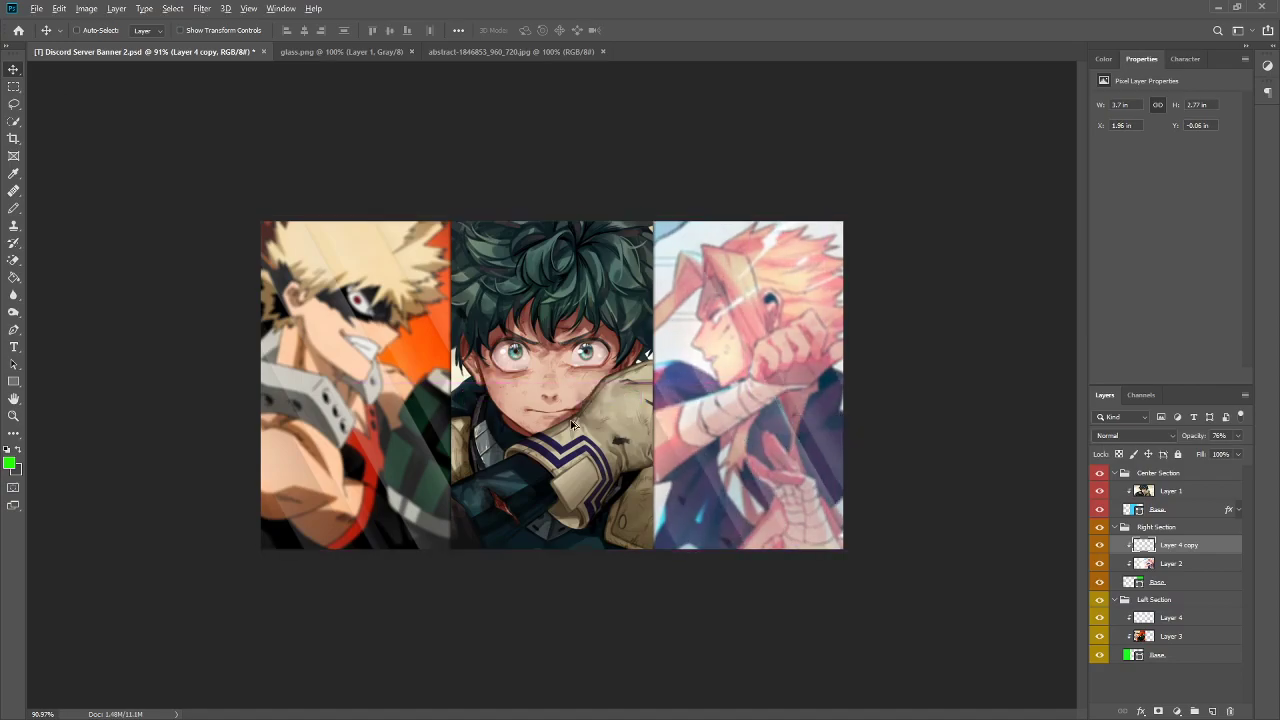
left_click(1171, 636)
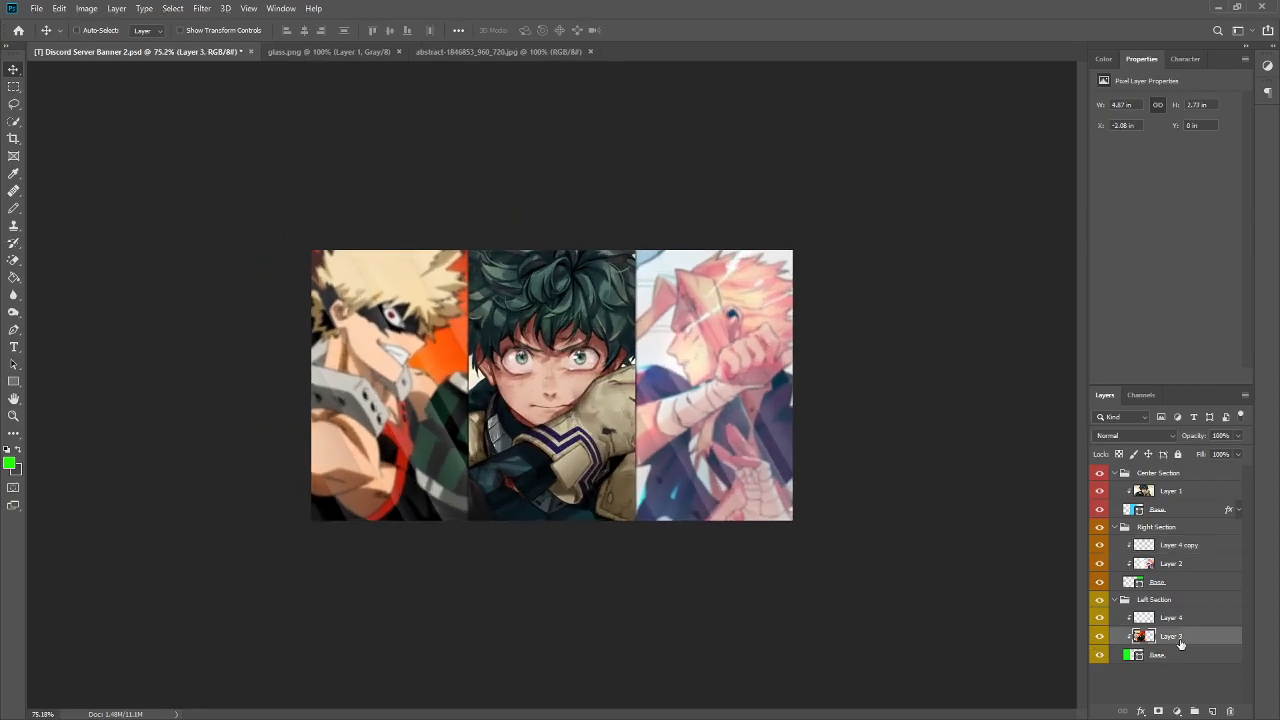
right_click(1171, 636)
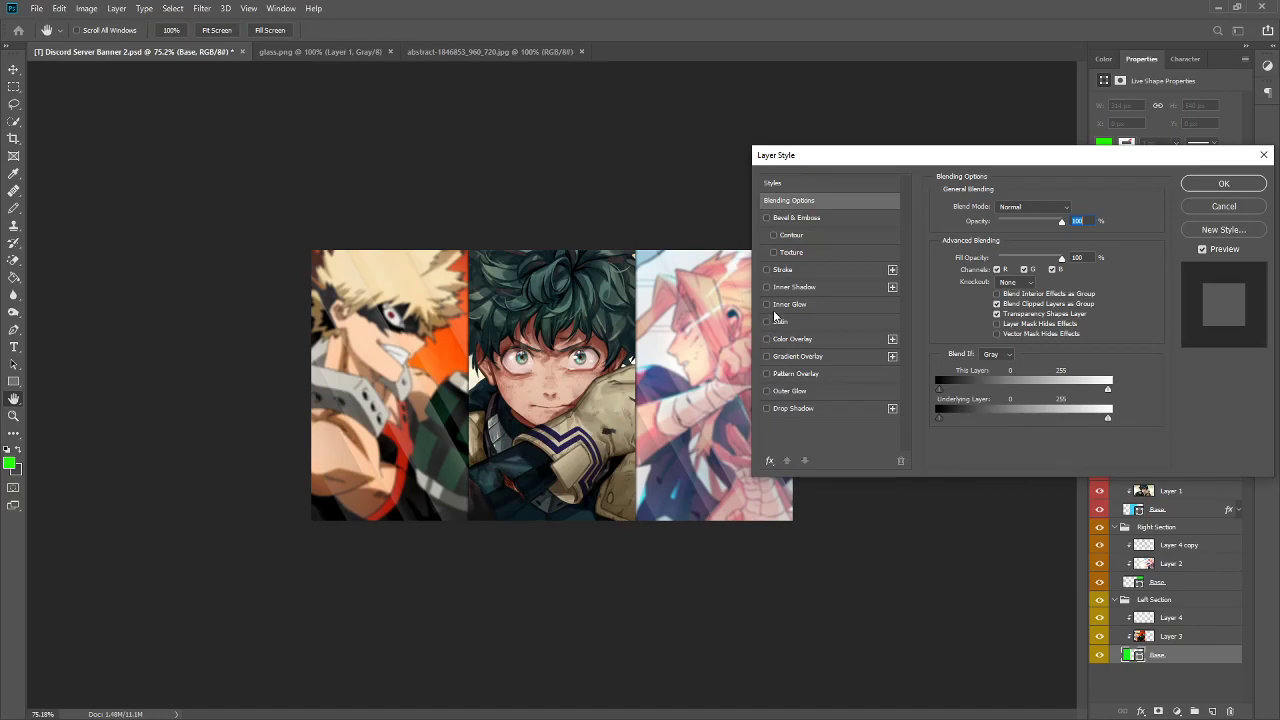
mouse_move(770, 300)
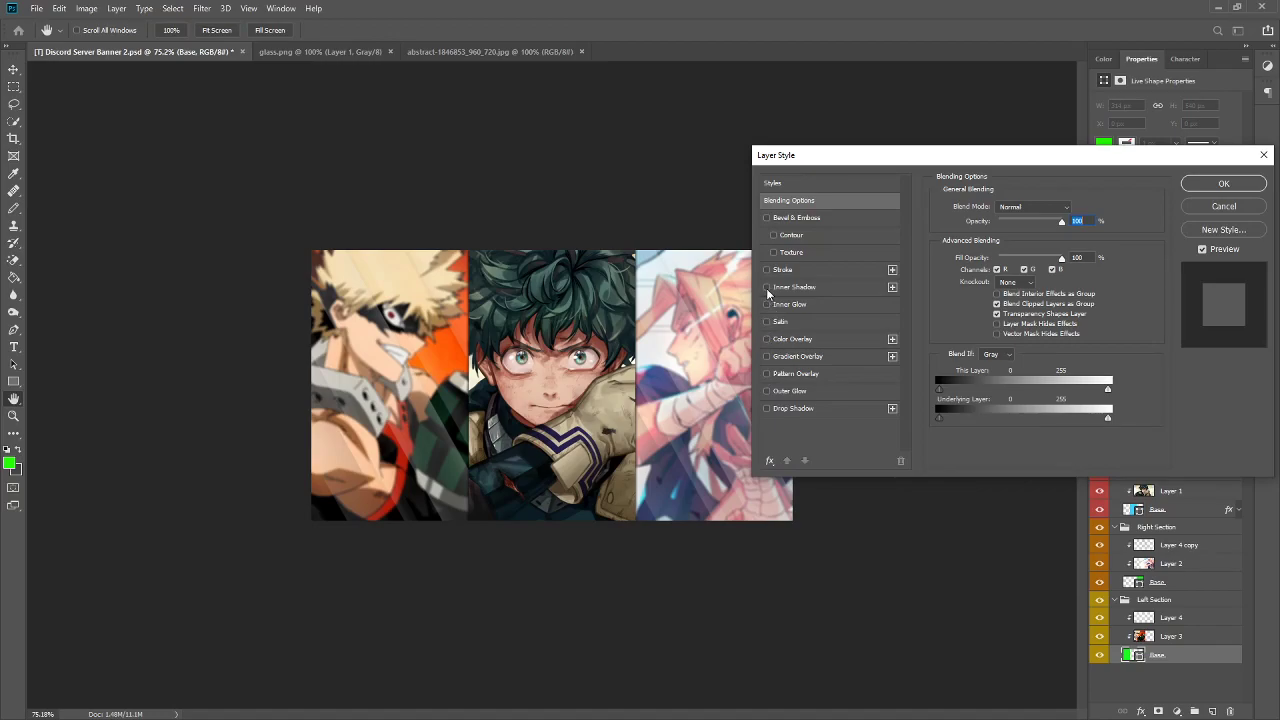
- Add a black inner shadow to the left Base: Multiply, 57% opacity, 90°, choke 23%, 24 px
left_click(767, 287)
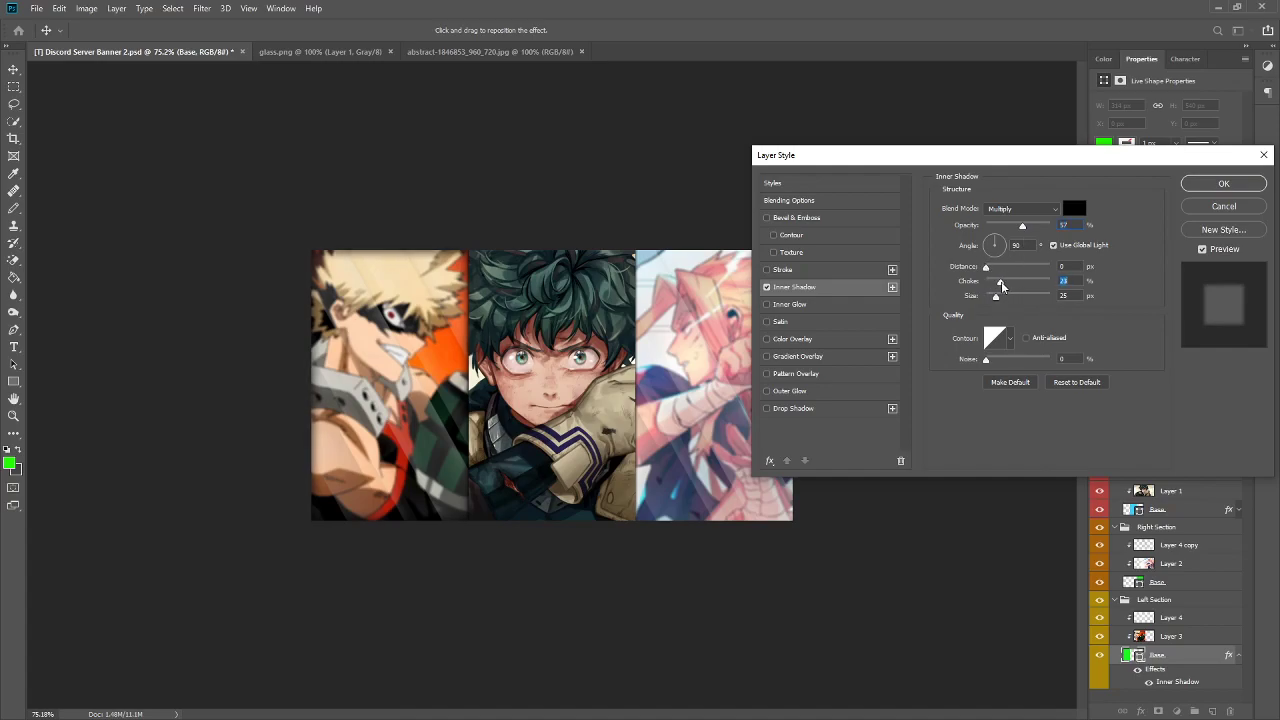
left_click_drag(1010, 295, 985, 295)
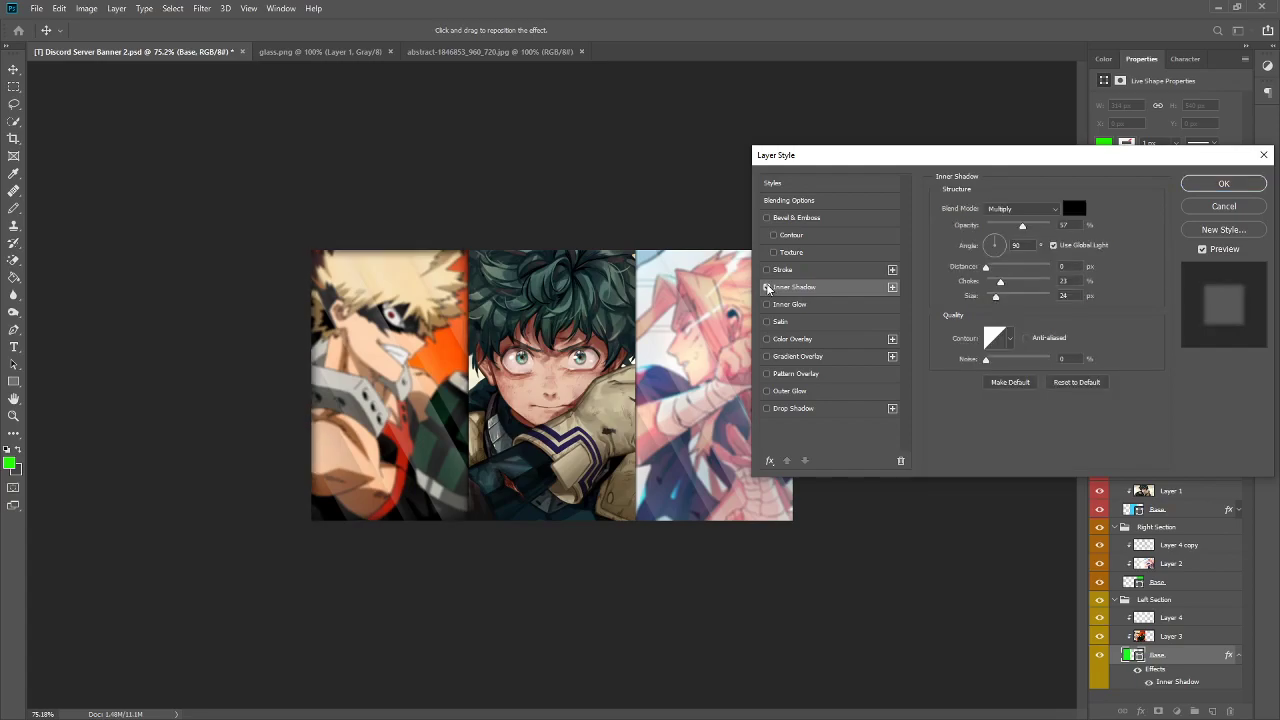
mouse_move(795, 287)
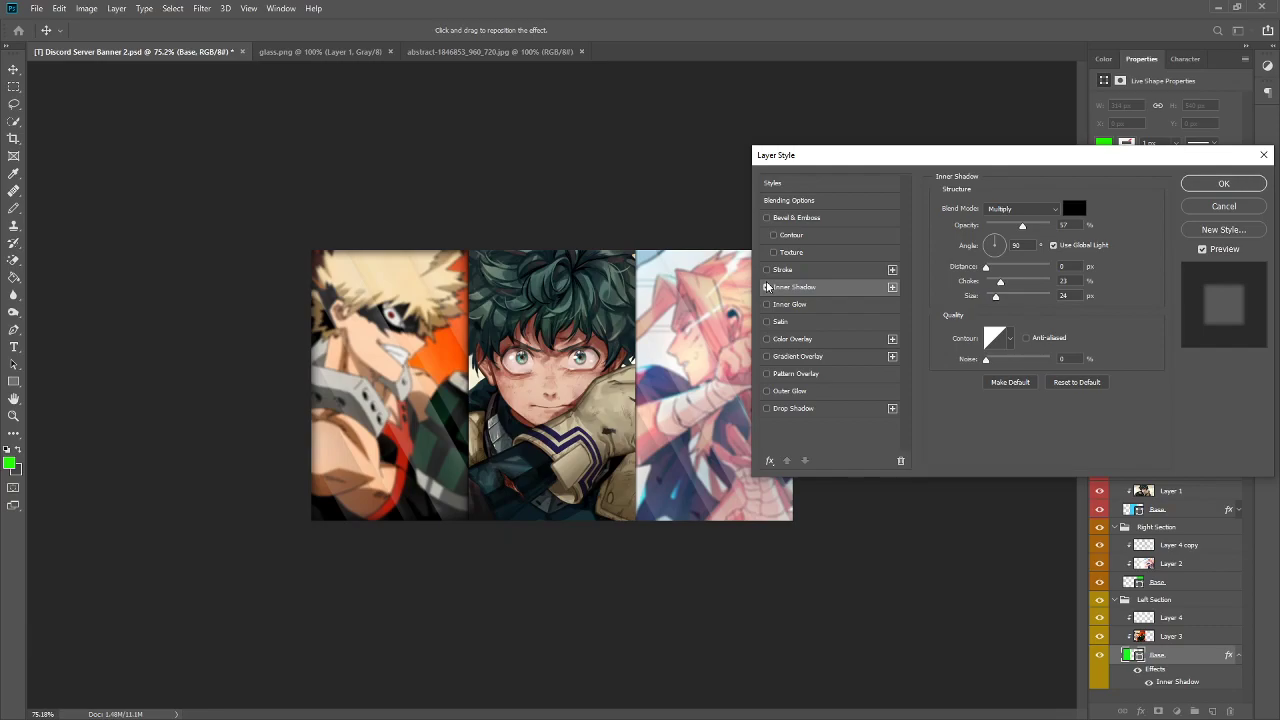
left_click(767, 287)
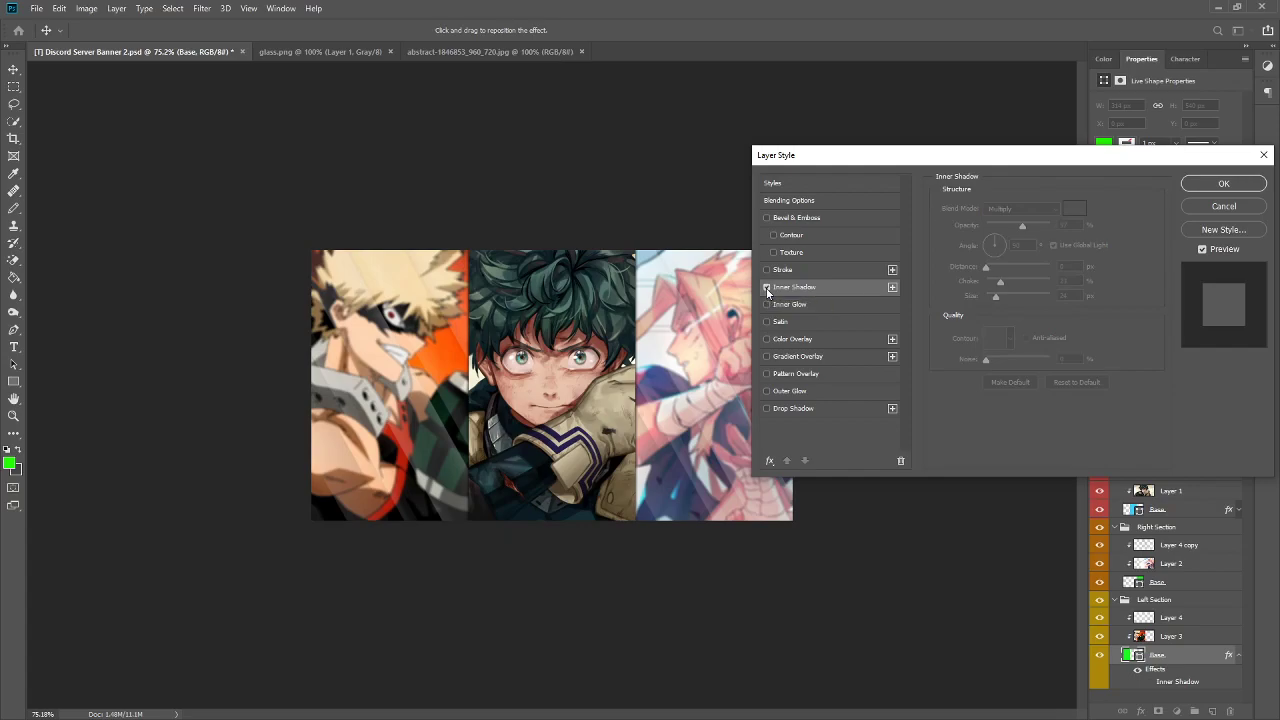
left_click(767, 287)
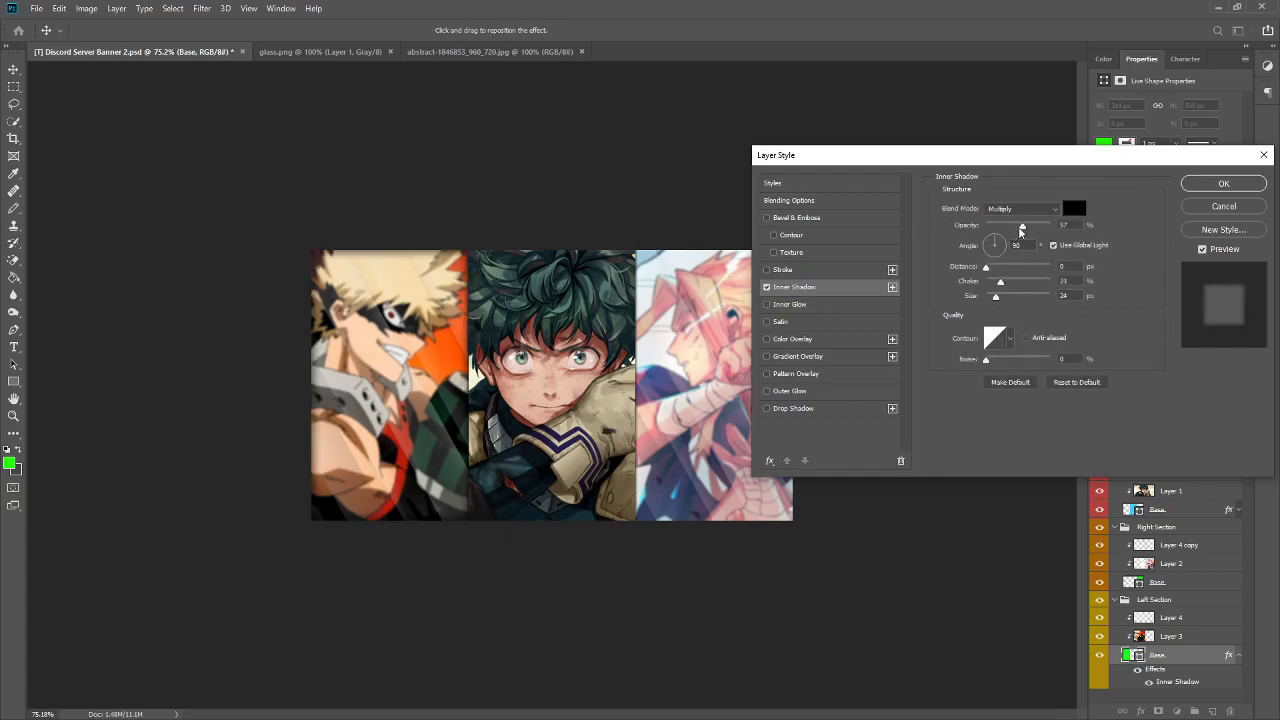
left_click(1223, 183)
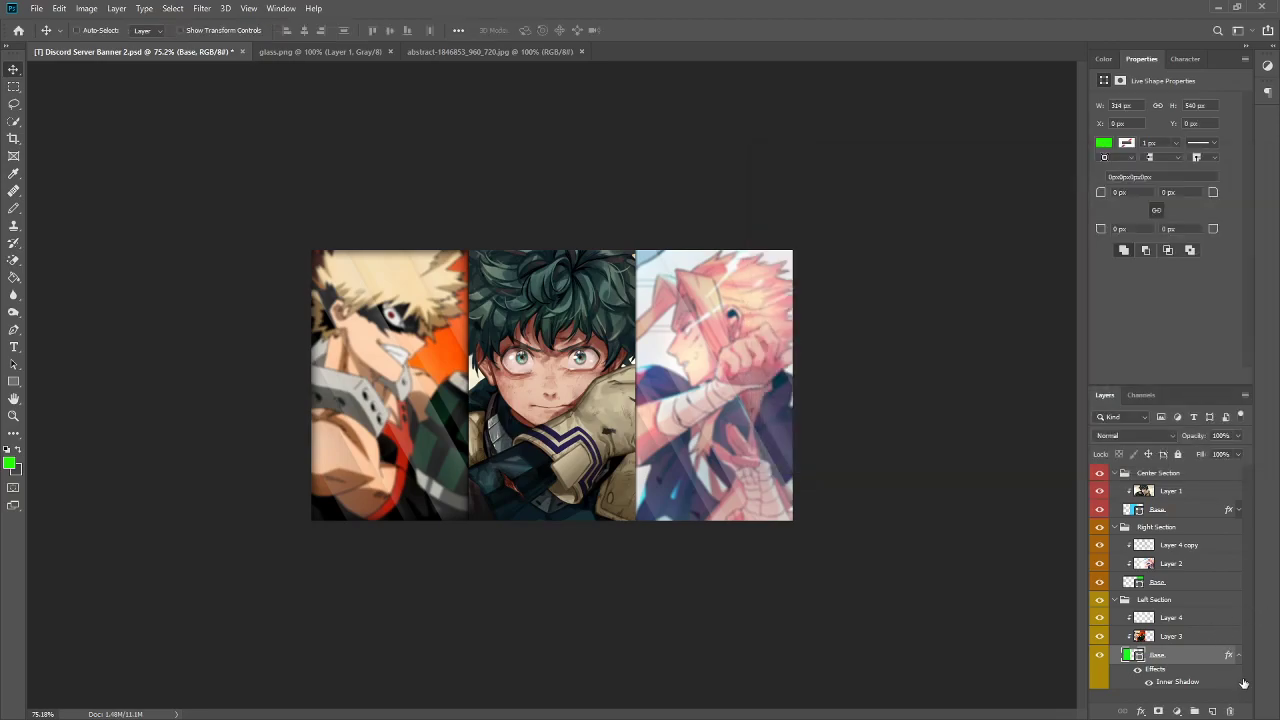
- Copy the left Base layer's style and paste it onto the right Base layer
right_click(1157, 654)
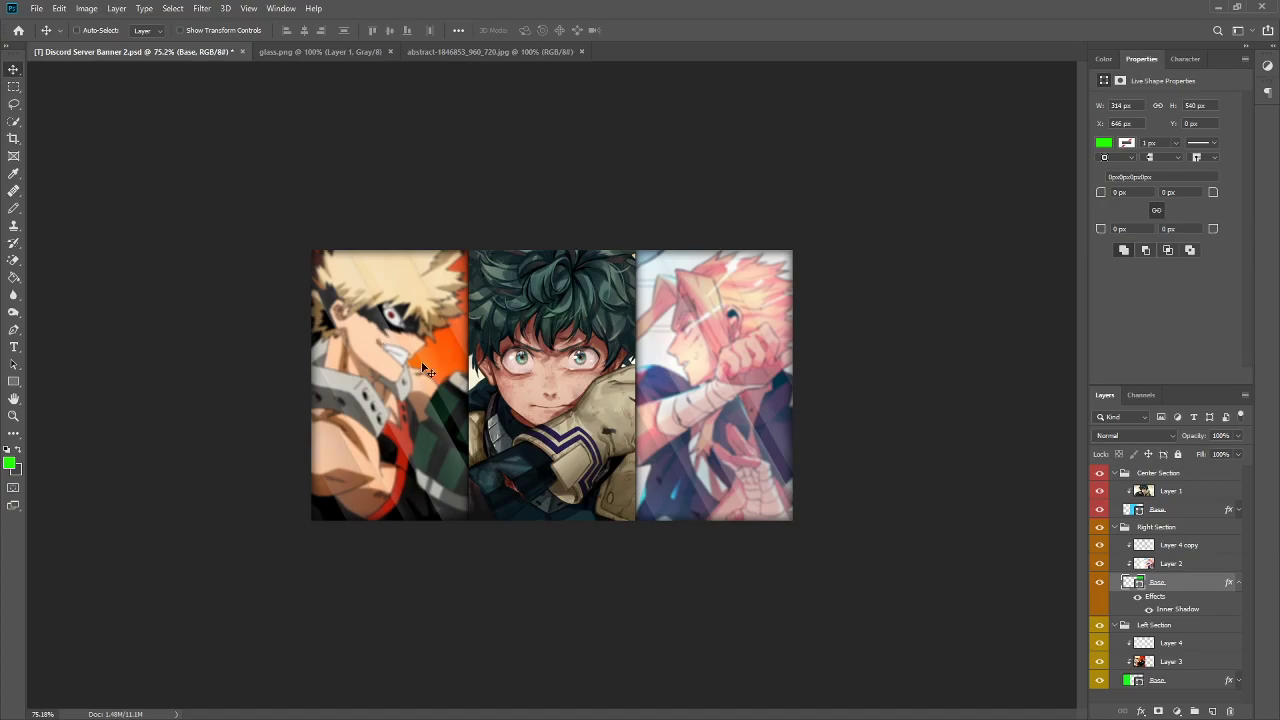
mouse_move(690, 357)
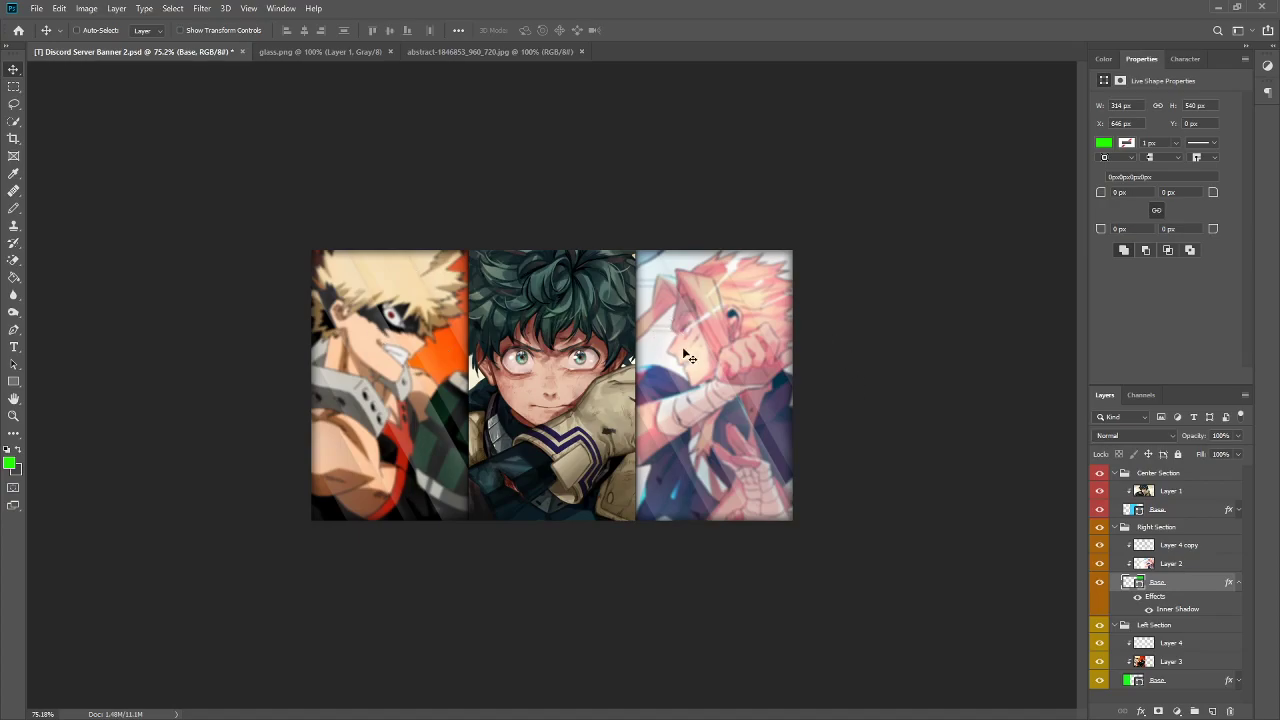
mouse_move(378, 390)
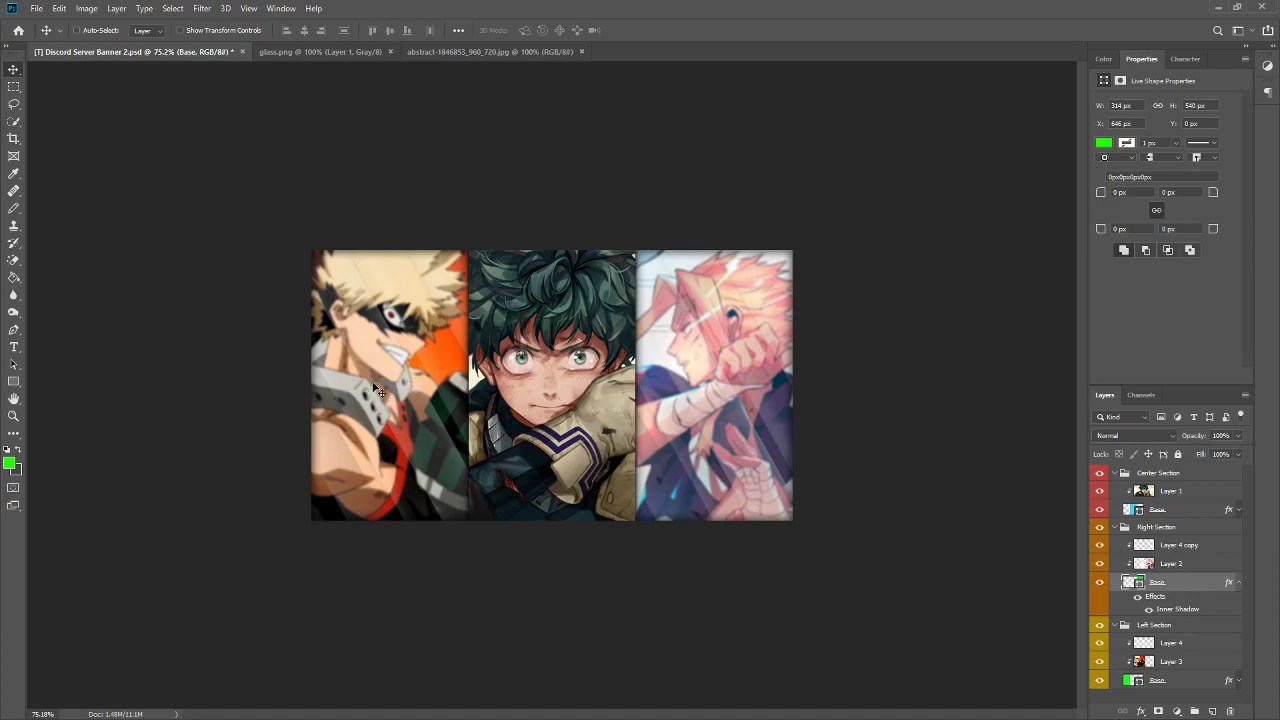
mouse_move(795, 558)
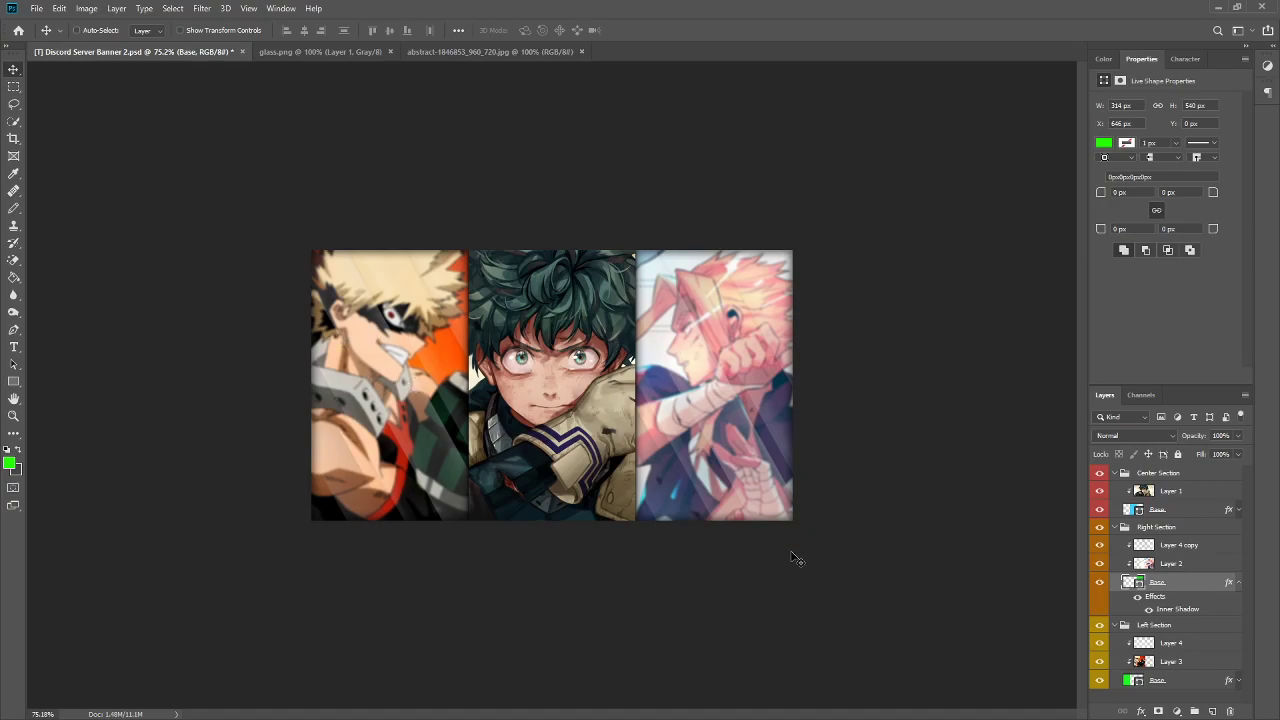
mouse_move(508, 433)
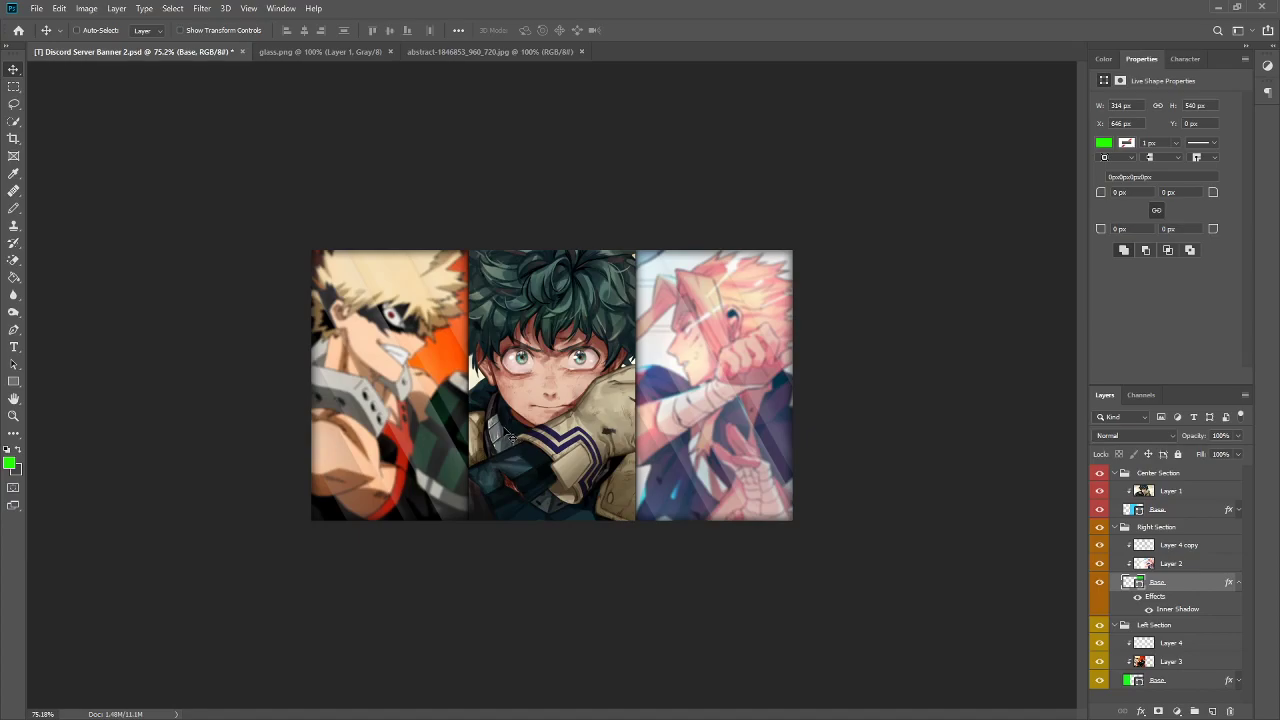
mouse_move(535, 360)
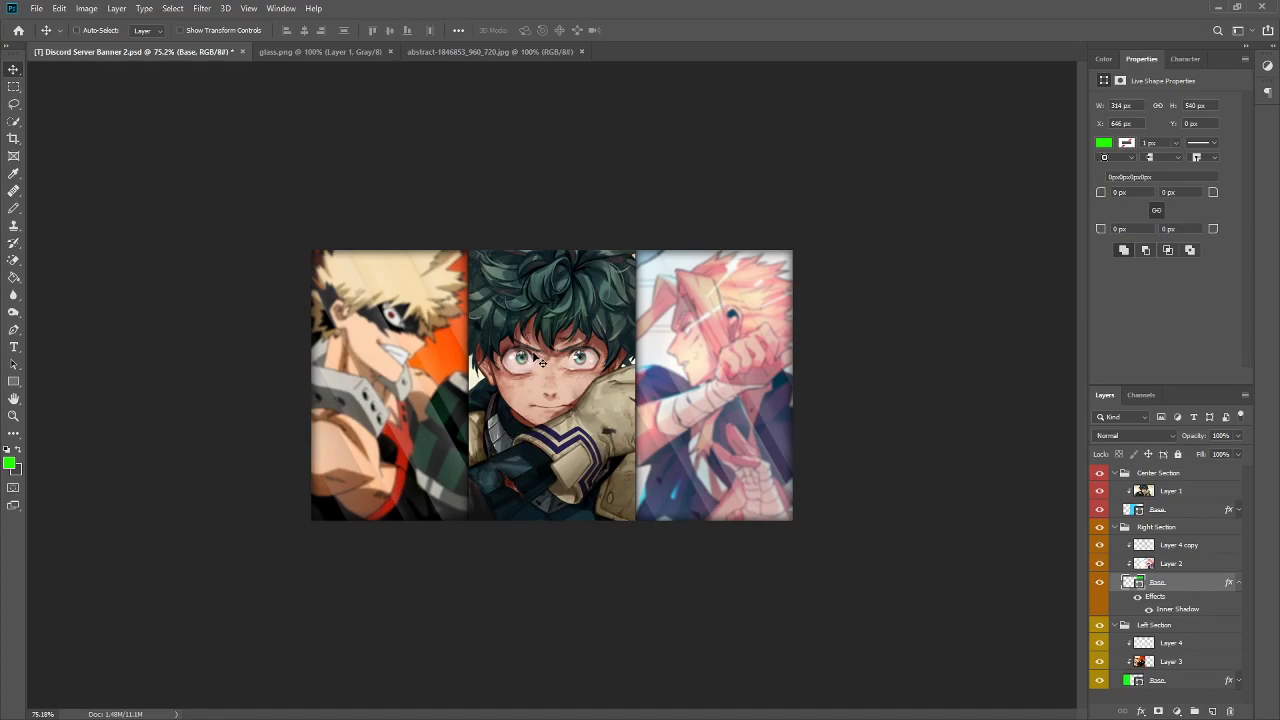
mouse_move(393, 256)
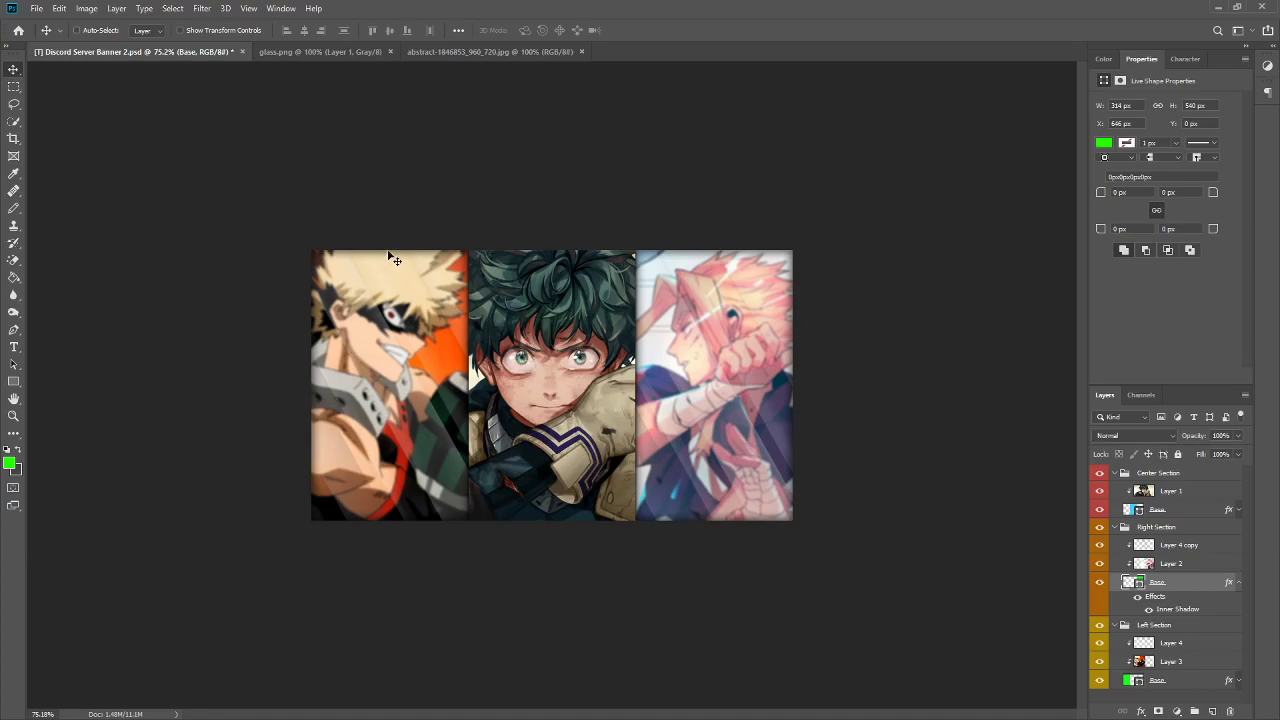
mouse_move(475, 363)
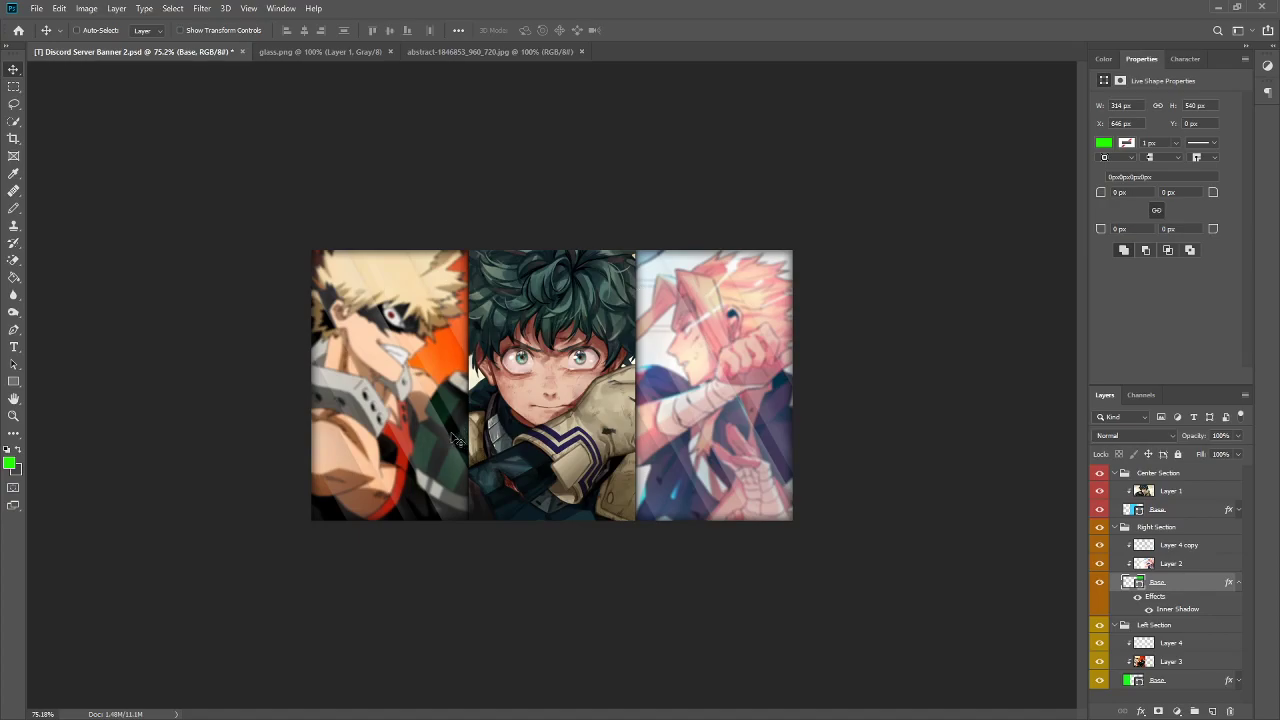
mouse_move(547, 425)
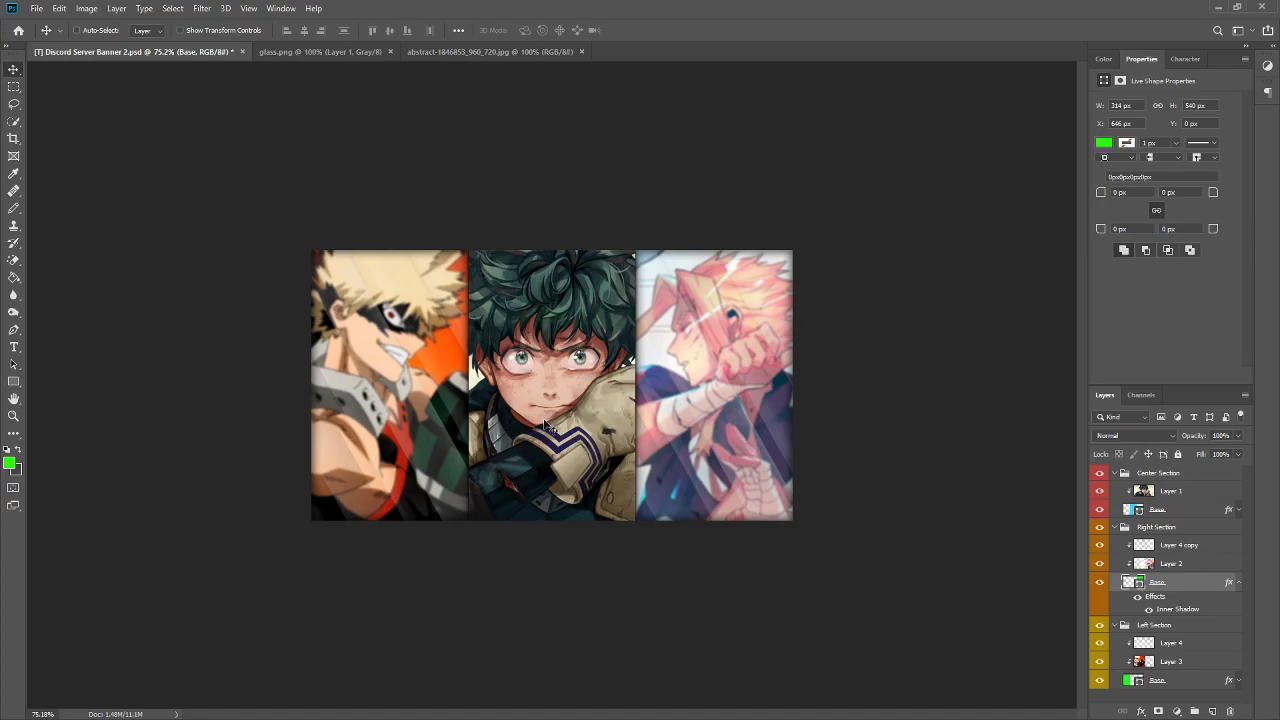
mouse_move(505, 430)
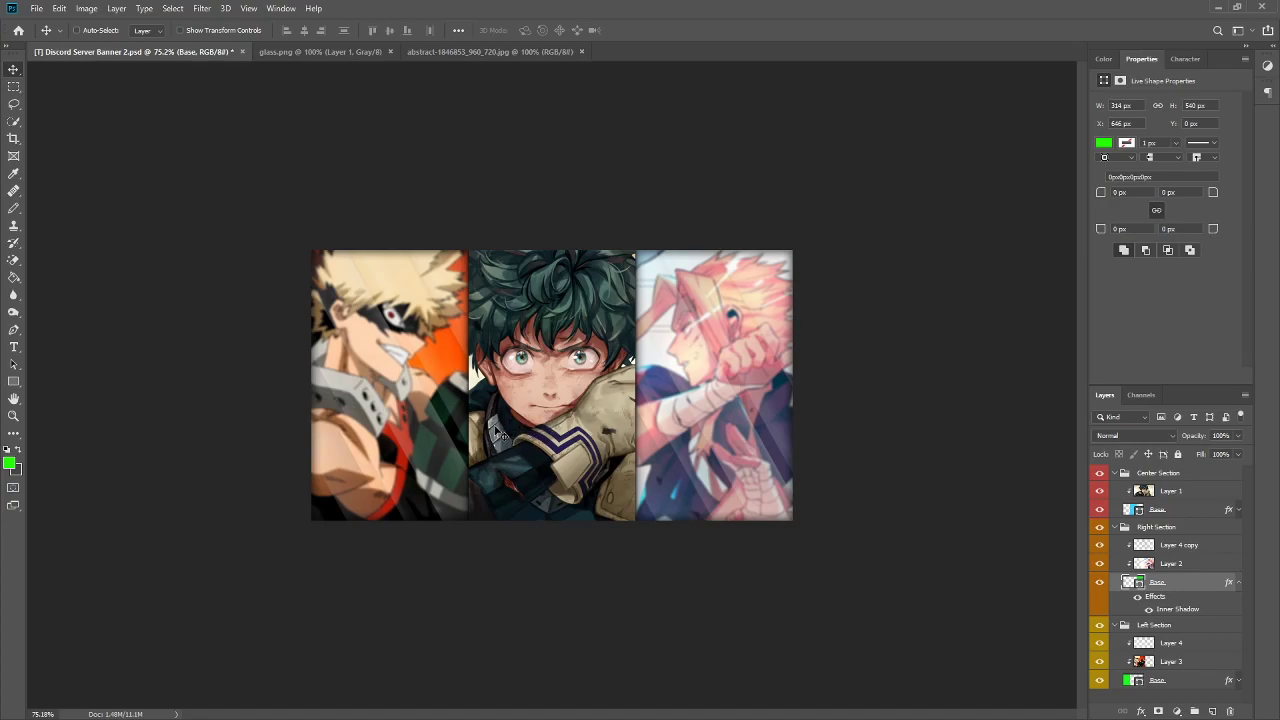
mouse_move(545, 388)
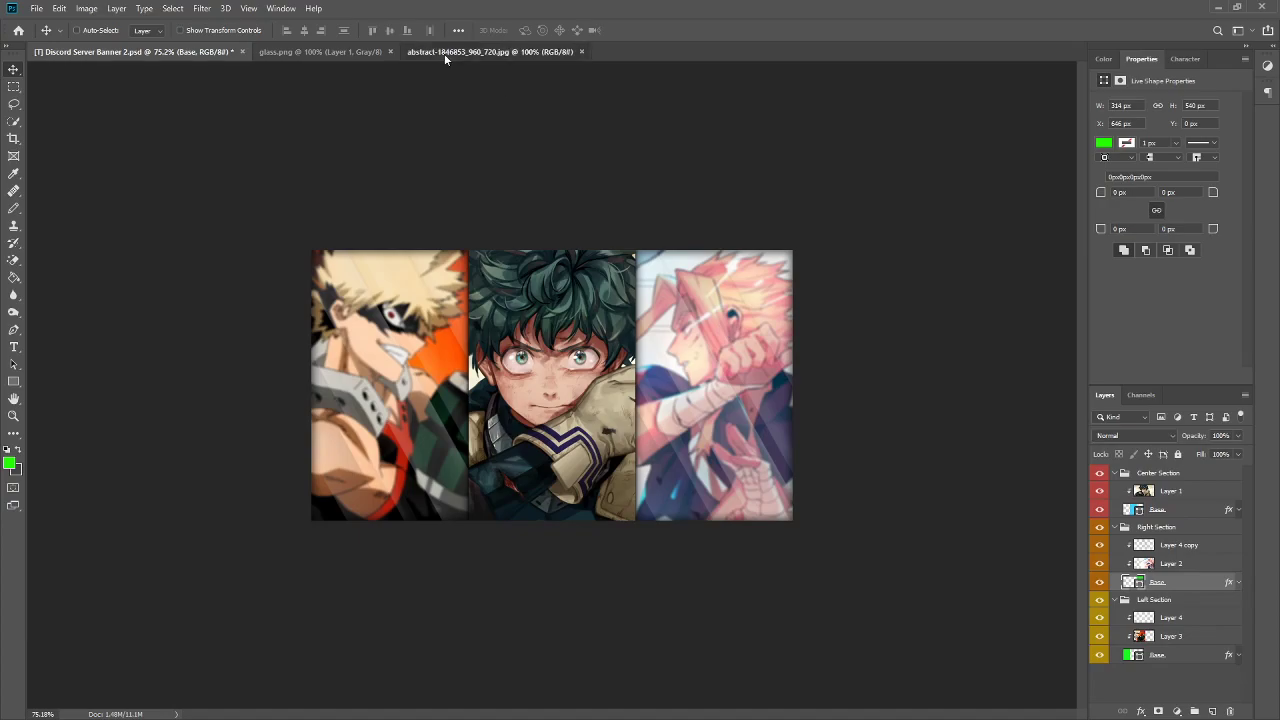
- Place the abstract texture as clipped Layer 5 over the right panel, scaled to fit
left_click(490, 52)
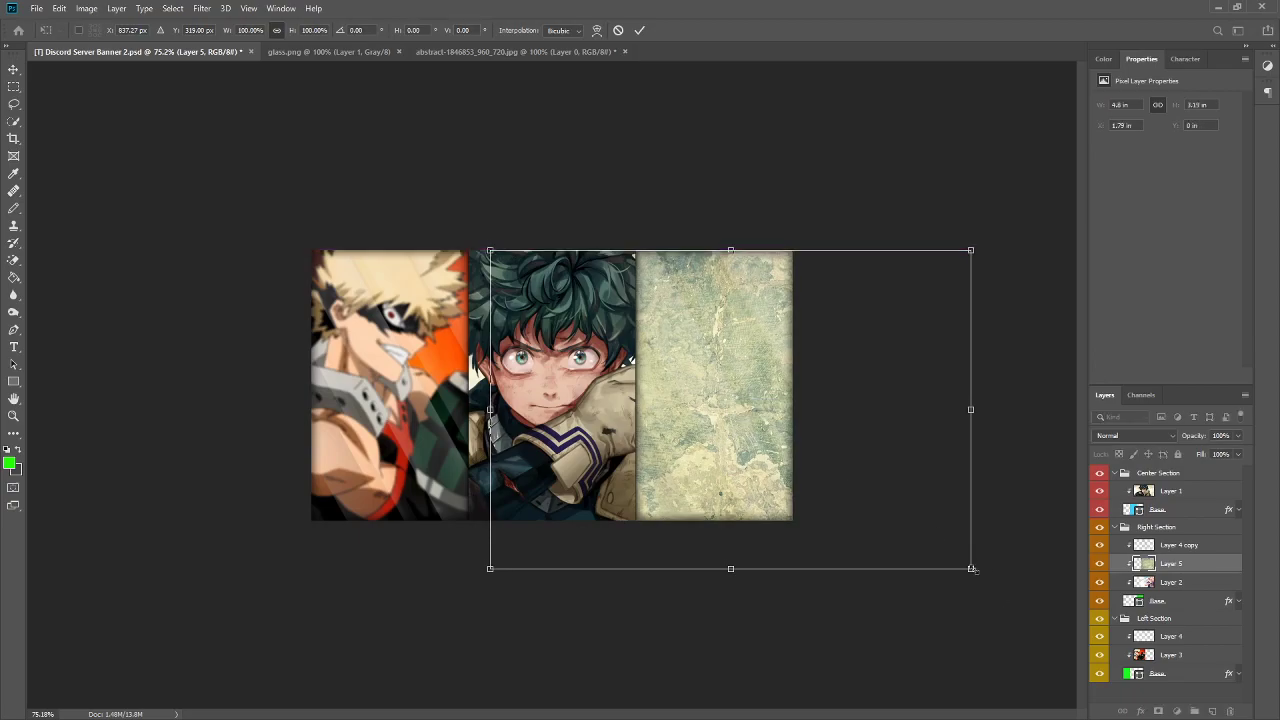
left_click_drag(970, 568, 897, 520)
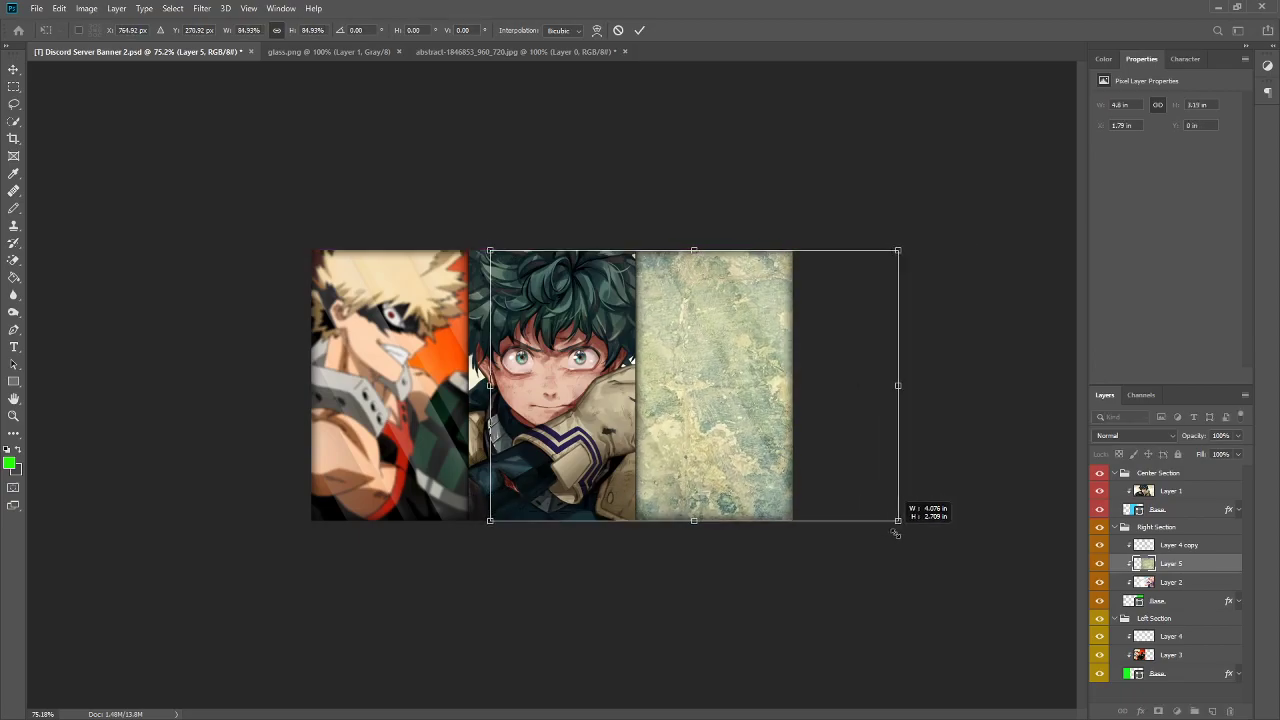
key("Return")
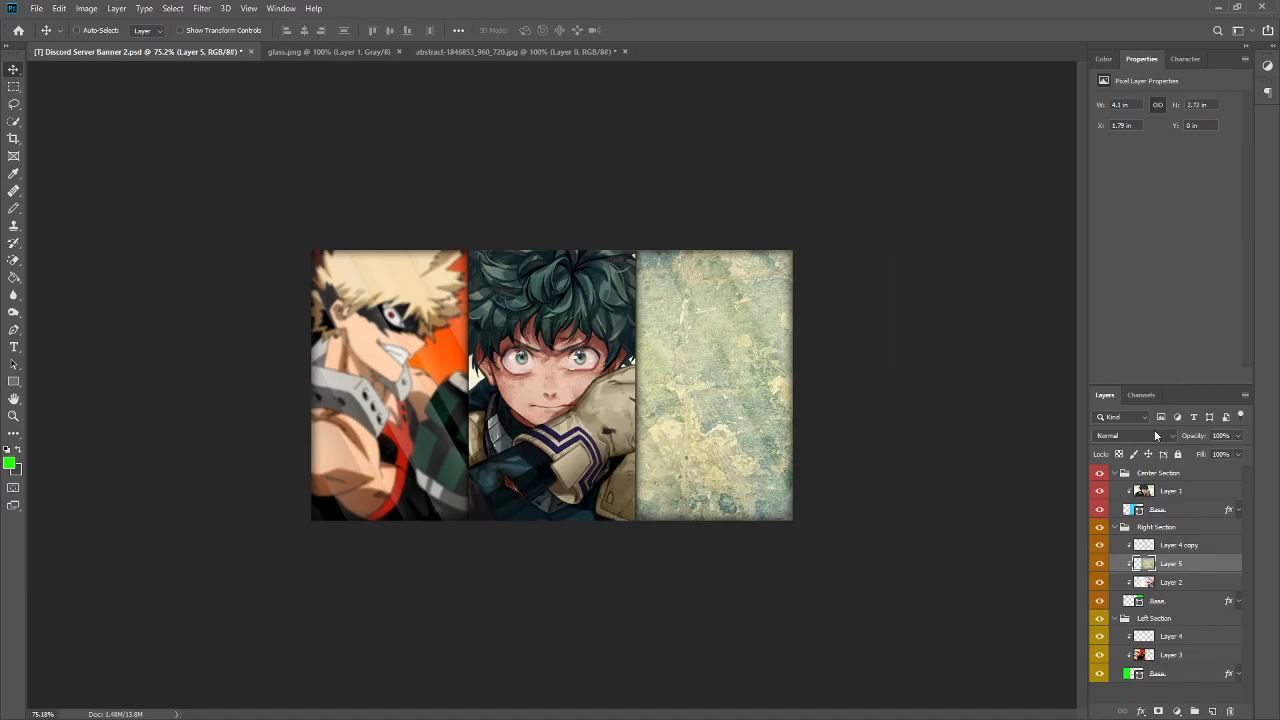
- Preview Subtract, Linear Light and other blend modes on the texture, settling on Overlay
left_click(1120, 435)
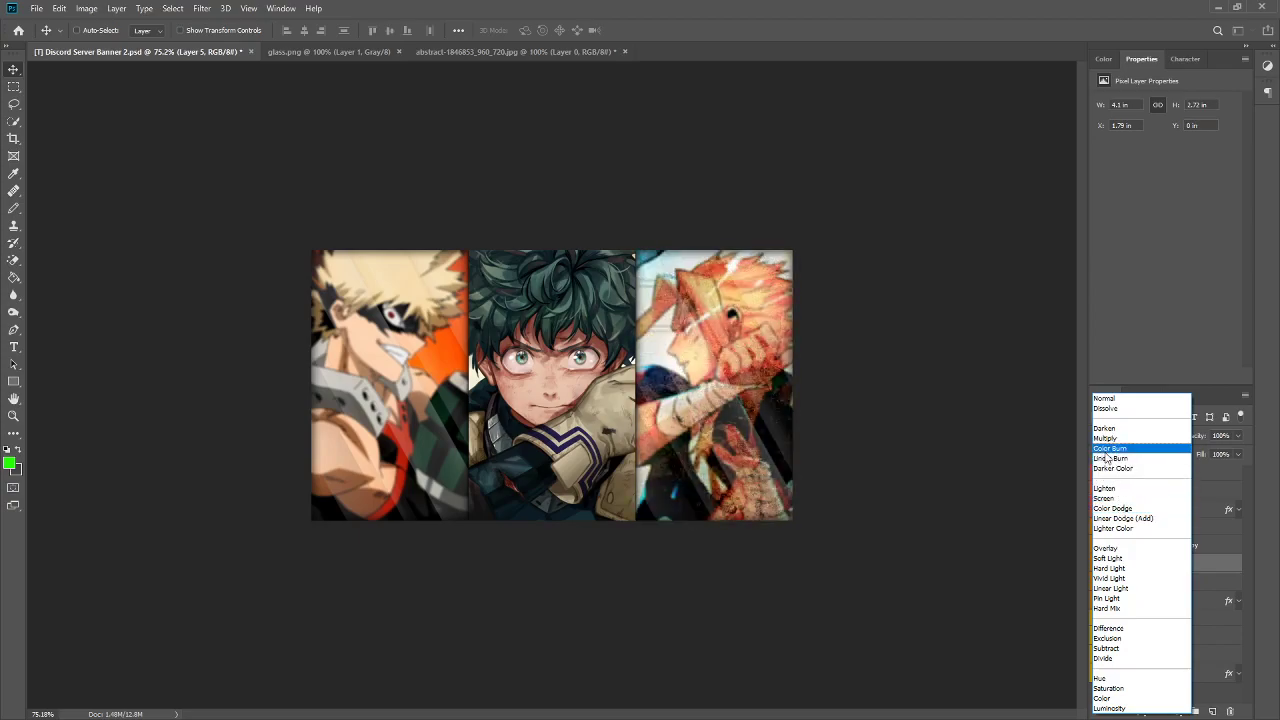
left_click(1105, 398)
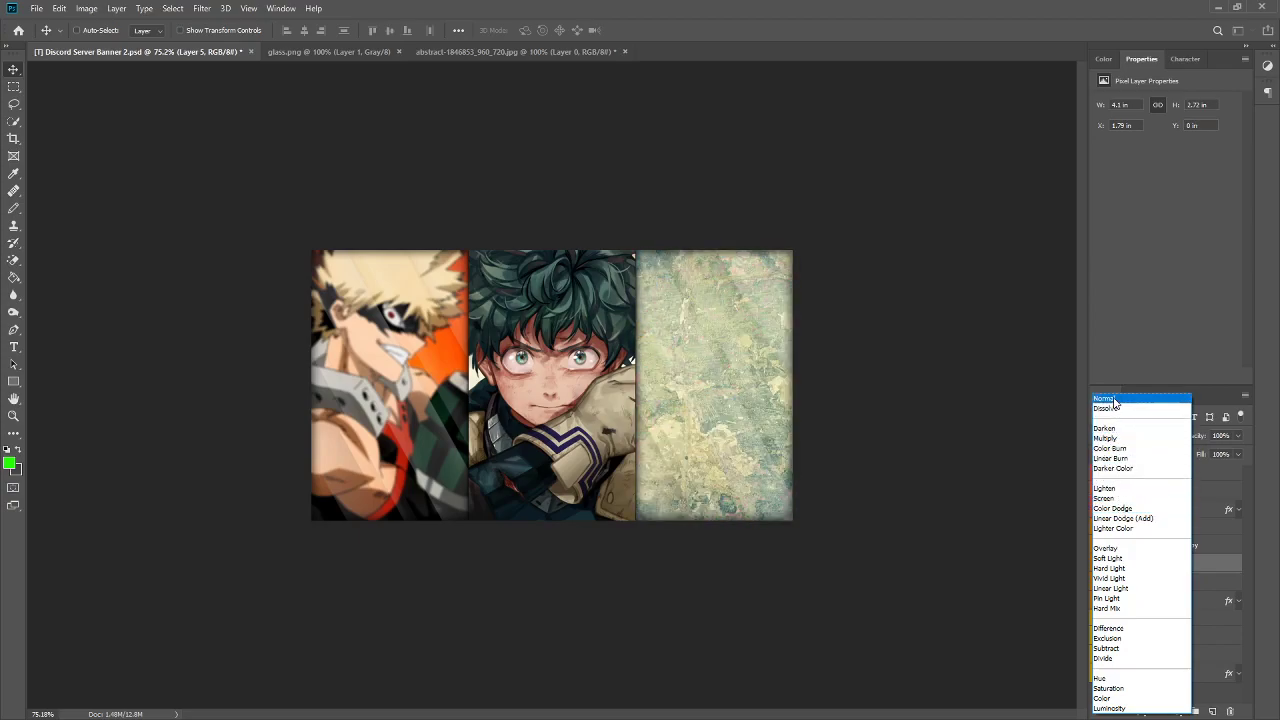
left_click(1108, 558)
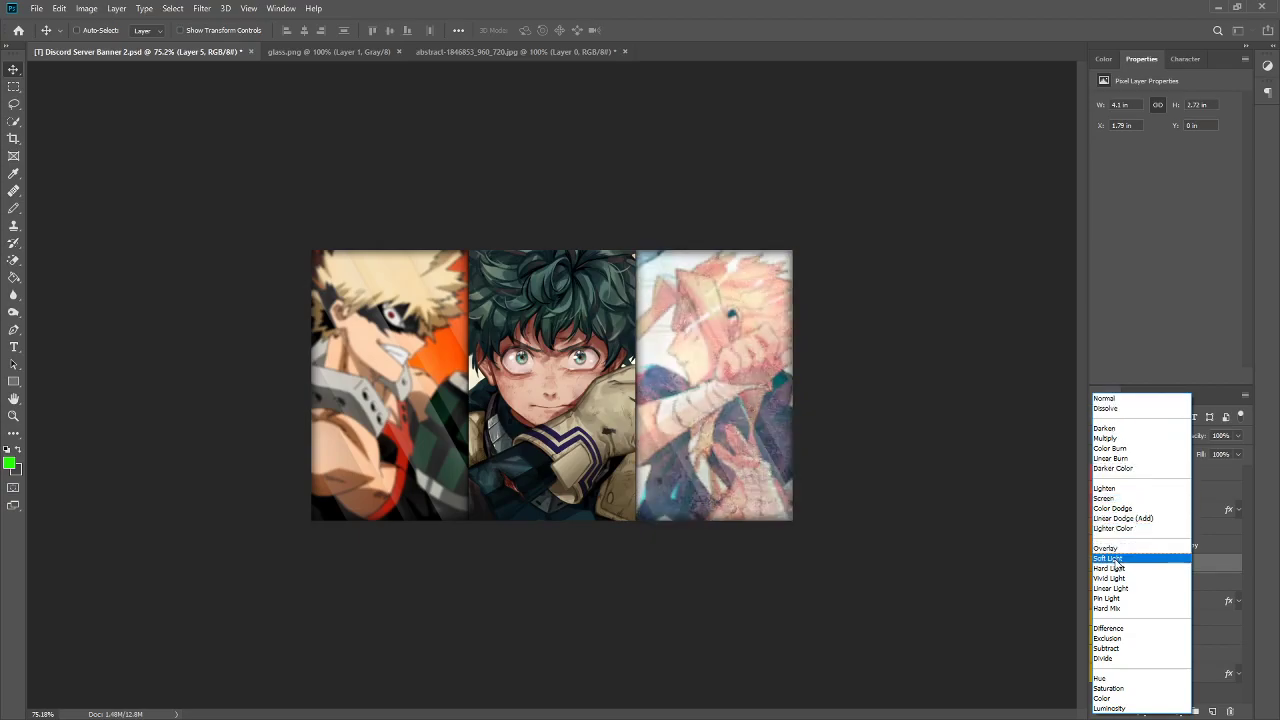
left_click(1107, 598)
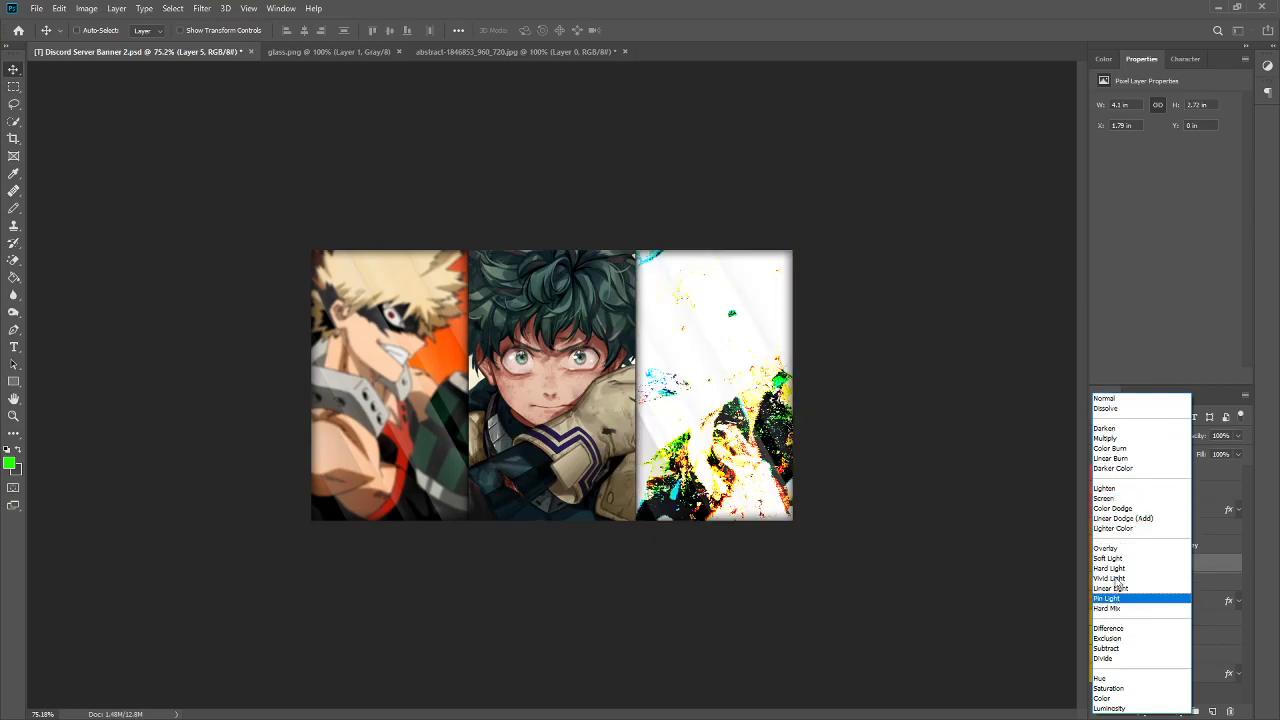
left_click(1105, 488)
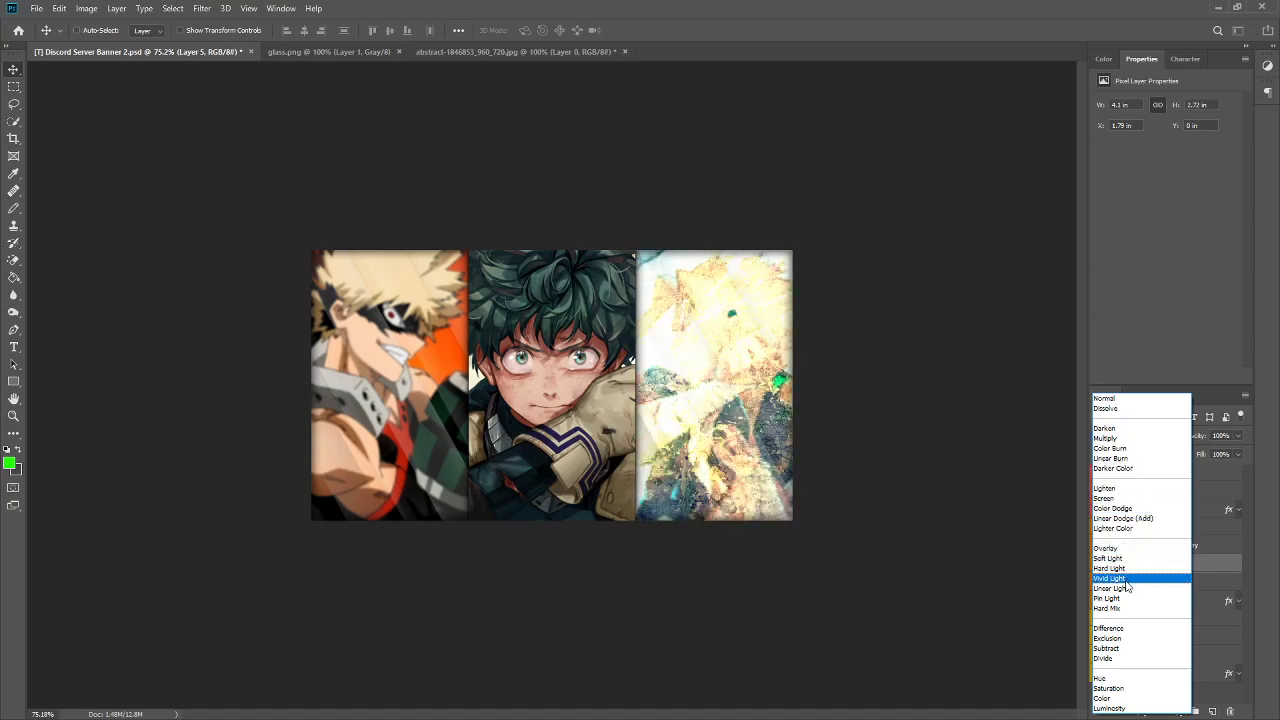
left_click(1106, 648)
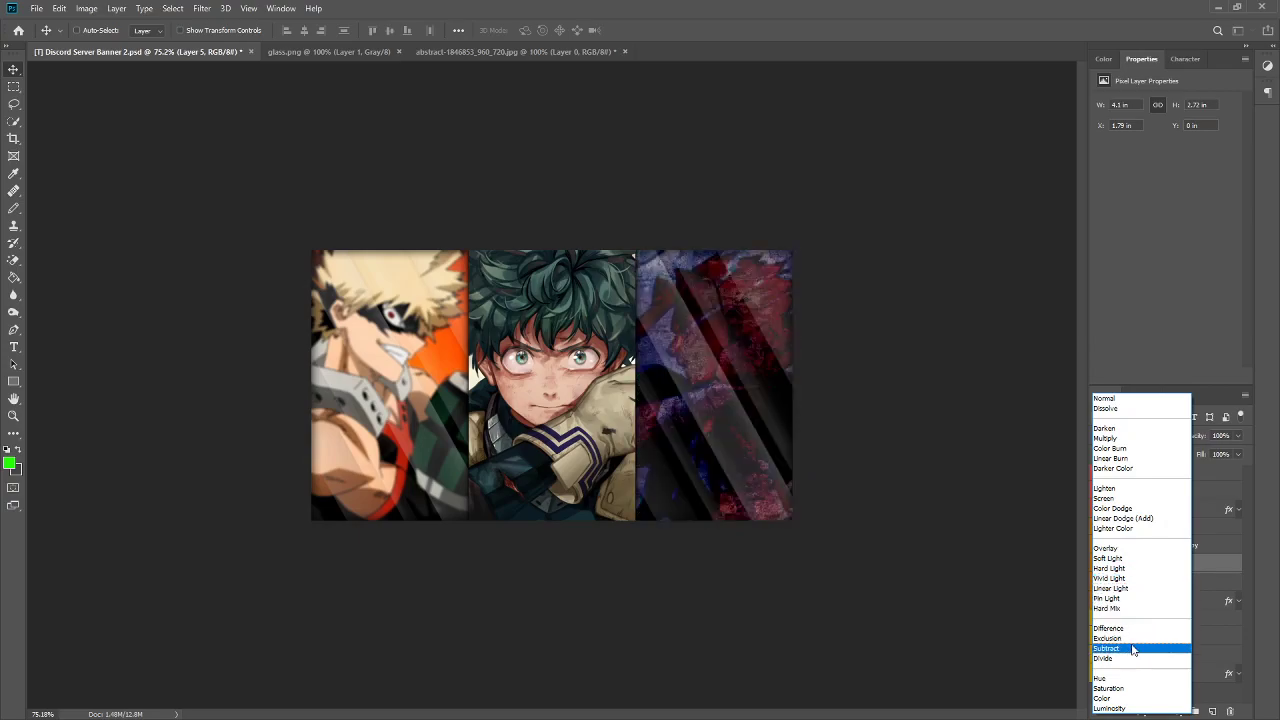
left_click(1108, 638)
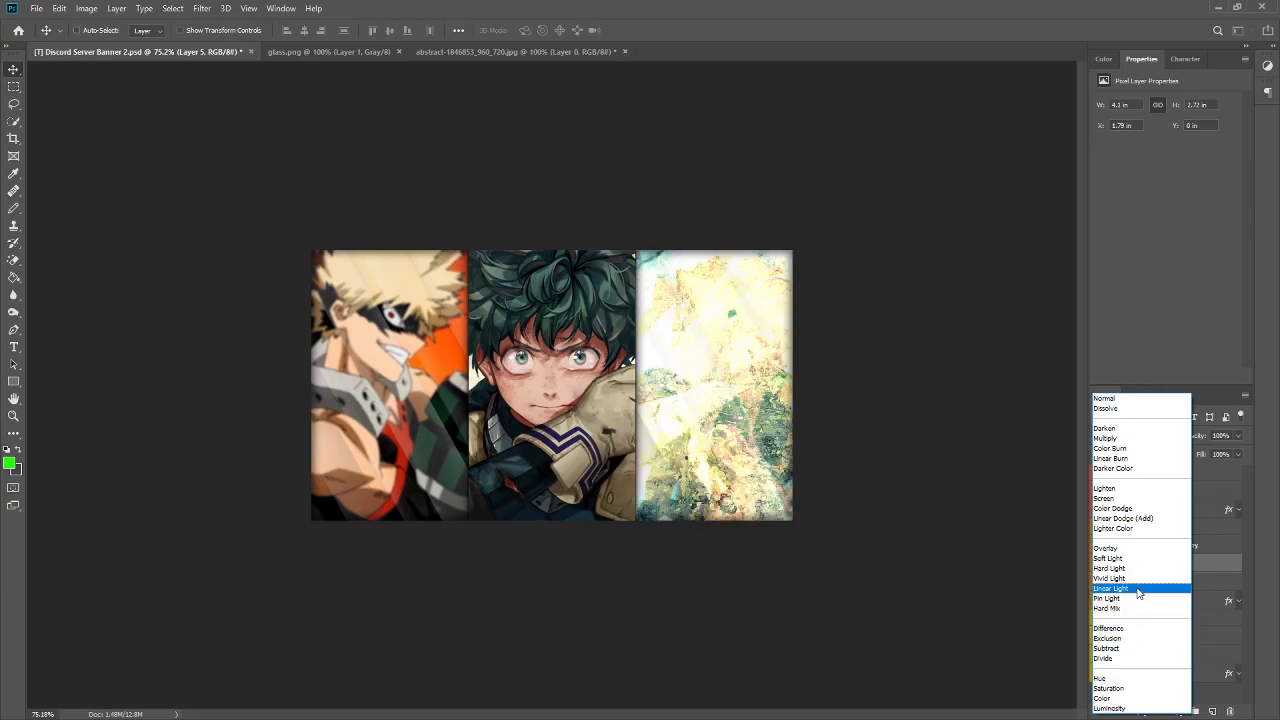
left_click(1107, 548)
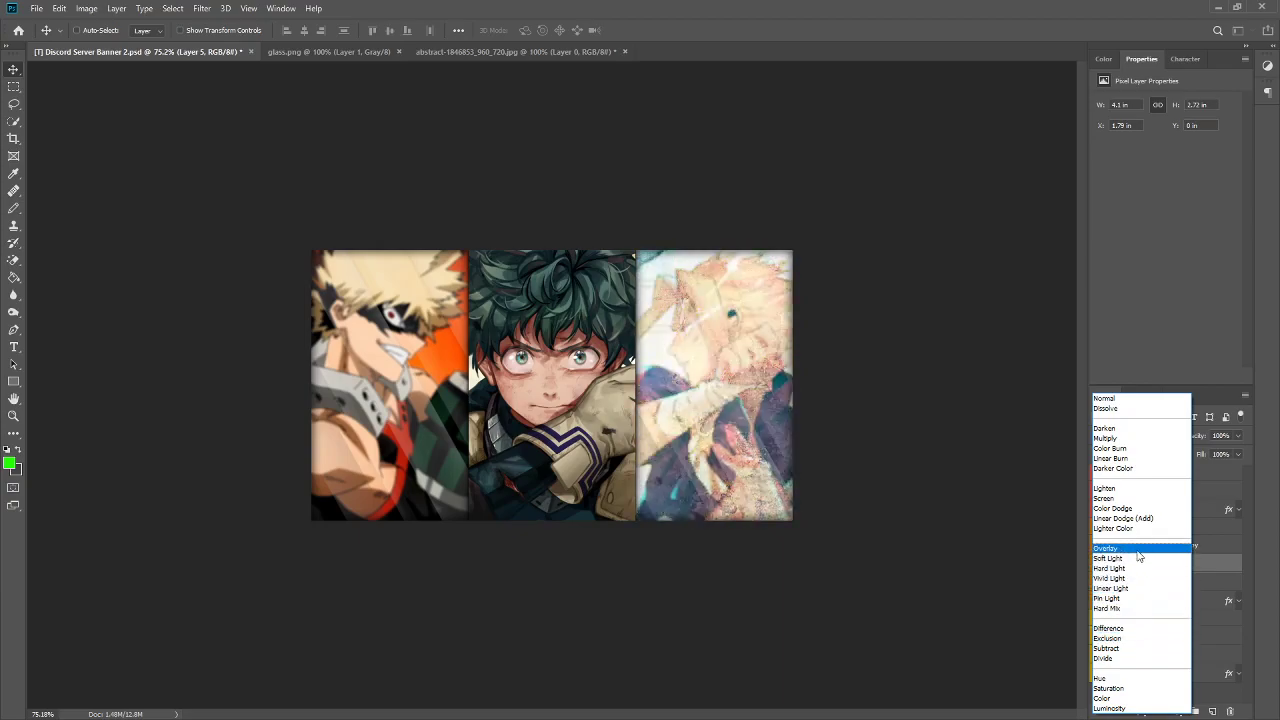
left_click(1107, 548)
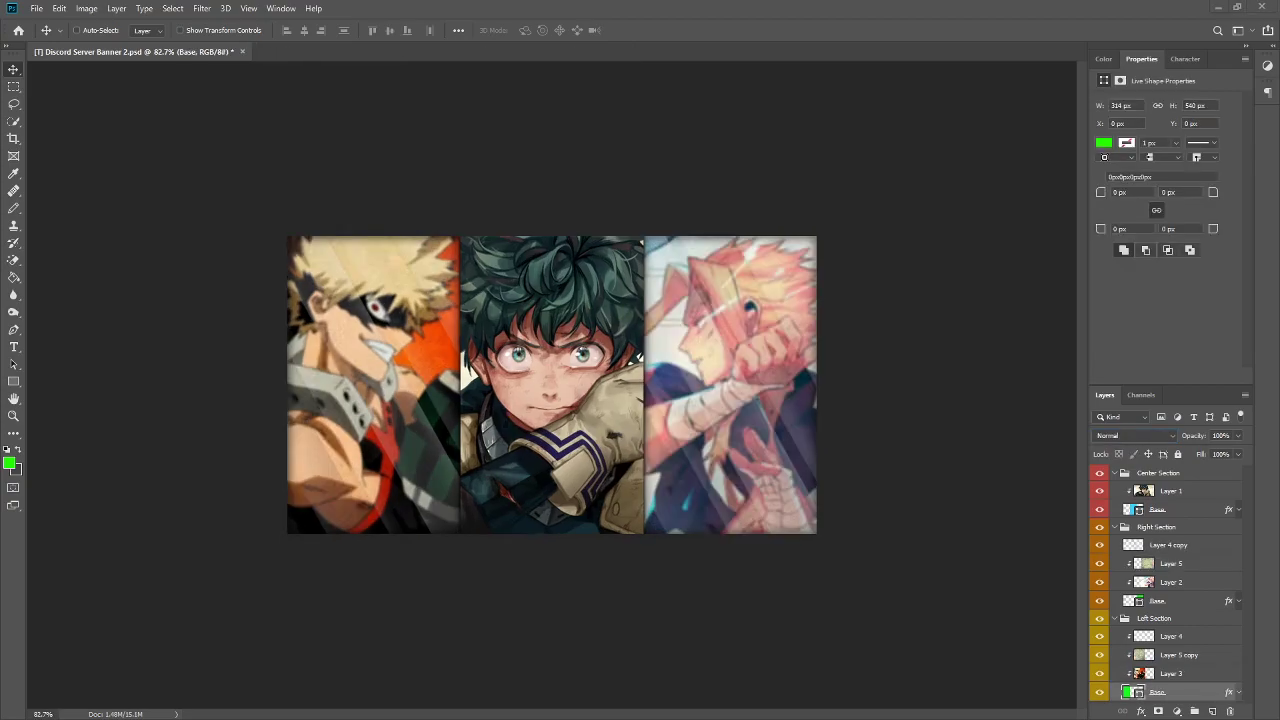
mouse_move(1213, 668)
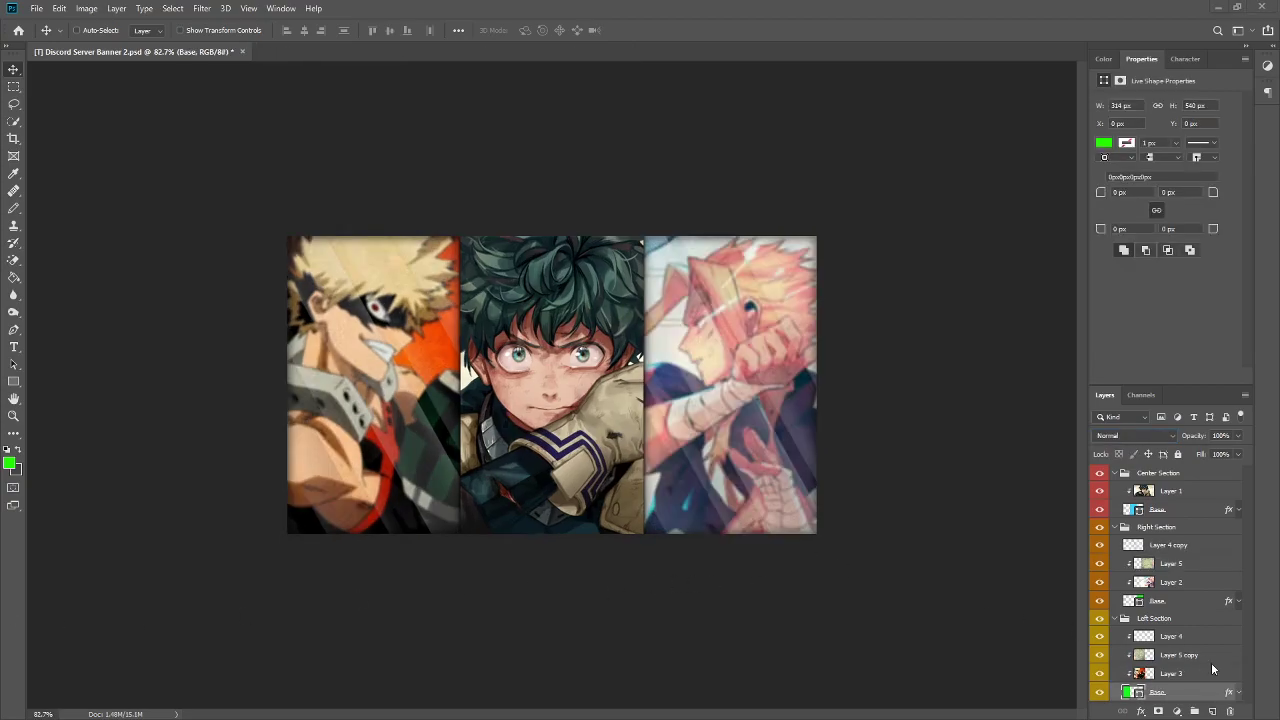
right_click(1170, 655)
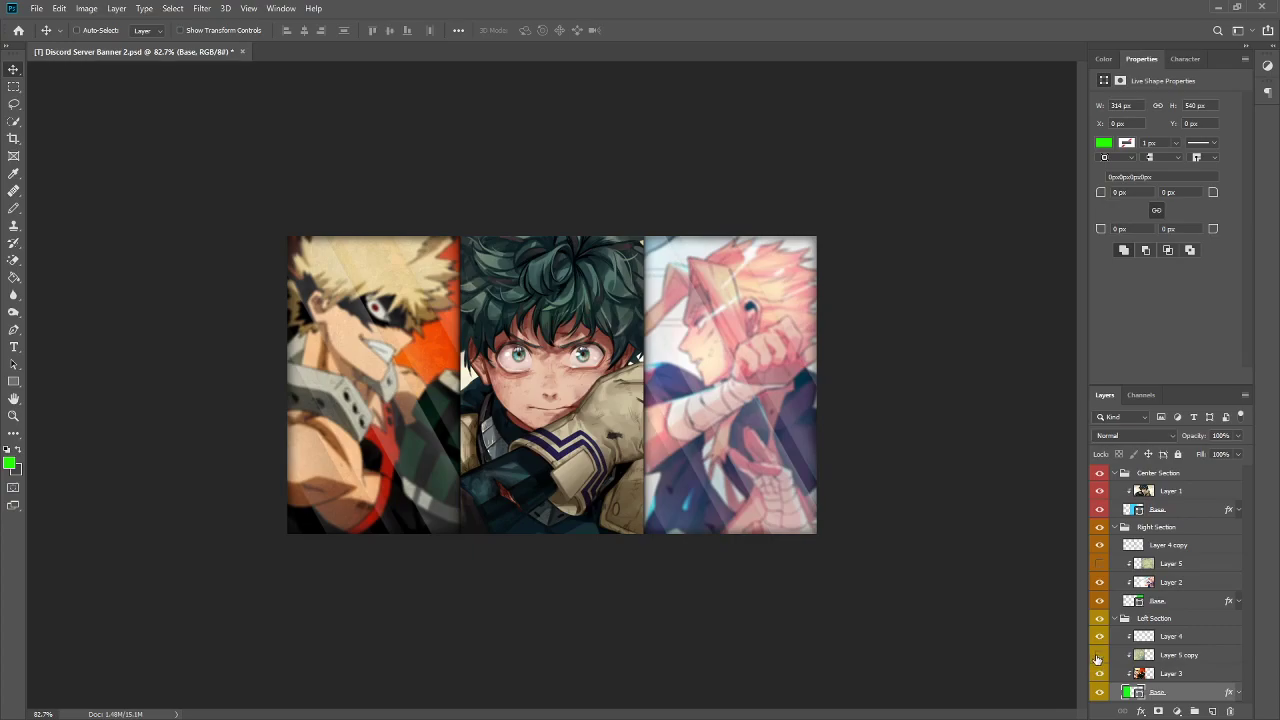
left_click(1100, 655)
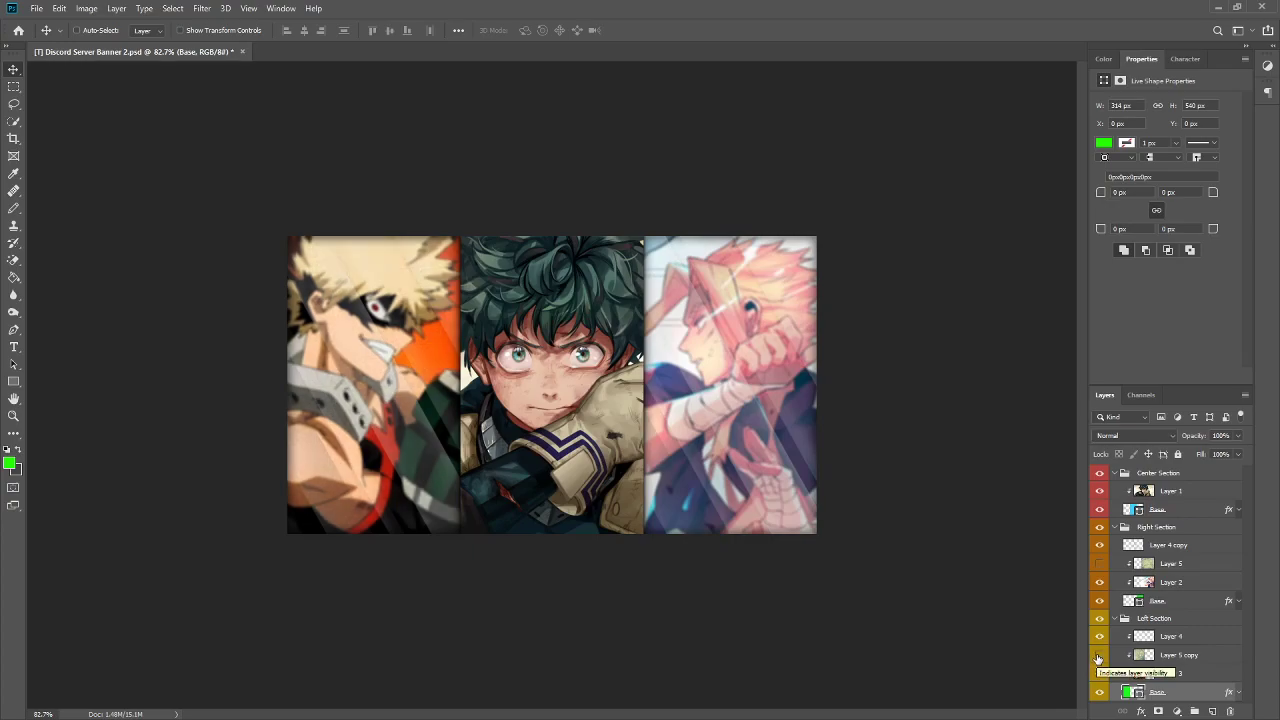
left_click(1100, 655)
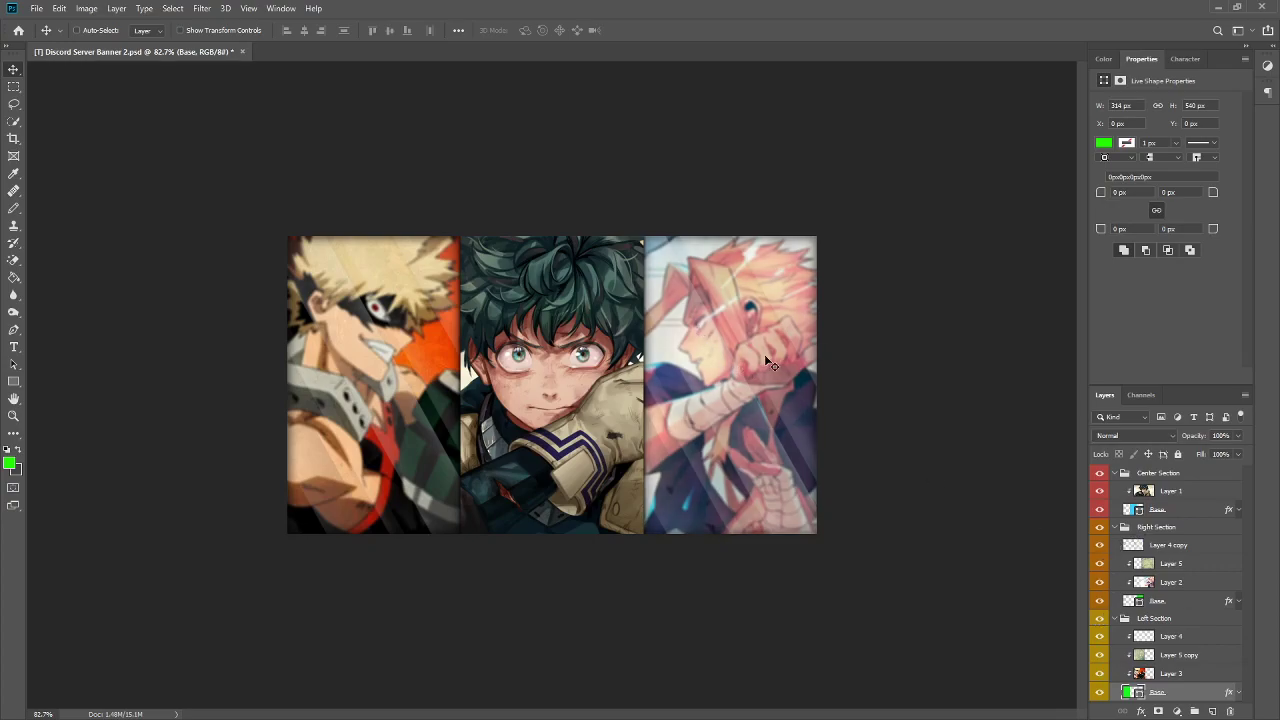
mouse_move(784, 347)
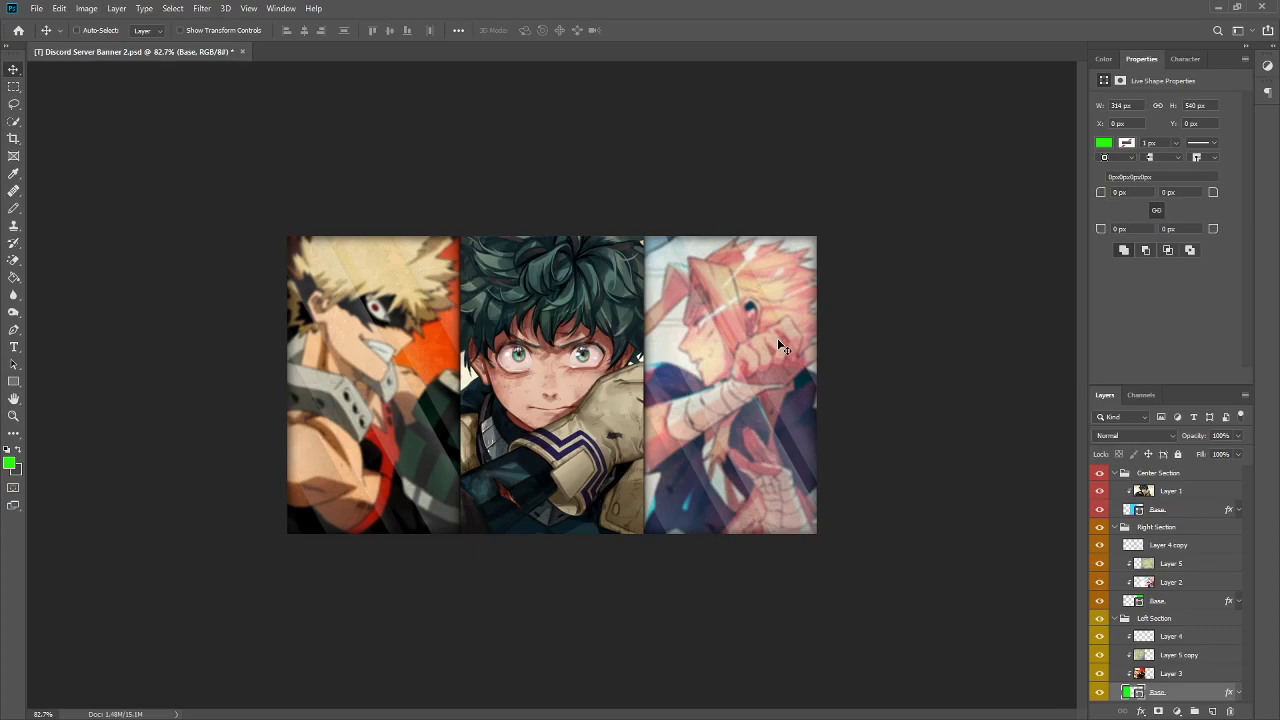
mouse_move(758, 337)
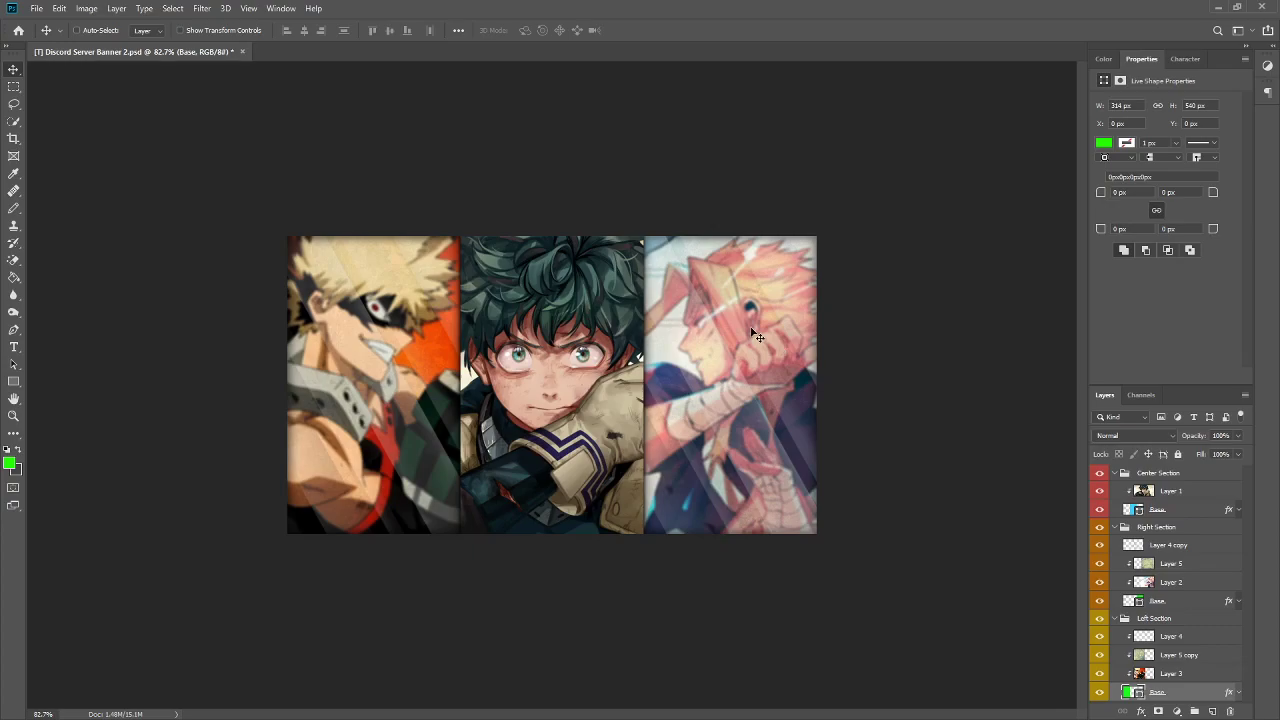
mouse_move(705, 422)
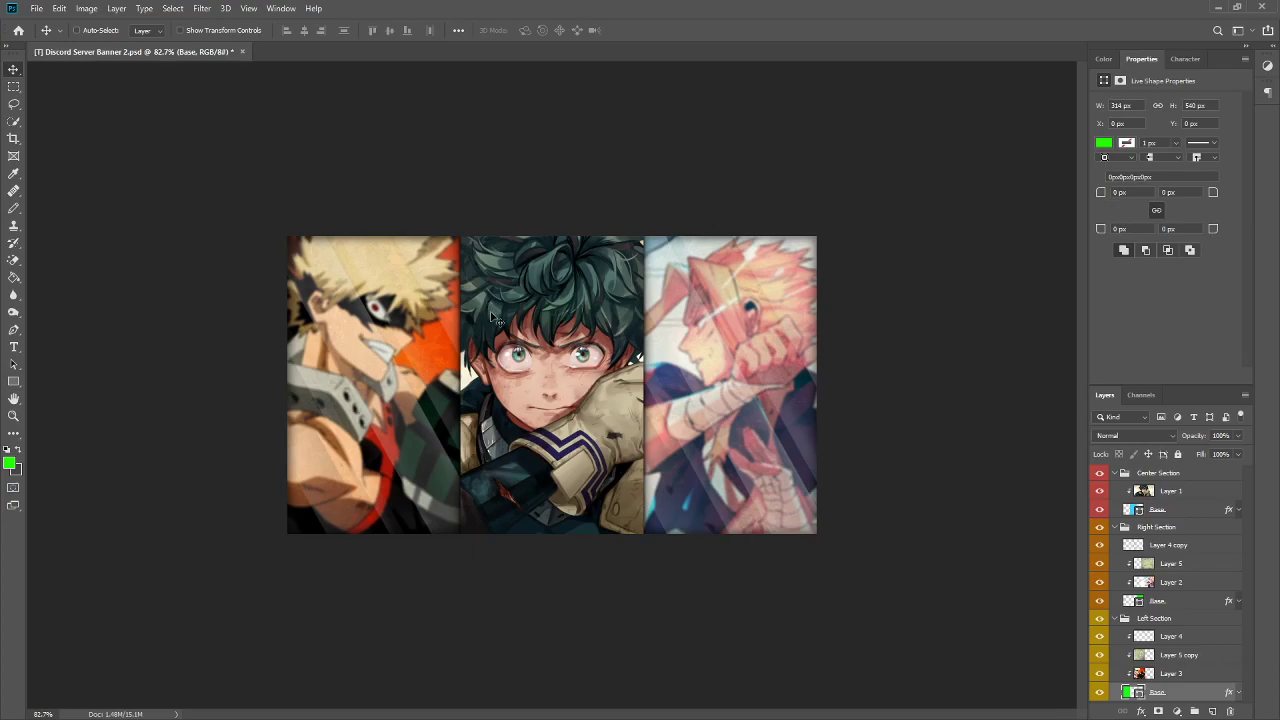
mouse_move(343, 327)
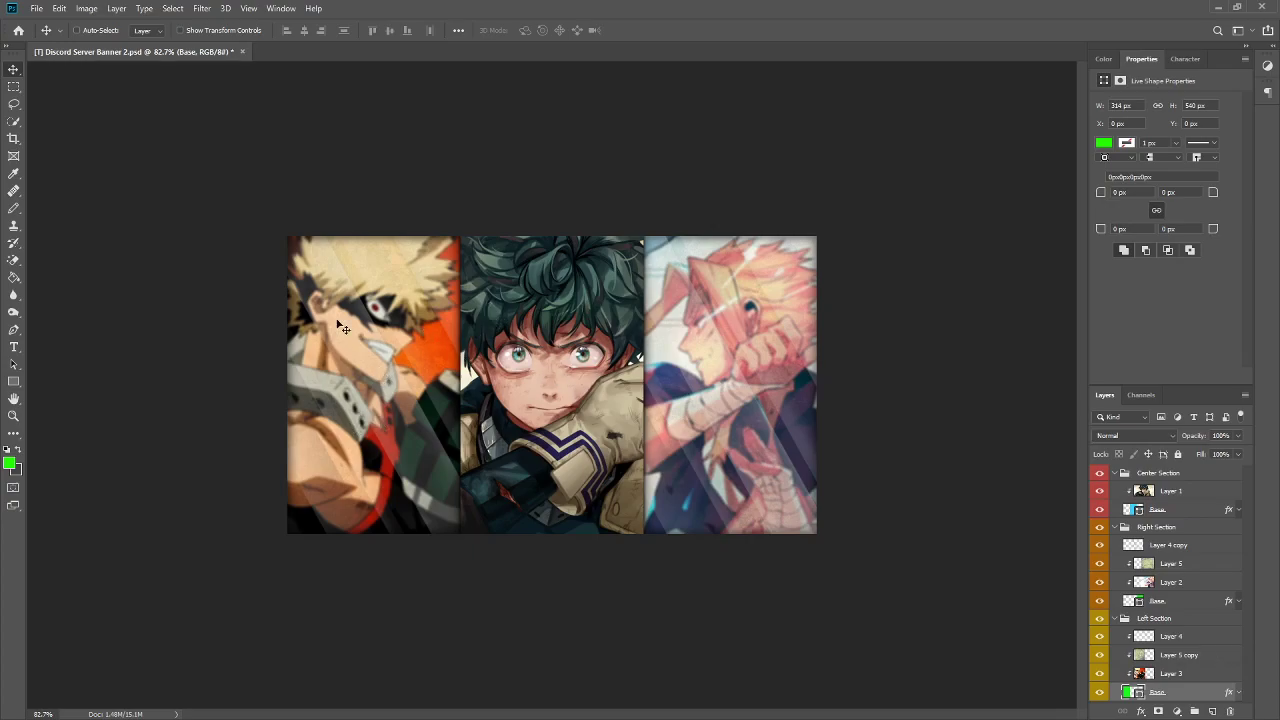
left_click(1171, 563)
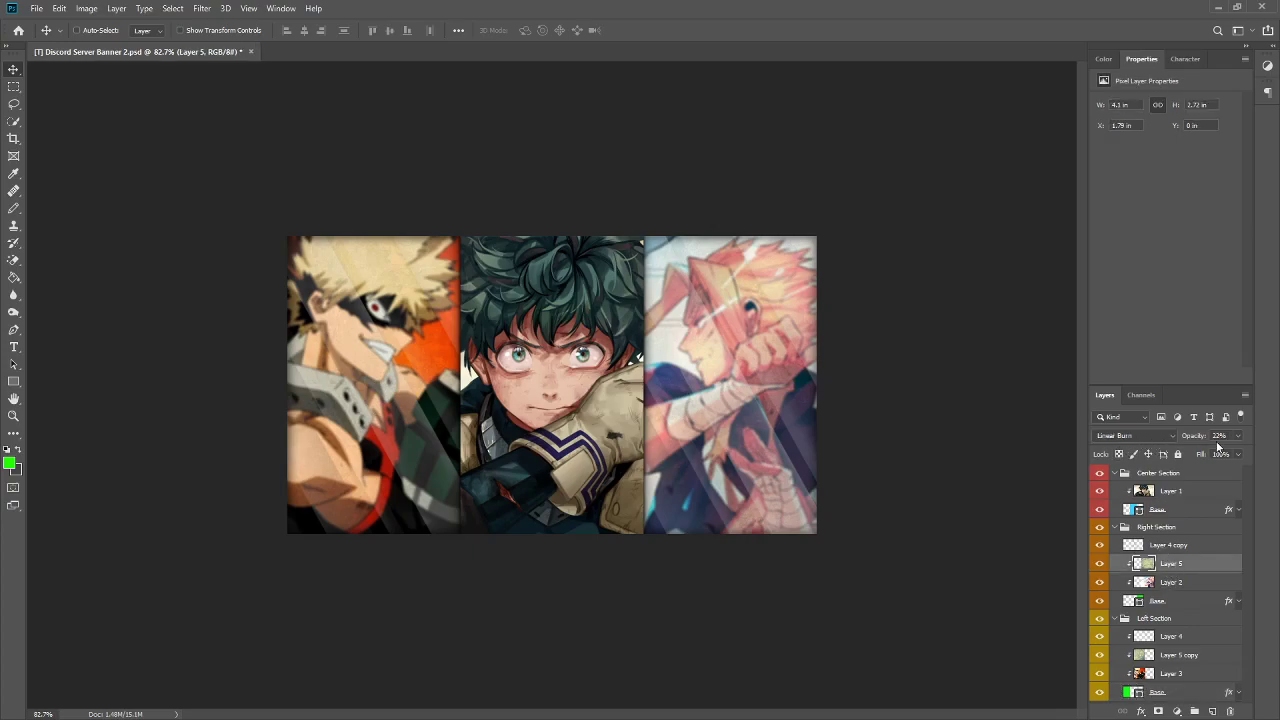
- Clip Layer 4 copy to the layer below and open the left Base's layer style
right_click(1168, 545)
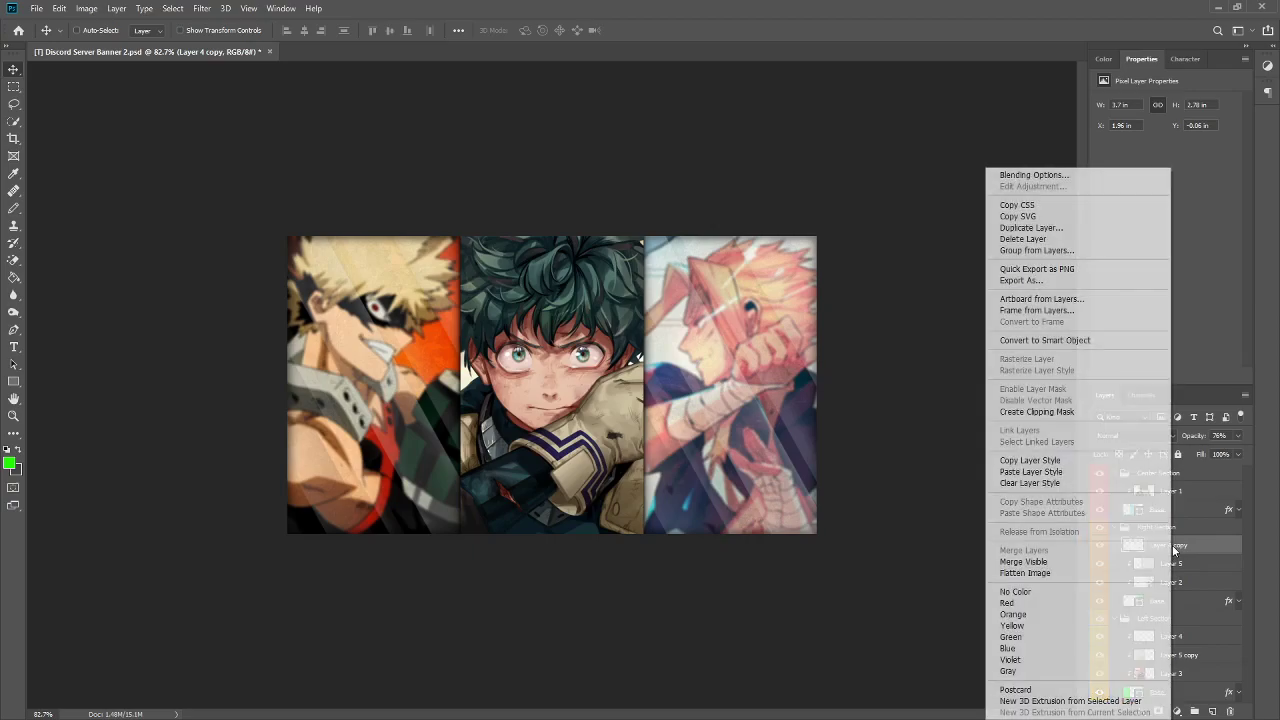
mouse_move(1037, 411)
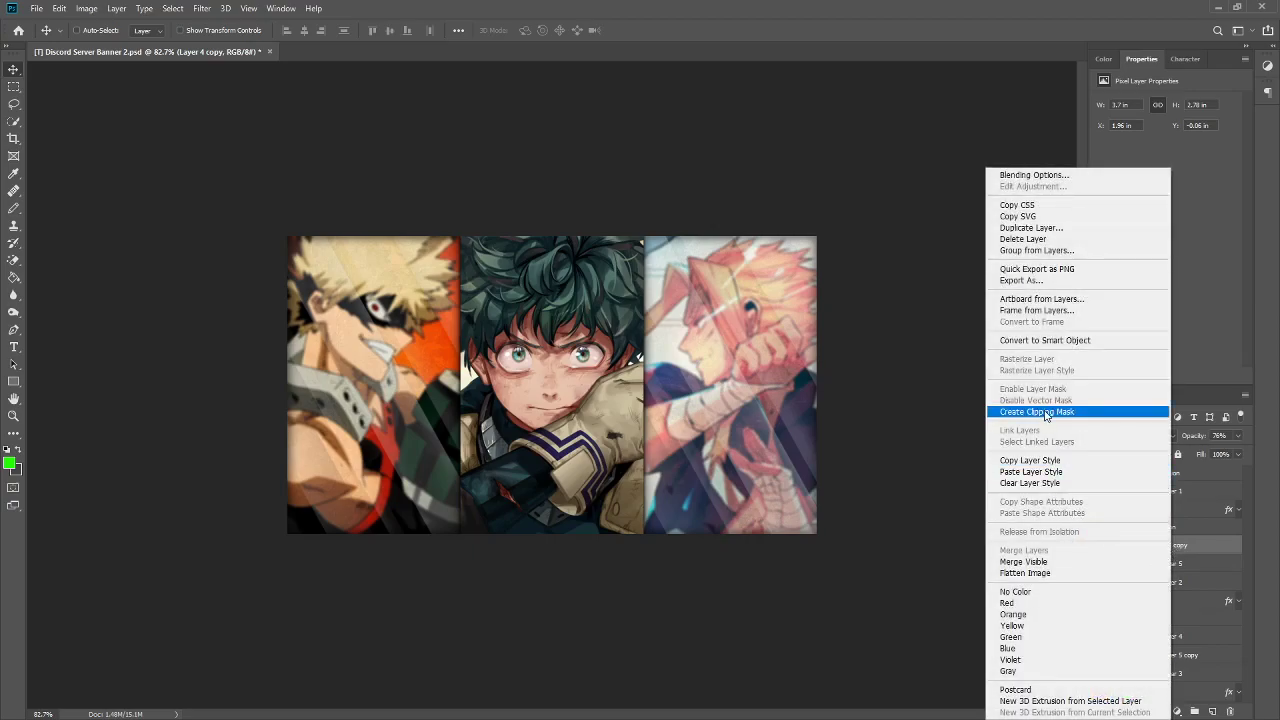
left_click(1037, 411)
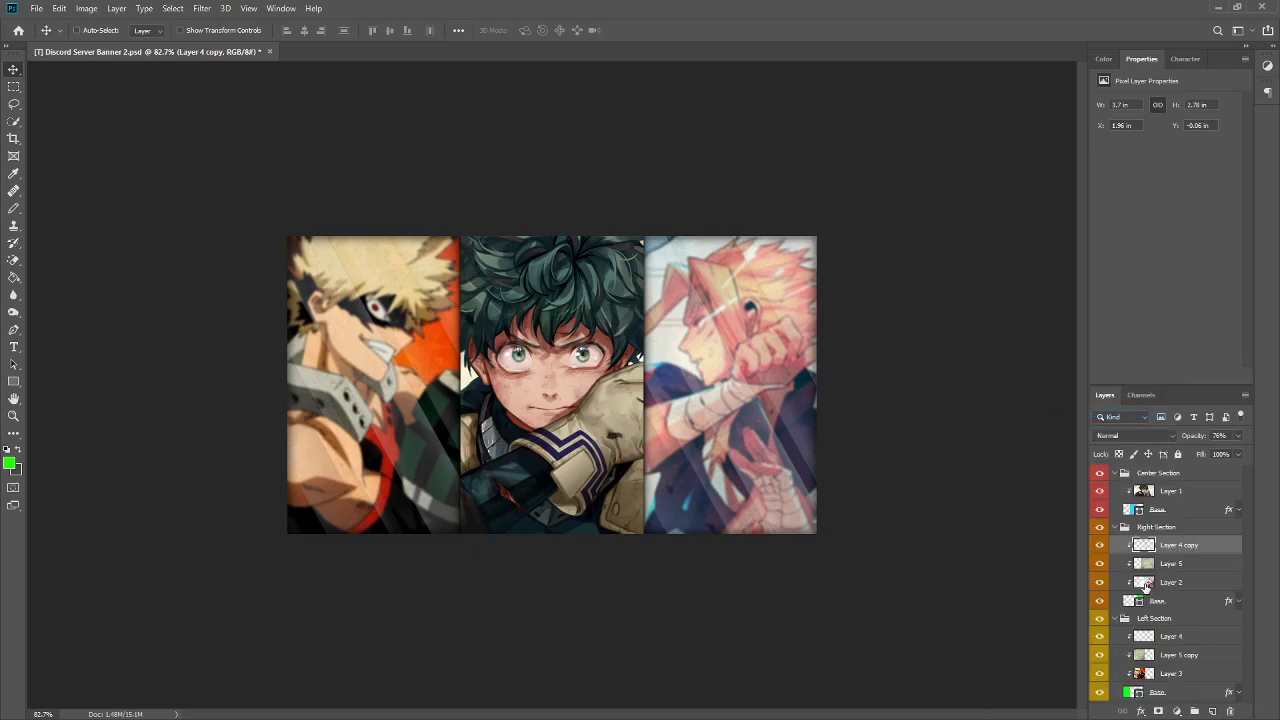
left_click(1158, 692)
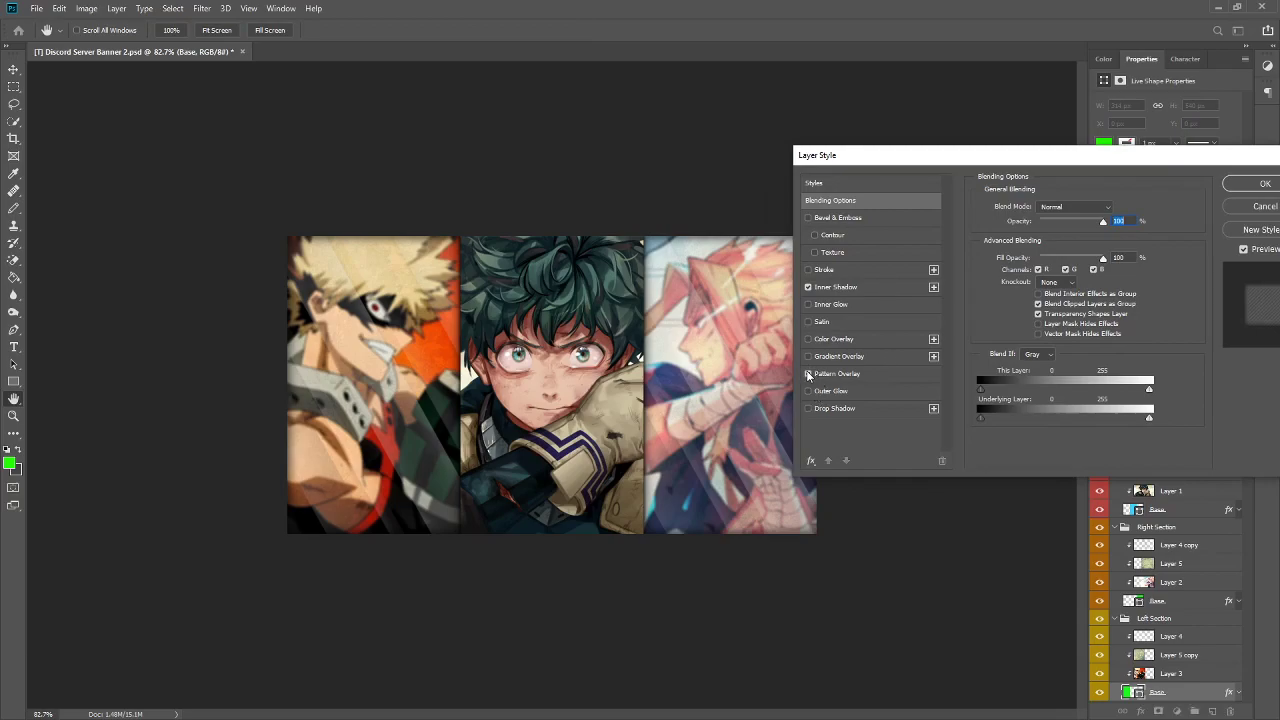
- Enable a checkered Pattern Overlay on the right Base layer, review it, and confirm
left_click(837, 373)
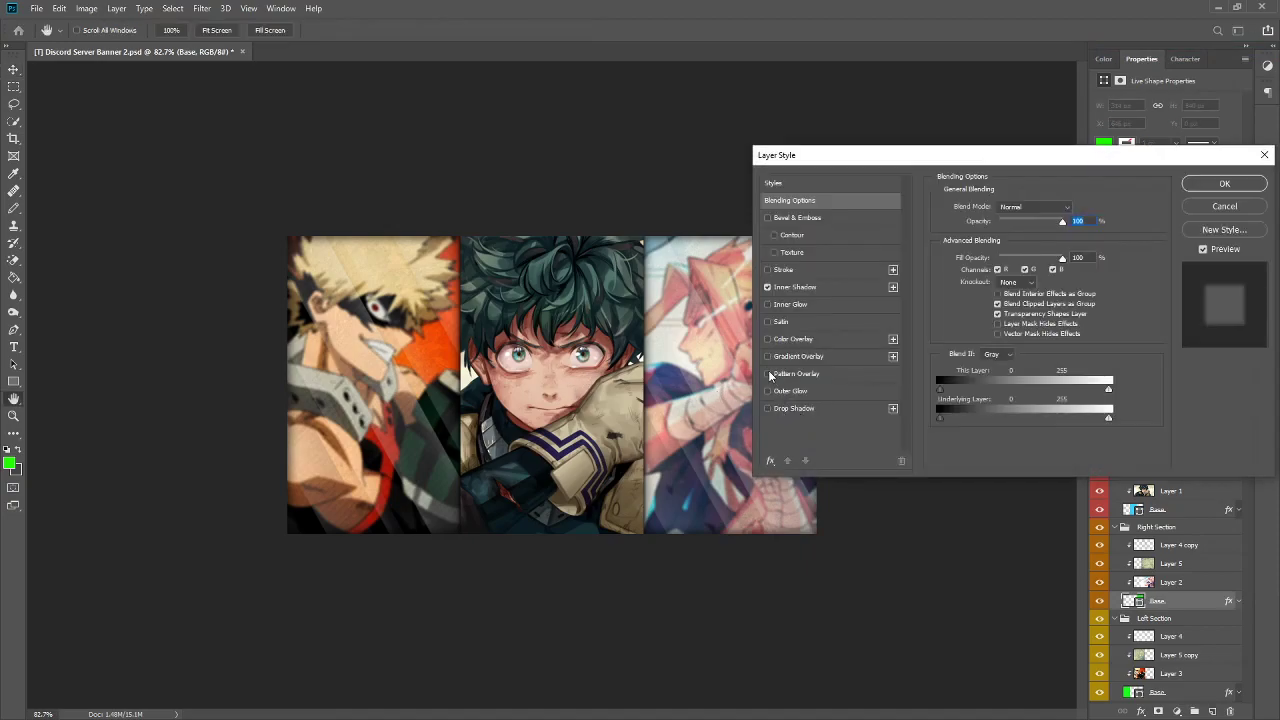
left_click(768, 373)
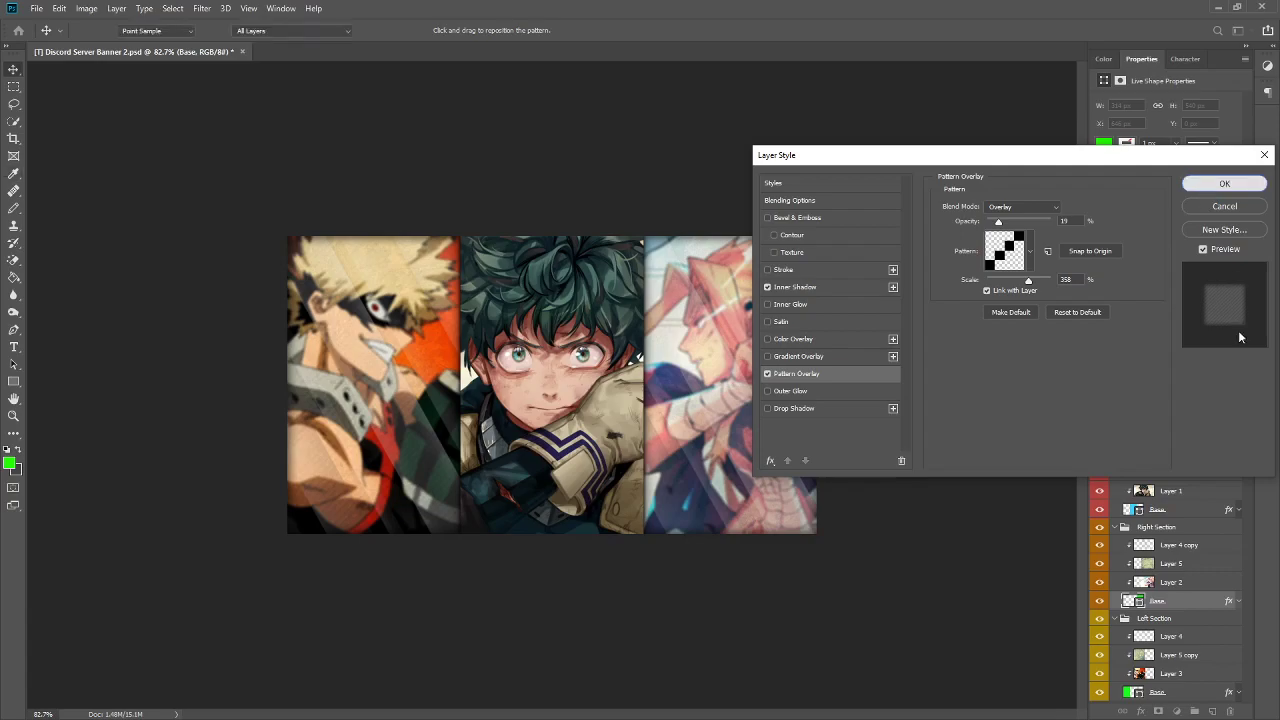
left_click(1224, 183)
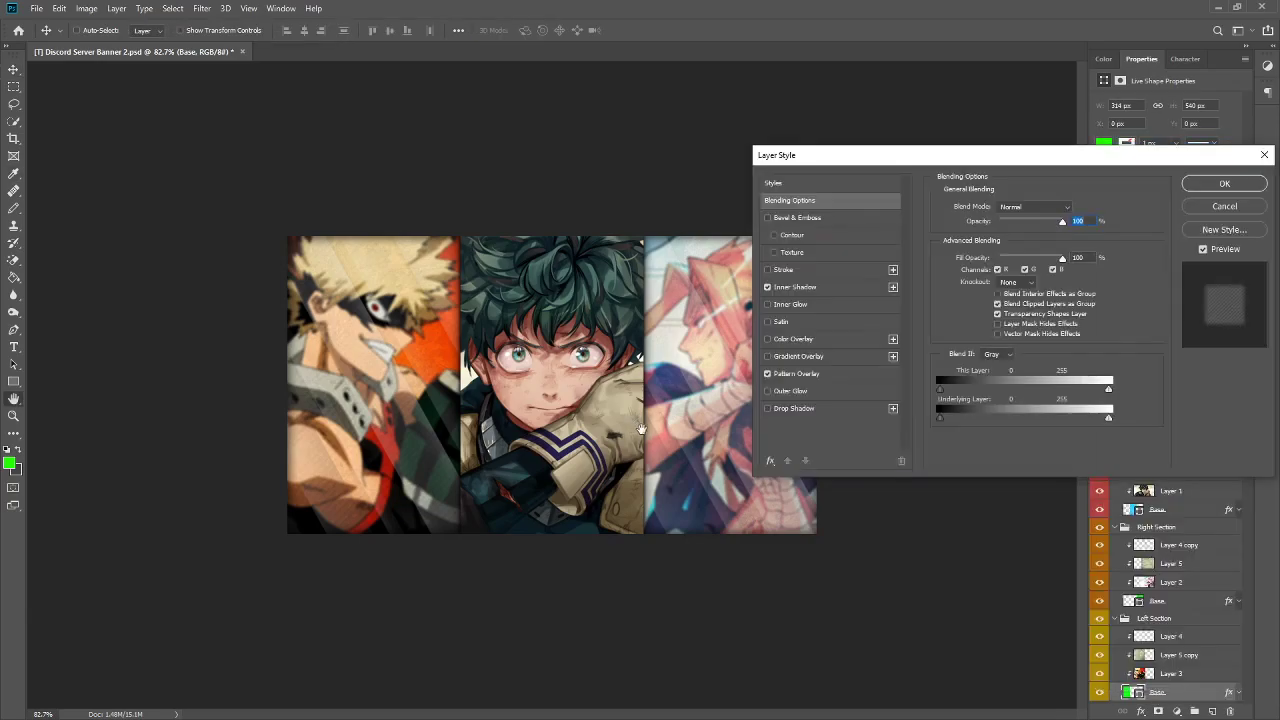
left_click(796, 373)
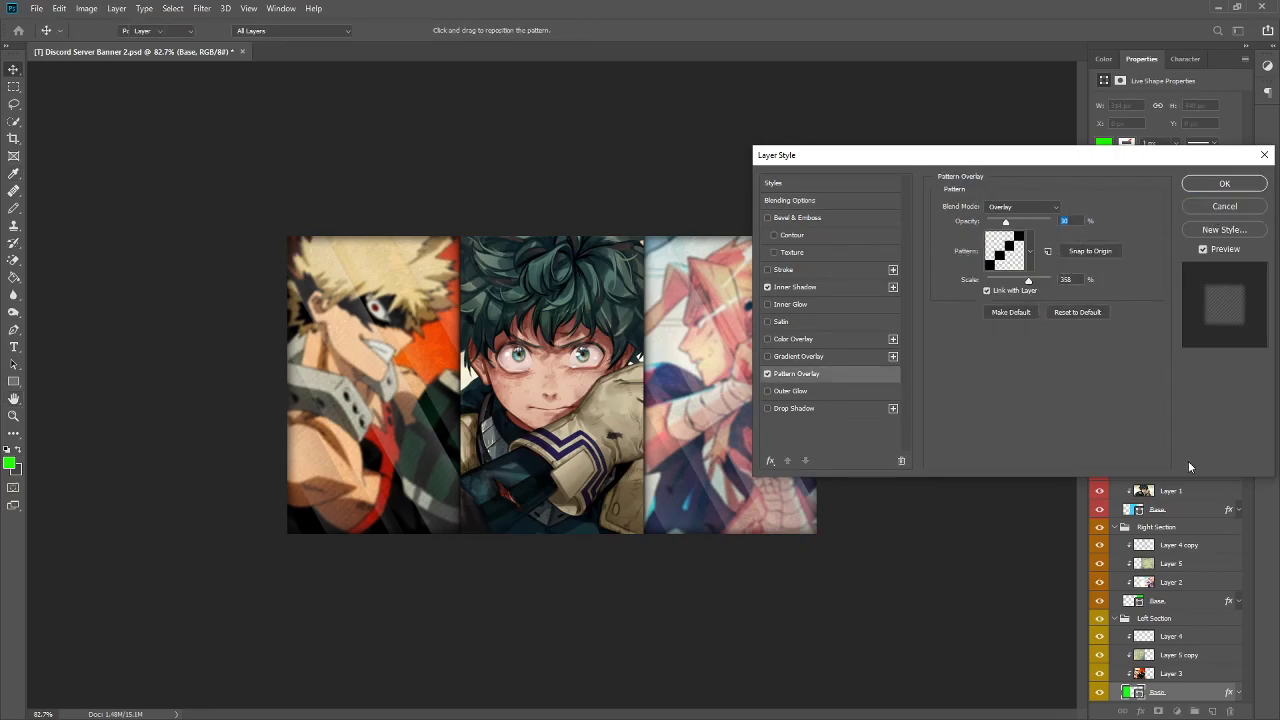
left_click(1224, 183)
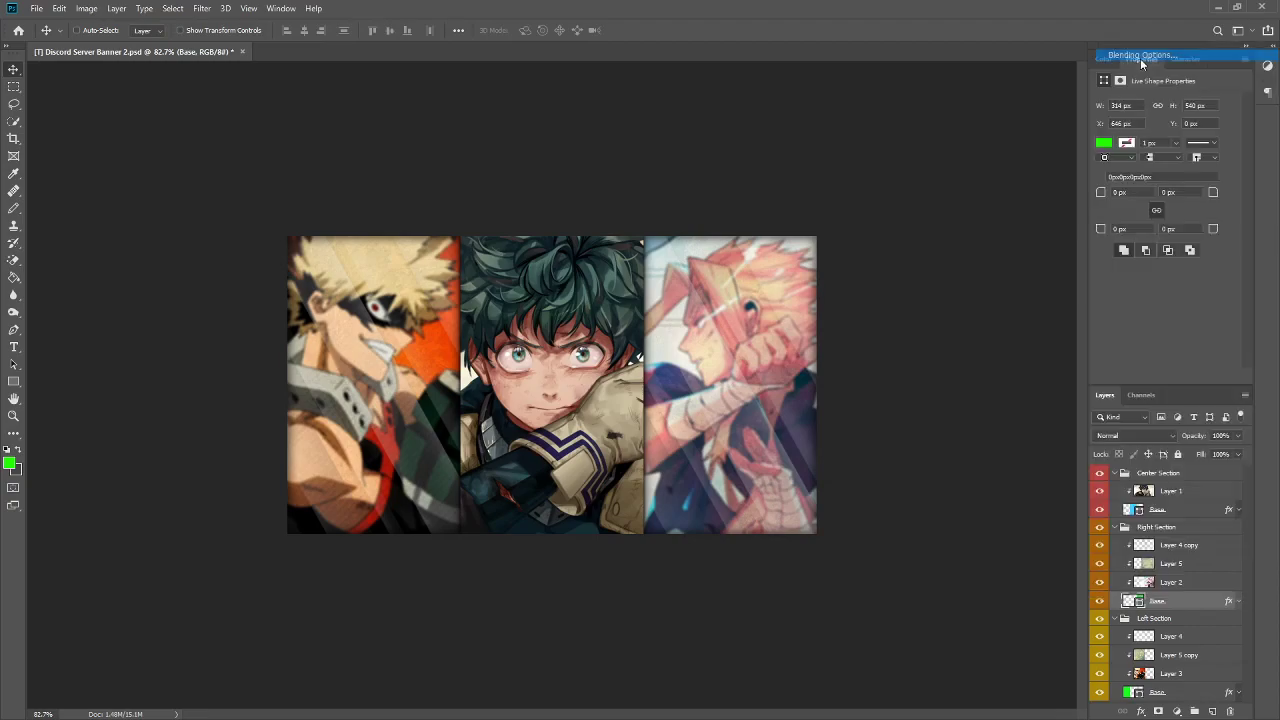
left_click(1140, 55)
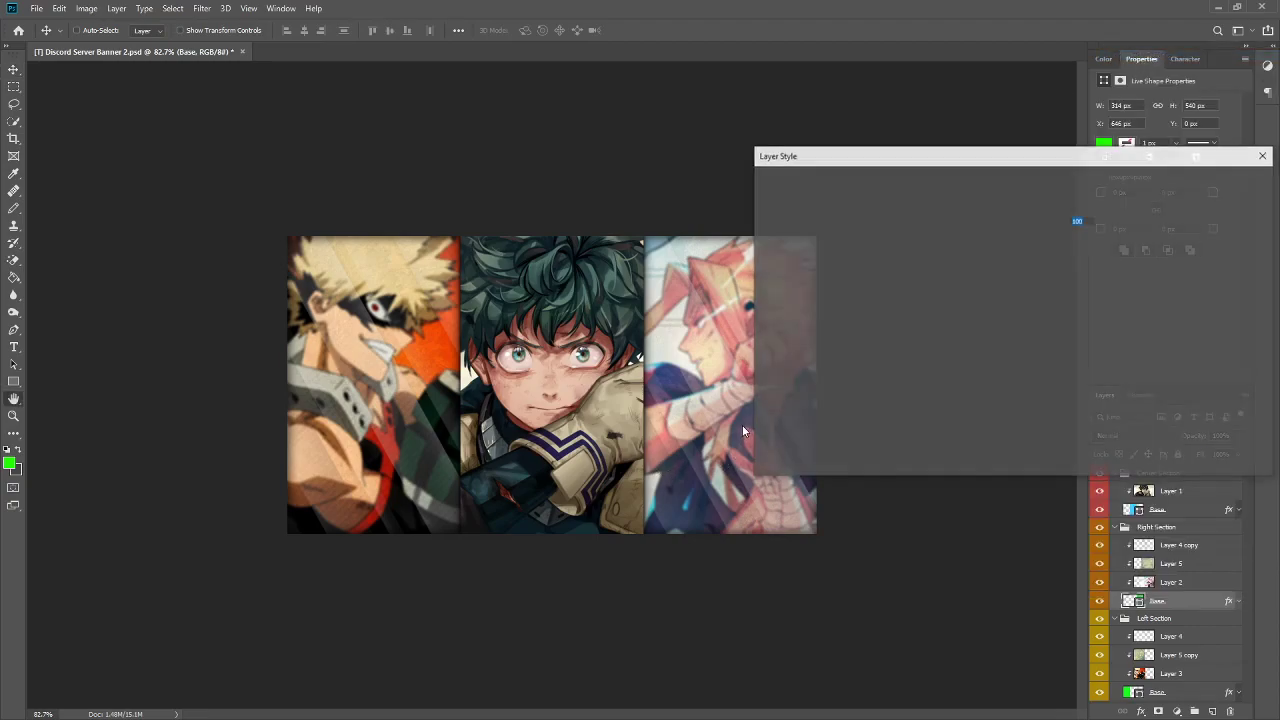
left_click(796, 373)
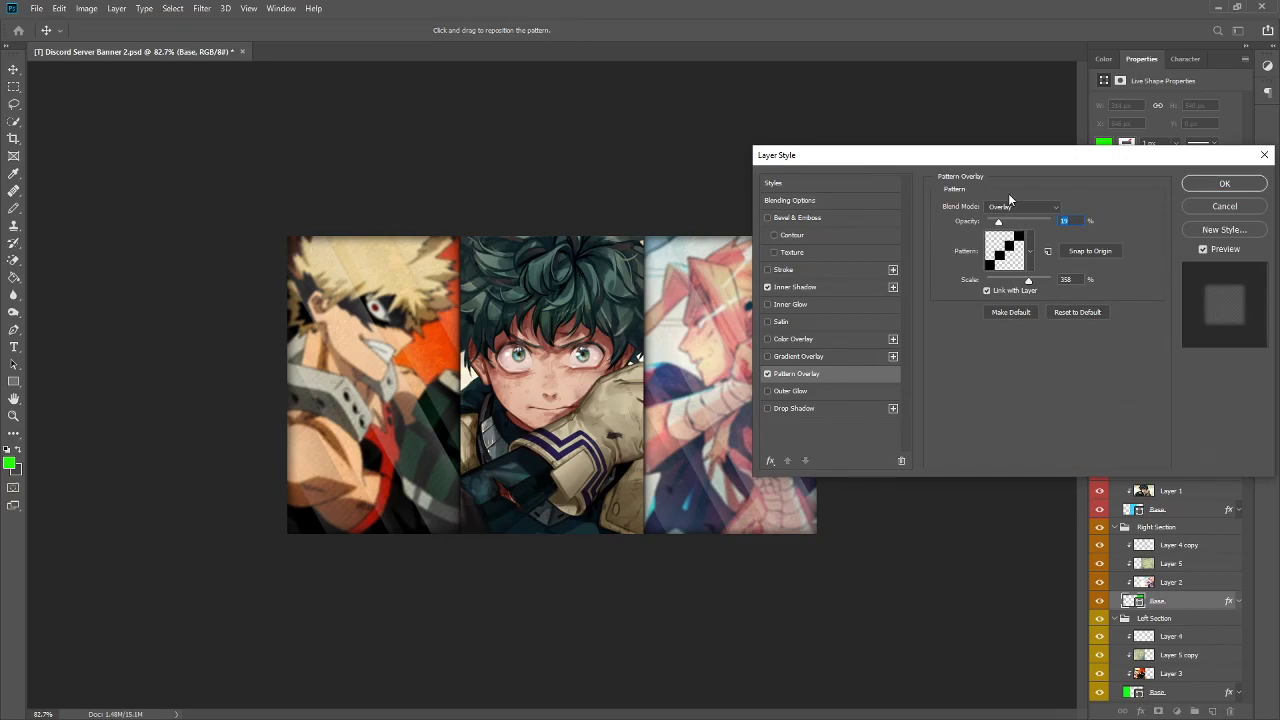
left_click(1224, 183)
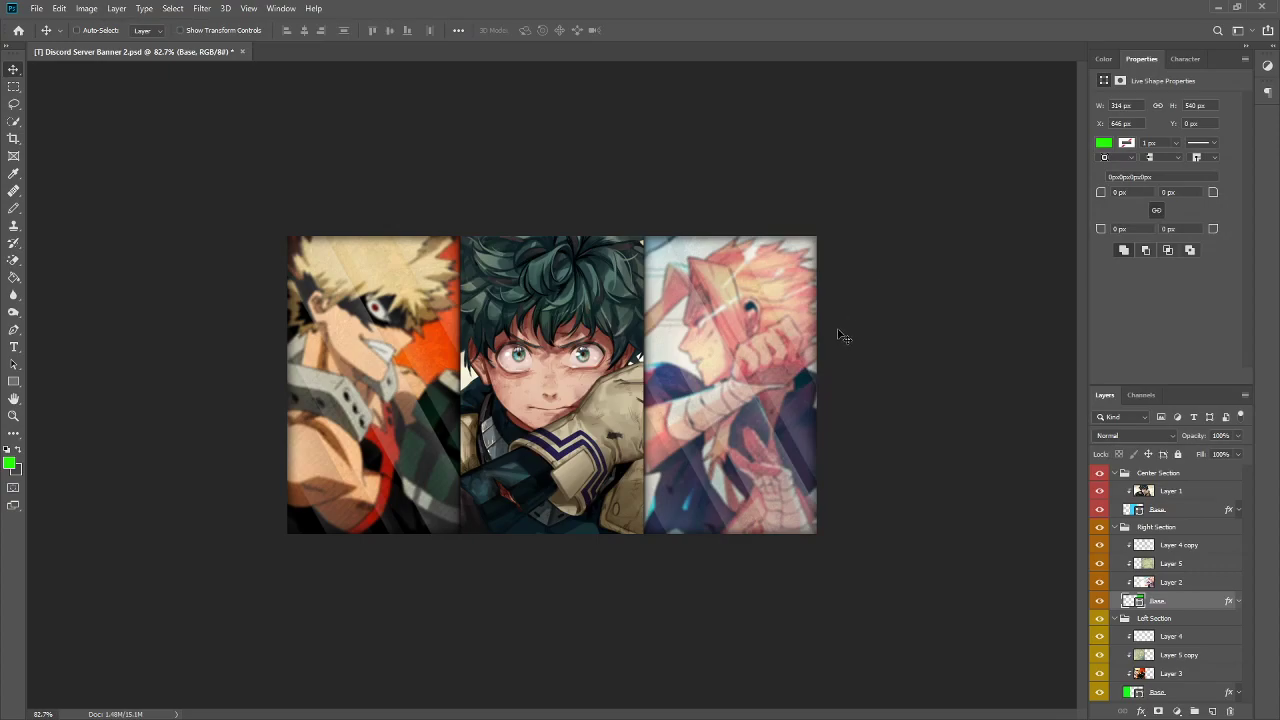
mouse_move(1053, 521)
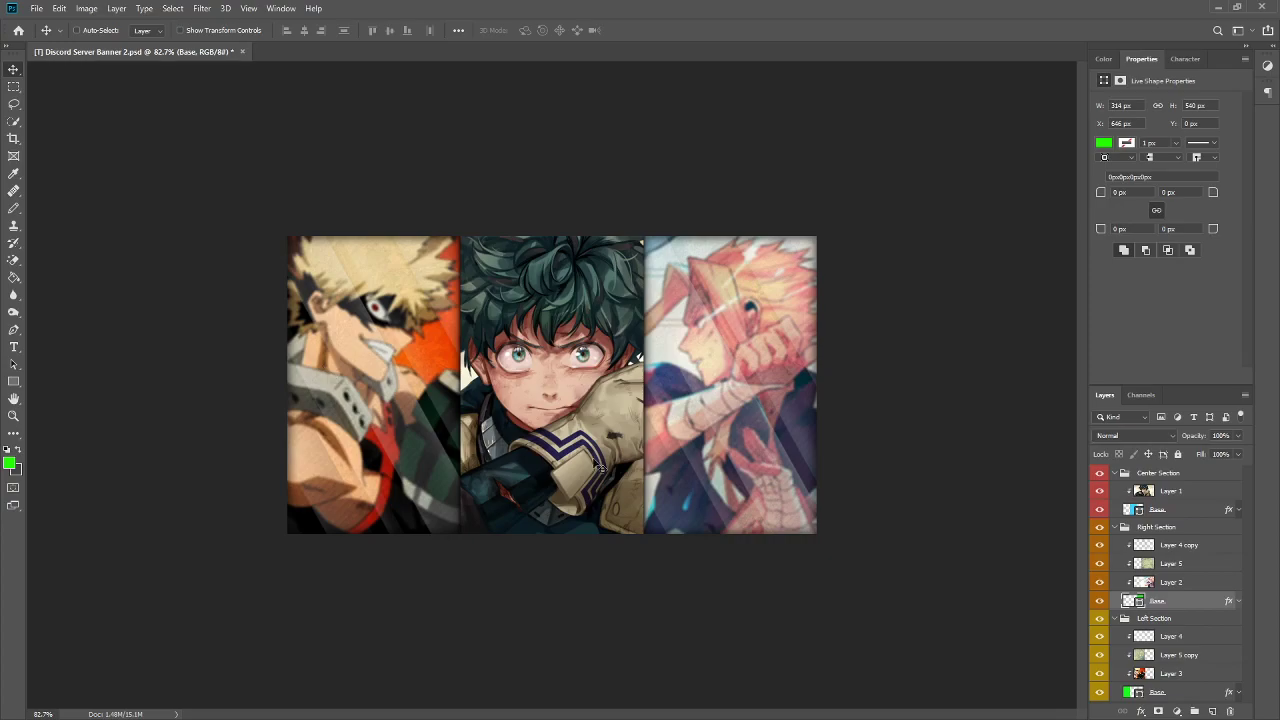
- Reopen the right Base layer's style and browse the available overlay patterns
right_click(1157, 600)
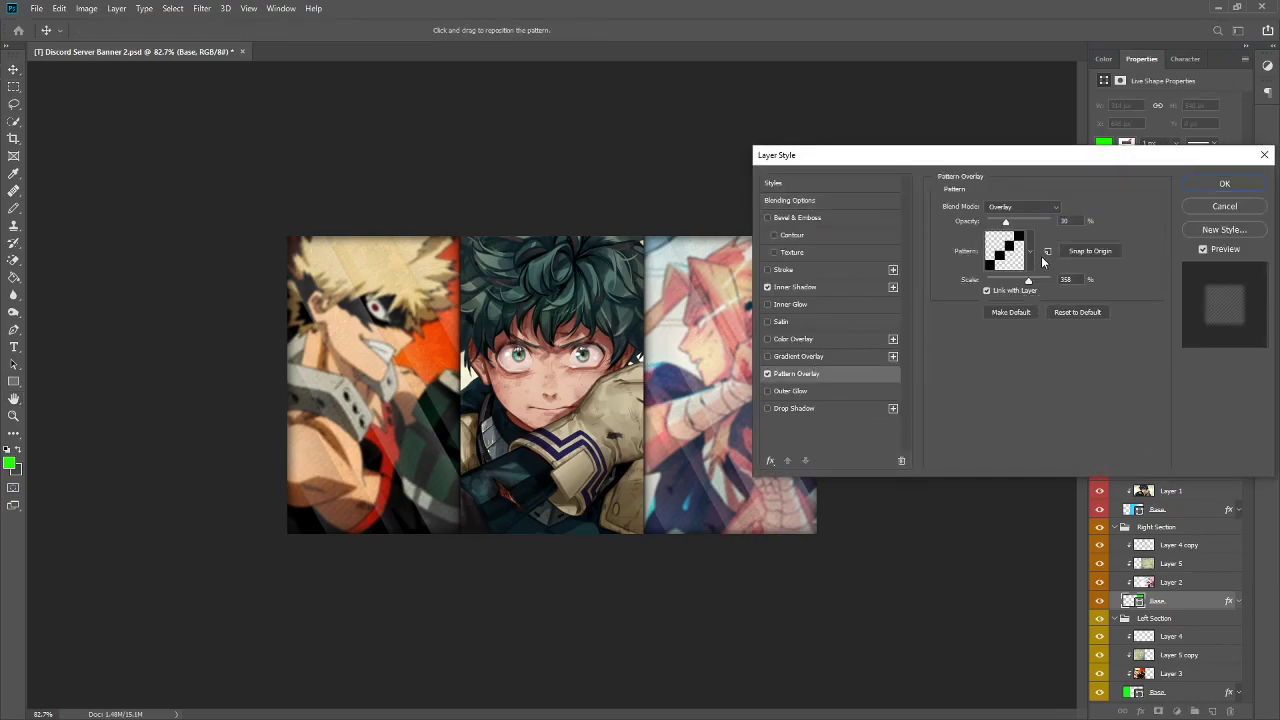
left_click(1008, 250)
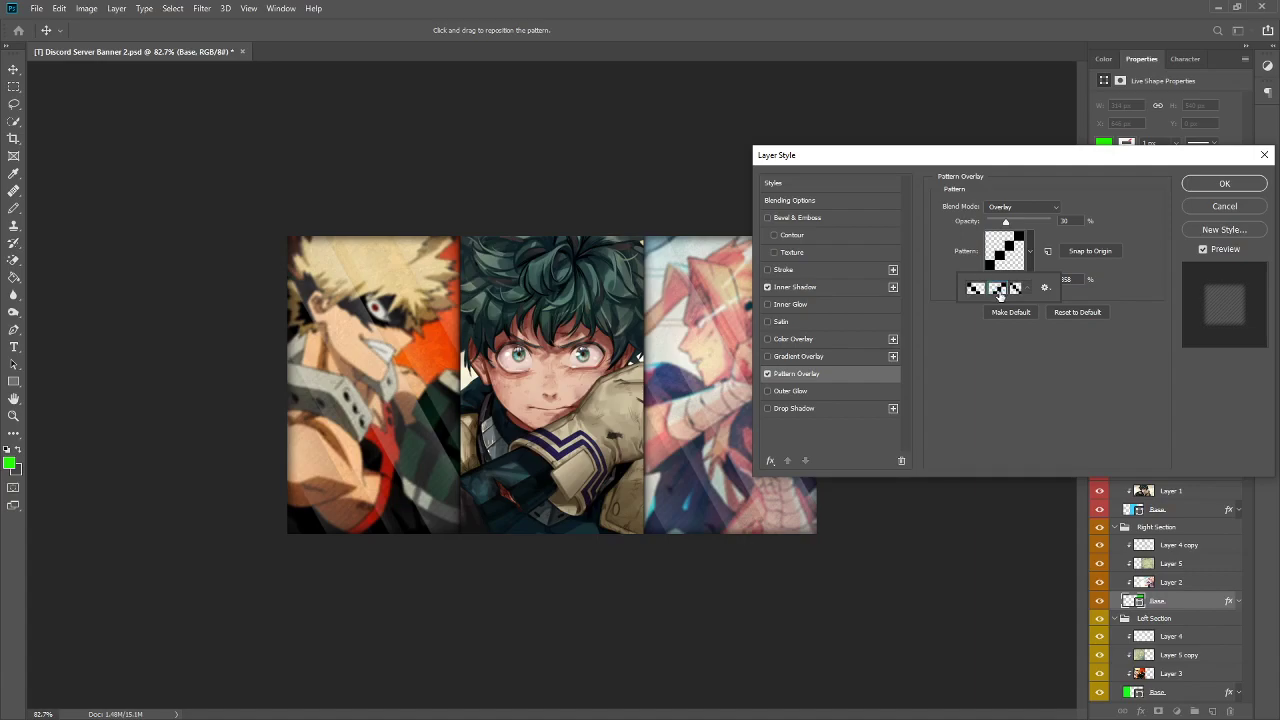
mouse_move(1053, 282)
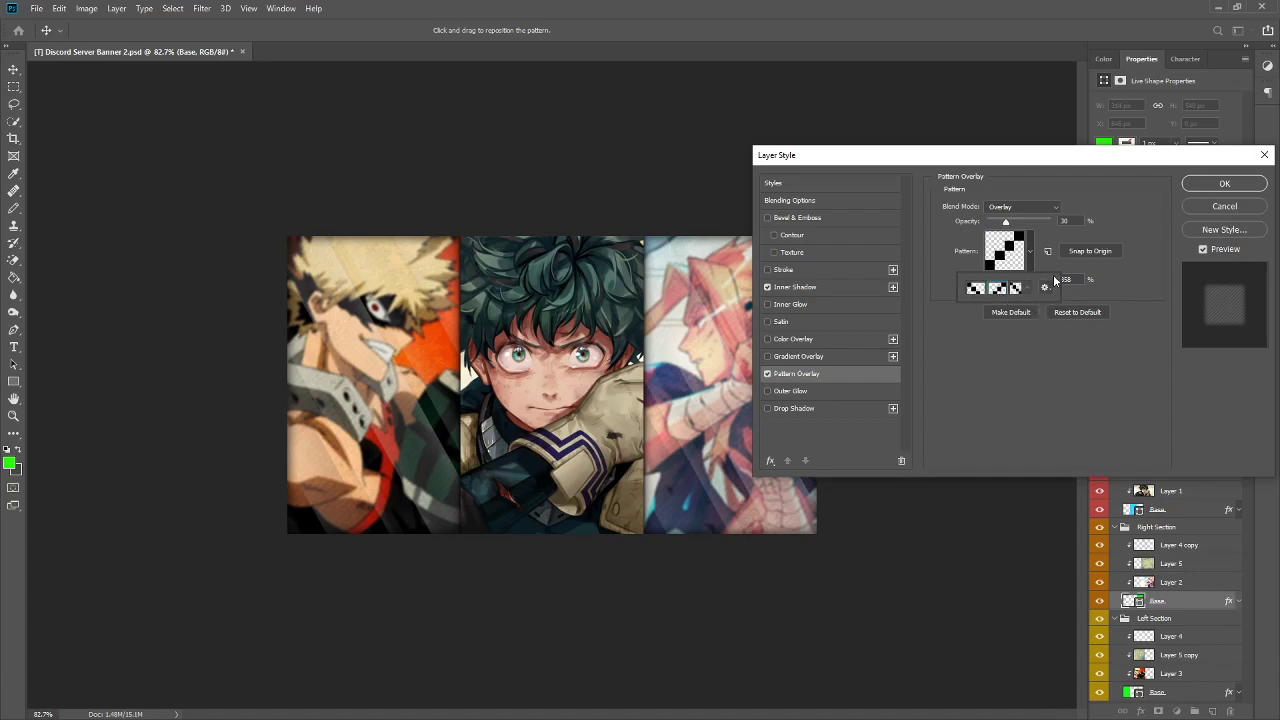
mouse_move(1060, 260)
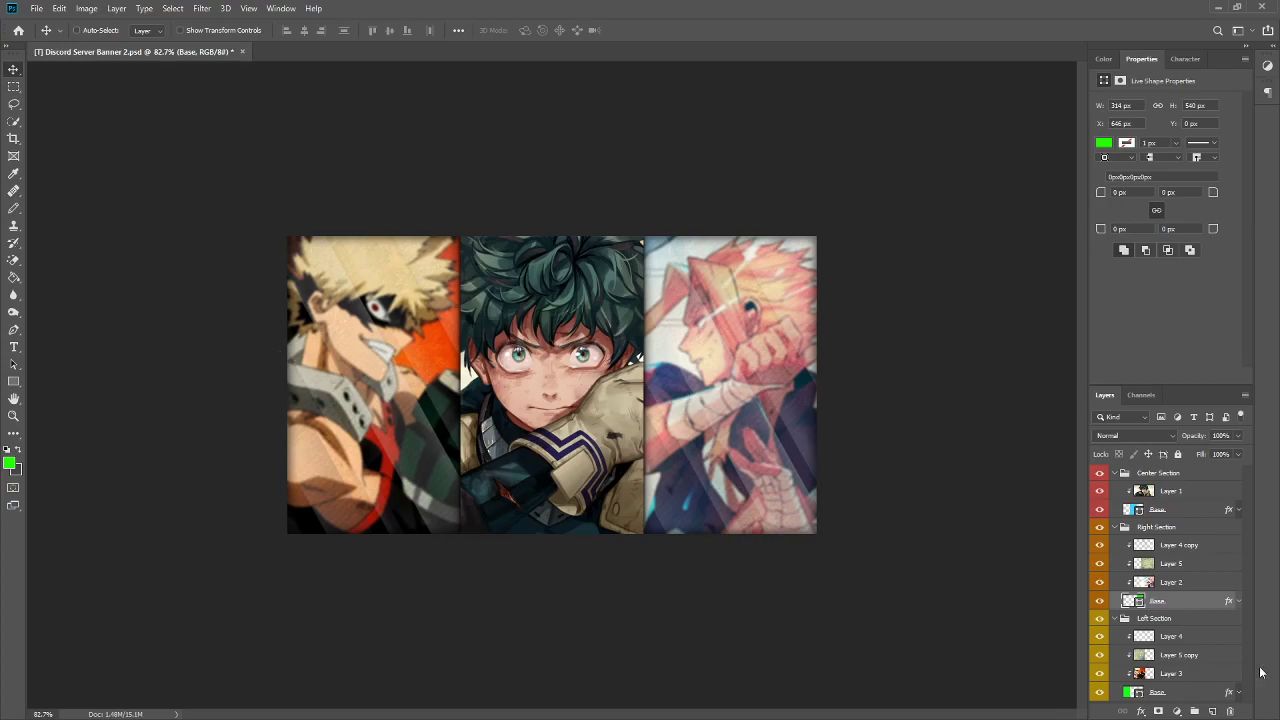
- Enable a drop shadow and a Smooth Inner Bevel at 542% depth on the center Base
left_click(1157, 509)
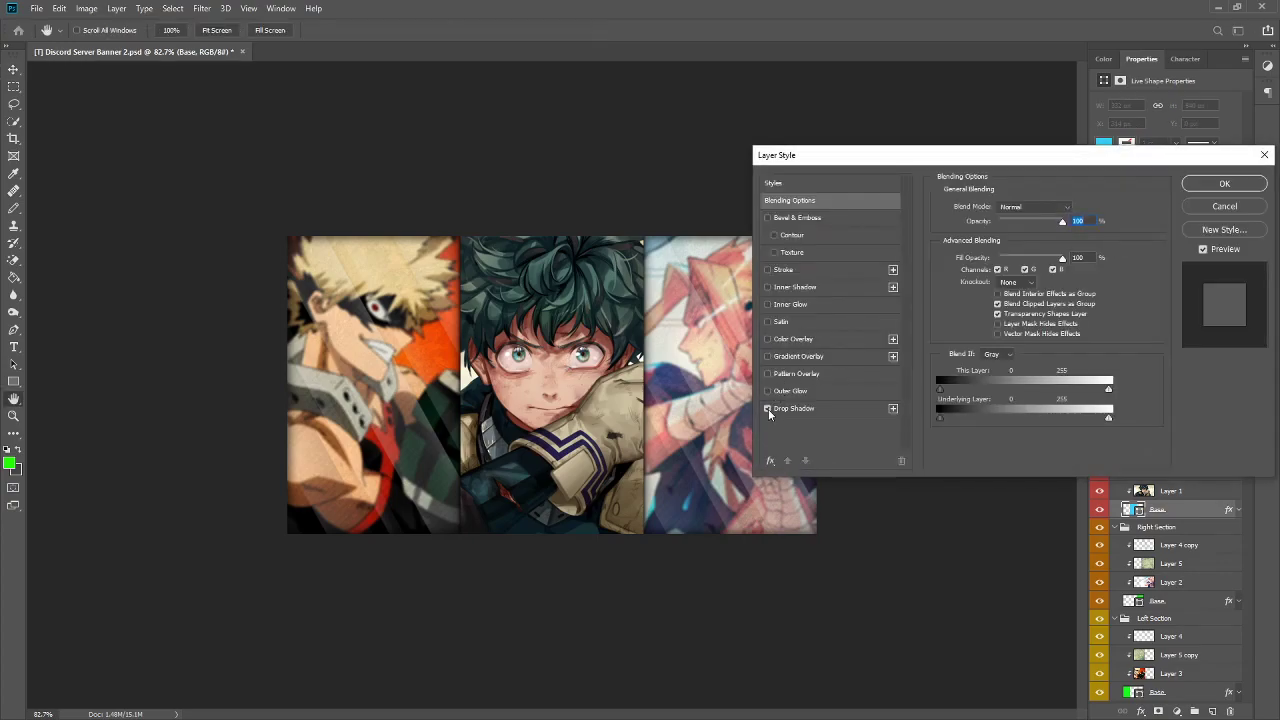
left_click(767, 408)
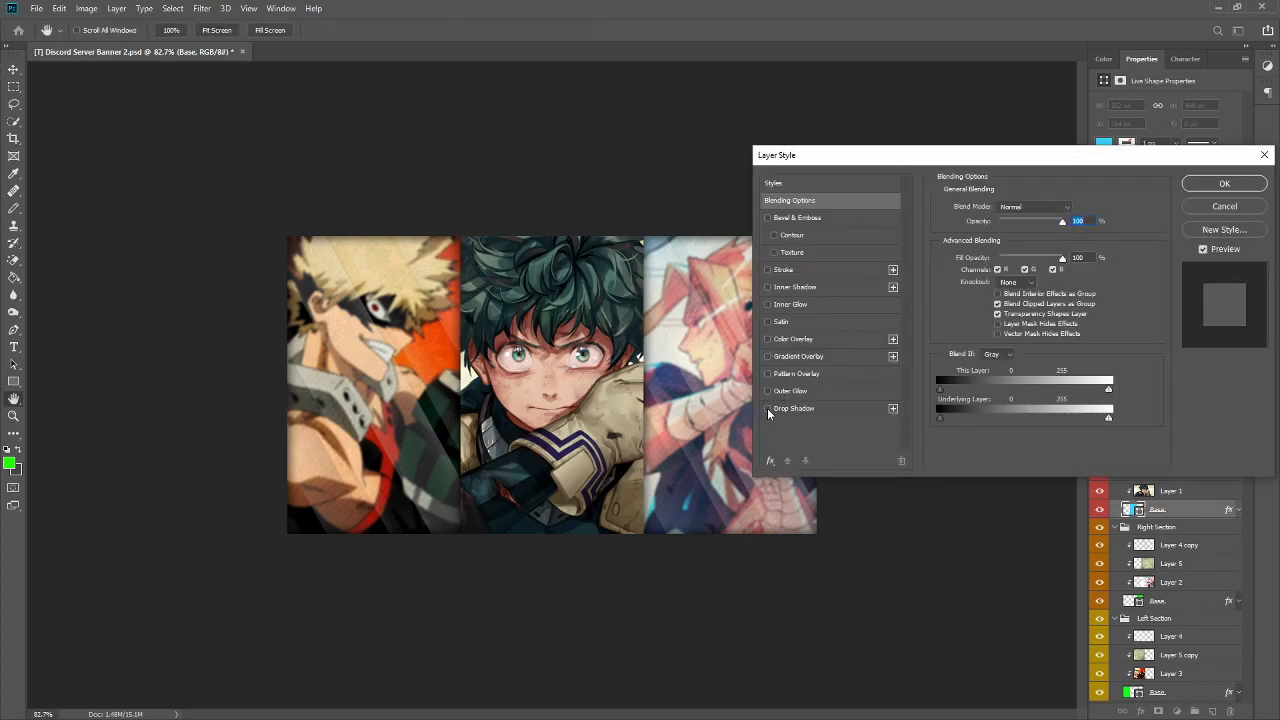
left_click(768, 410)
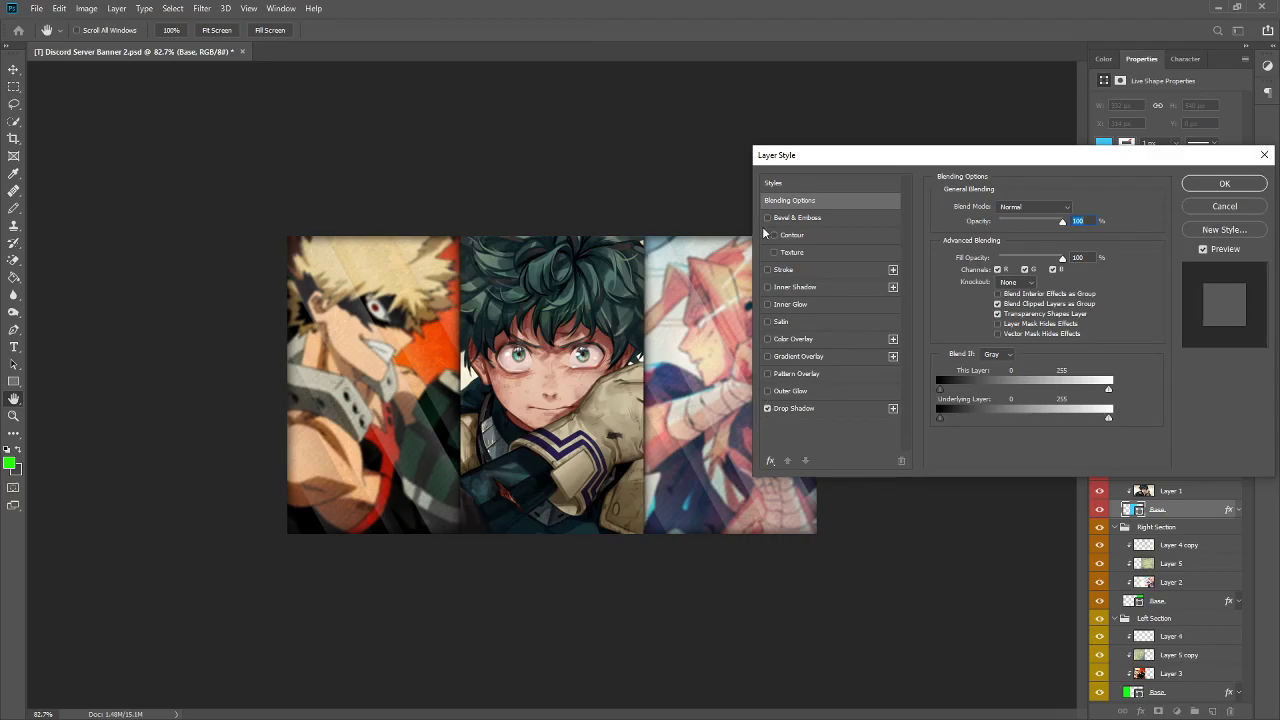
left_click(797, 217)
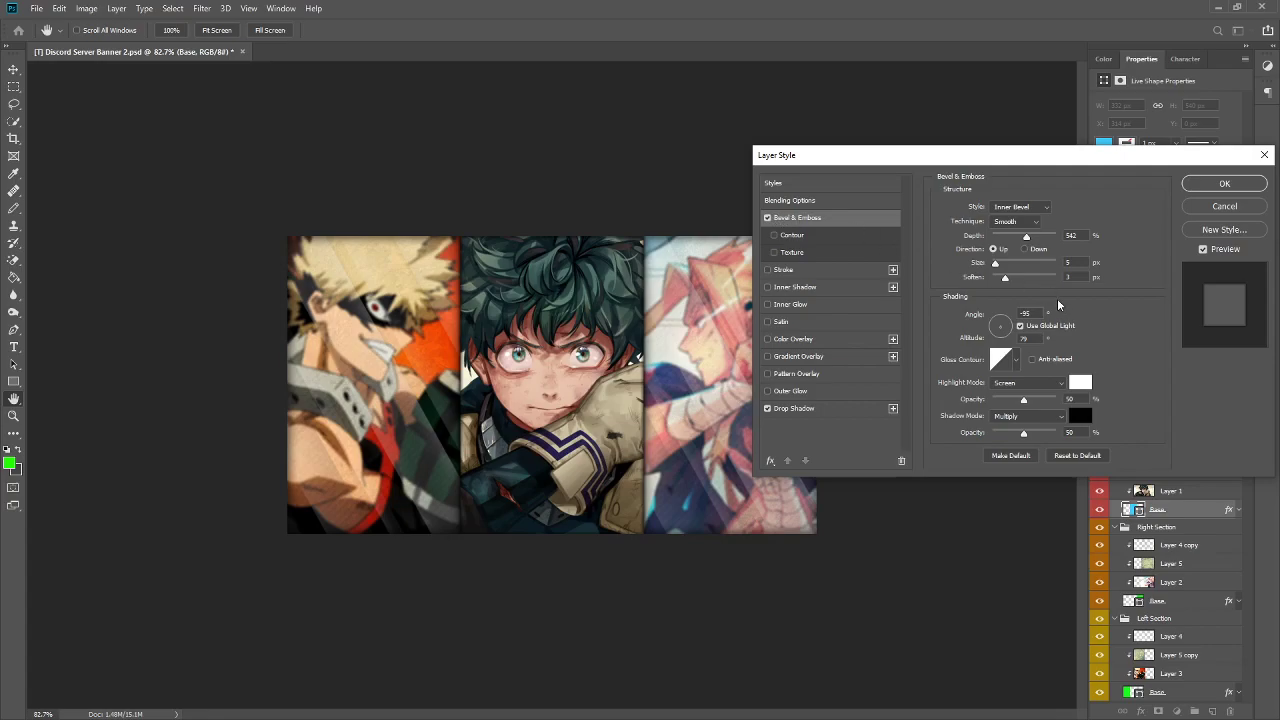
mouse_move(1030, 298)
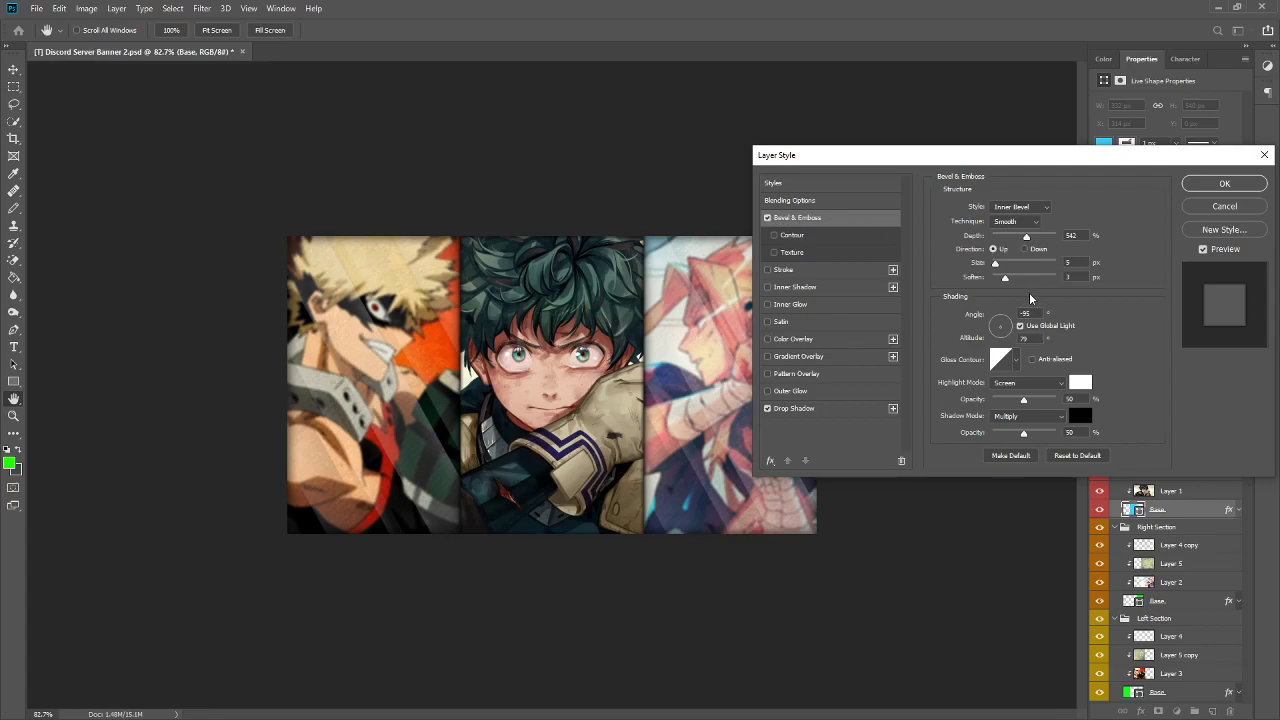
mouse_move(835, 280)
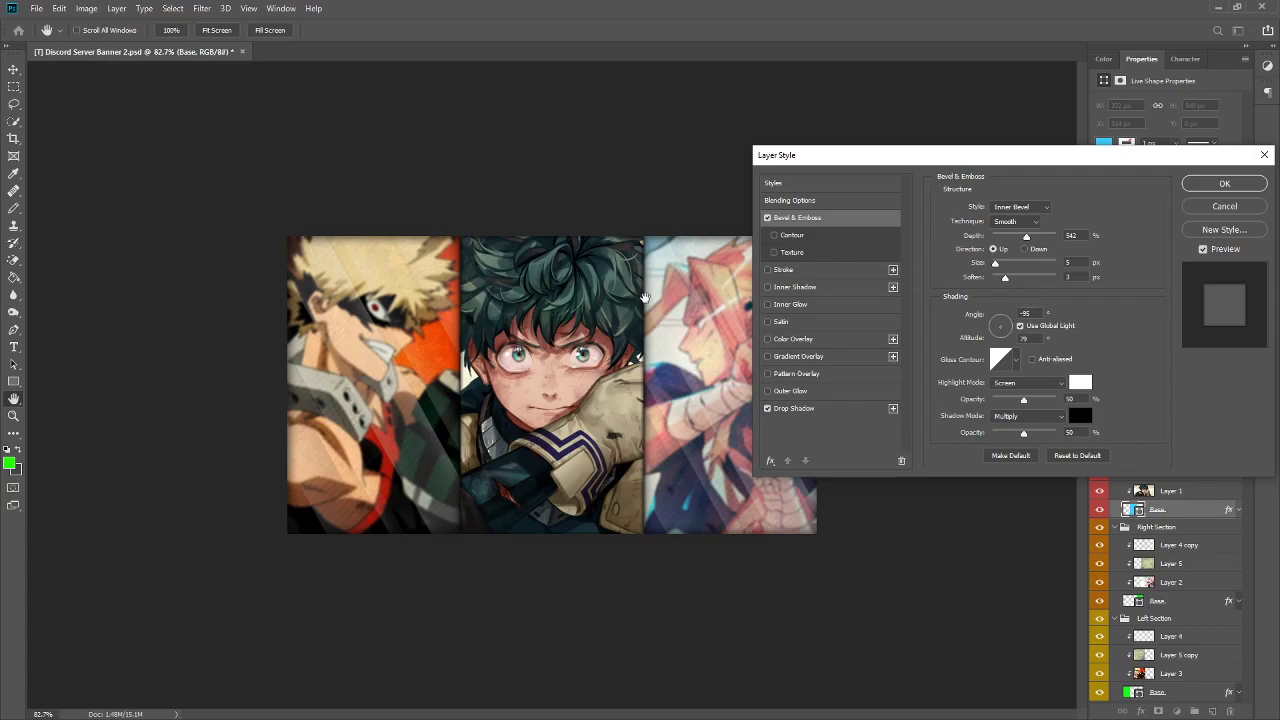
mouse_move(950, 302)
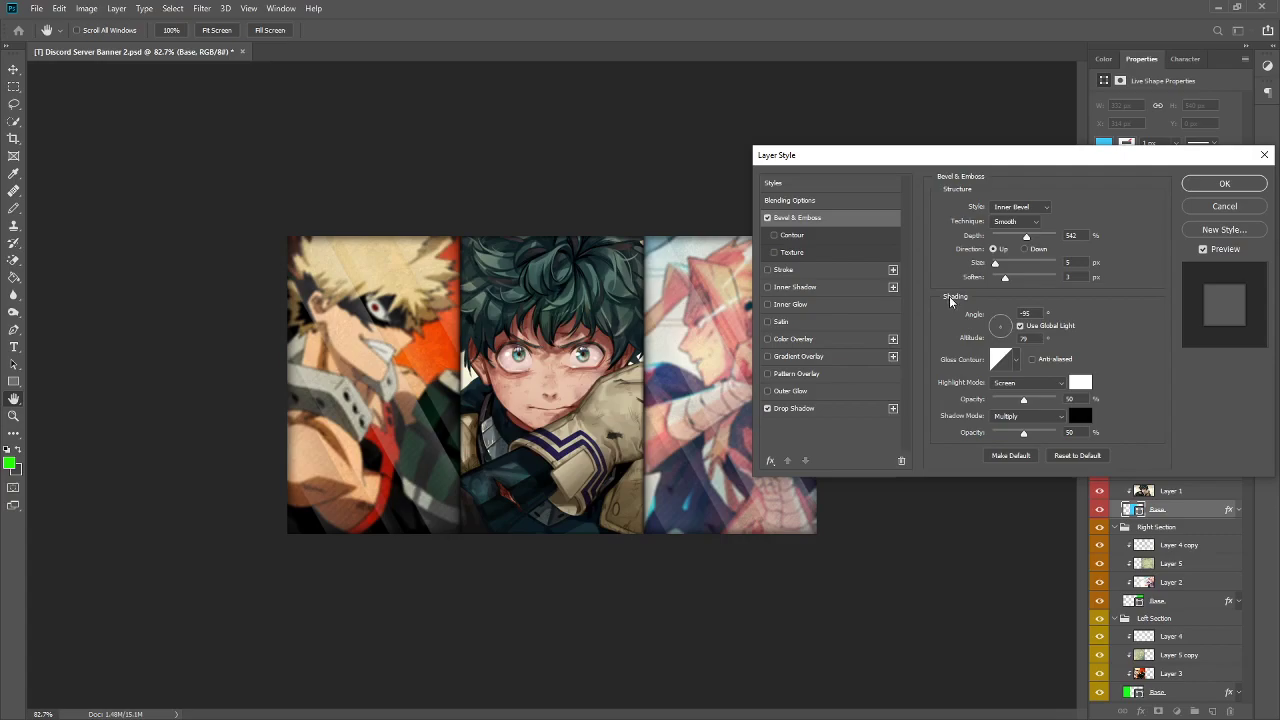
mouse_move(955, 325)
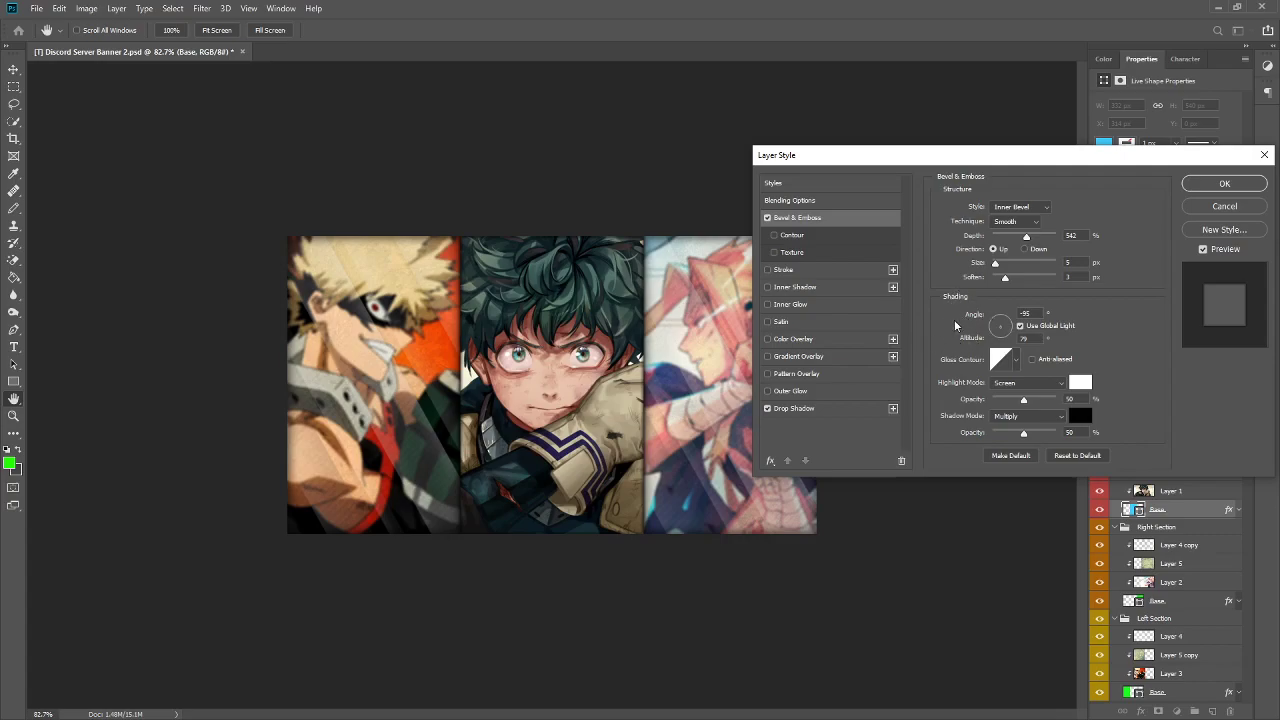
mouse_move(1022, 207)
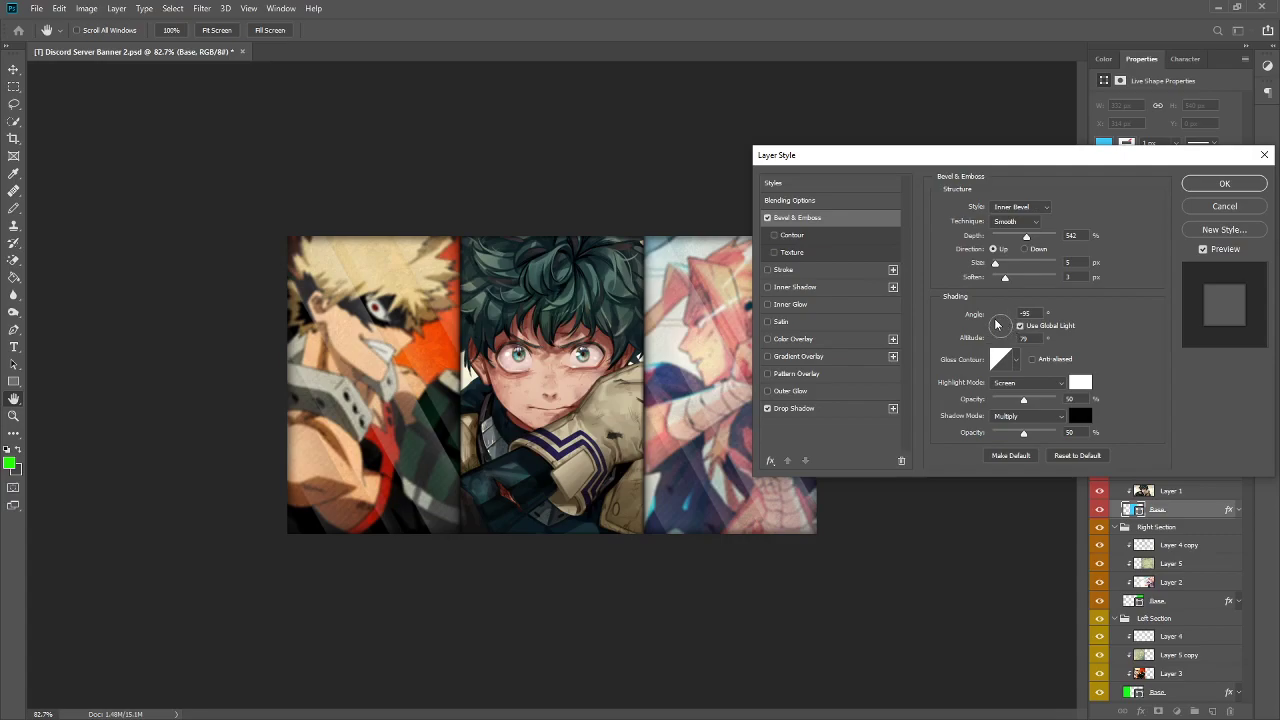
mouse_move(997, 320)
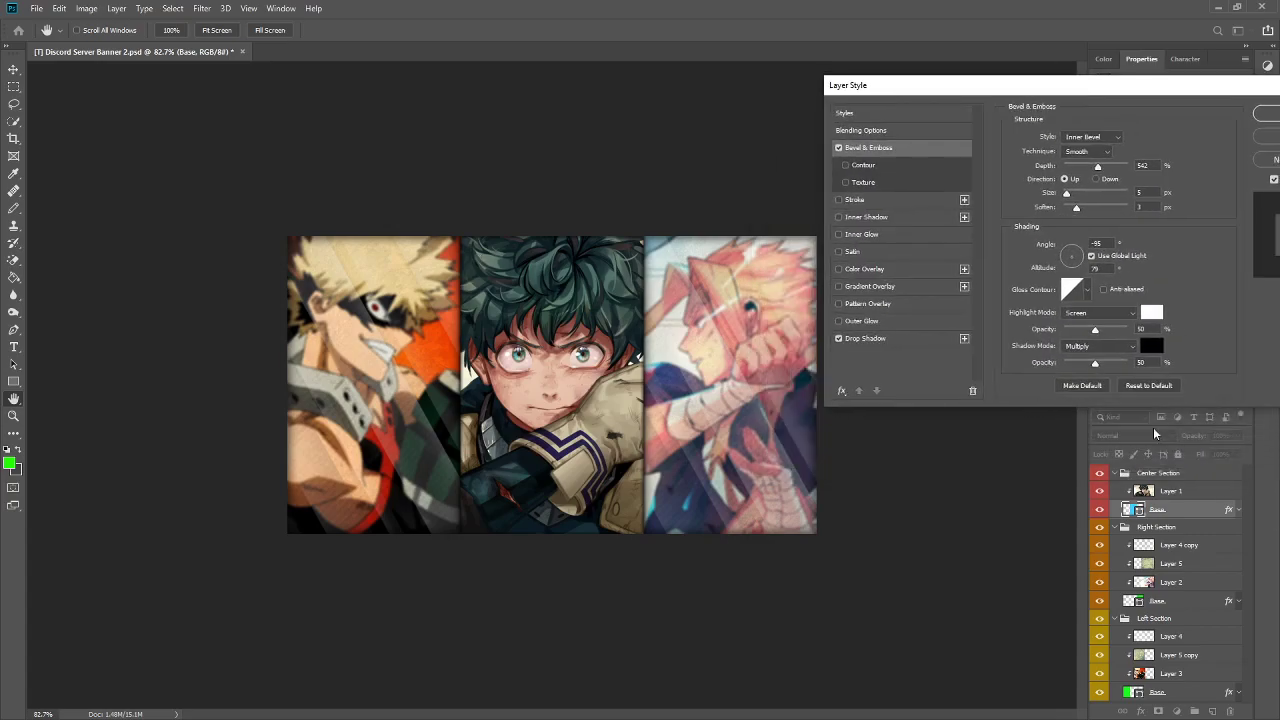
- Preview a 35% Overlay pattern on the center panel, then switch it back off
left_click(839, 303)
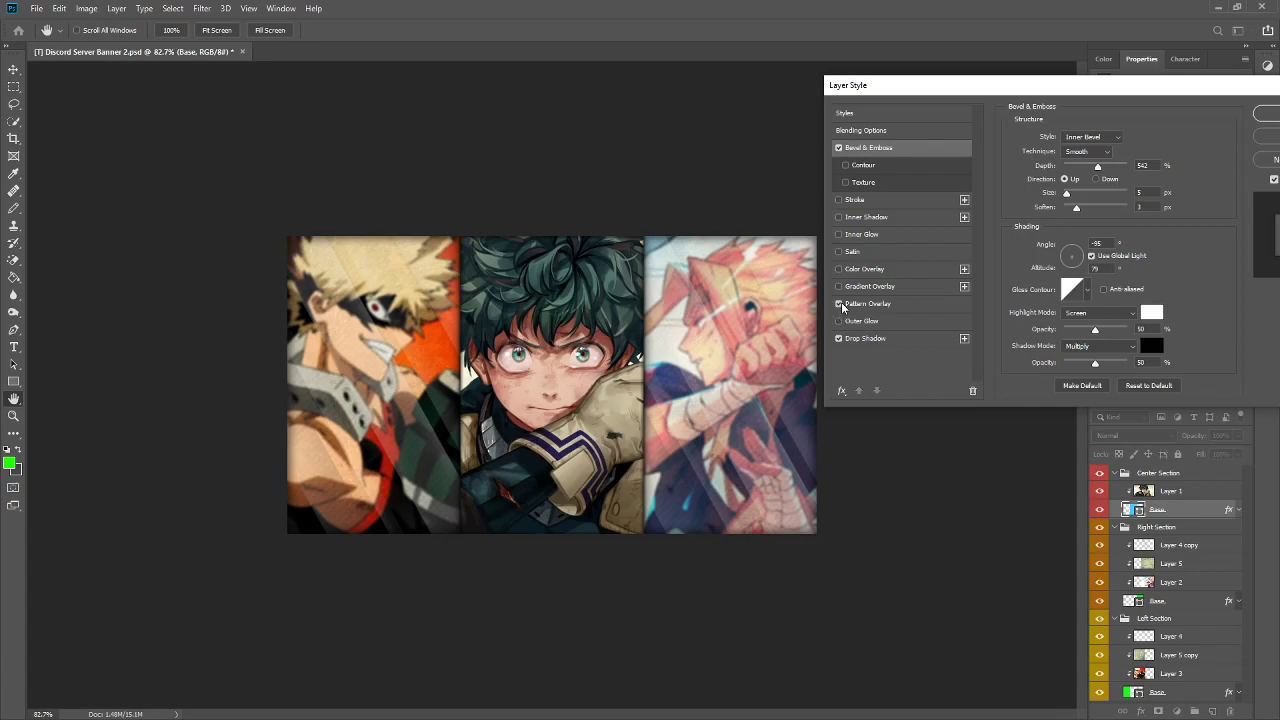
mouse_move(883, 313)
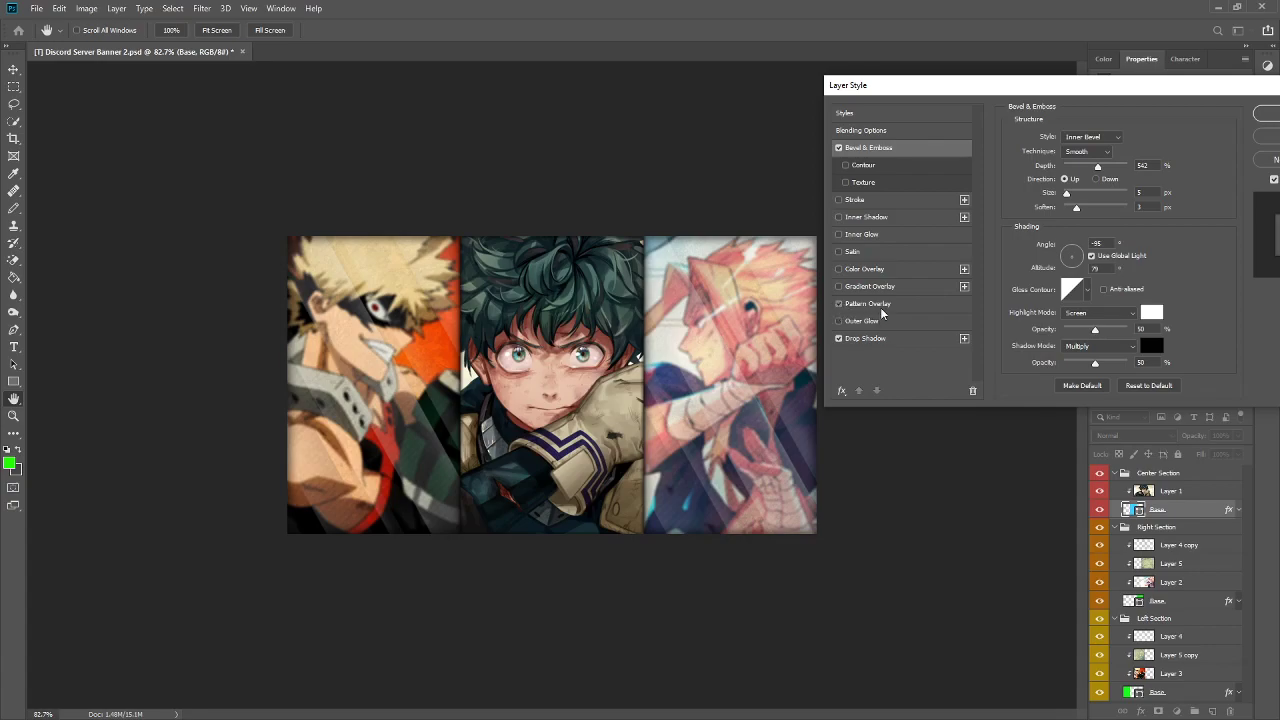
left_click(868, 303)
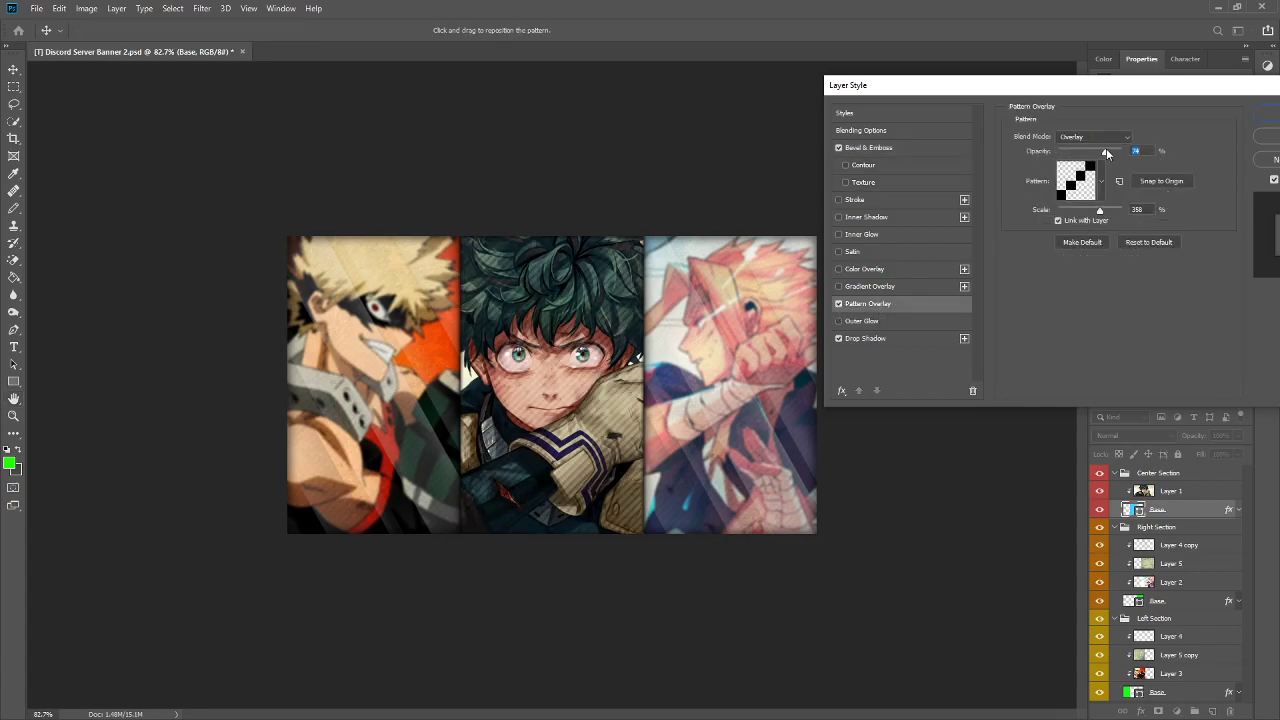
left_click_drag(1104, 151, 1085, 151)
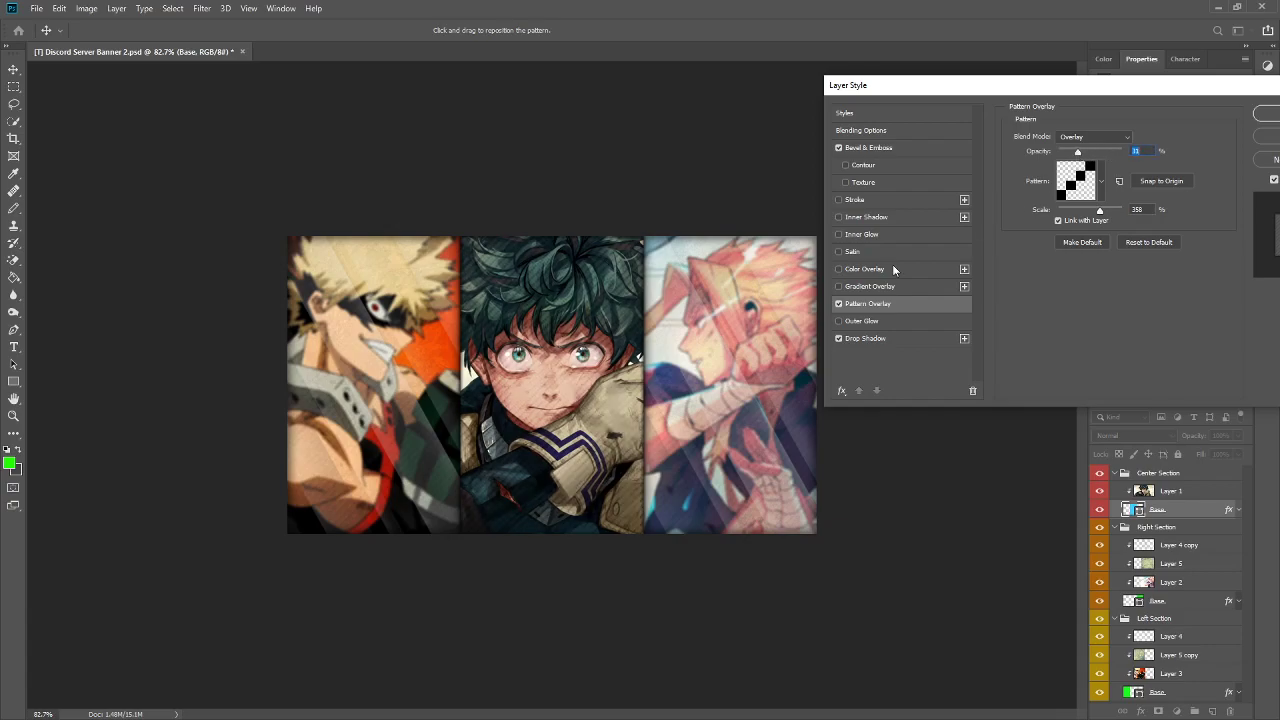
left_click(839, 303)
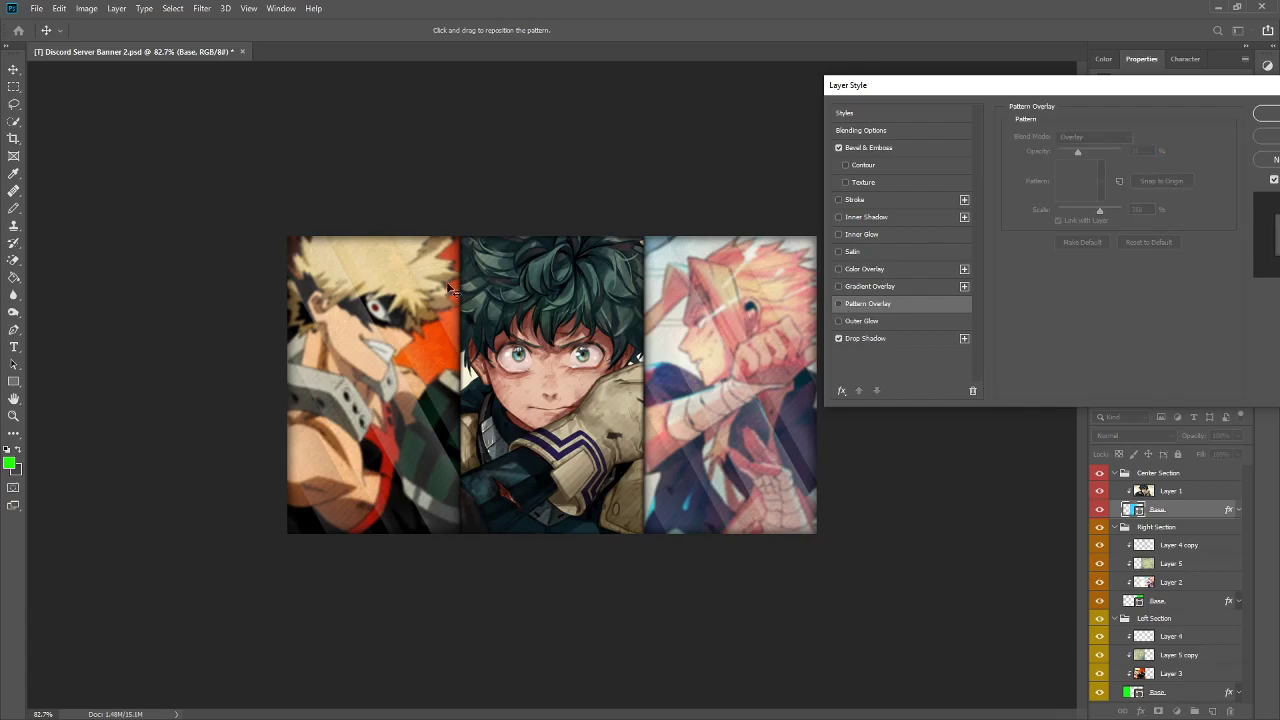
mouse_move(573, 372)
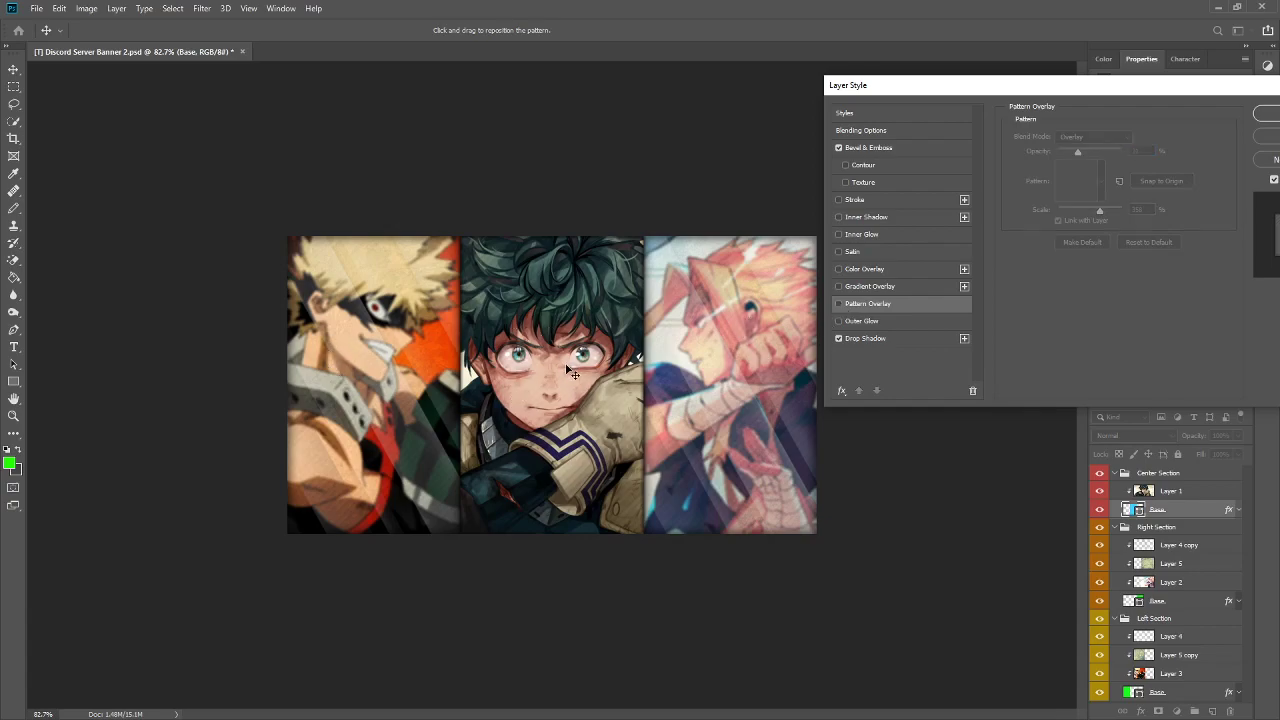
mouse_move(558, 366)
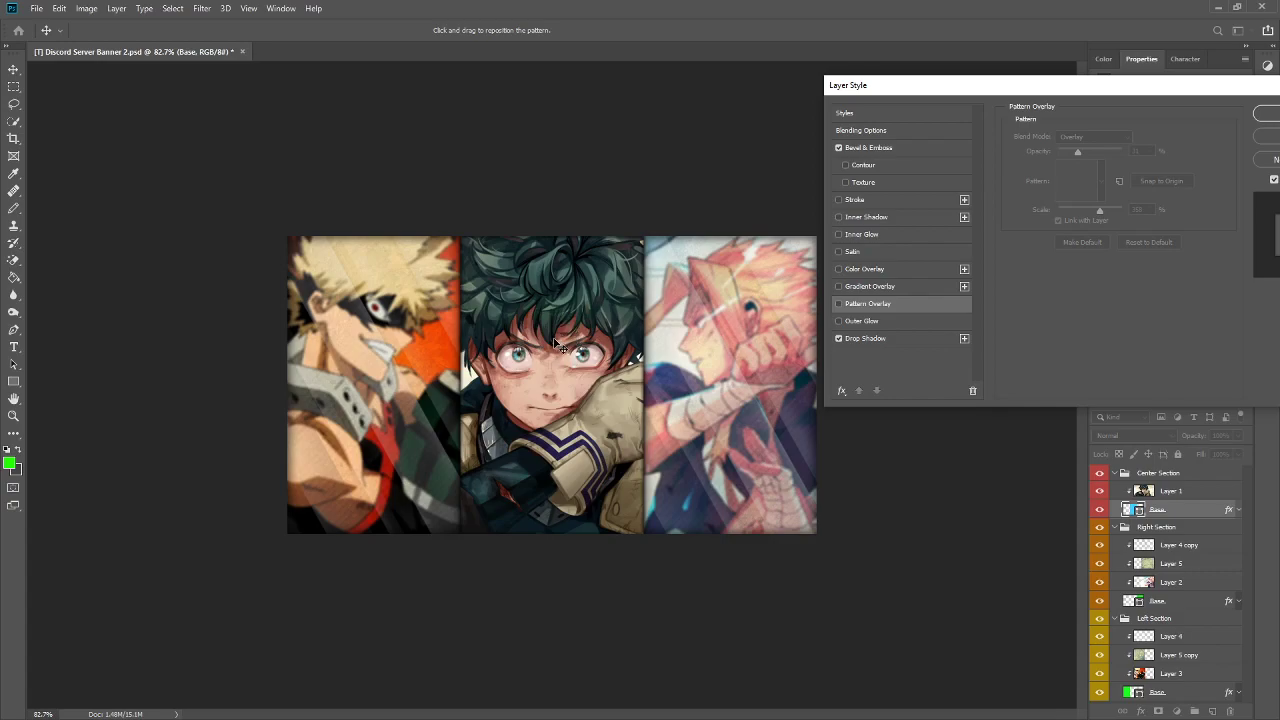
mouse_move(530, 350)
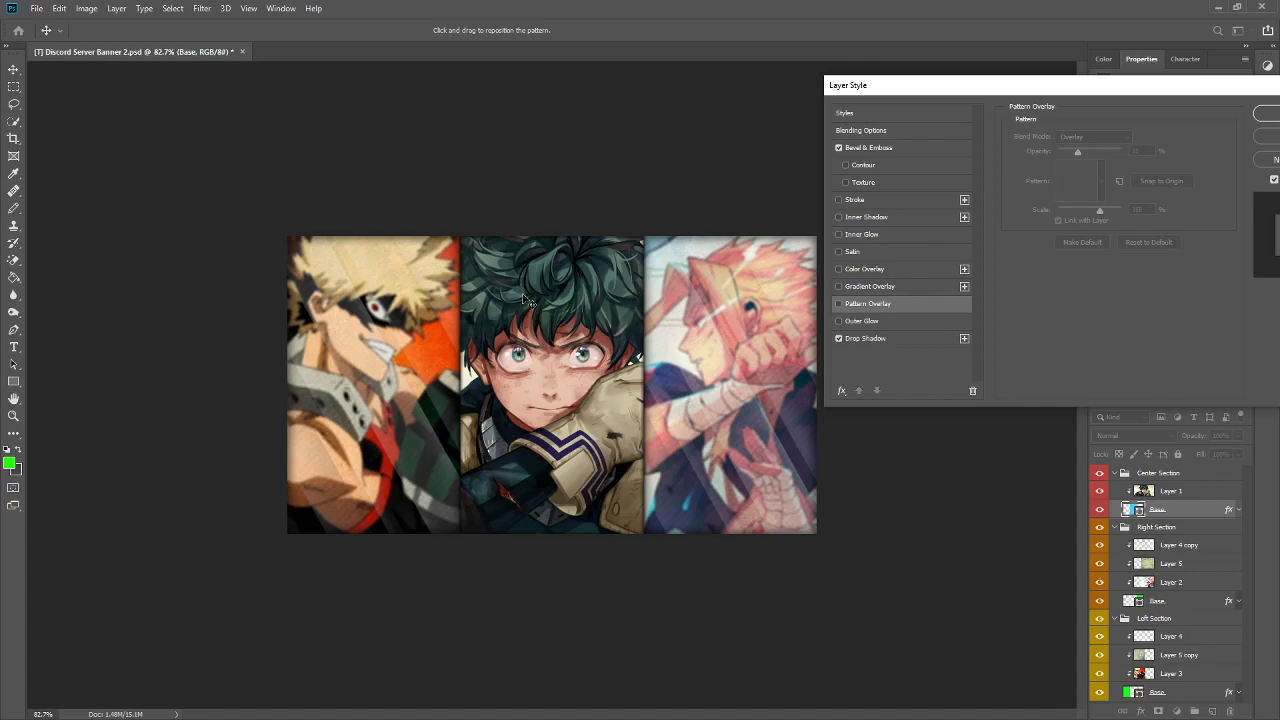
mouse_move(520, 310)
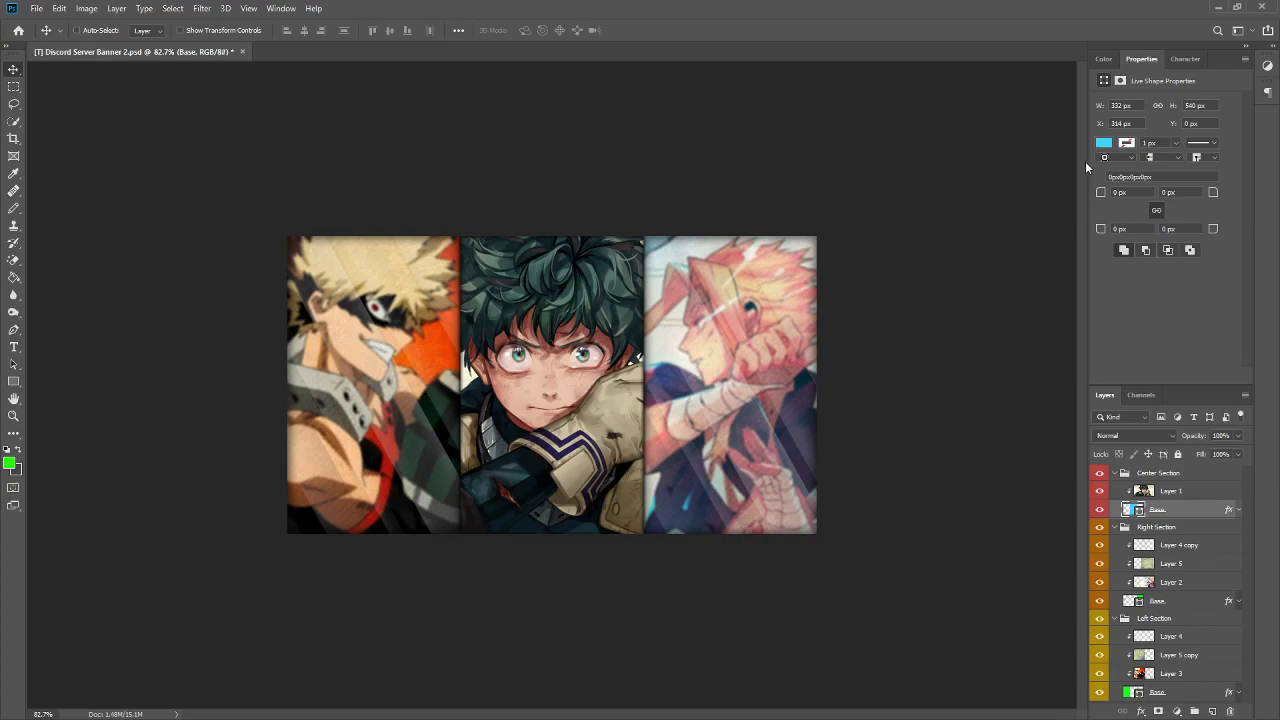
mouse_move(955, 231)
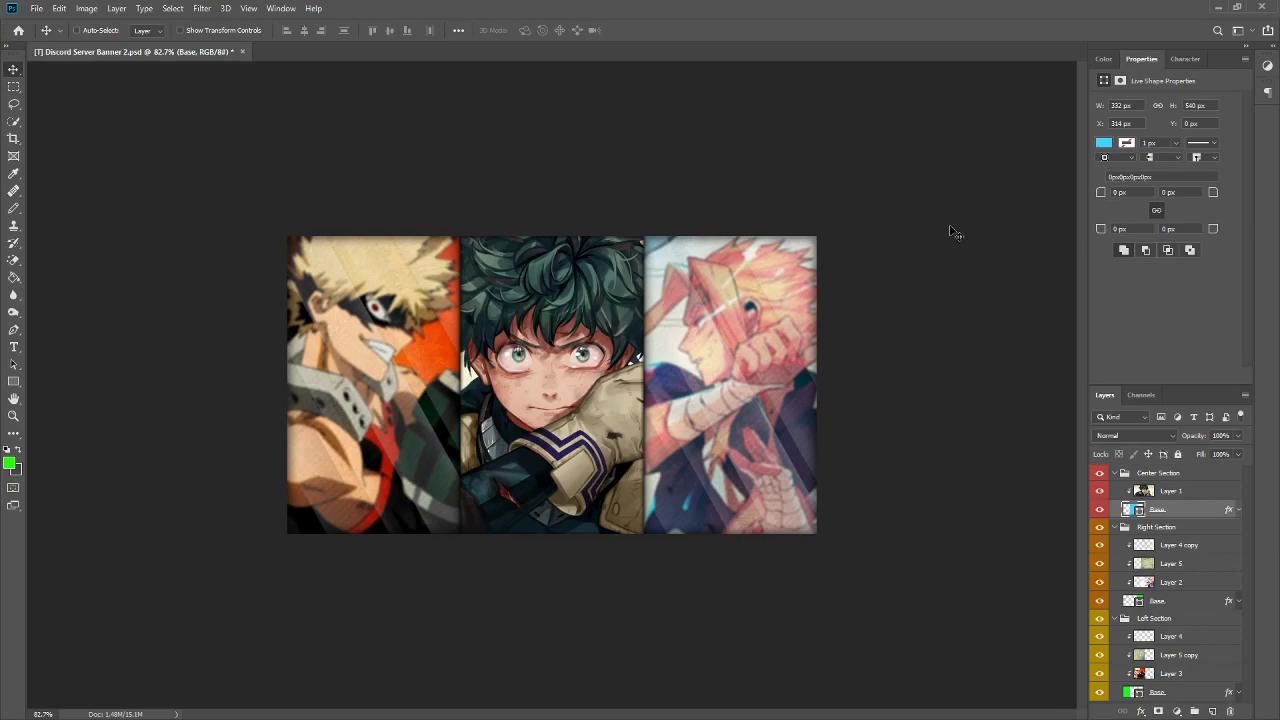
mouse_move(947, 240)
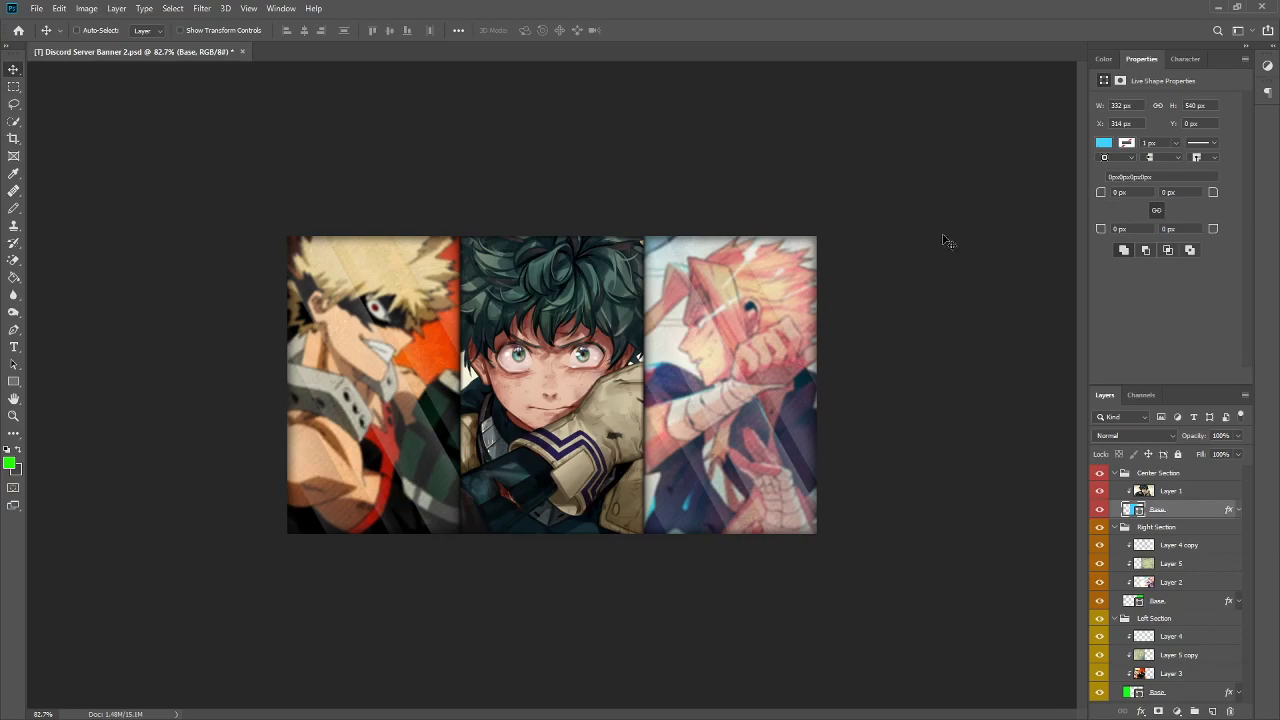
mouse_move(910, 221)
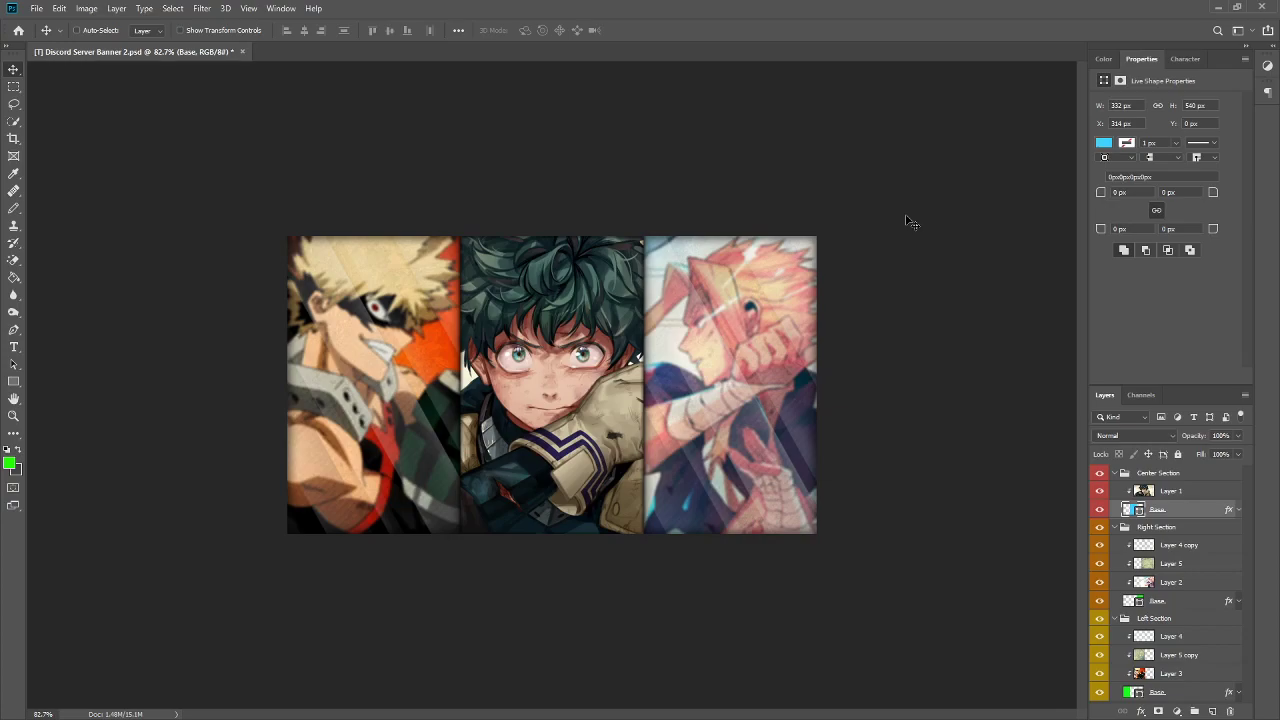
mouse_move(848, 121)
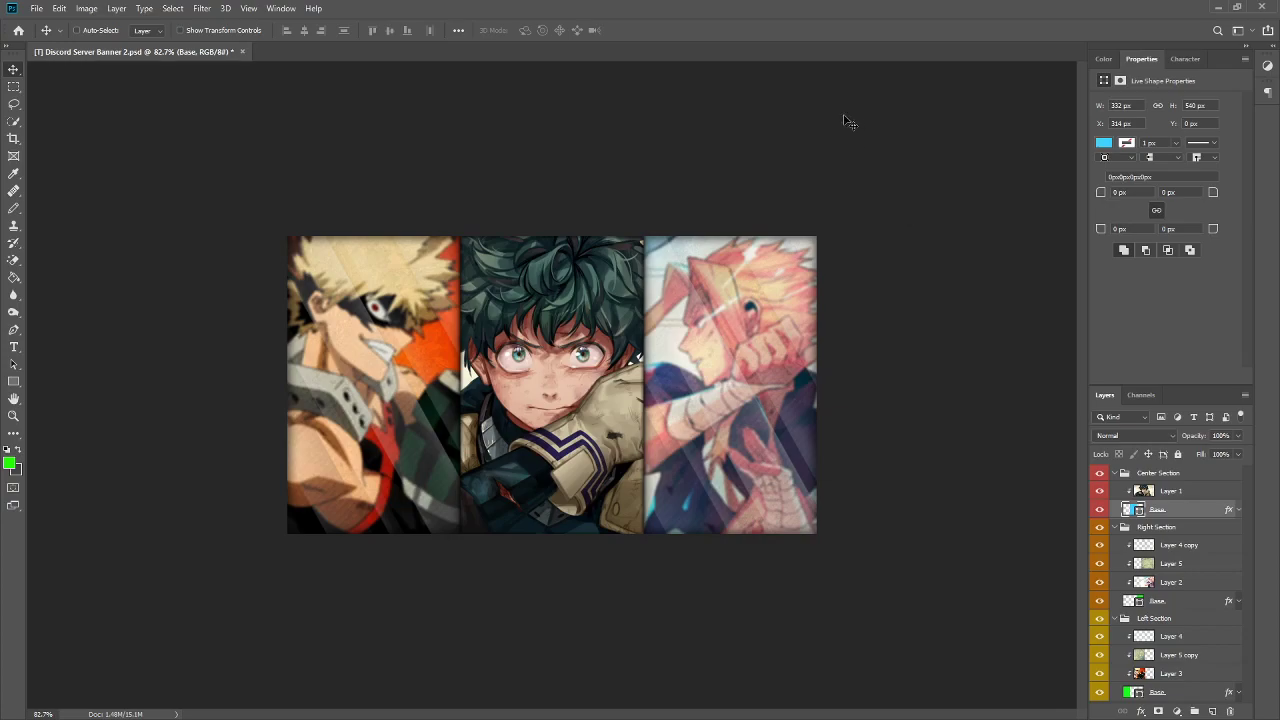
mouse_move(849, 120)
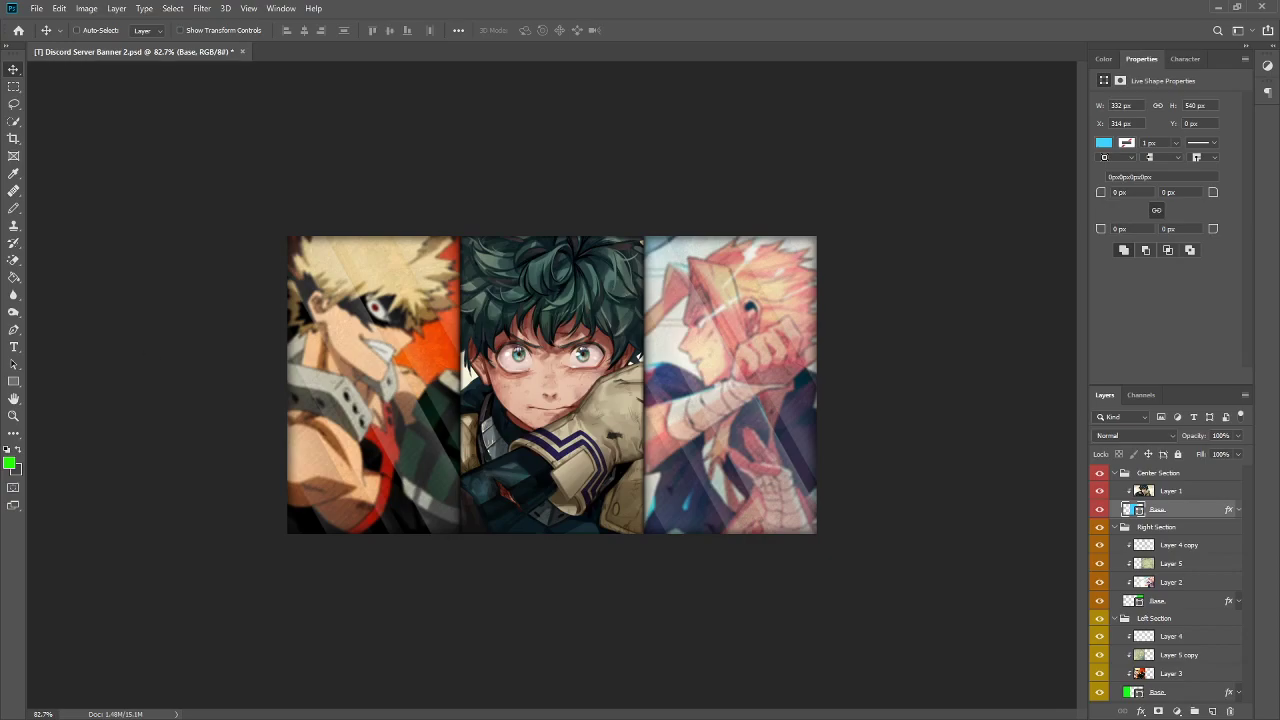